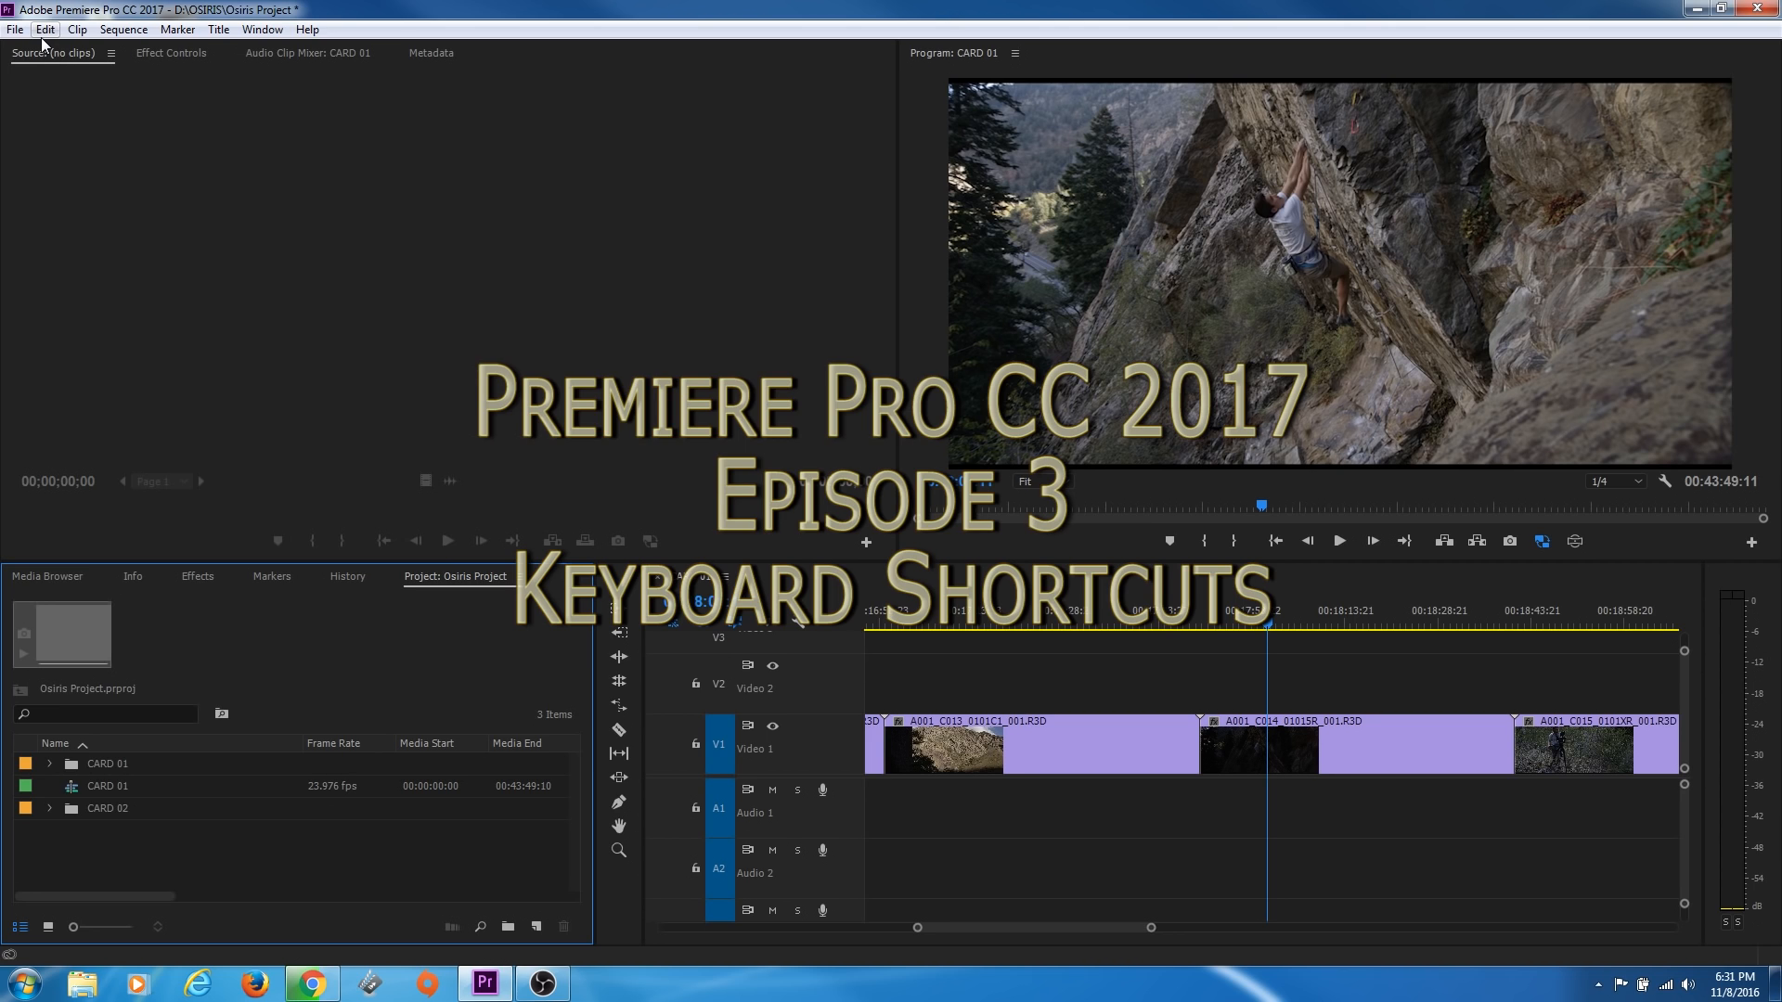
Open the Keyboard Shortcuts dialog from the Edit menu
{"action": "left_click", "coordinate": [43, 29]}
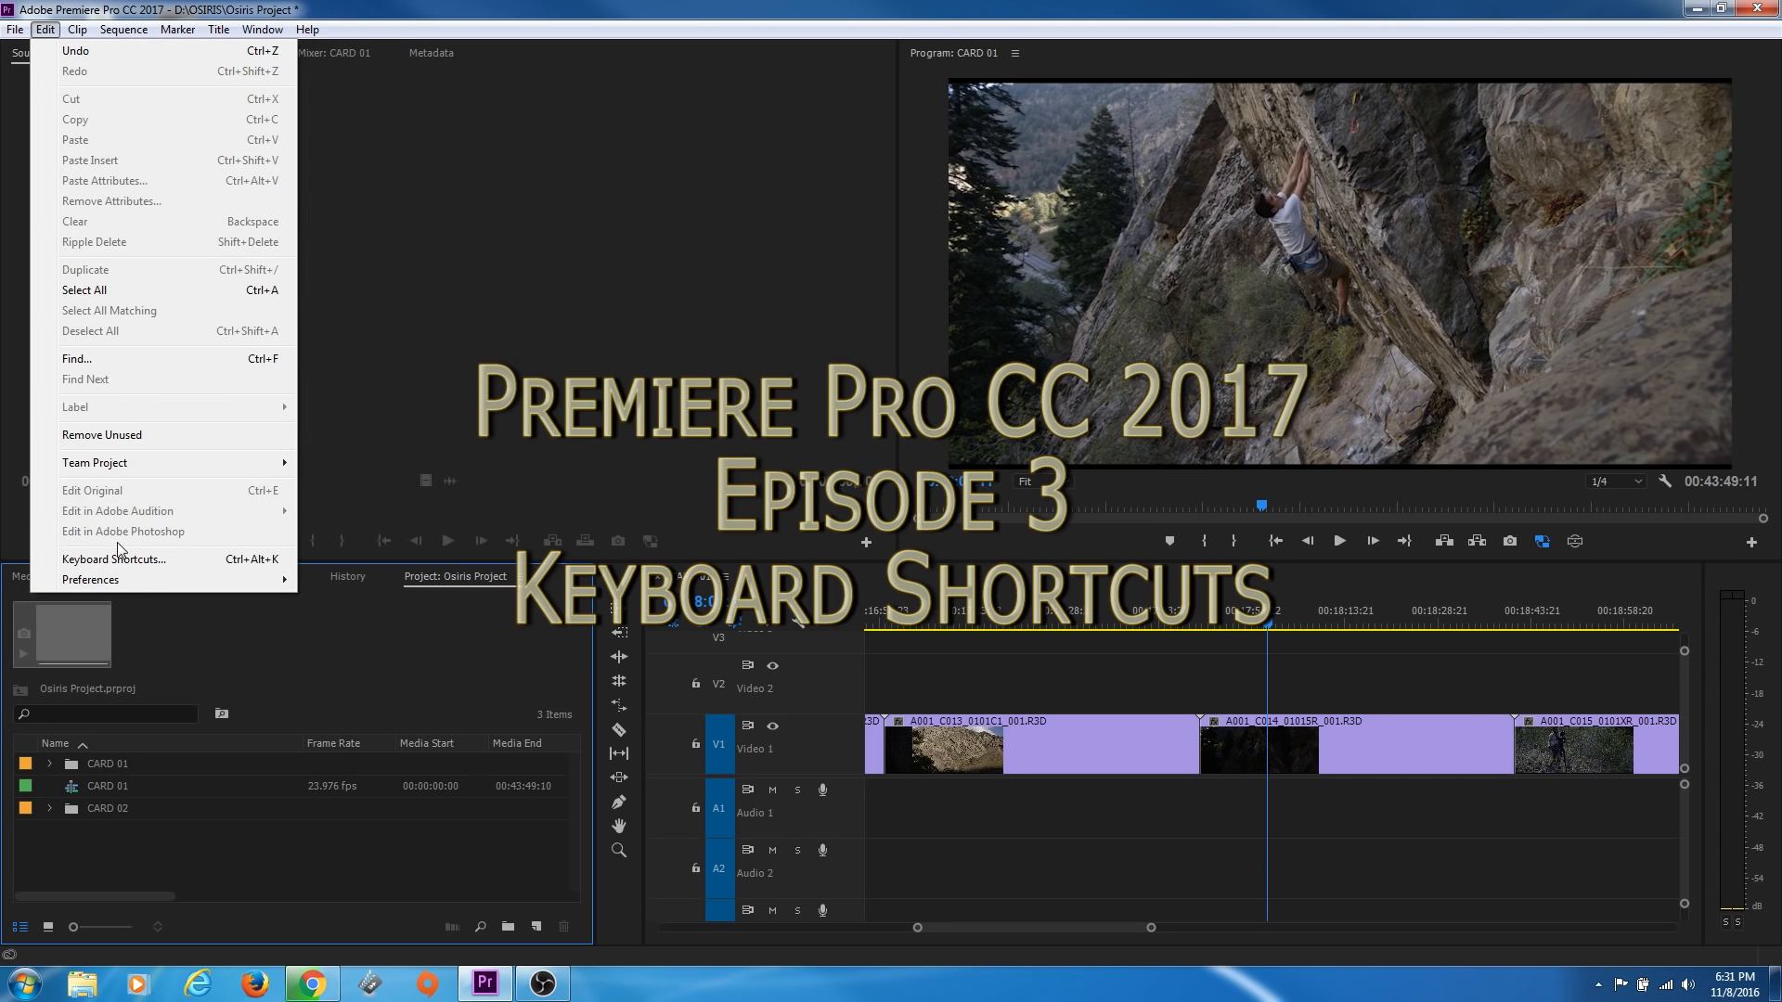
{"action": "left_click", "coordinate": [112, 558]}
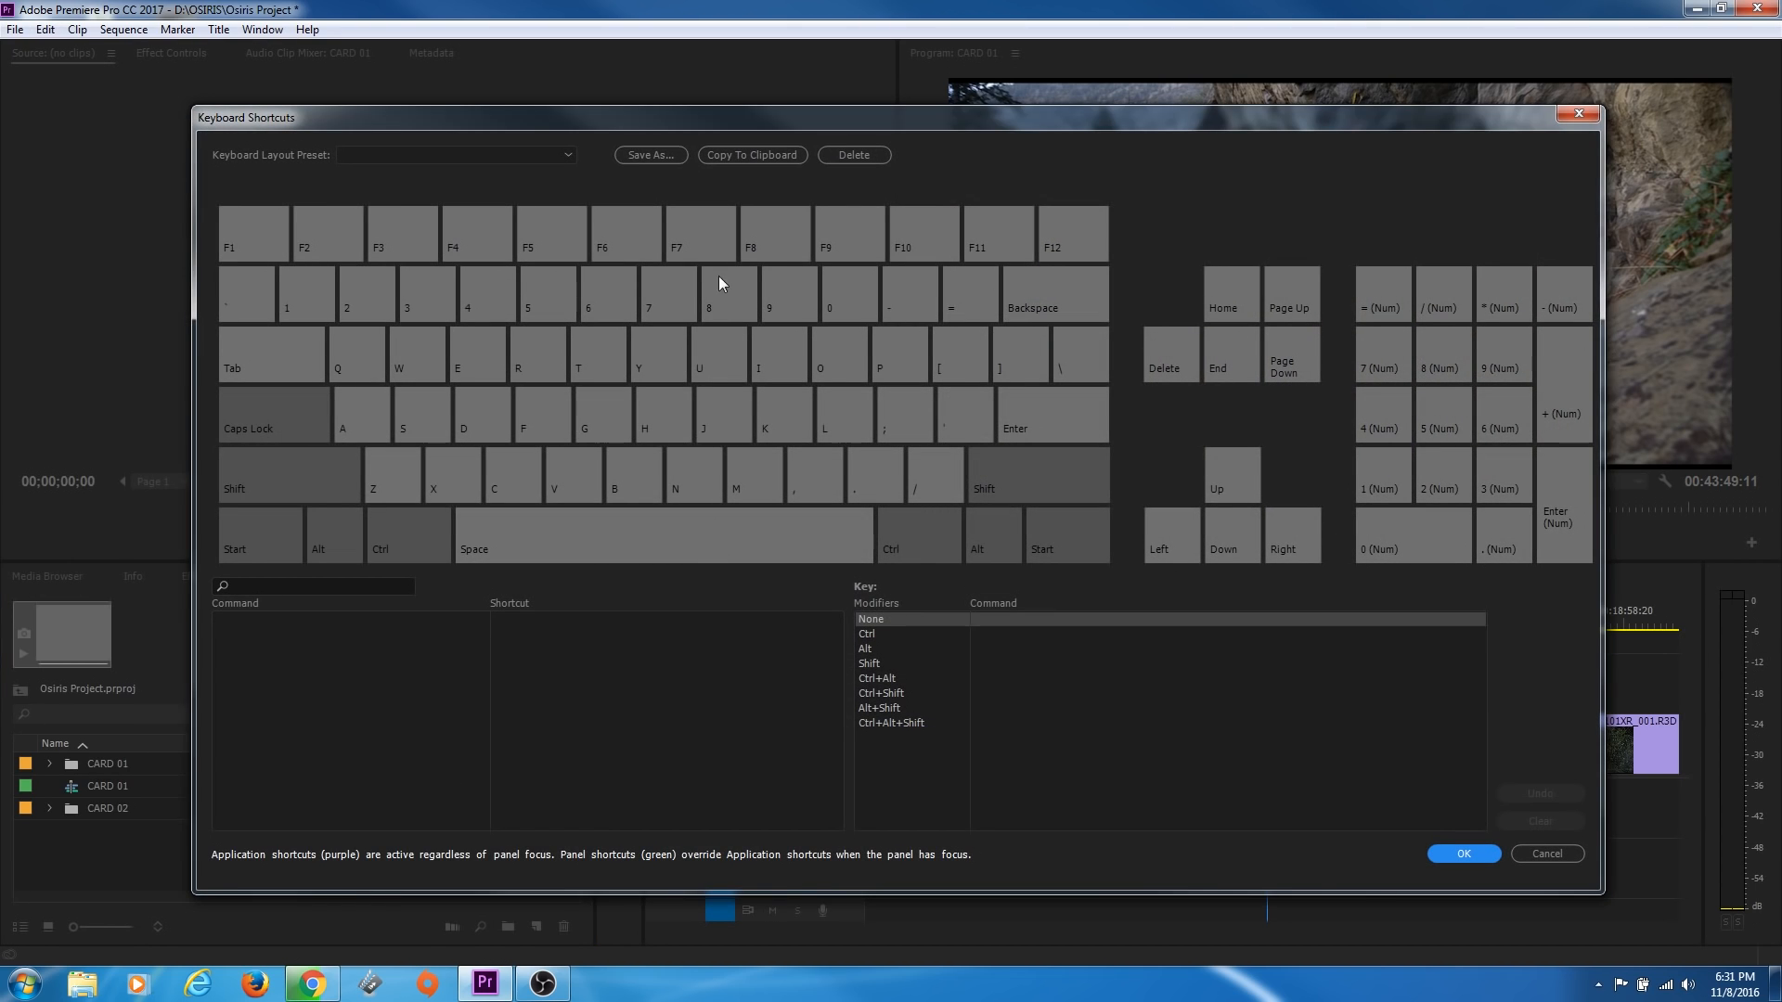
{"action": "mouse_move", "coordinate": [207, 512]}
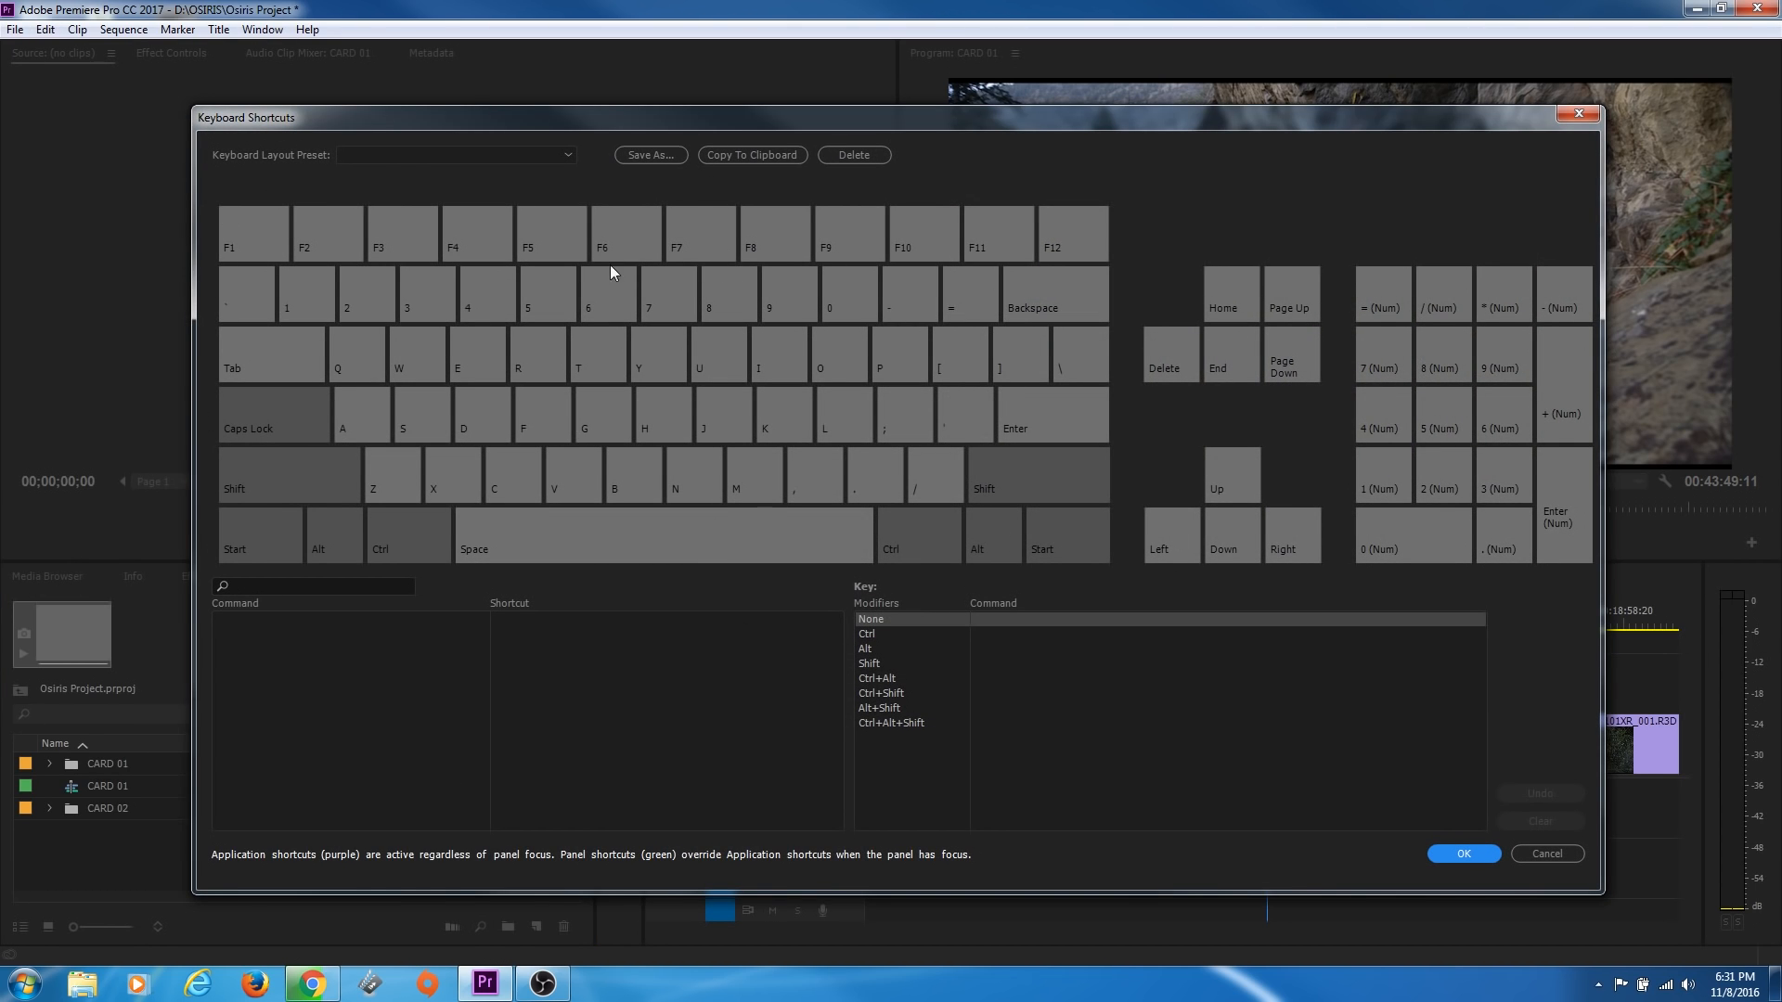
{"action": "mouse_move", "coordinate": [652, 368]}
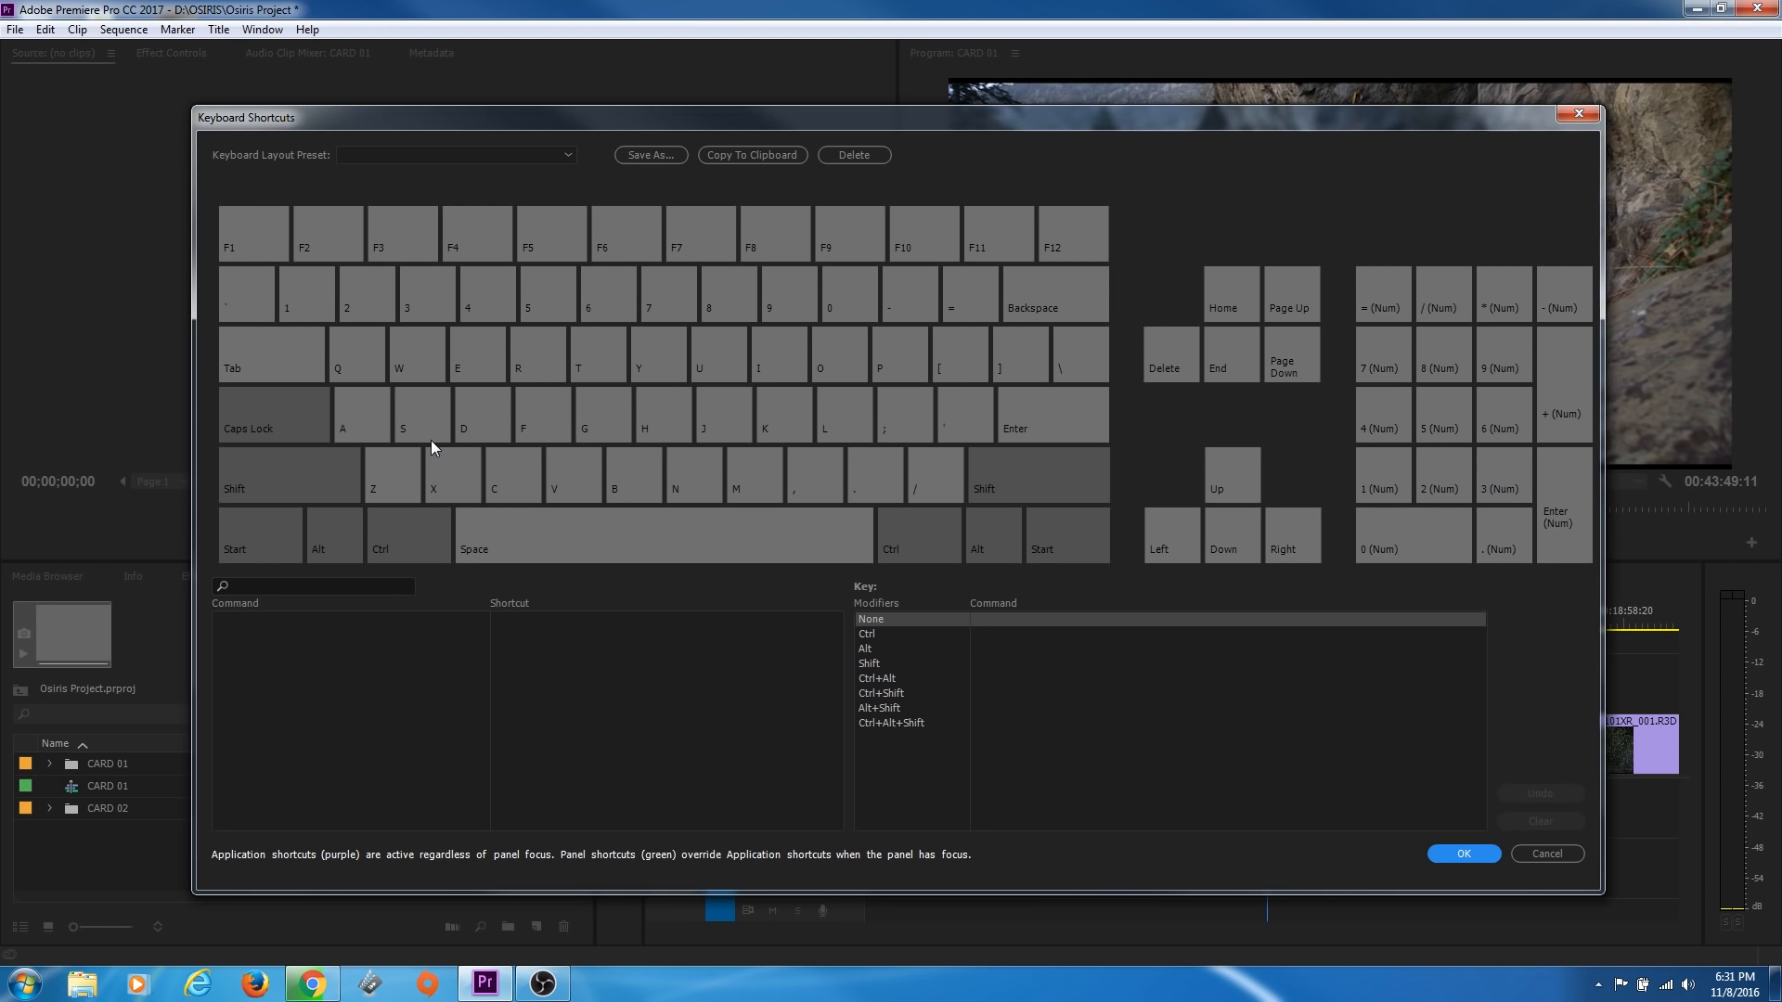
{"action": "mouse_move", "coordinate": [332, 543]}
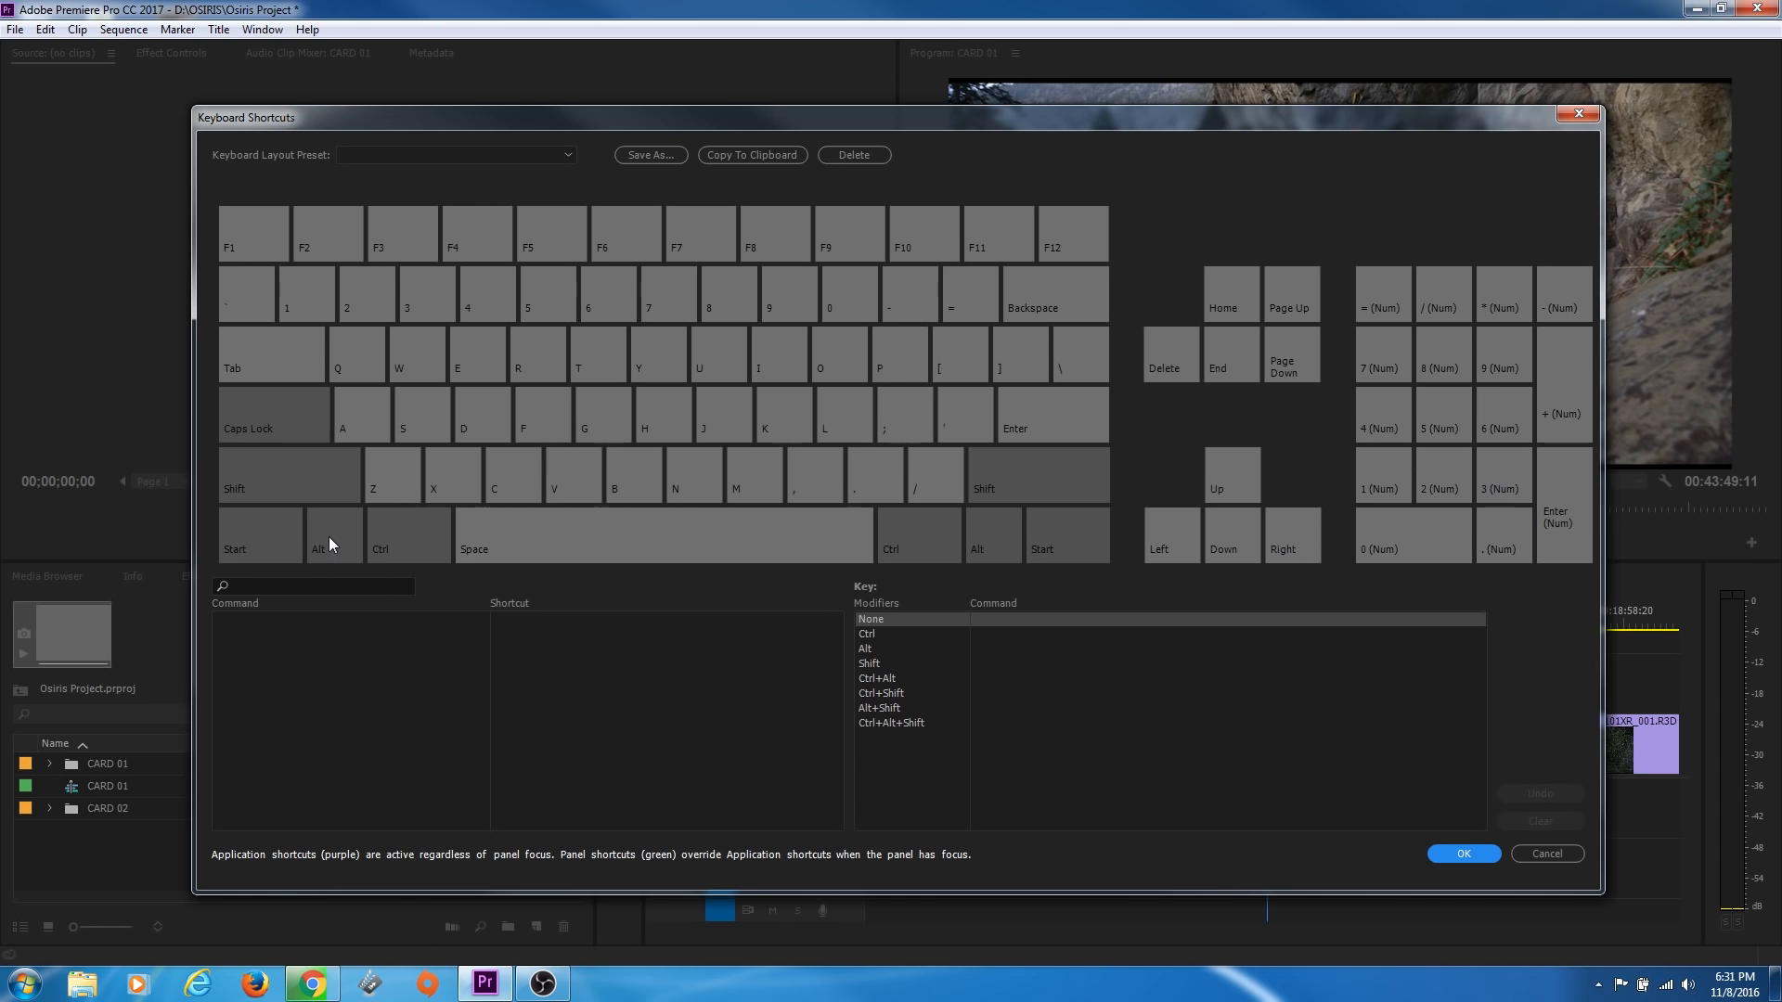
{"action": "mouse_move", "coordinate": [257, 555]}
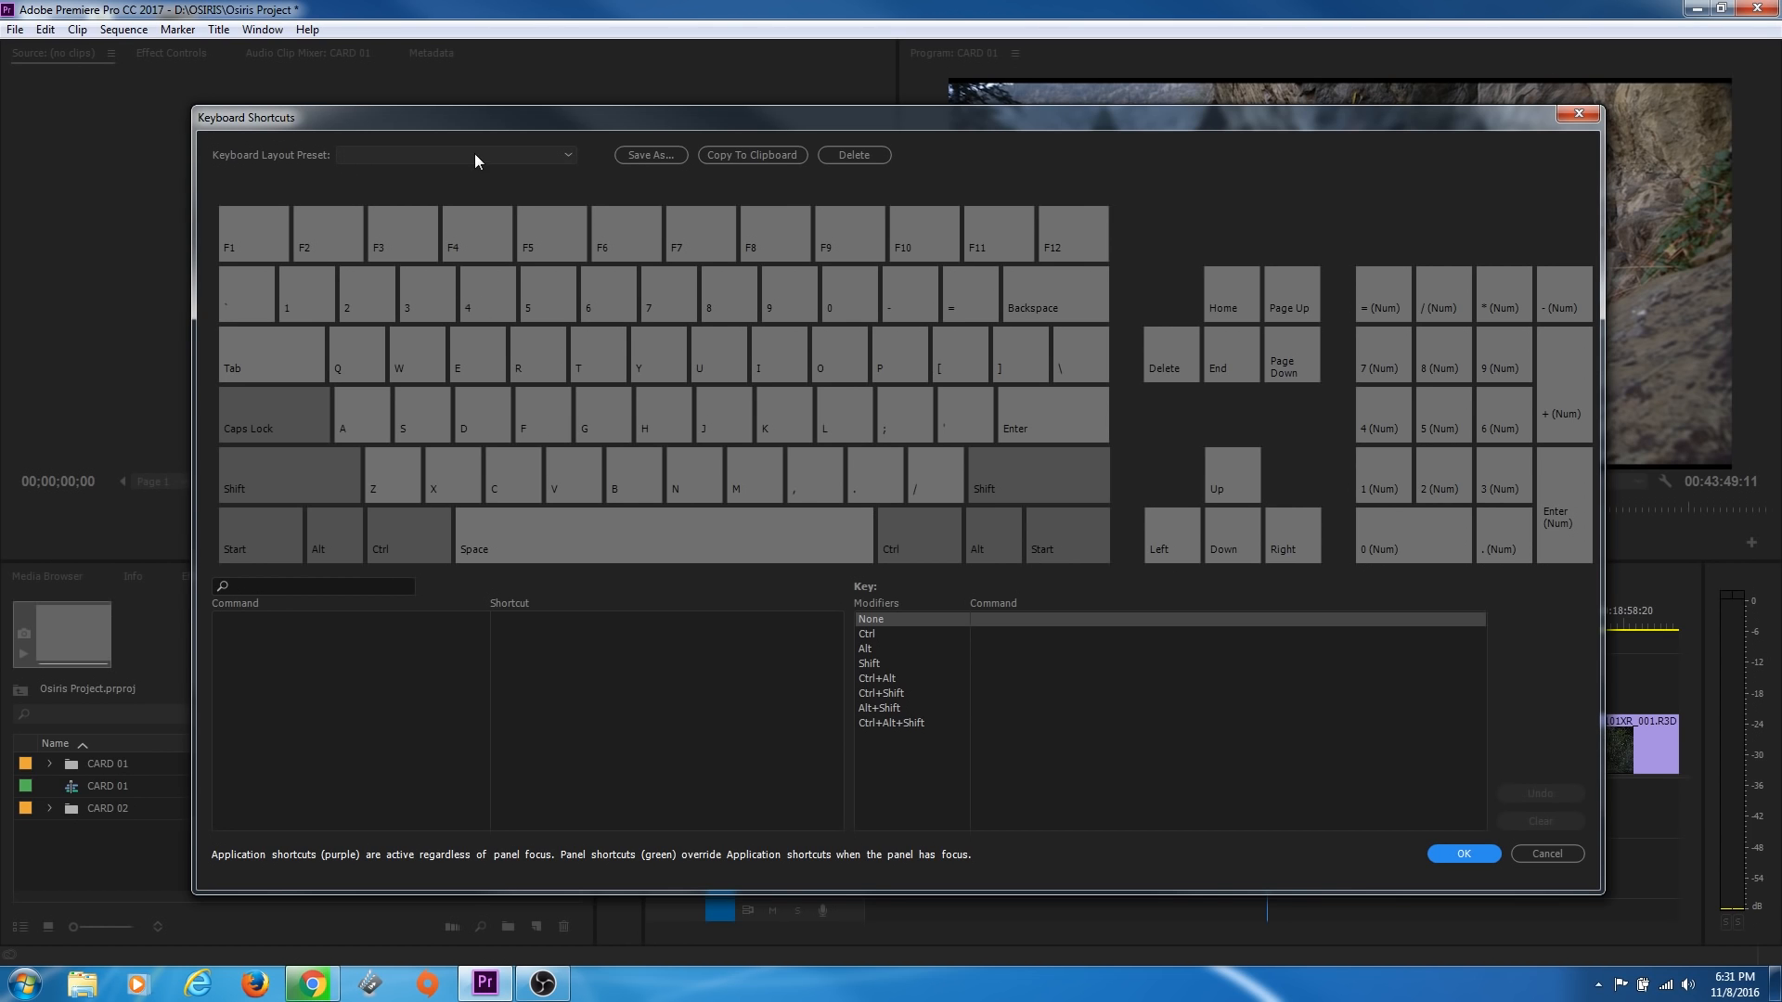
Load the Adobe Premiere Pro Default keyboard layout preset
{"action": "left_click", "coordinate": [455, 155]}
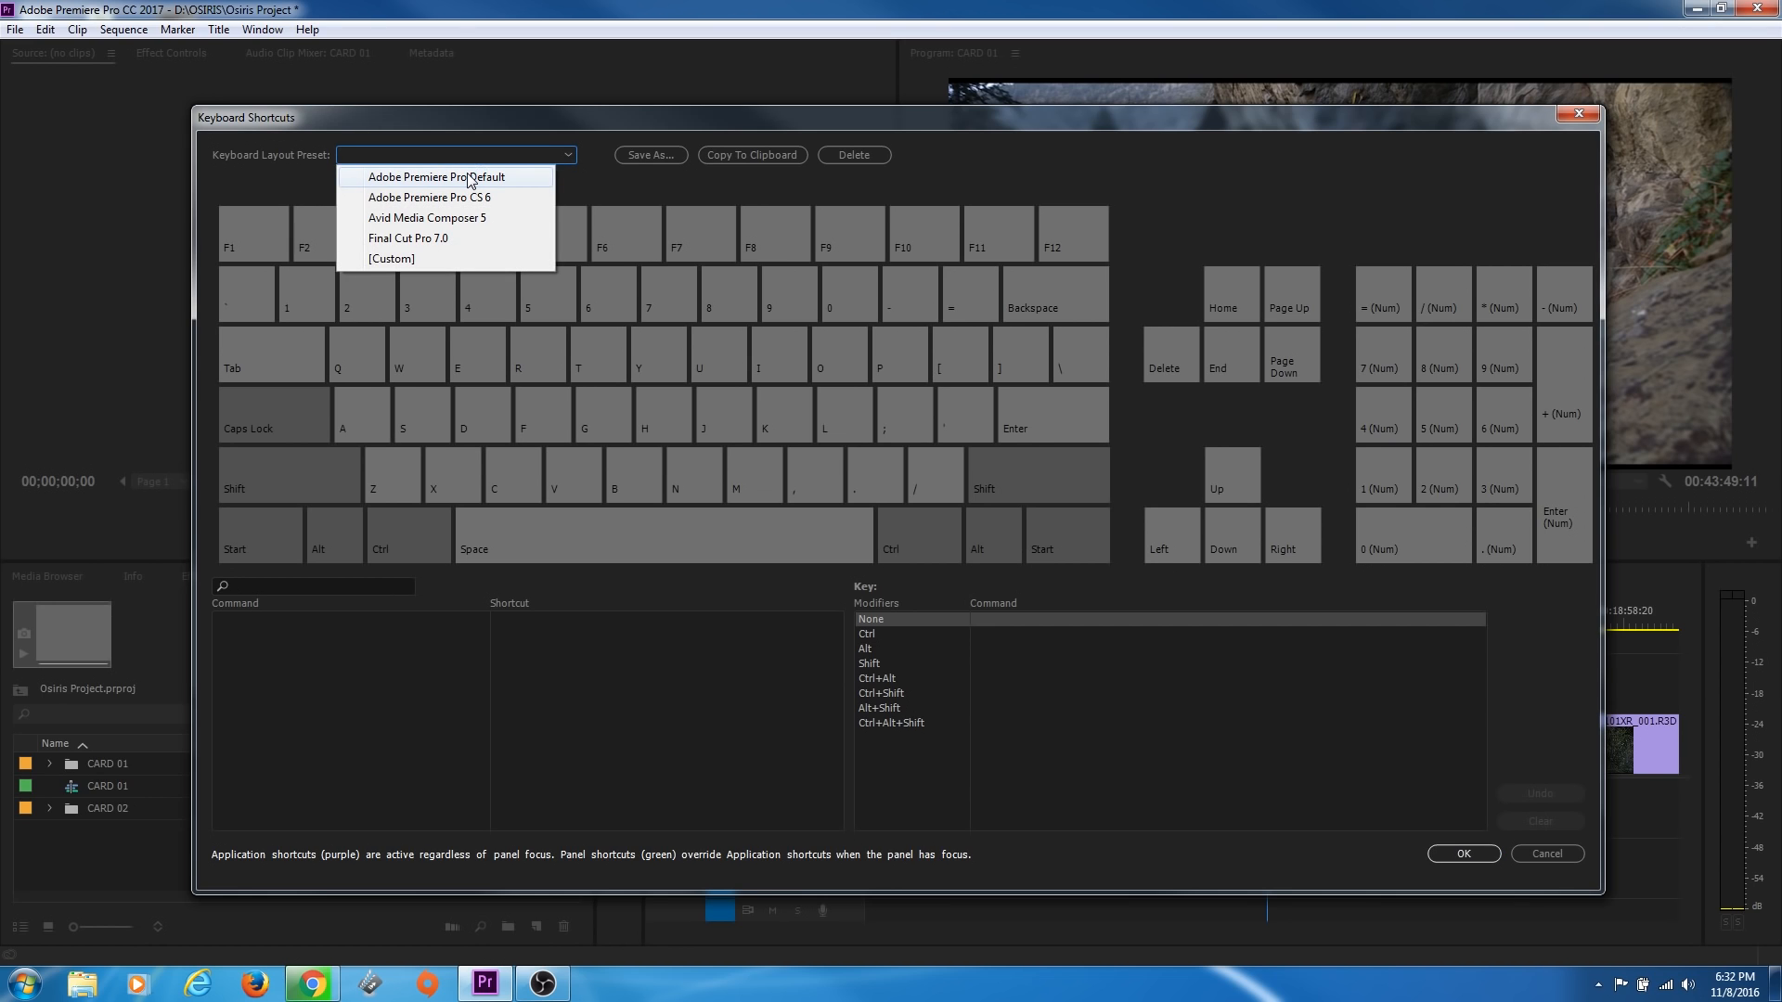
{"action": "mouse_move", "coordinate": [469, 196]}
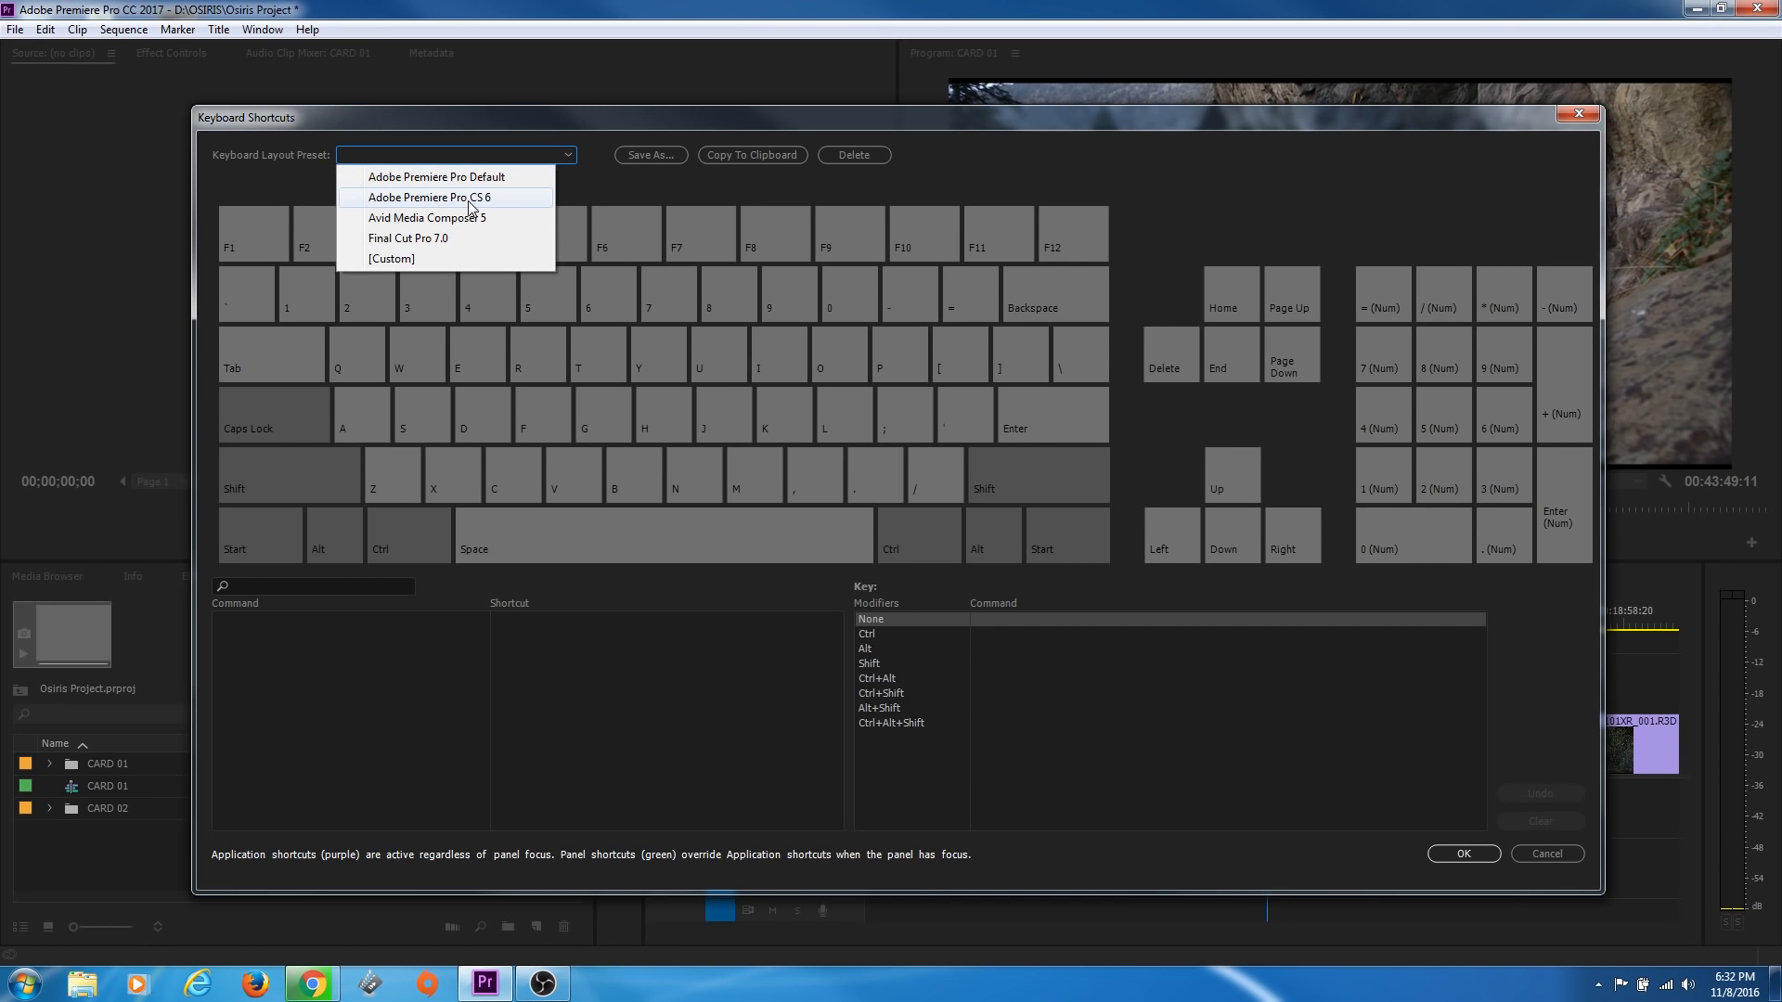
{"action": "mouse_move", "coordinate": [464, 217]}
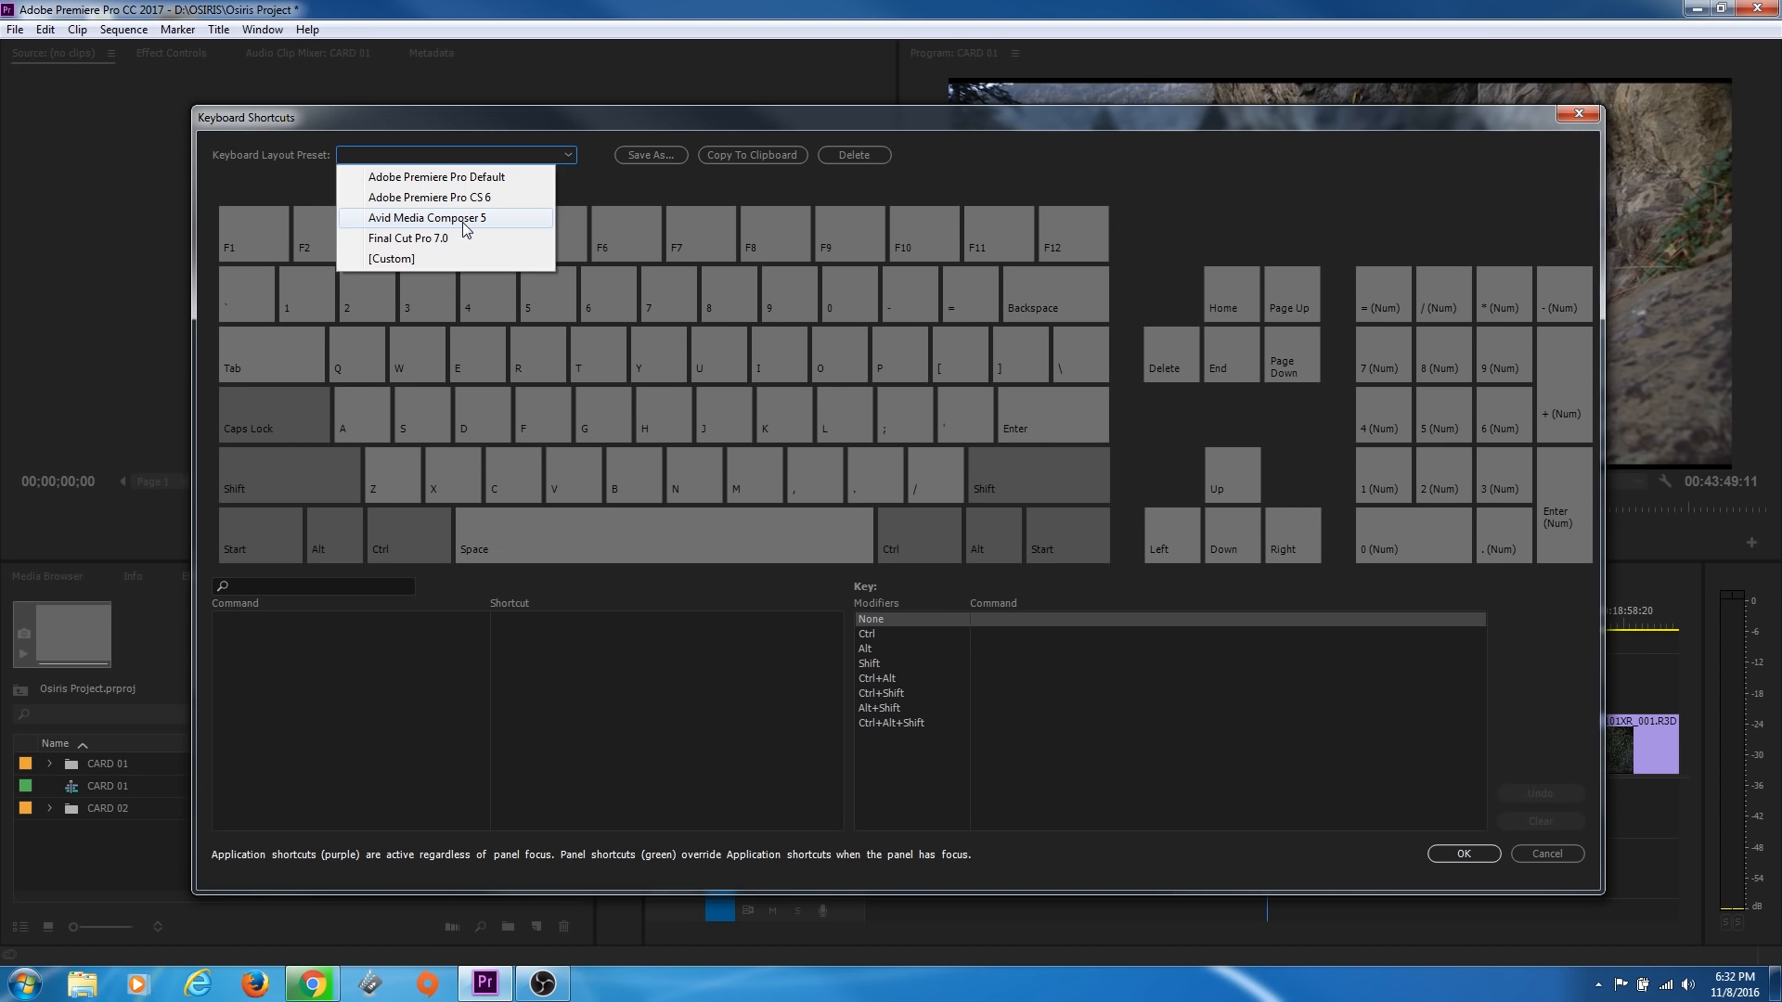
{"action": "mouse_move", "coordinate": [409, 238]}
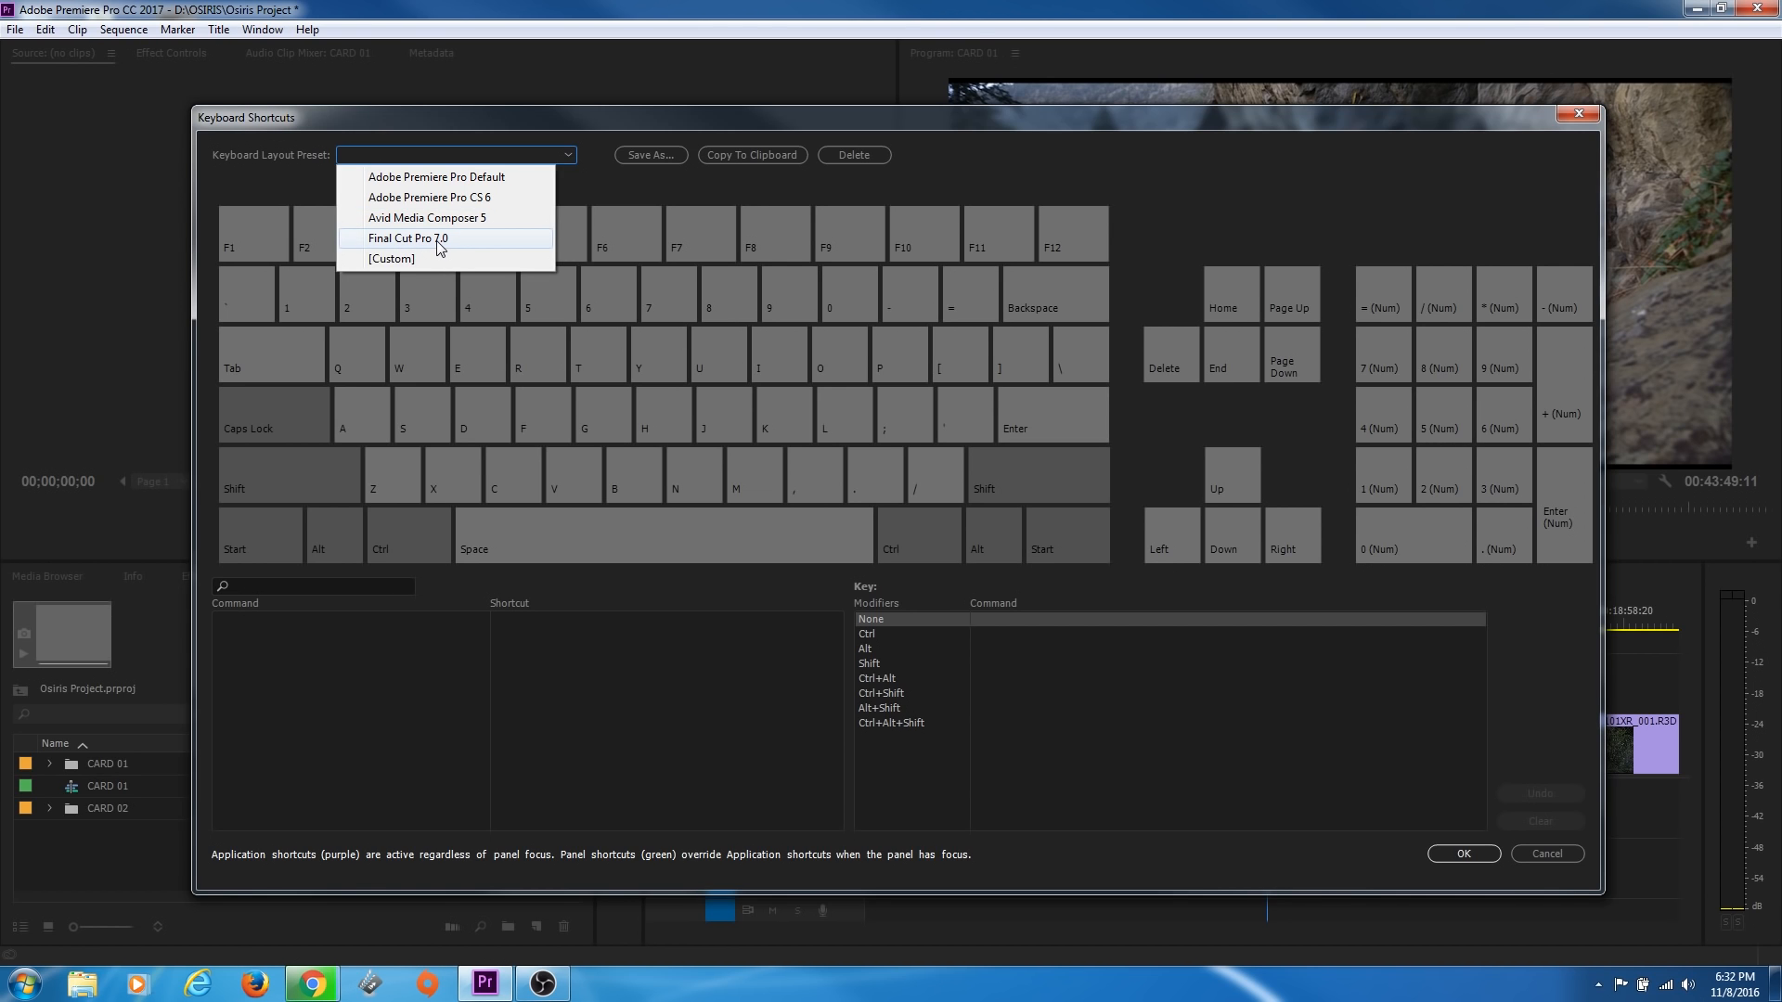
{"action": "mouse_move", "coordinate": [454, 182]}
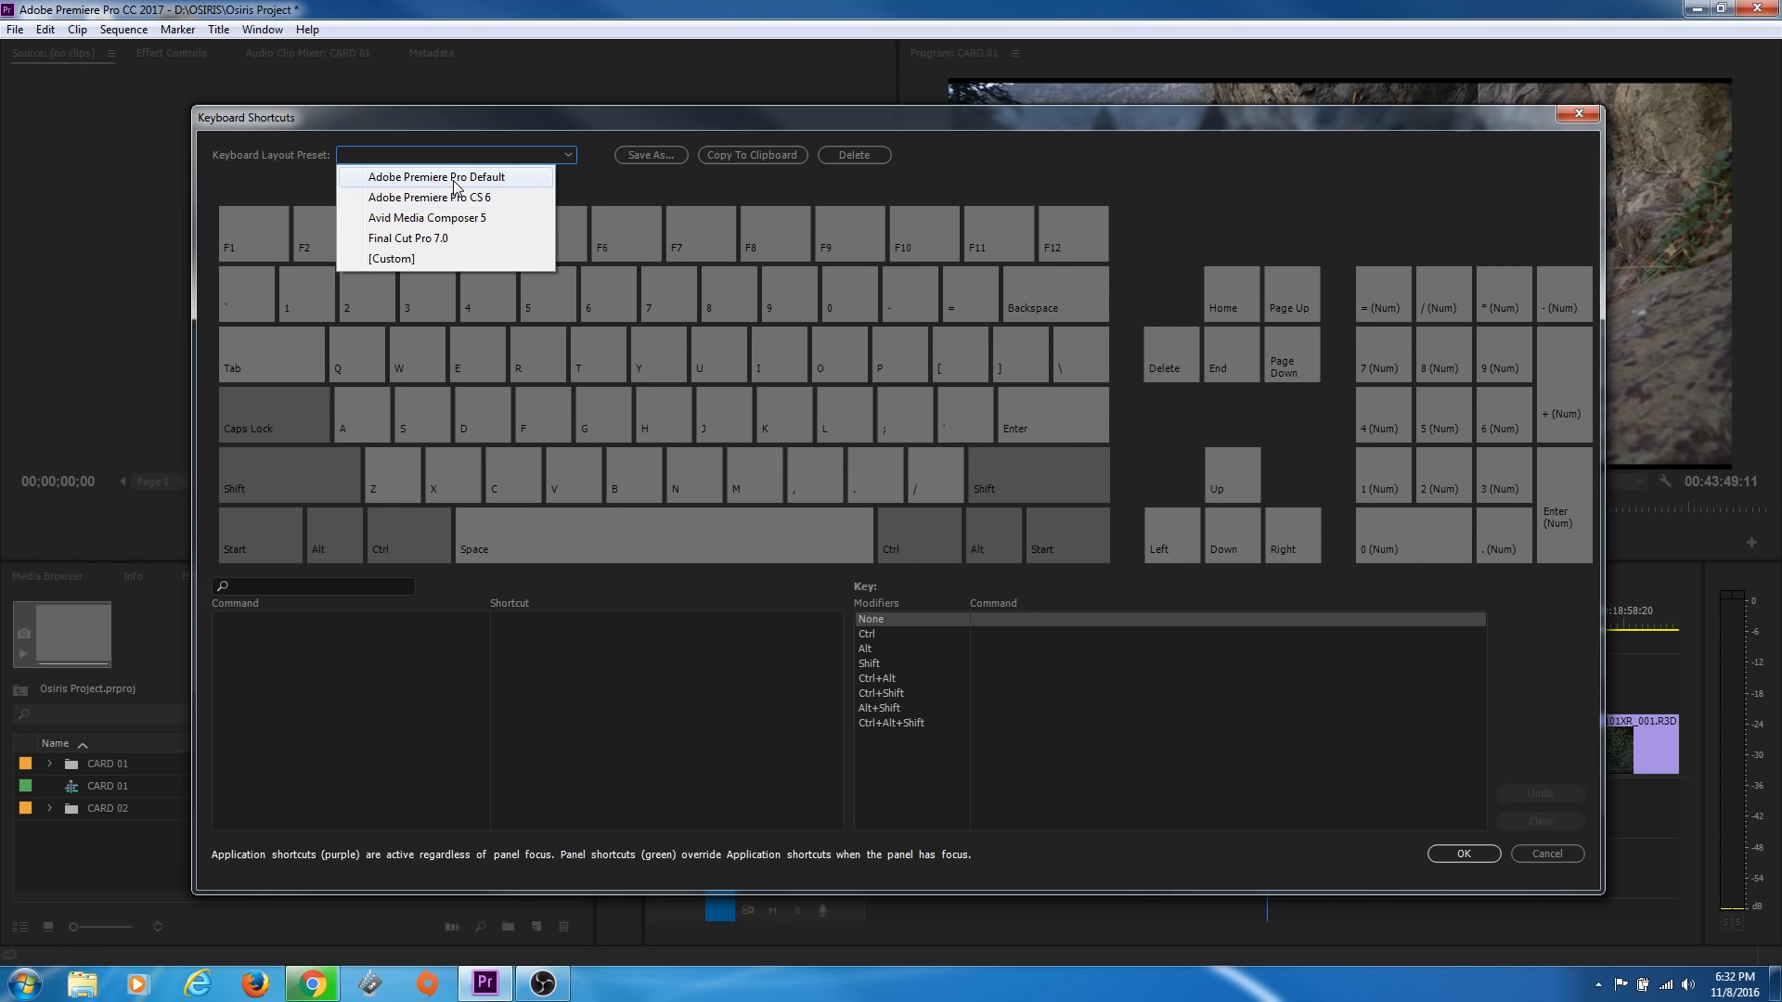
{"action": "mouse_move", "coordinate": [432, 242]}
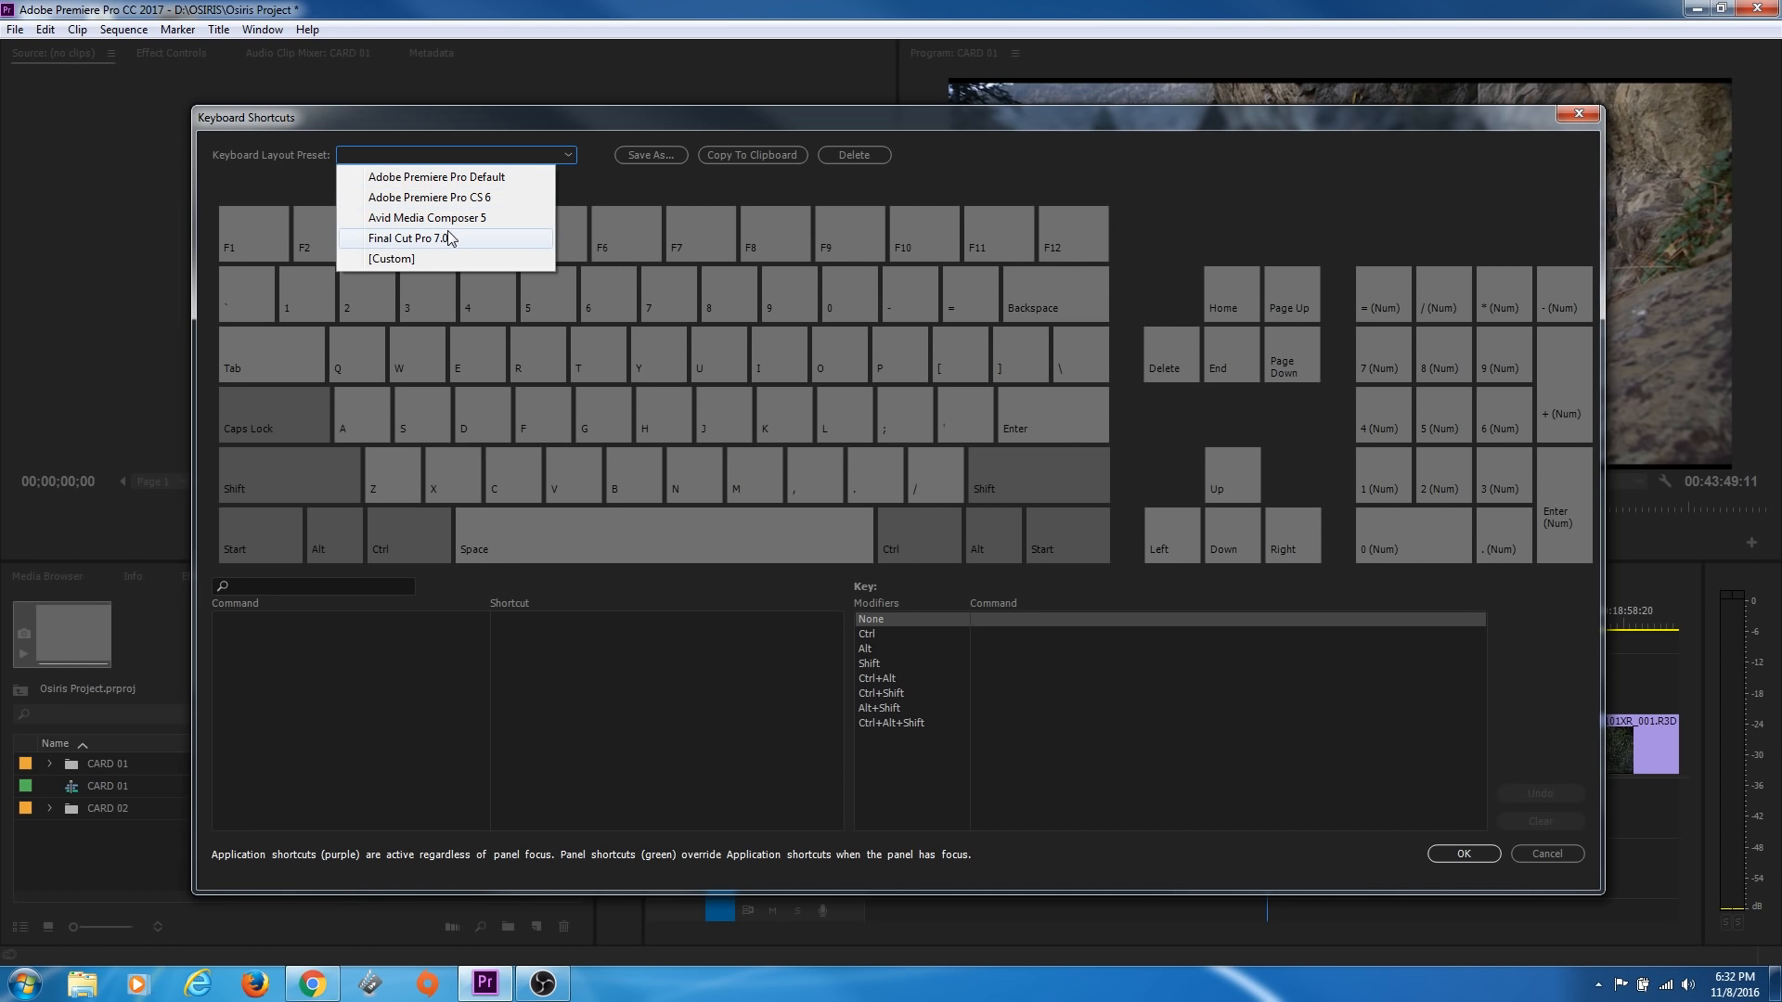
{"action": "mouse_move", "coordinate": [412, 187]}
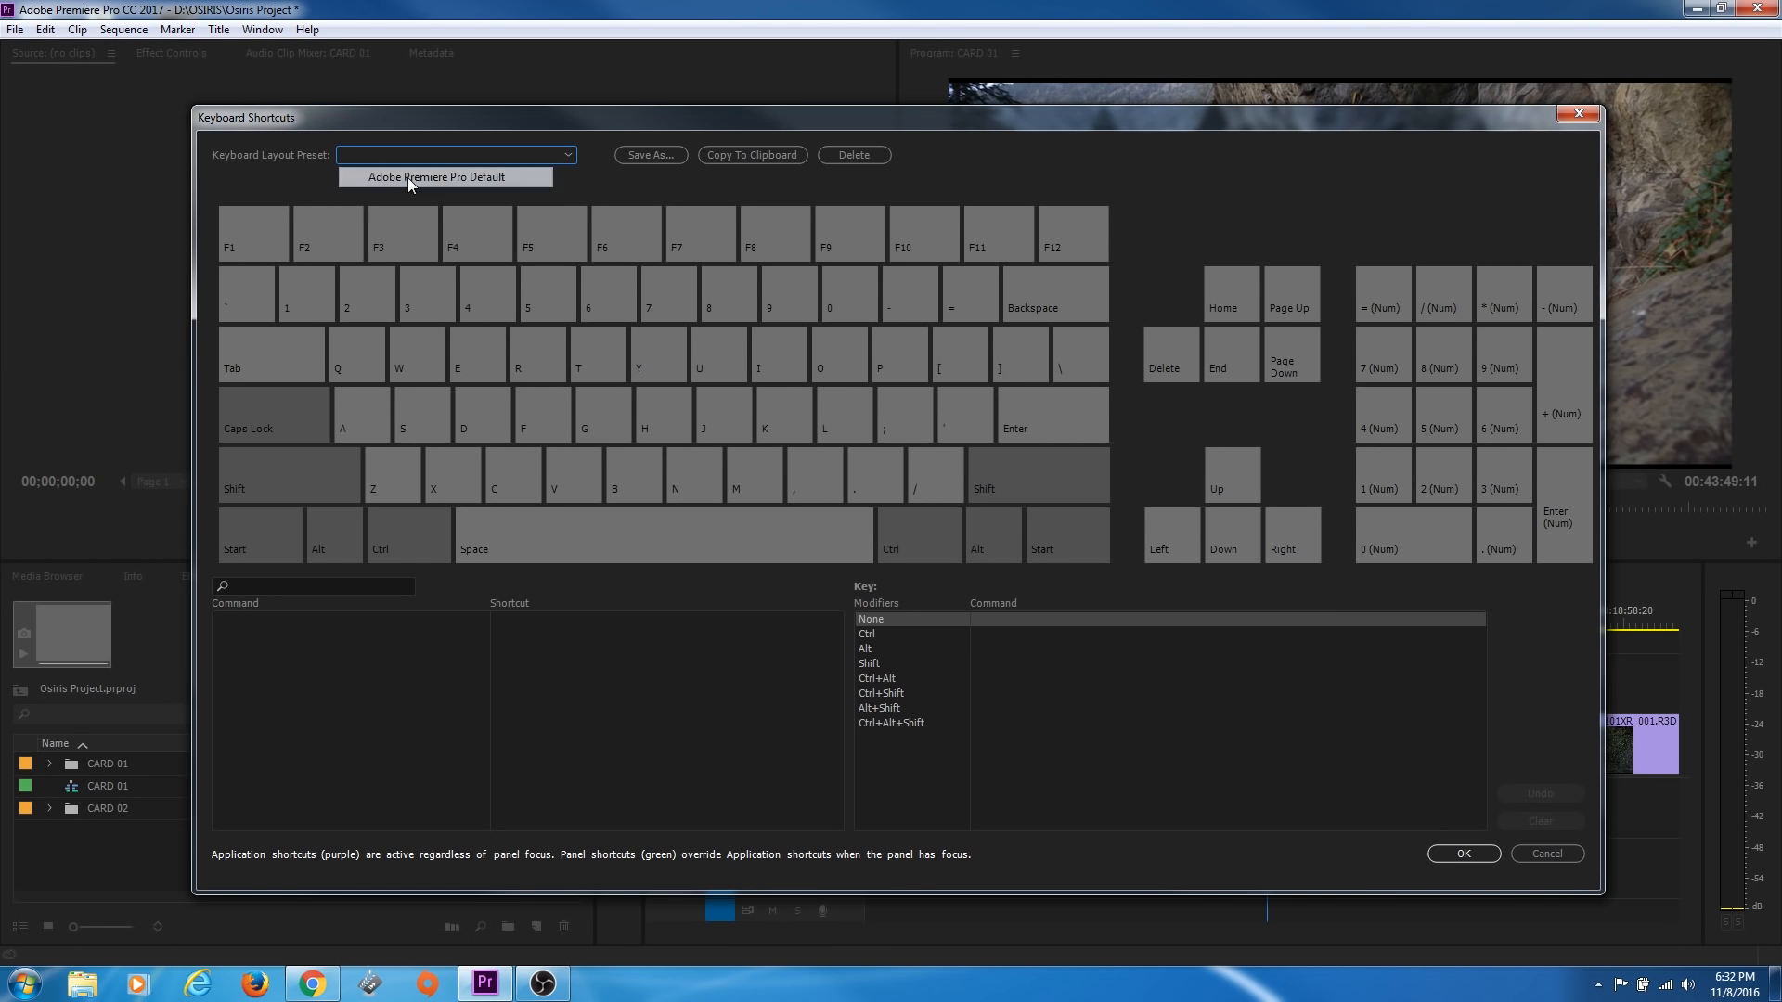
{"action": "left_click", "coordinate": [441, 177]}
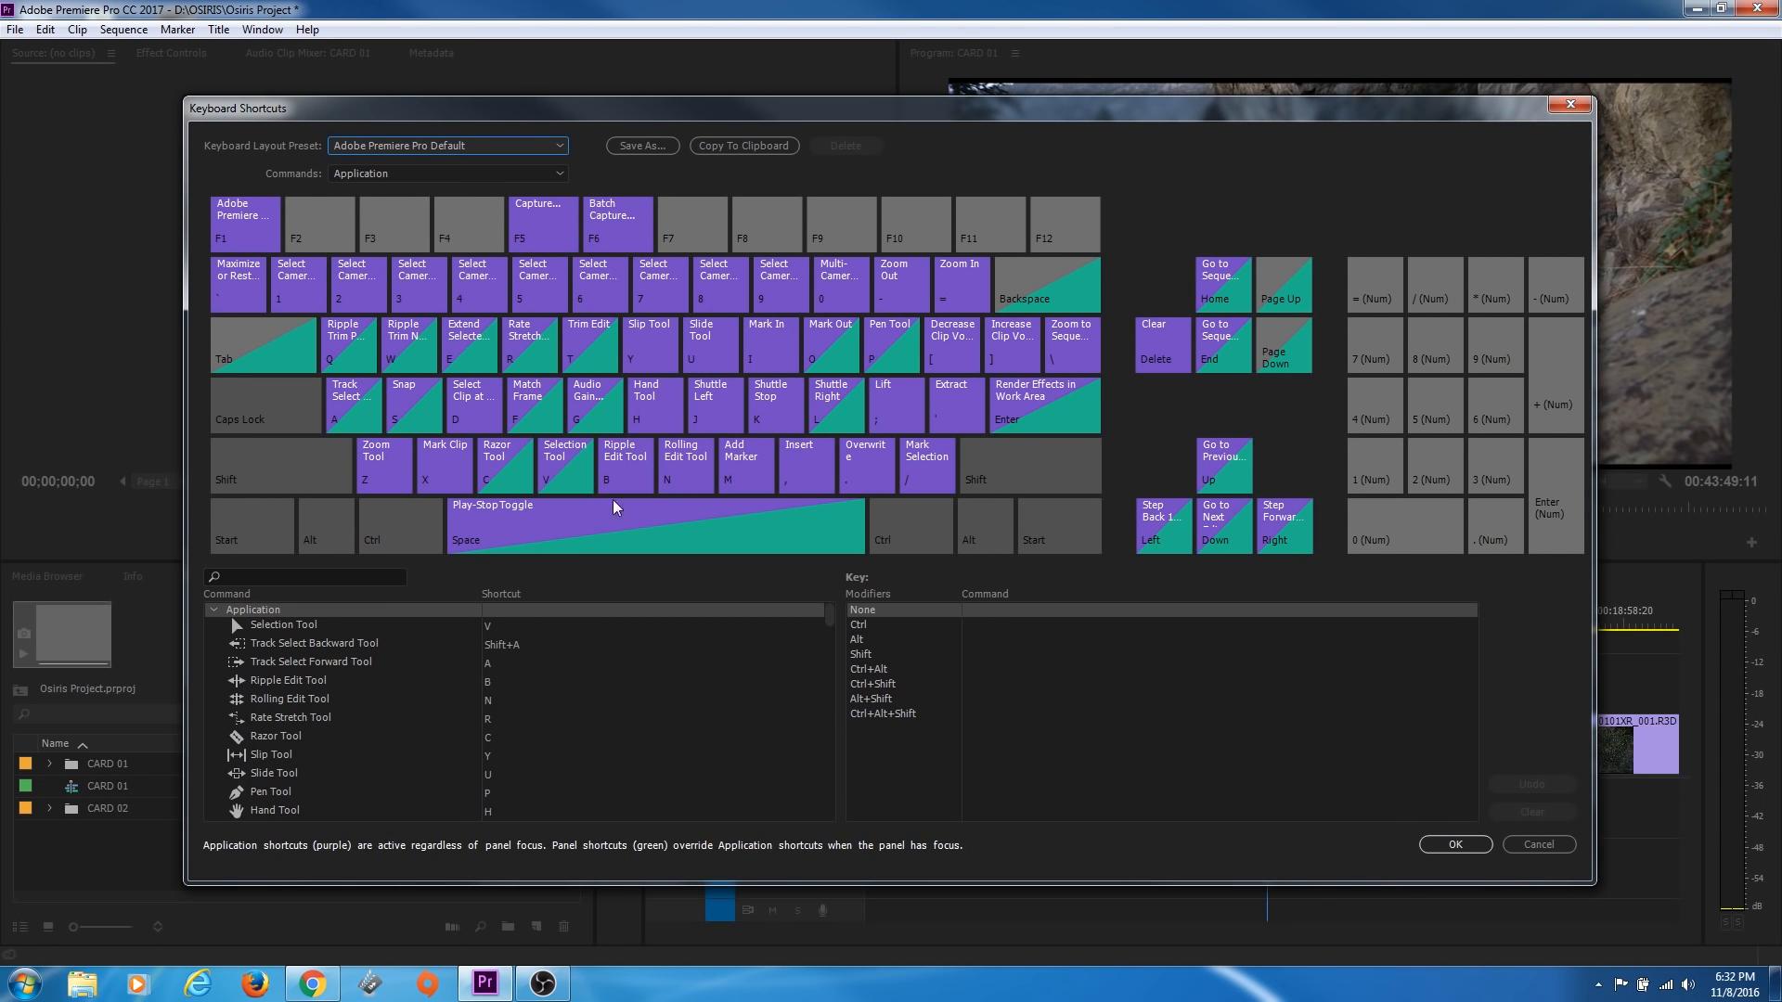
{"action": "mouse_move", "coordinate": [320, 662]}
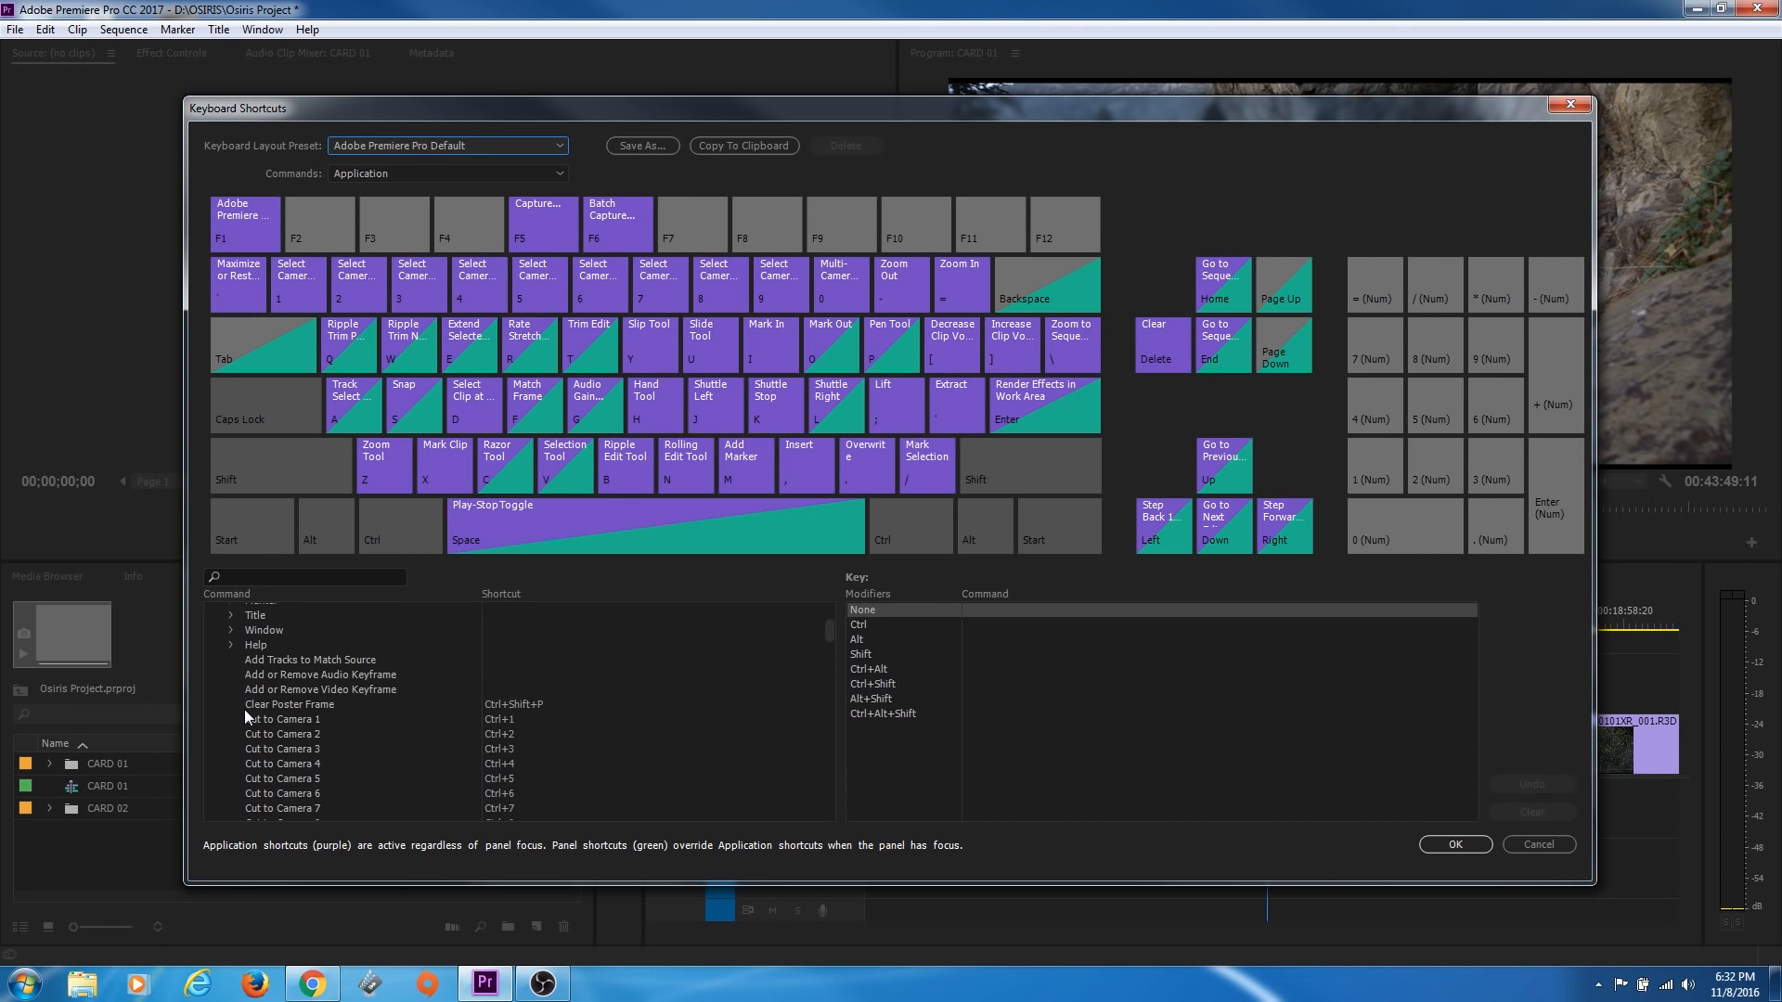
{"action": "scroll", "scroll_direction": "down", "scroll_amount": 3}
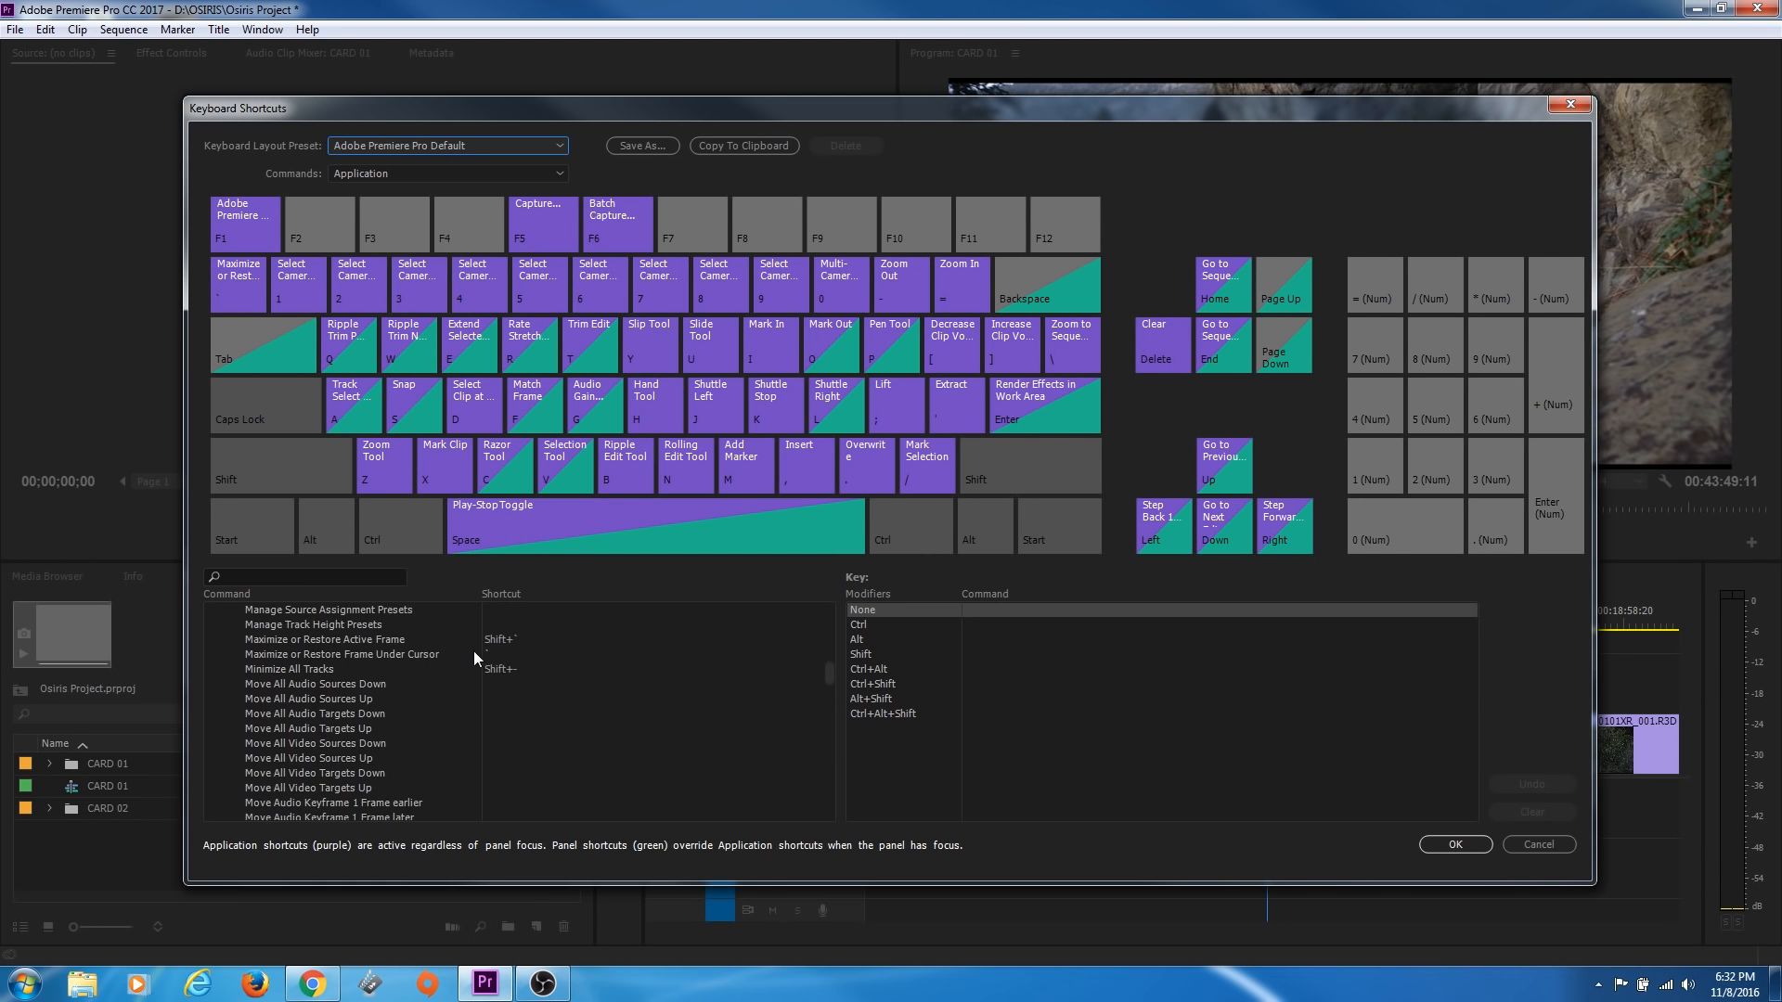
{"action": "left_click", "coordinate": [213, 609]}
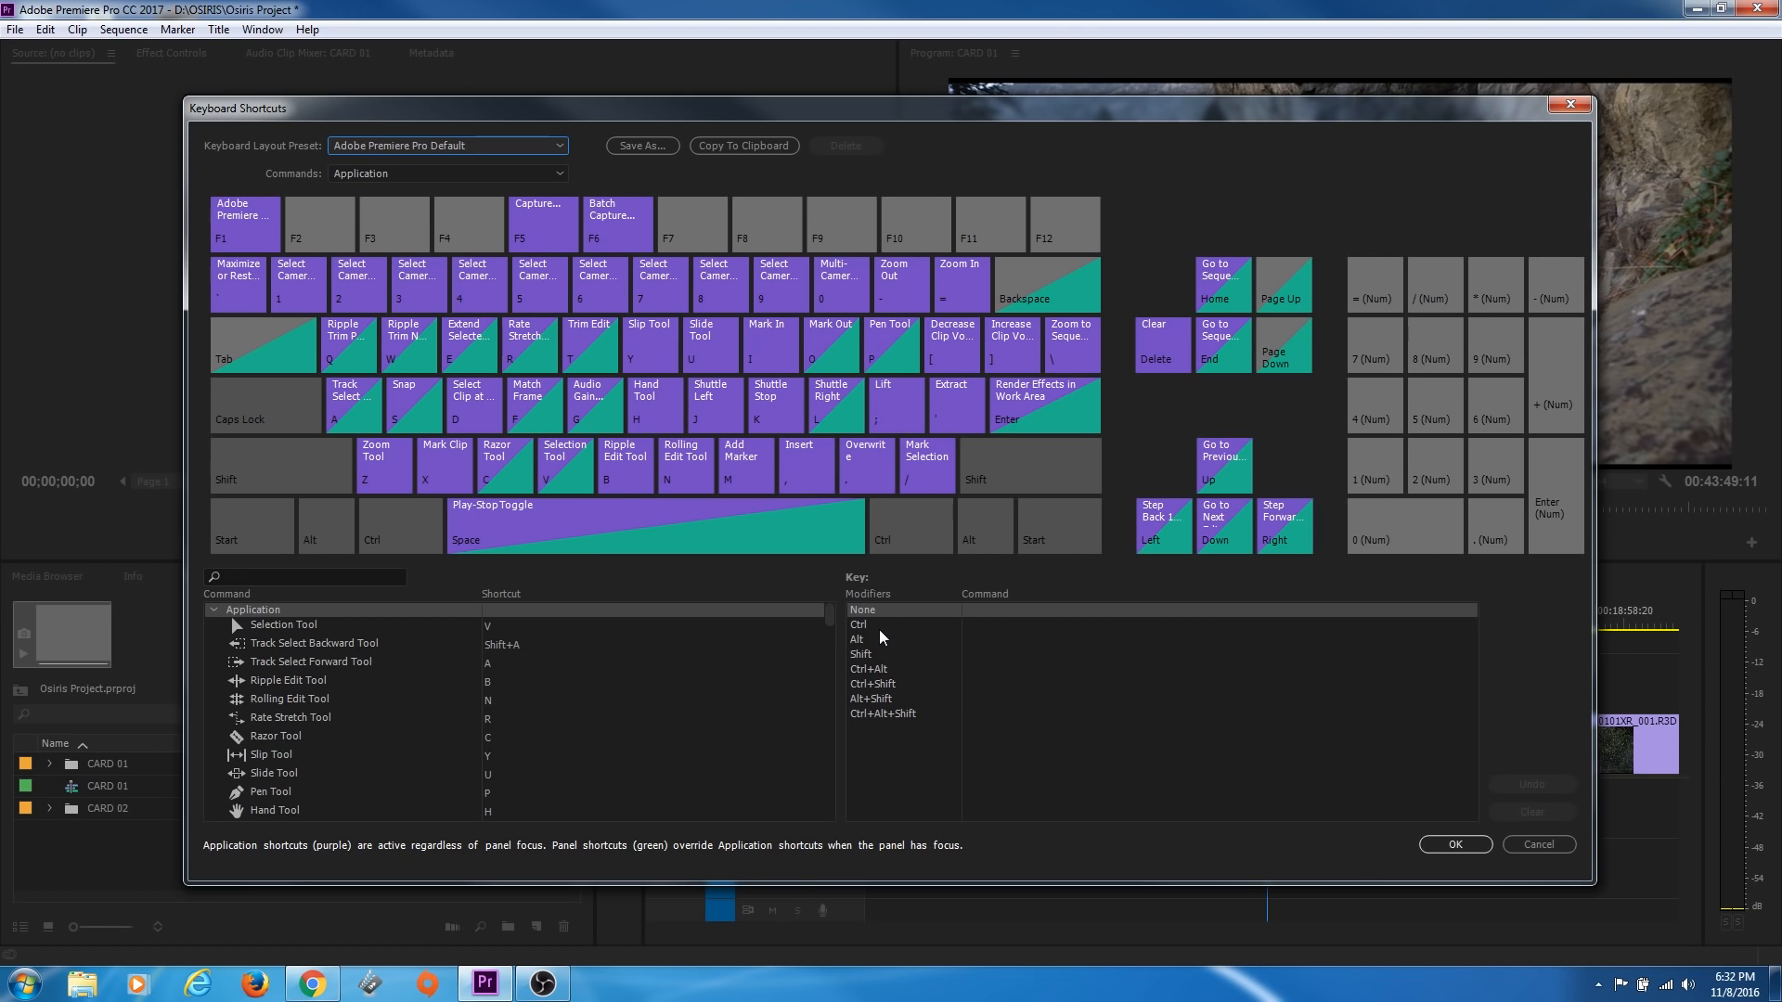
{"action": "mouse_move", "coordinate": [659, 628]}
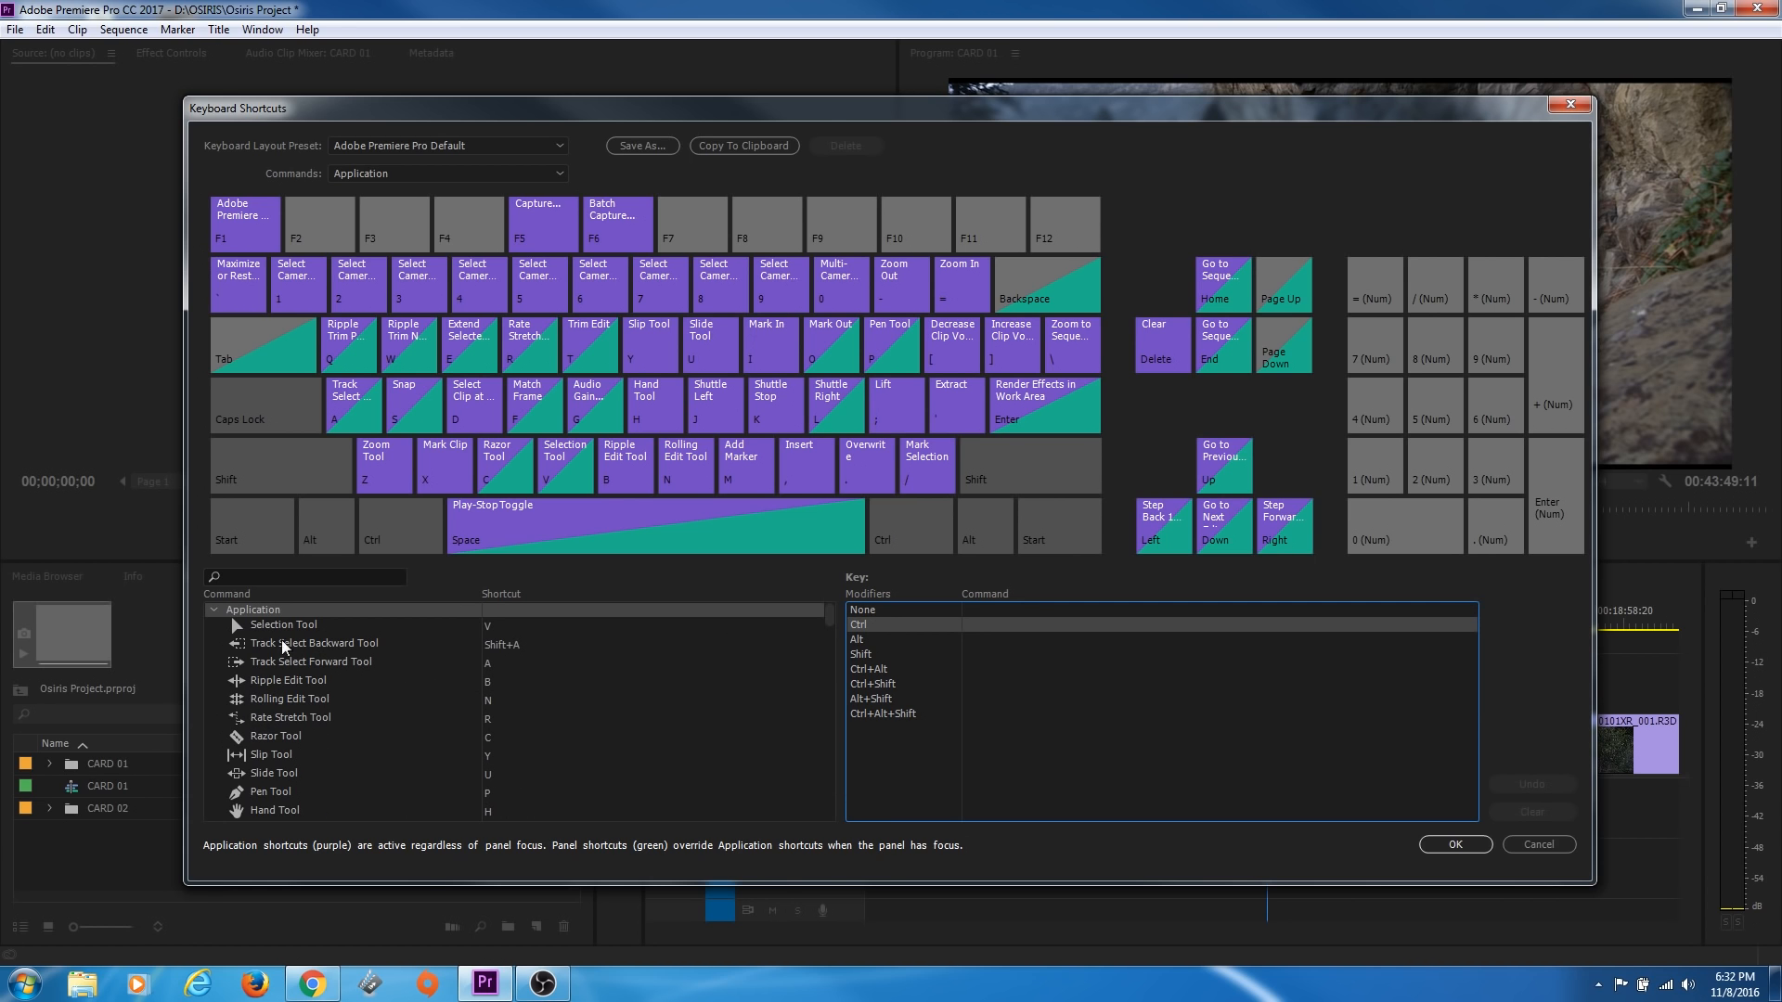
{"action": "scroll", "scroll_direction": "down", "scroll_amount": 3}
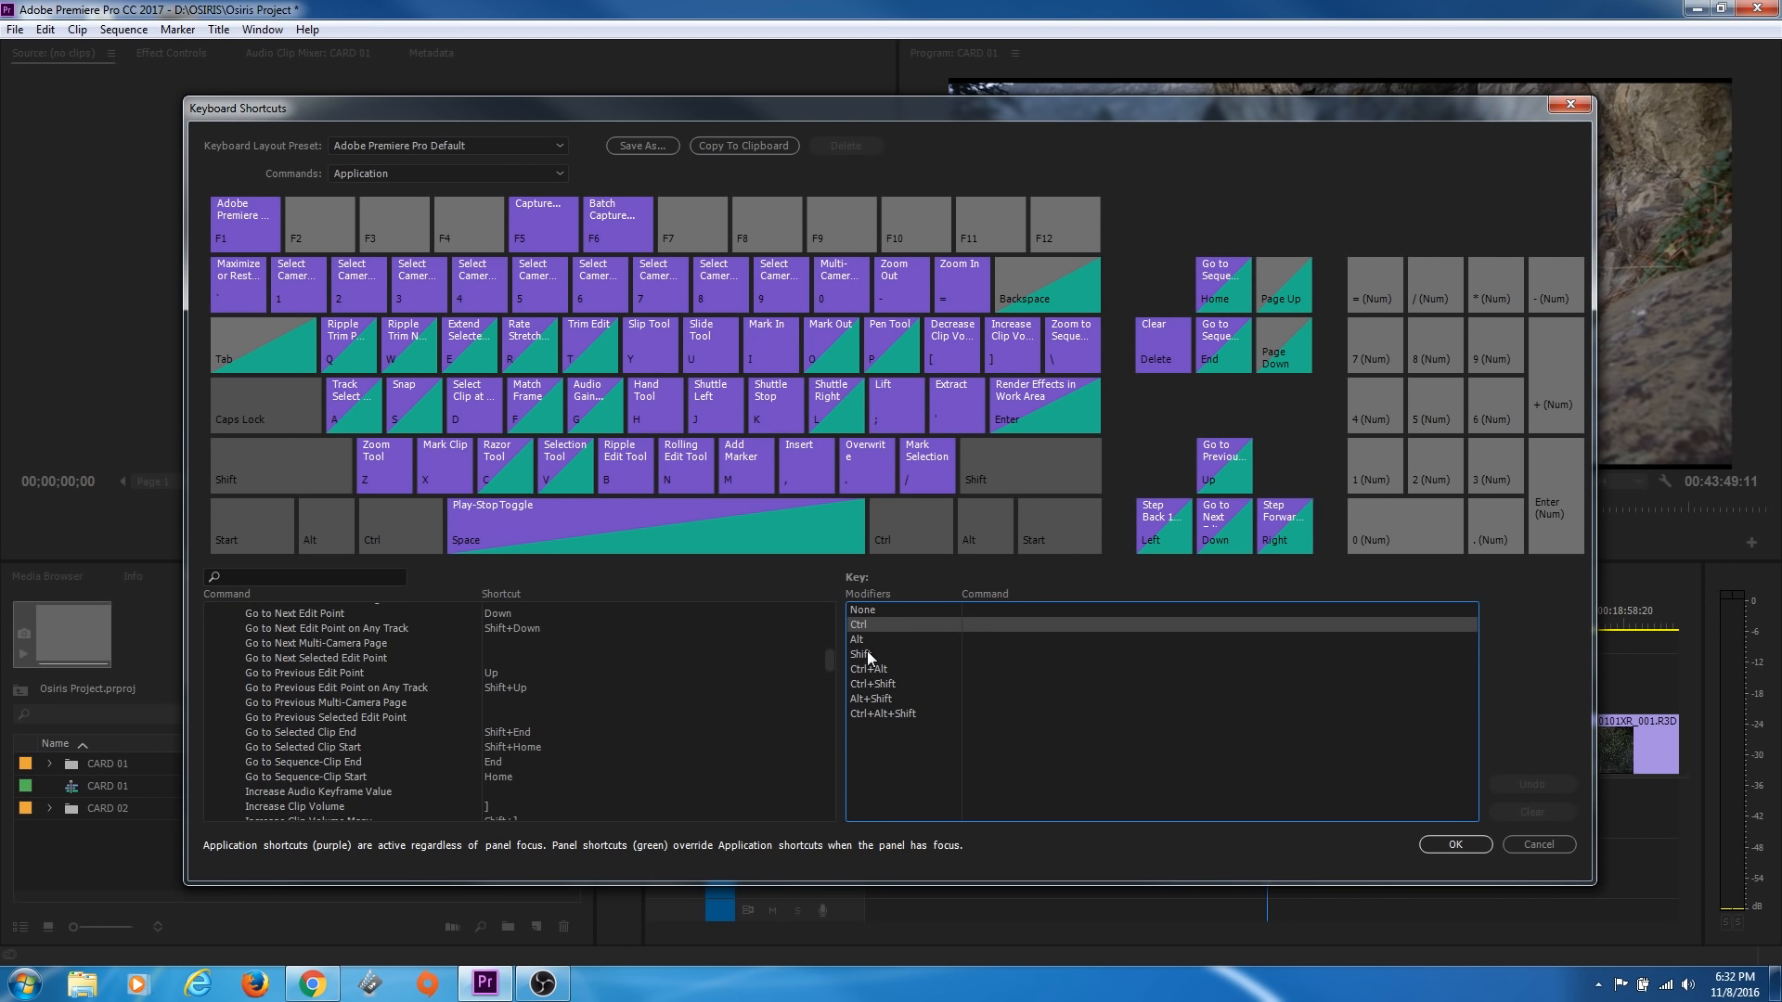
{"action": "left_click", "coordinate": [861, 653]}
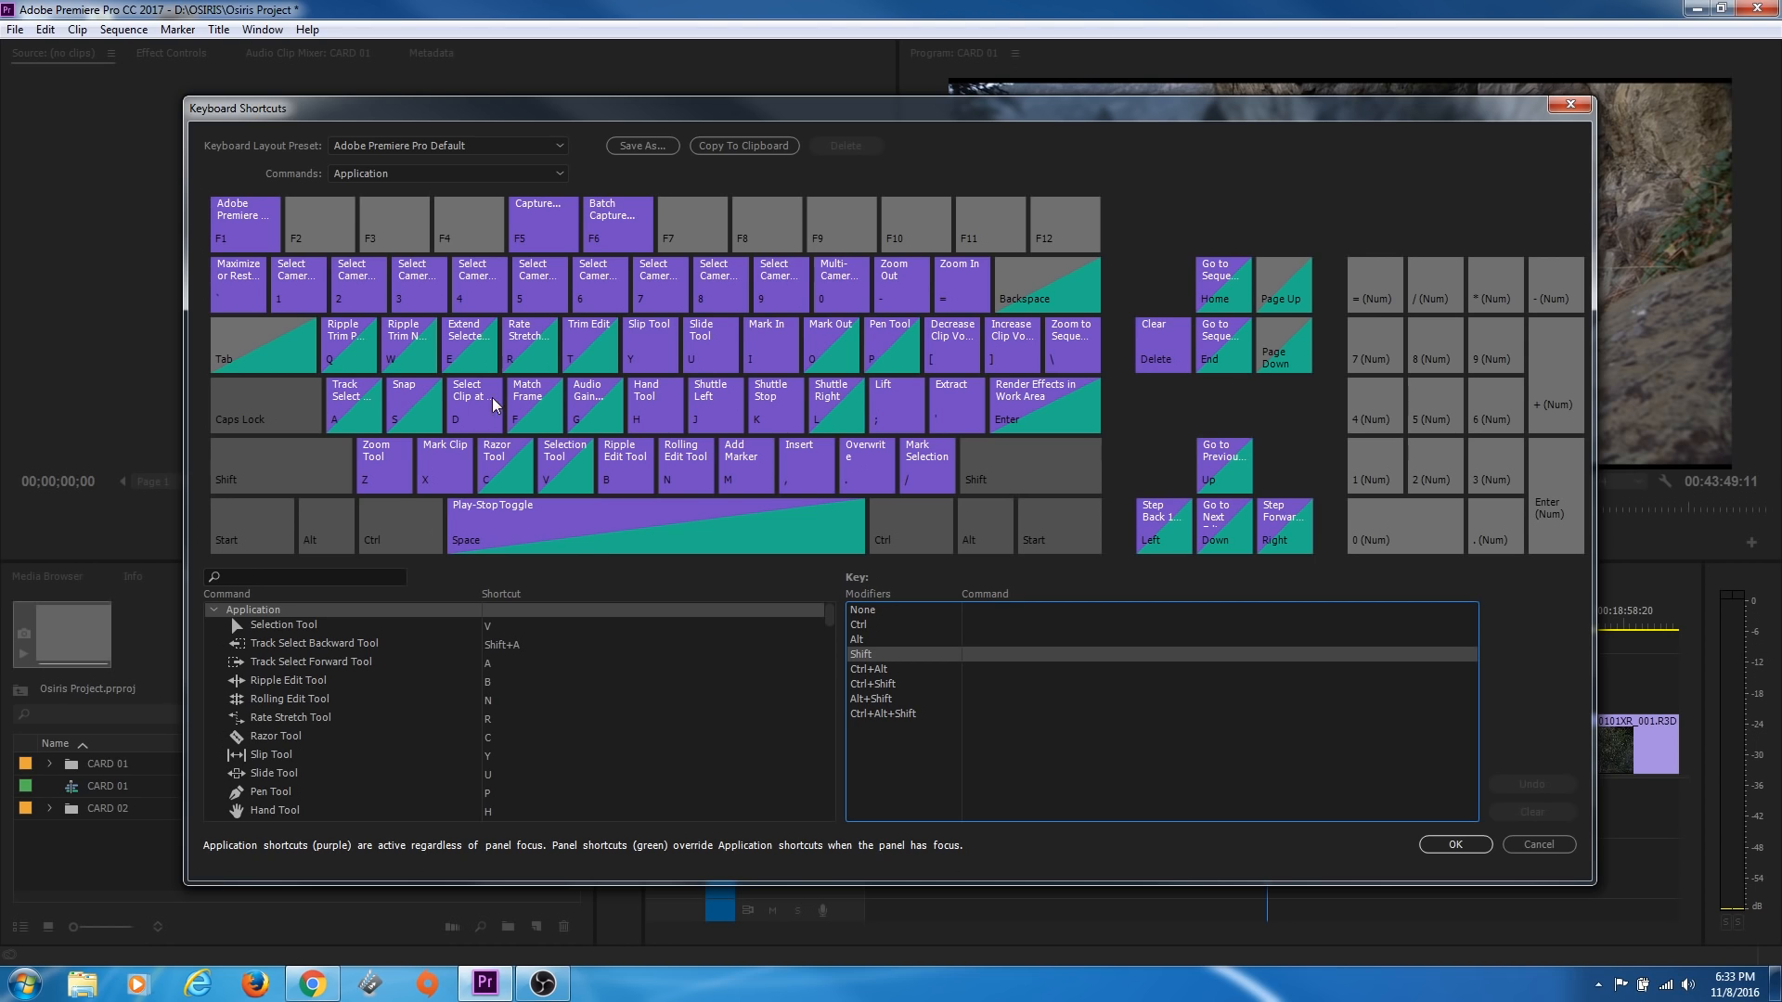
{"action": "left_click", "coordinate": [862, 611]}
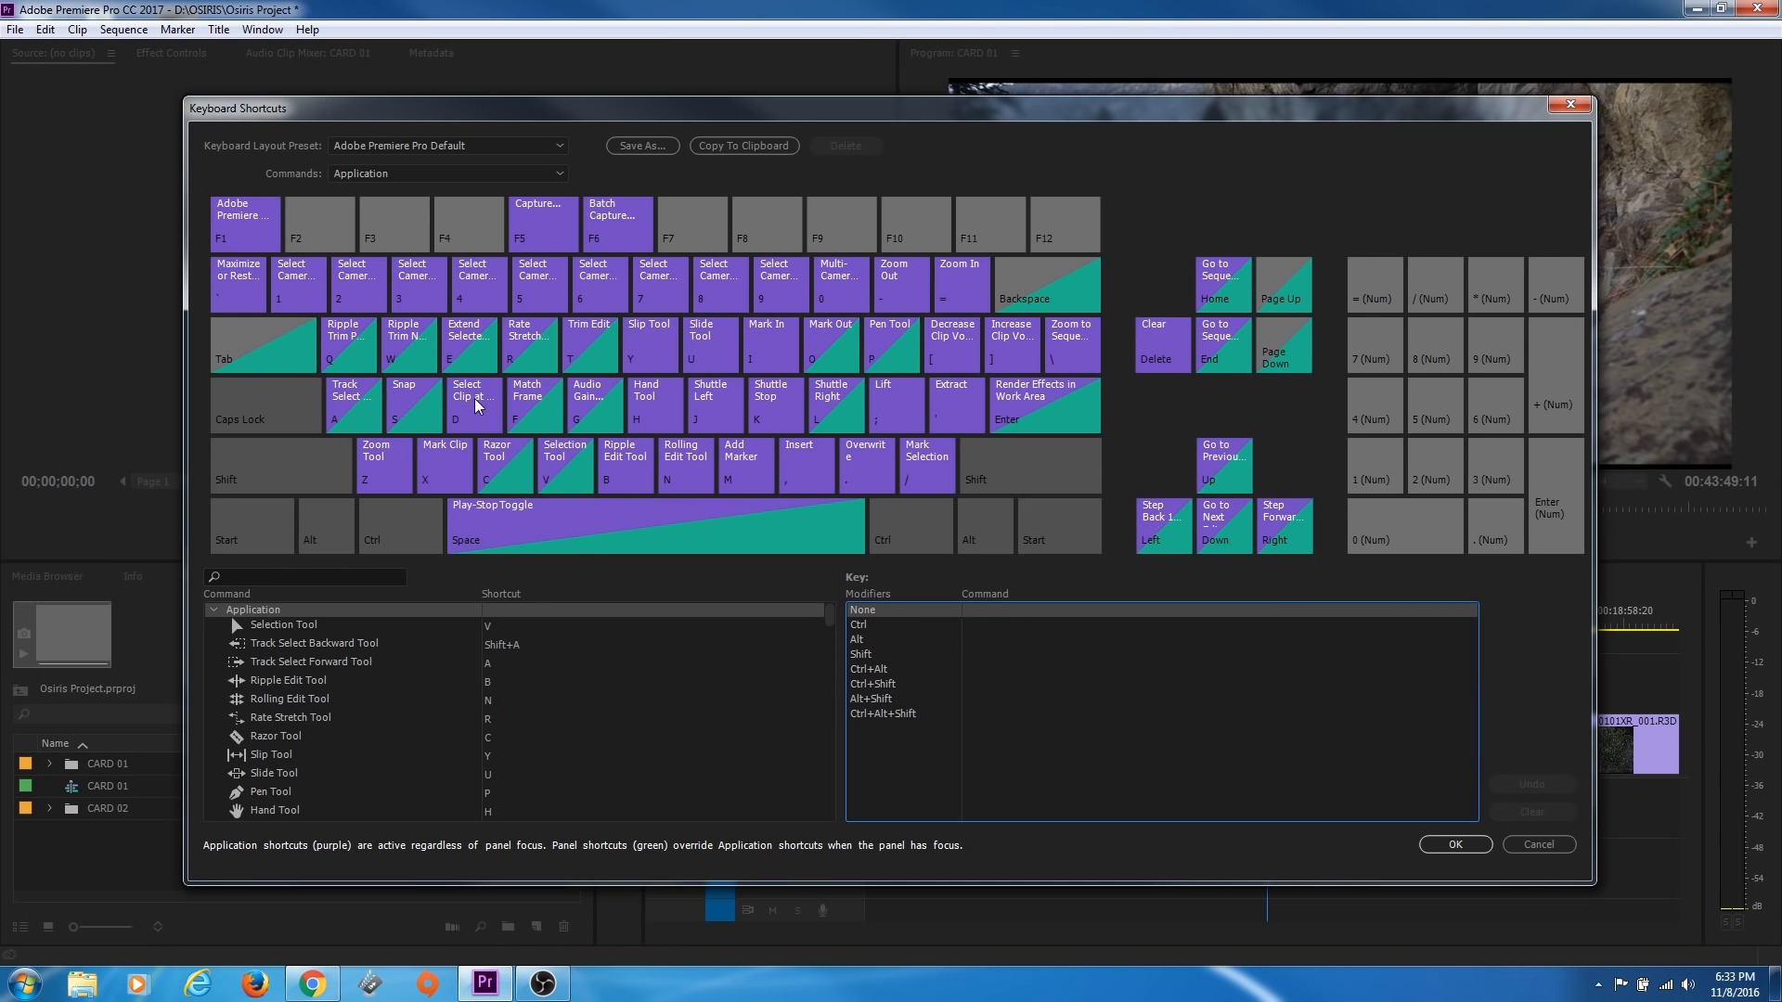
{"action": "mouse_move", "coordinate": [493, 445]}
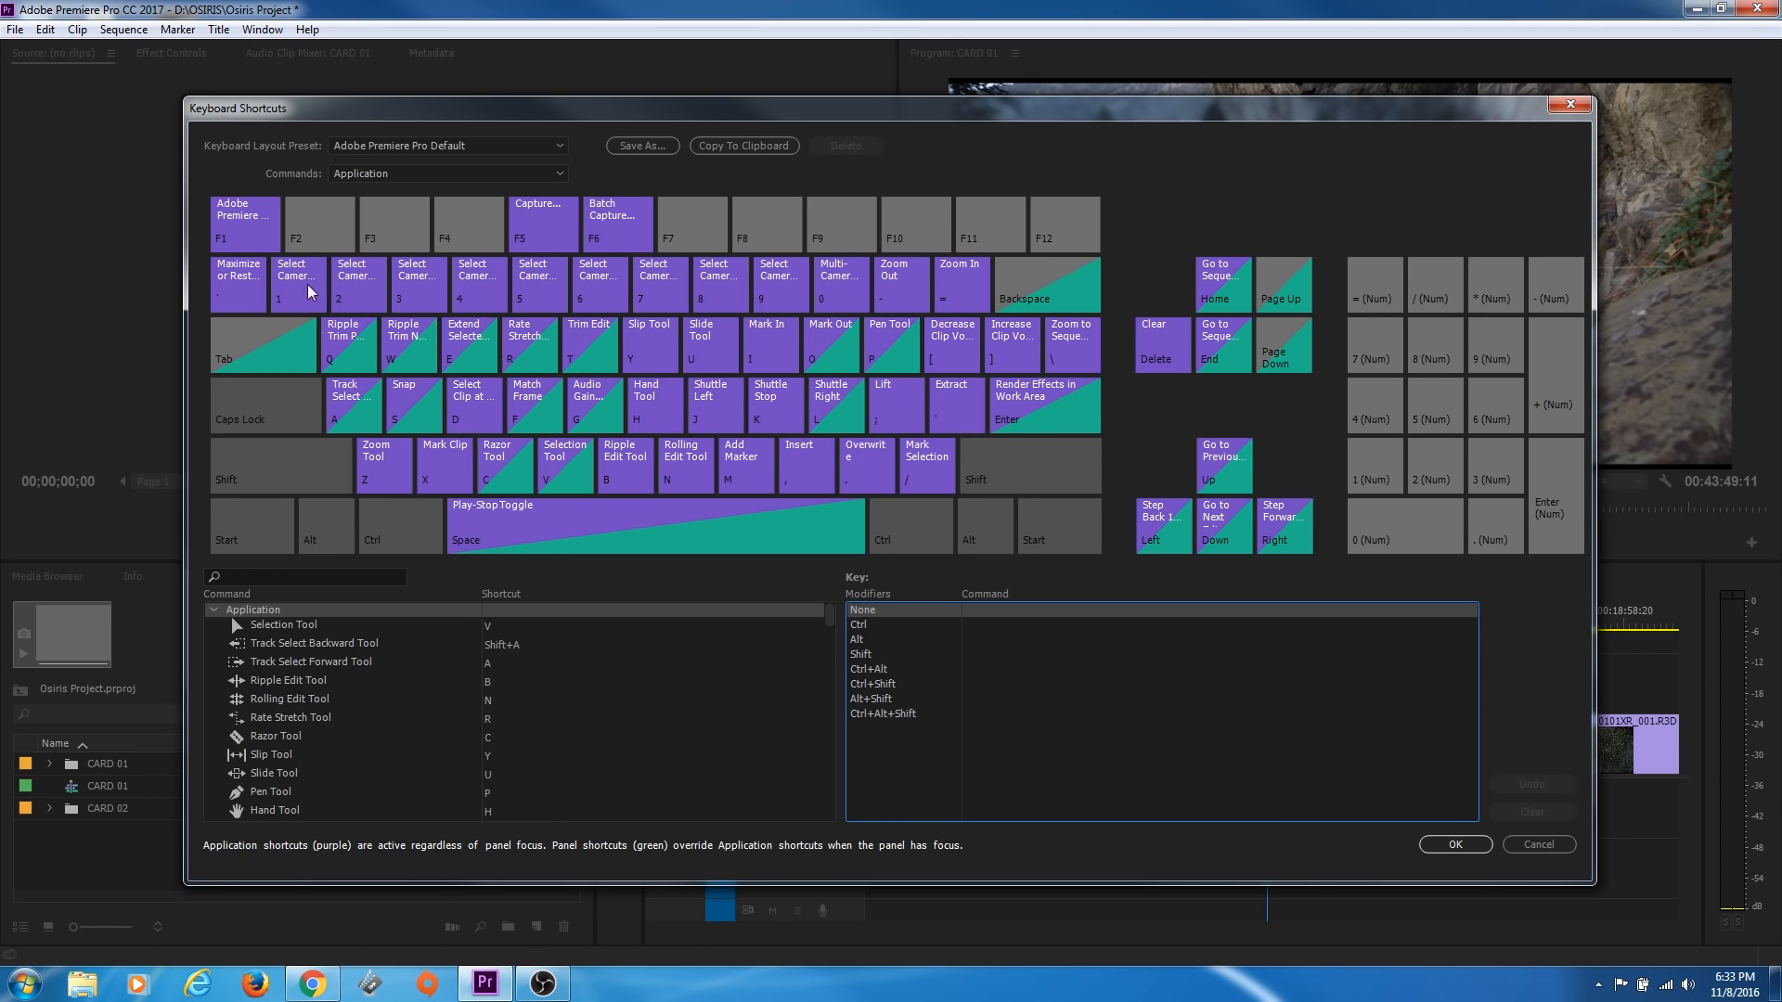
{"action": "mouse_move", "coordinate": [823, 425]}
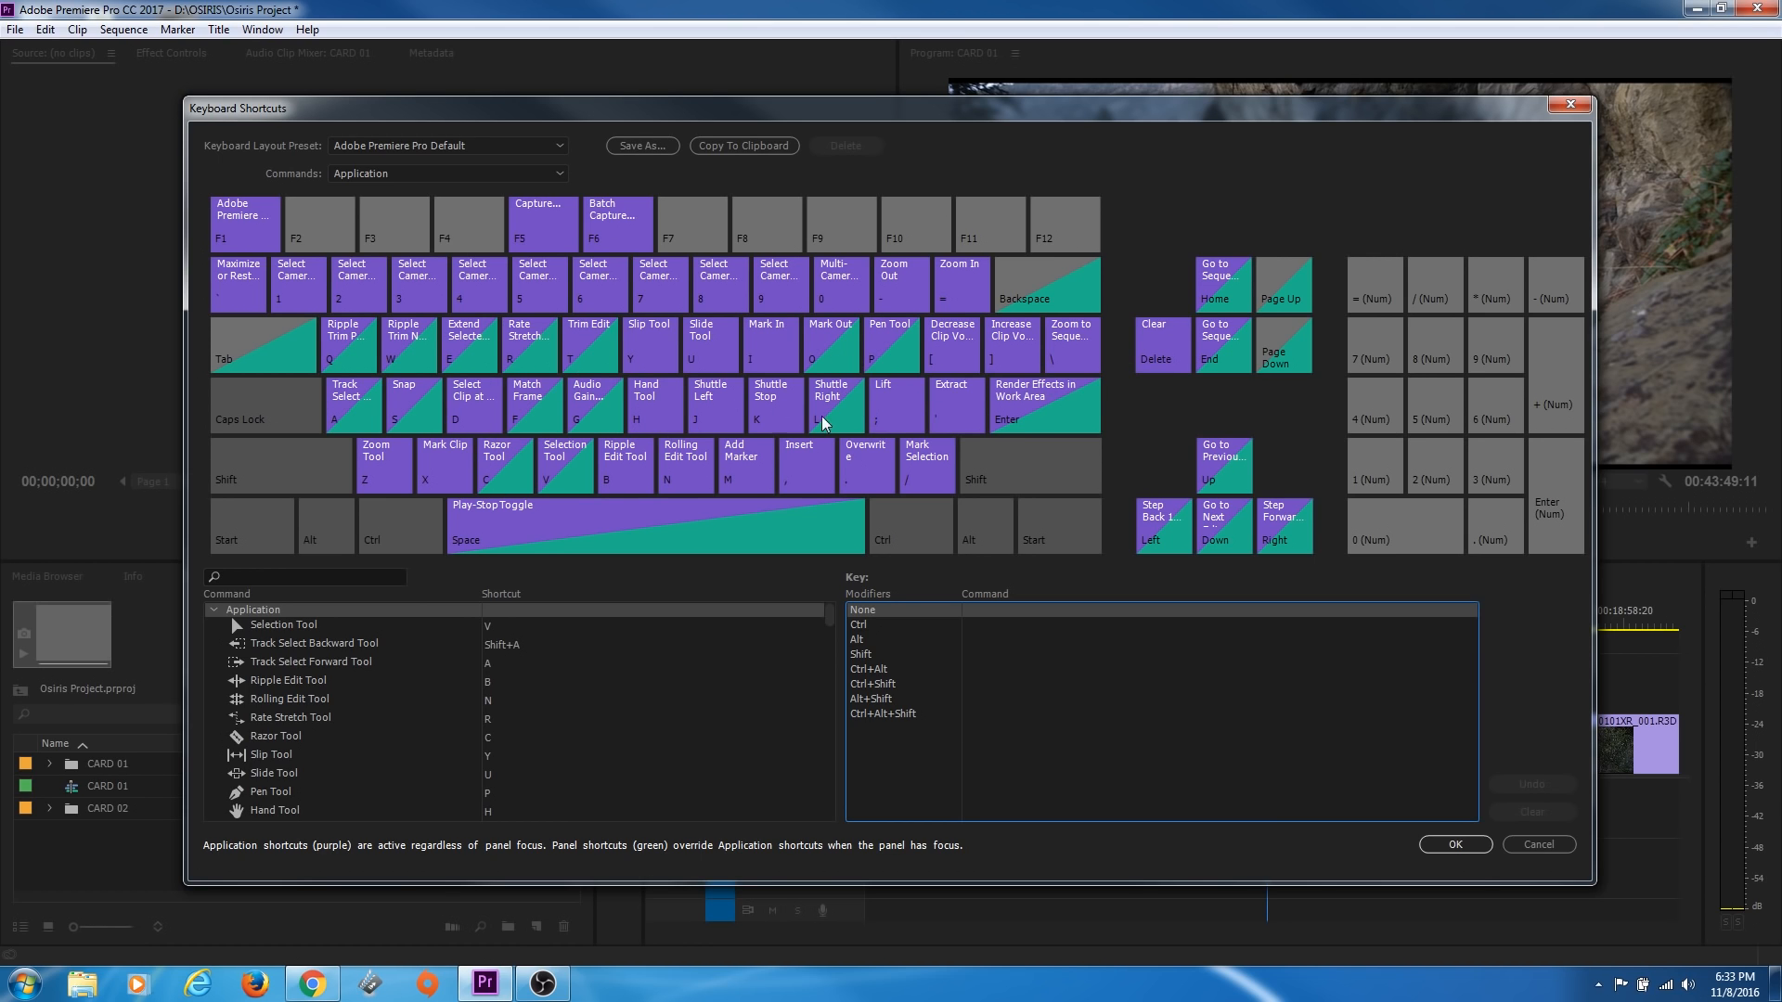
{"action": "mouse_move", "coordinate": [657, 338]}
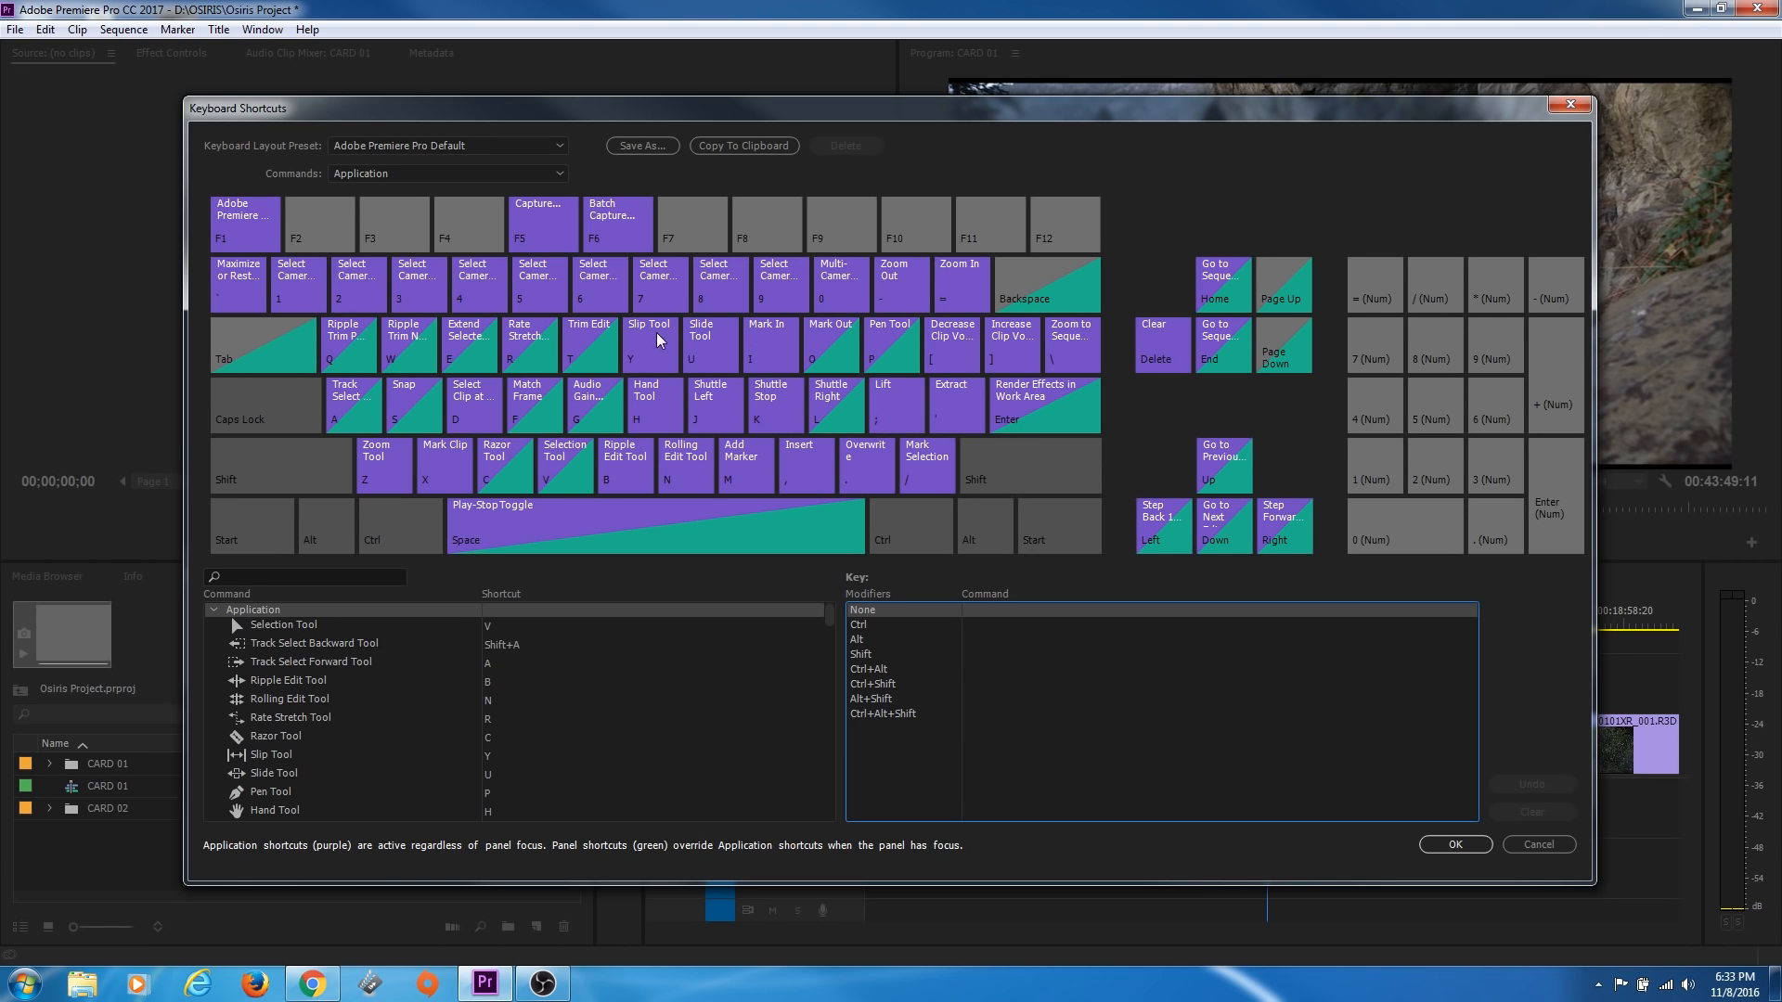
{"action": "mouse_move", "coordinate": [650, 356]}
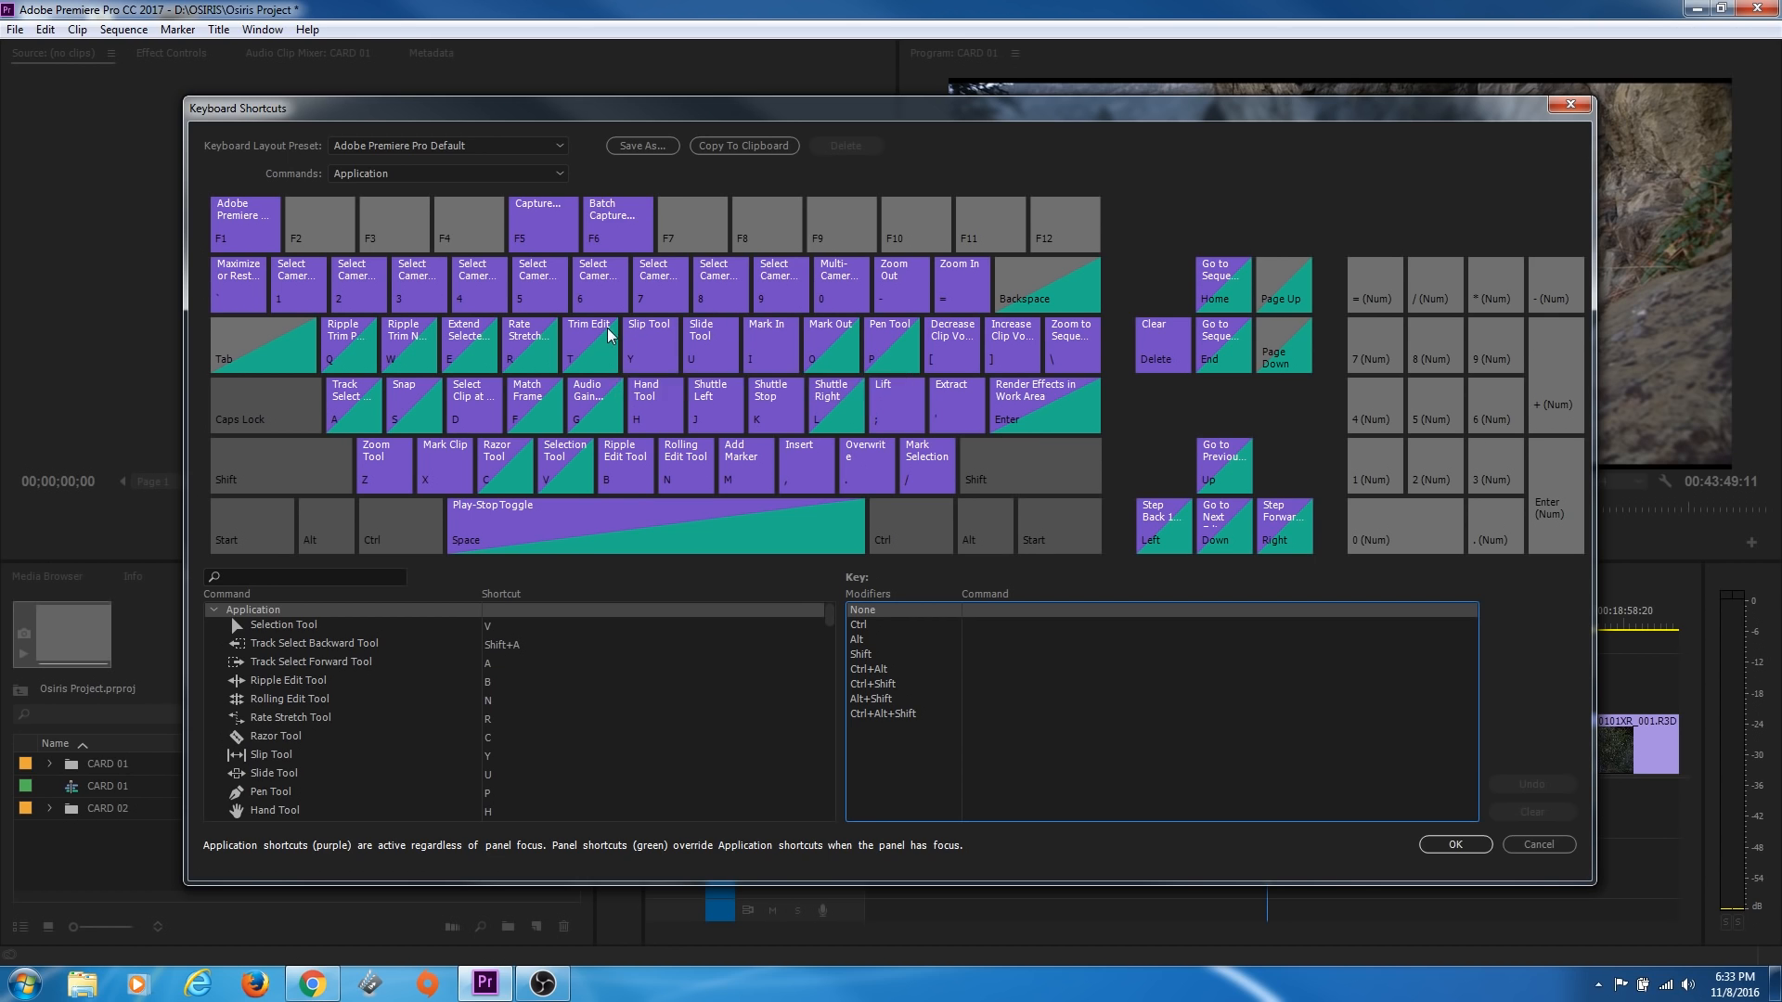
{"action": "mouse_move", "coordinate": [598, 363]}
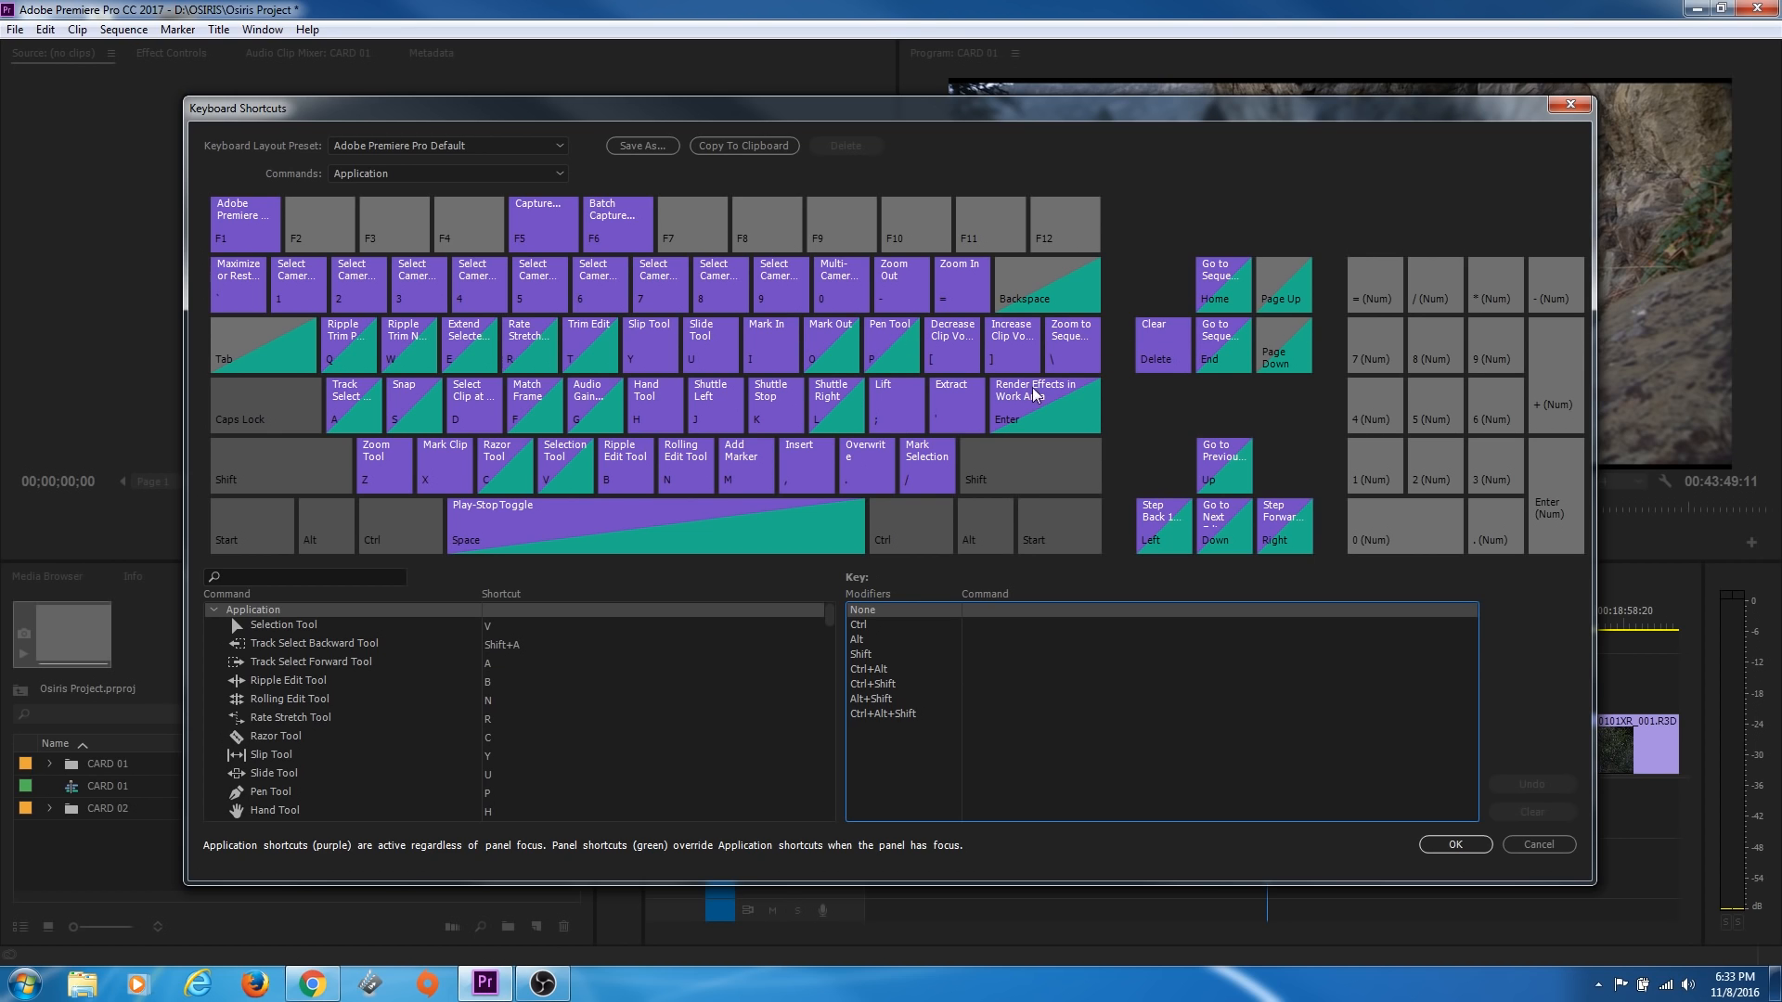
{"action": "mouse_move", "coordinate": [540, 538]}
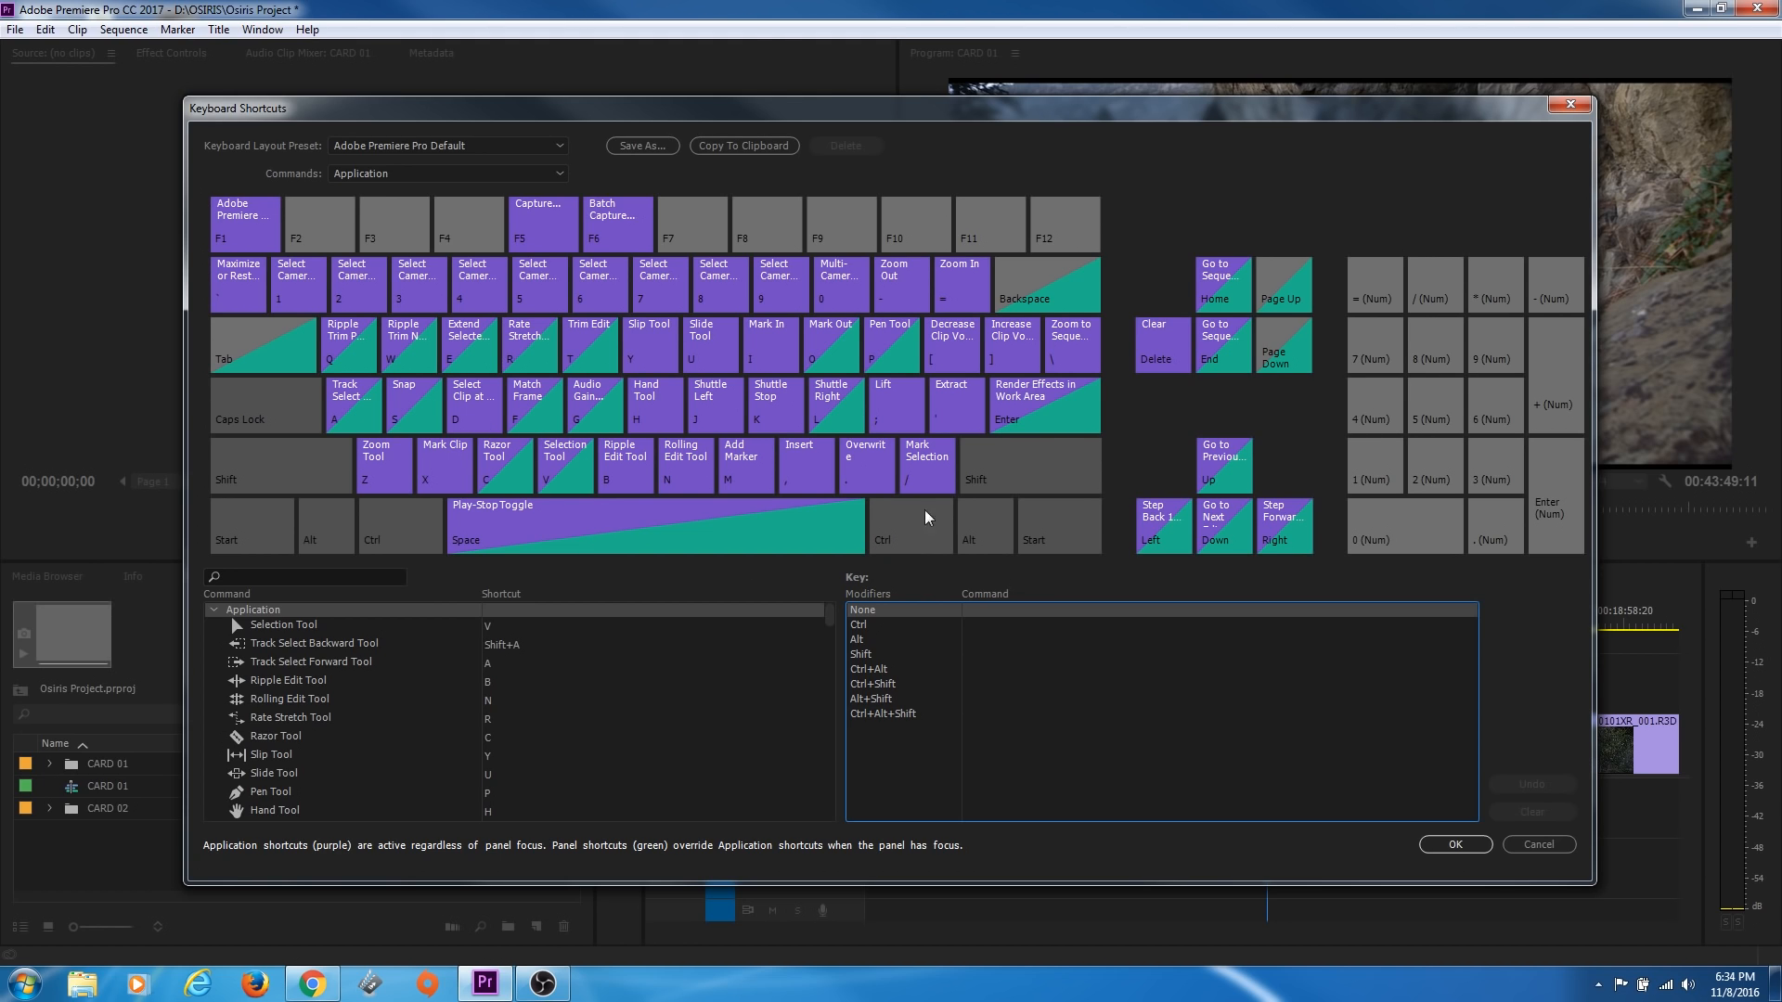
{"action": "mouse_move", "coordinate": [823, 581]}
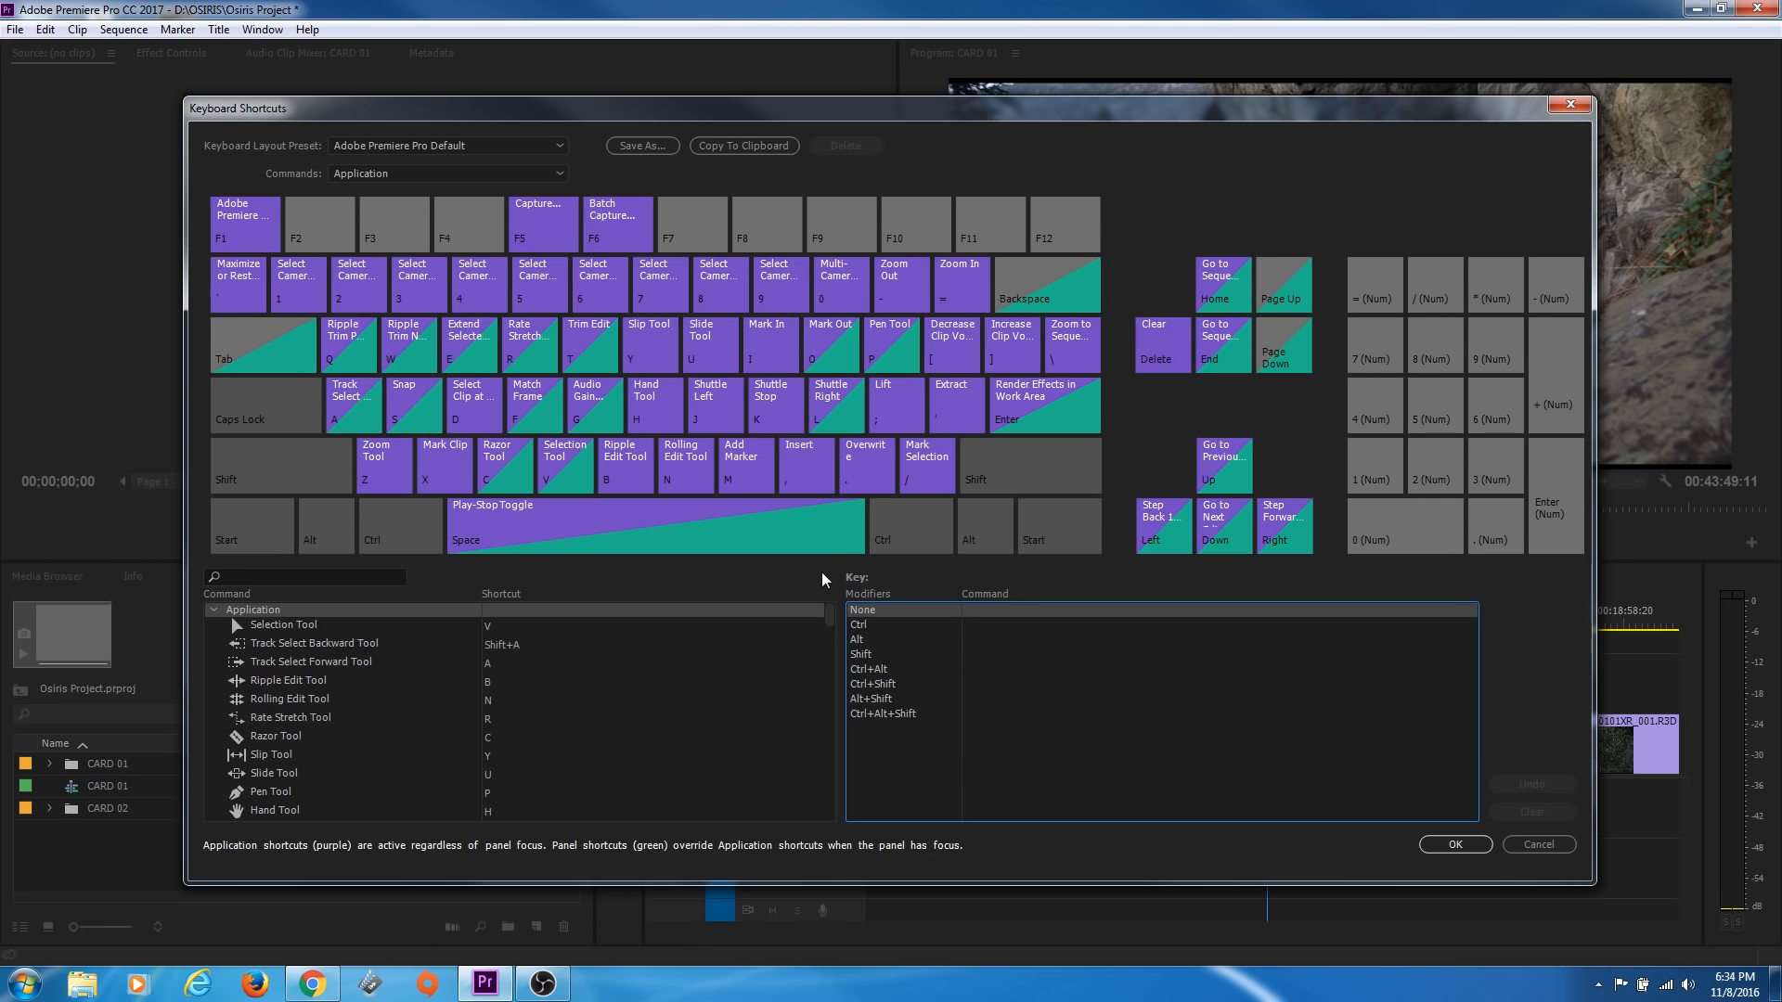
{"action": "mouse_move", "coordinate": [732, 543]}
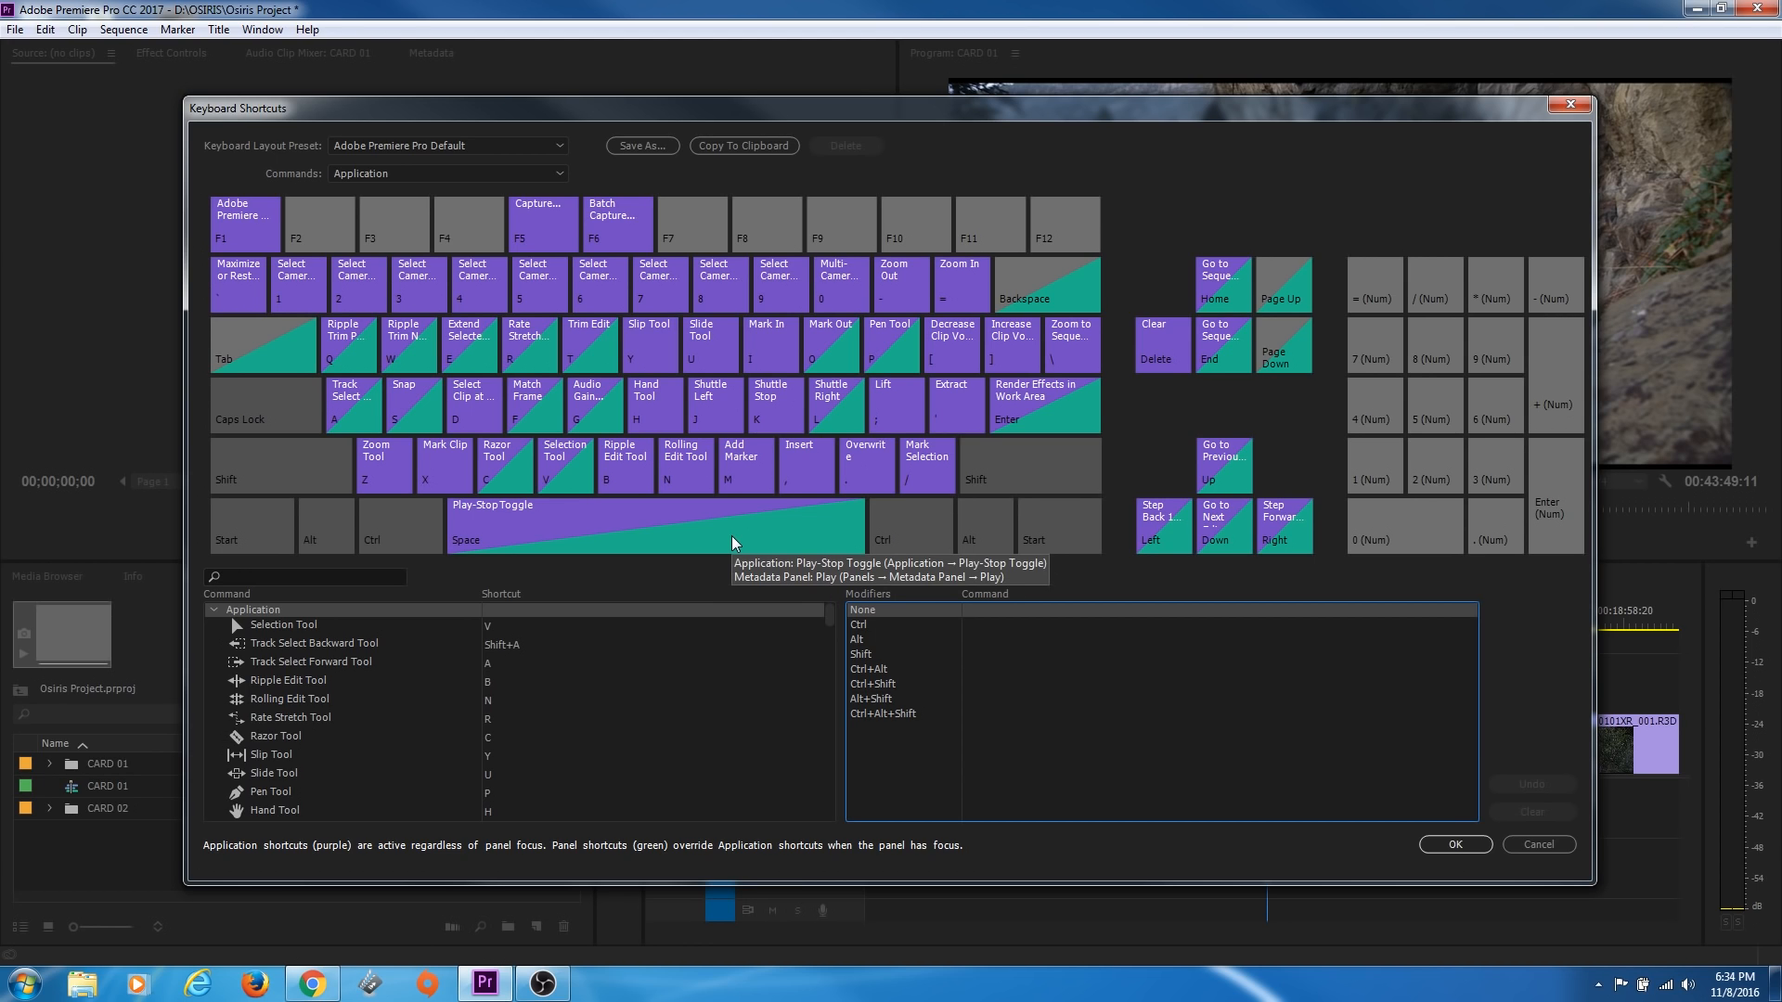
{"action": "mouse_move", "coordinate": [955, 555]}
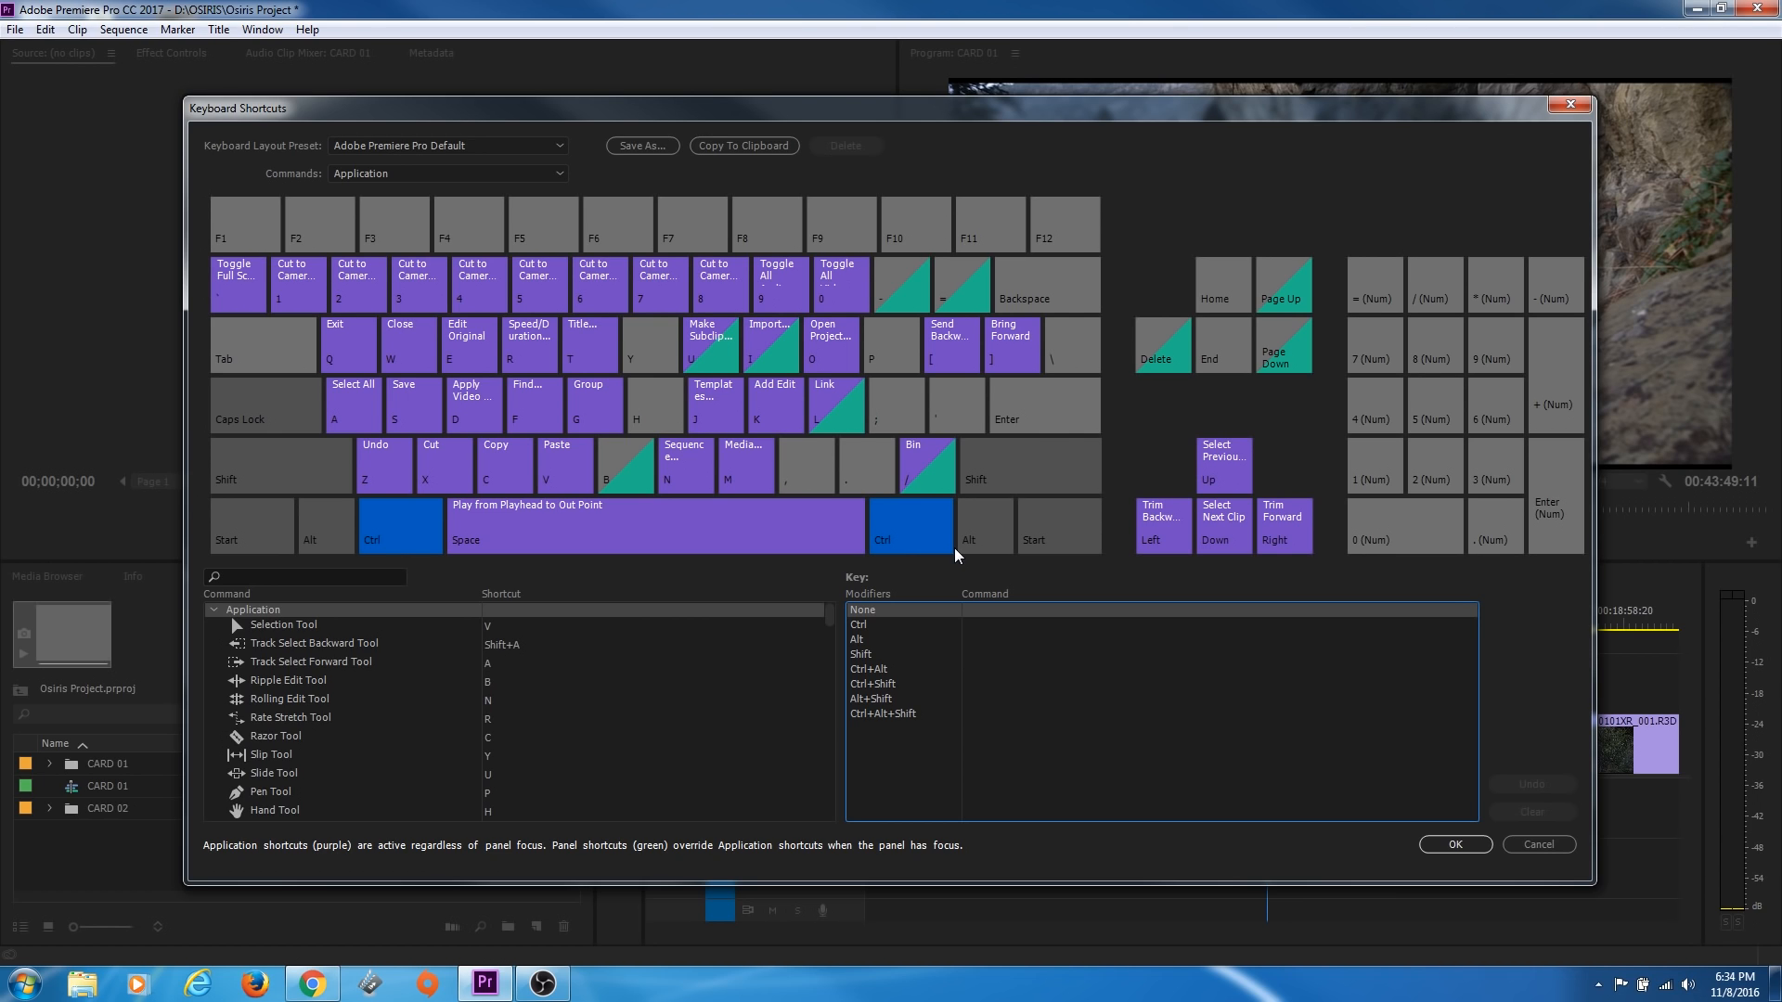
{"action": "mouse_move", "coordinate": [313, 282]}
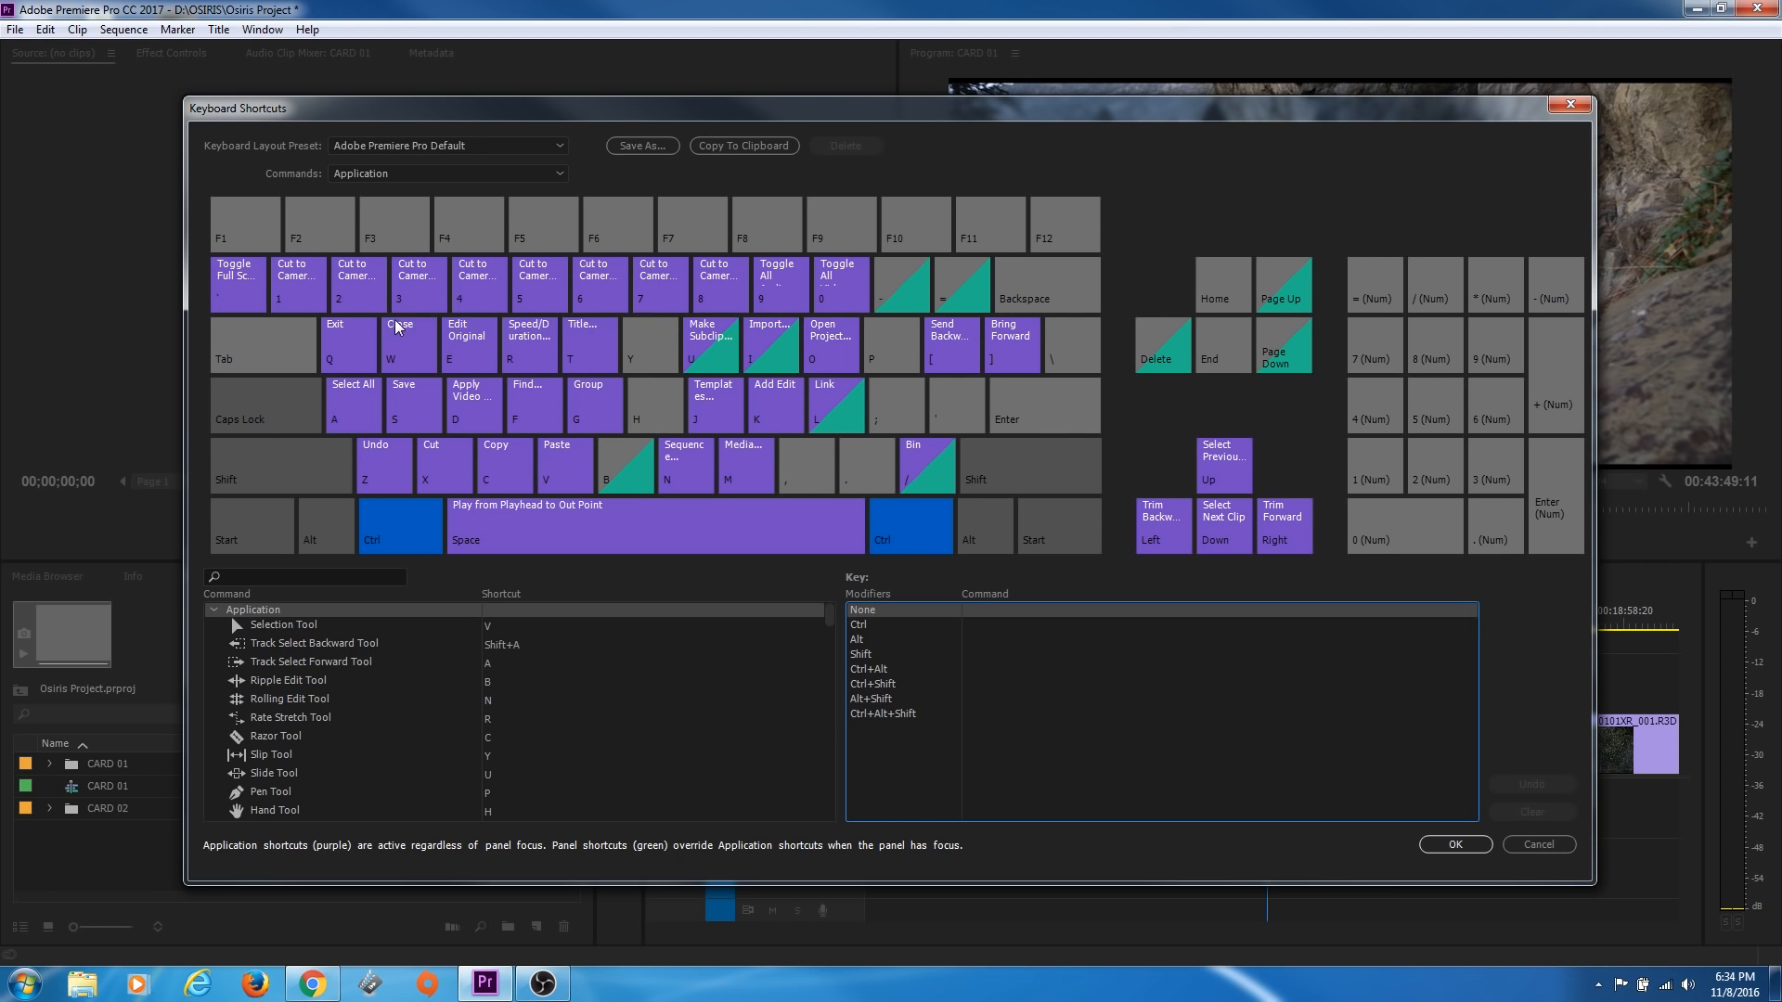
{"action": "mouse_move", "coordinate": [928, 363]}
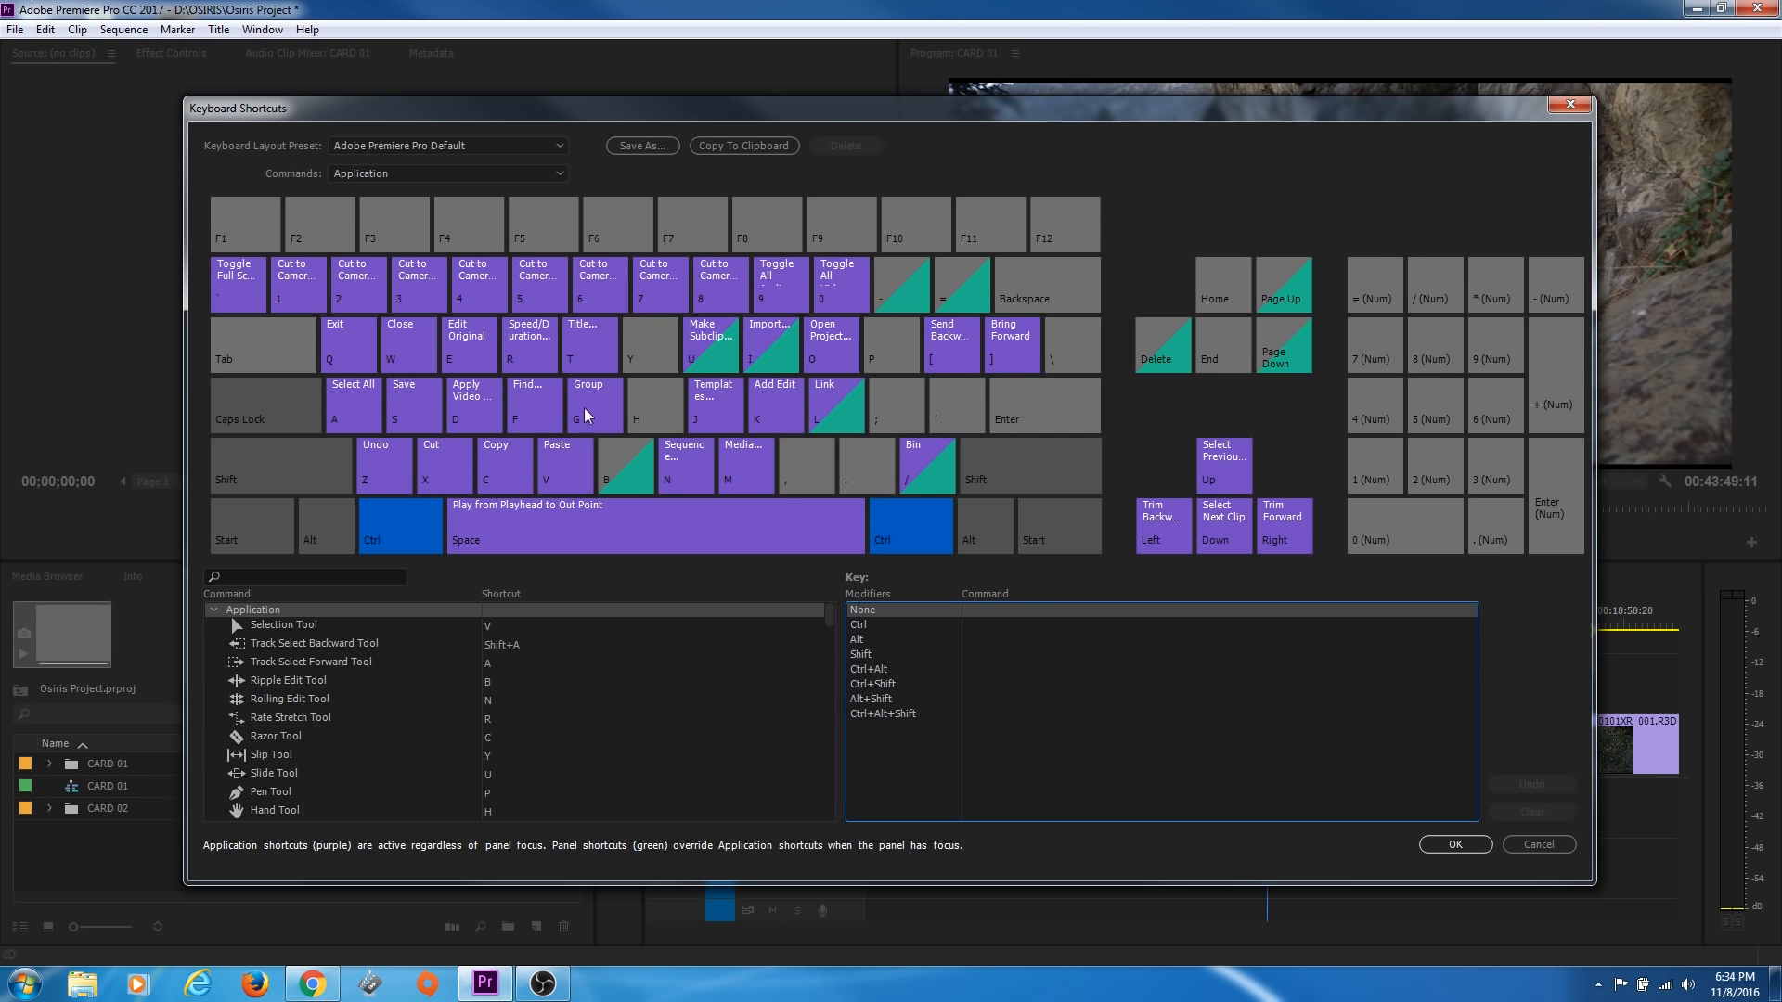
{"action": "mouse_move", "coordinate": [718, 364]}
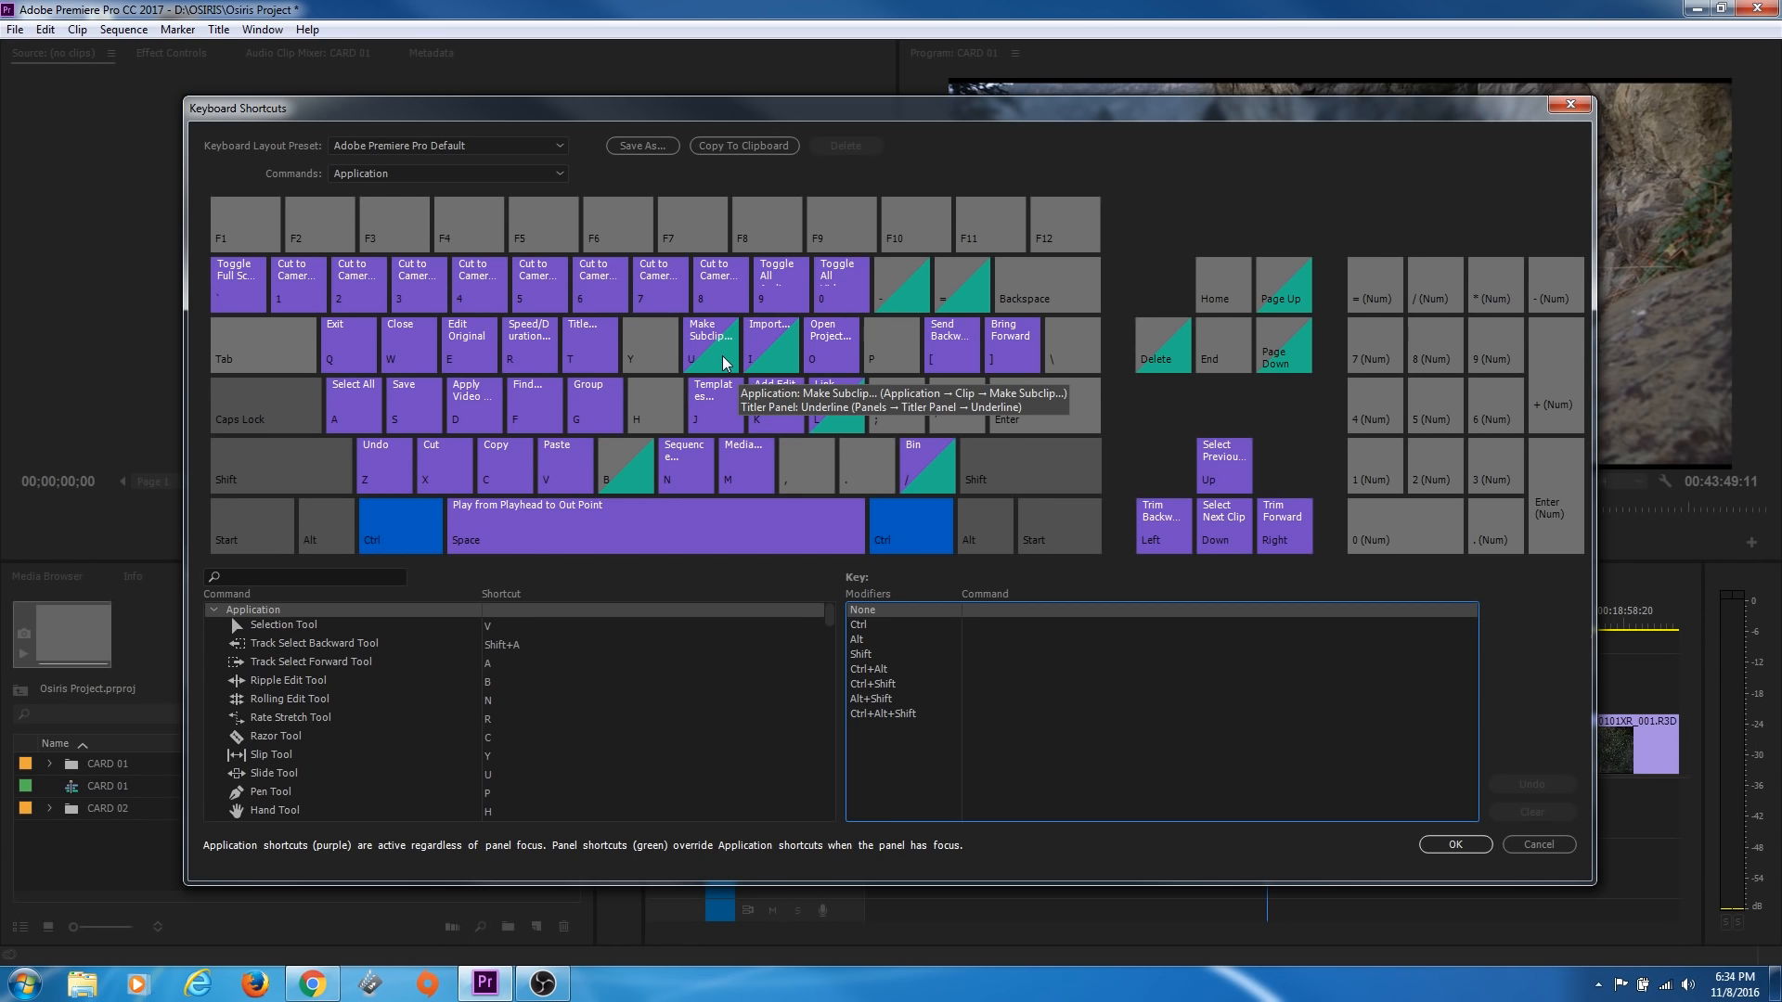
{"action": "mouse_move", "coordinate": [547, 355]}
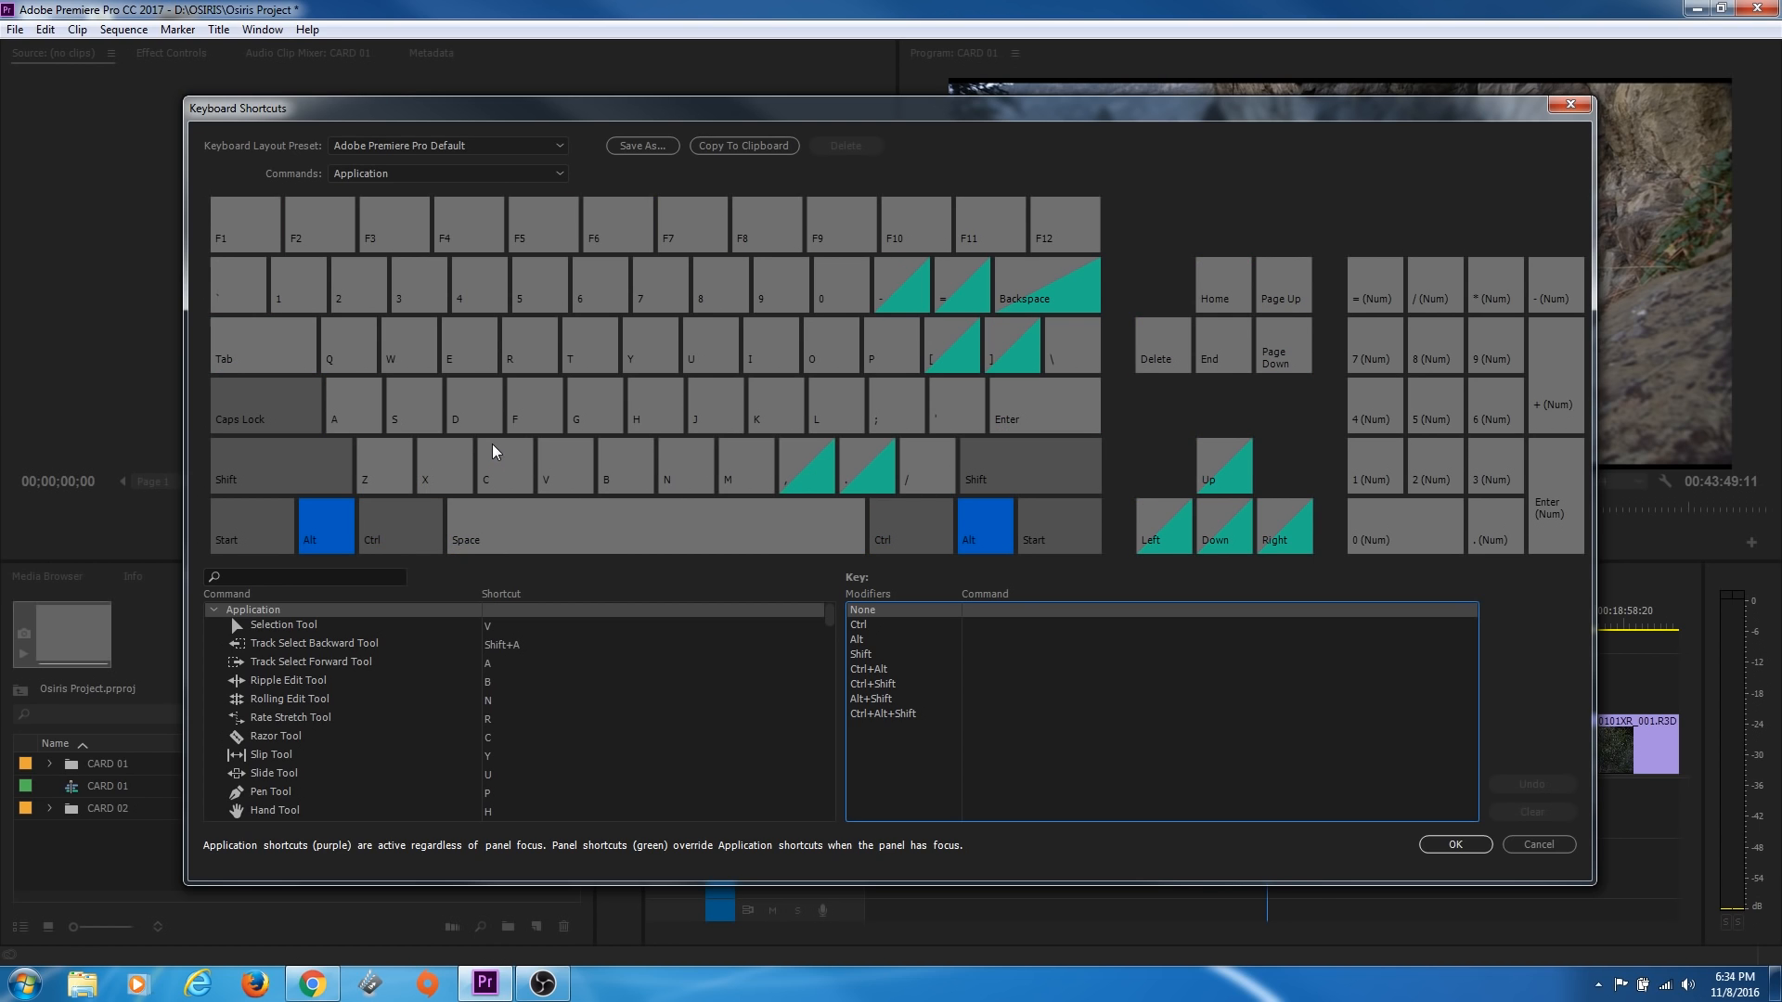
{"action": "mouse_move", "coordinate": [906, 342]}
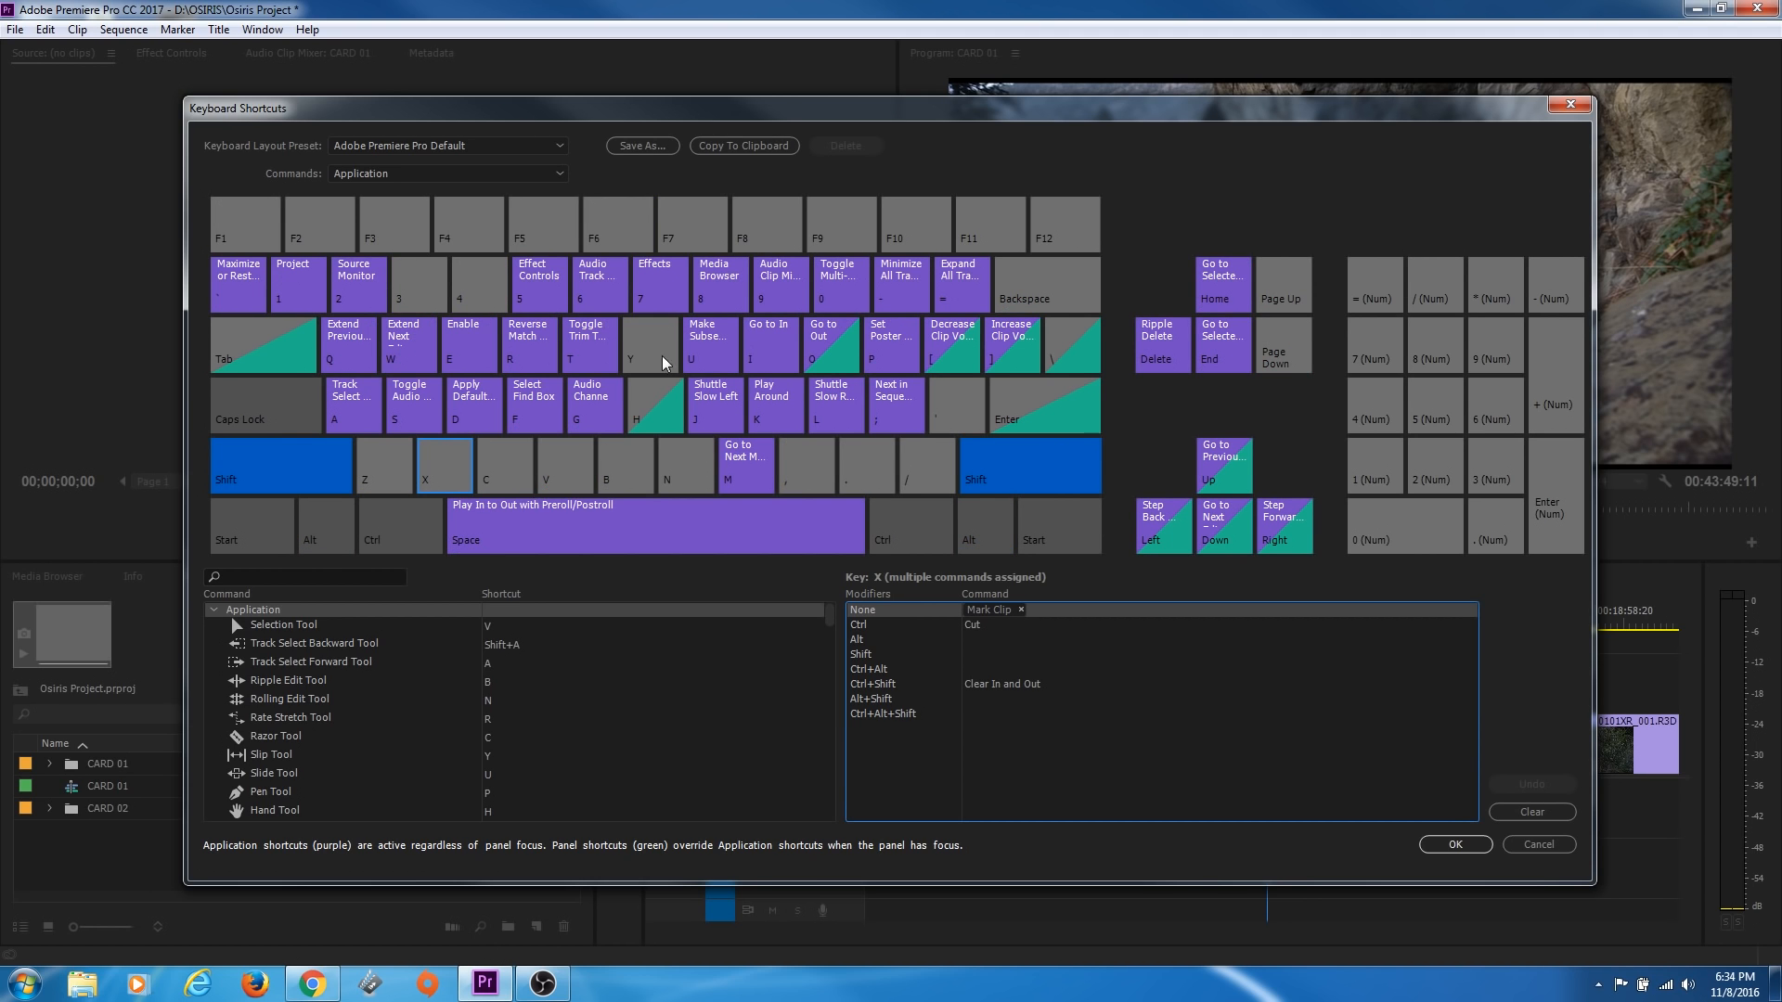
{"action": "mouse_move", "coordinate": [613, 456]}
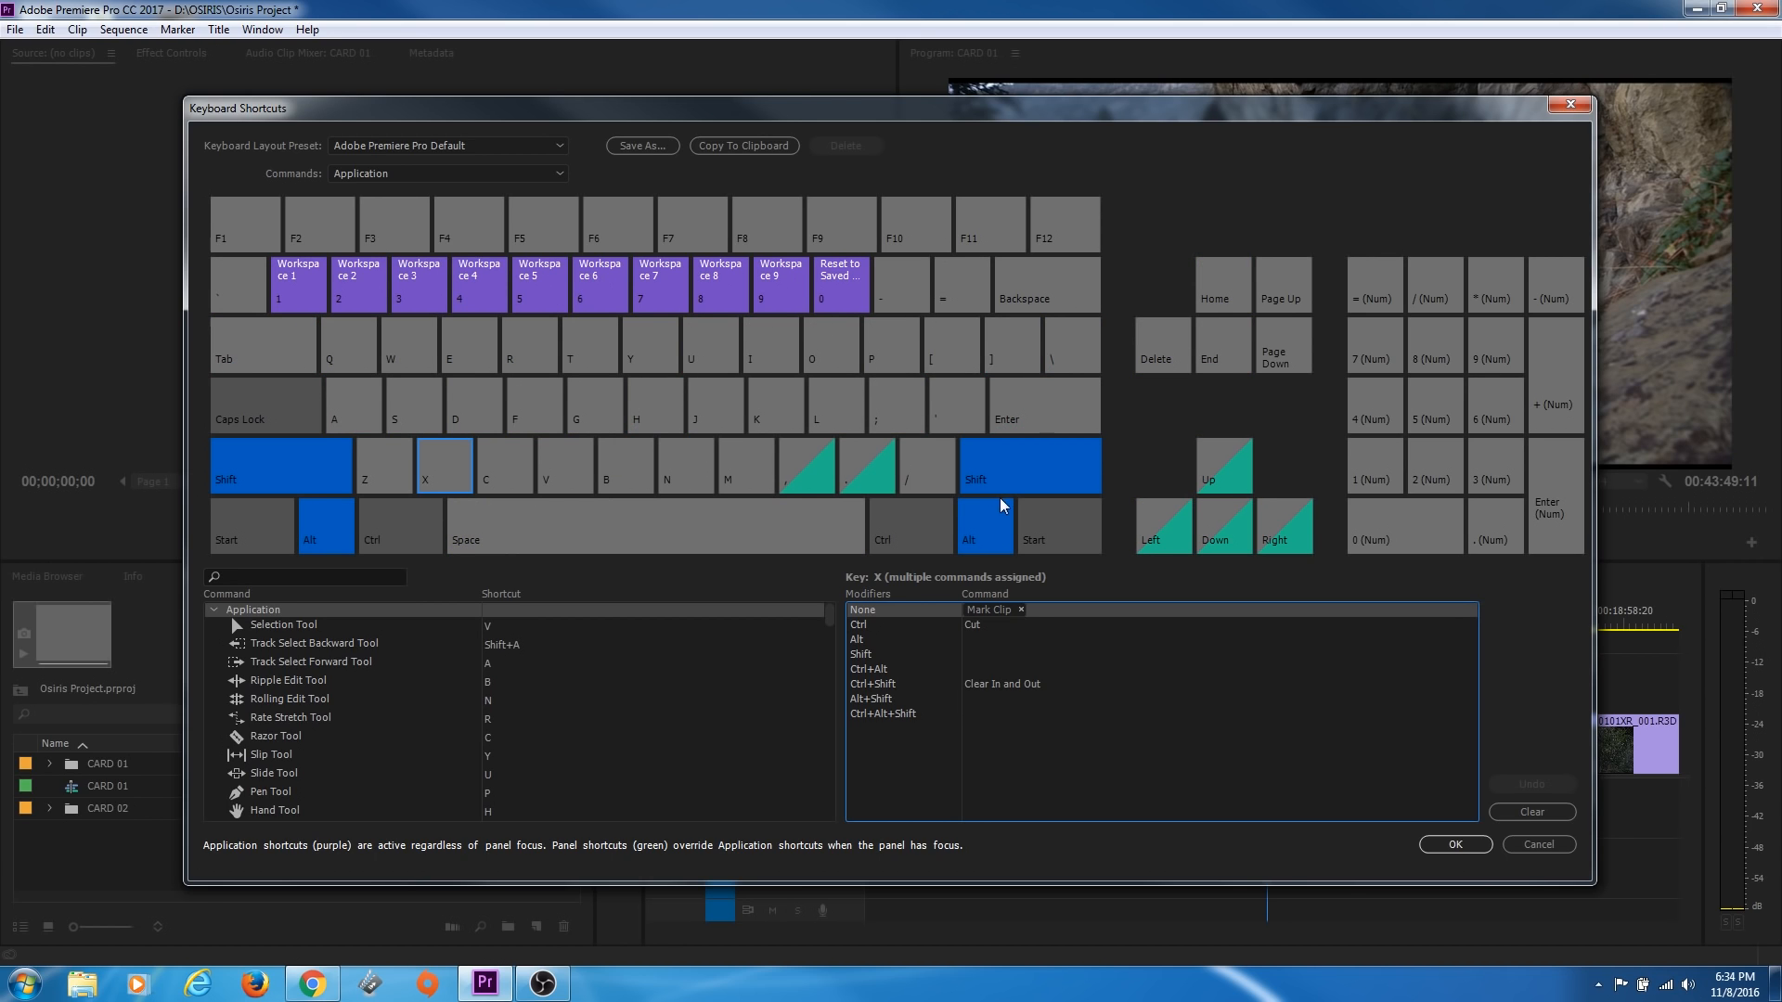
{"action": "mouse_move", "coordinate": [334, 530]}
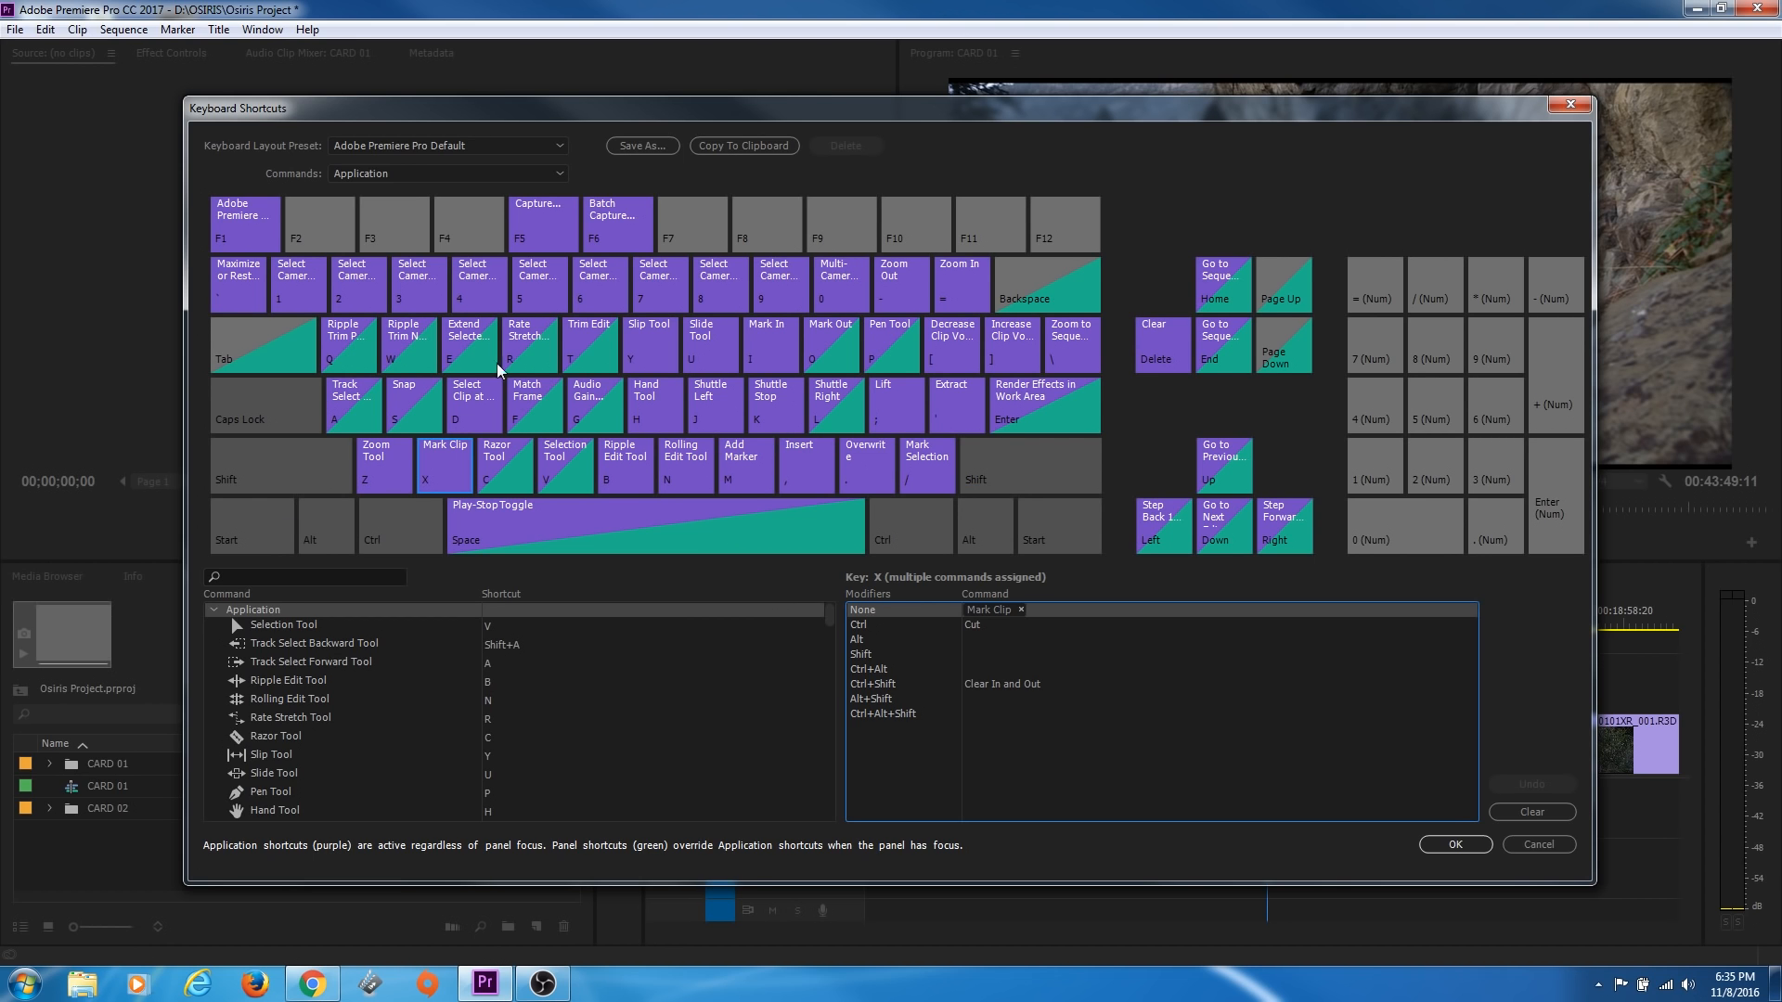
{"action": "mouse_move", "coordinate": [424, 674]}
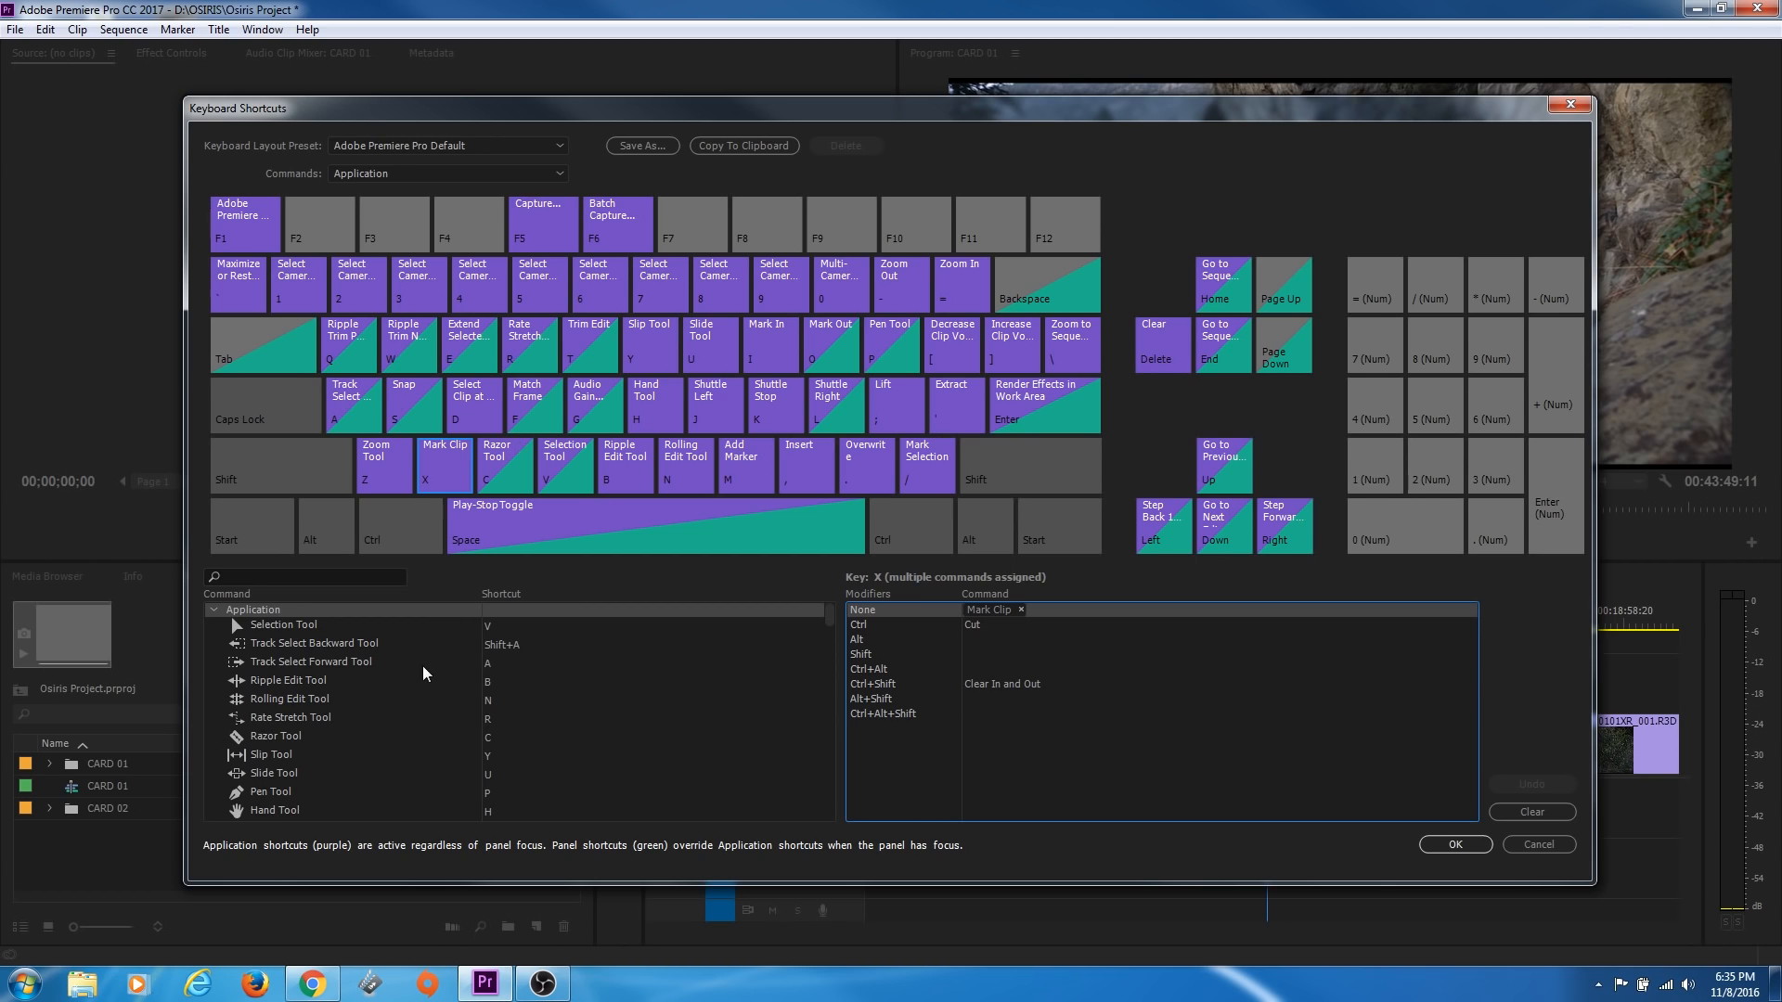
{"action": "mouse_move", "coordinate": [285, 626]}
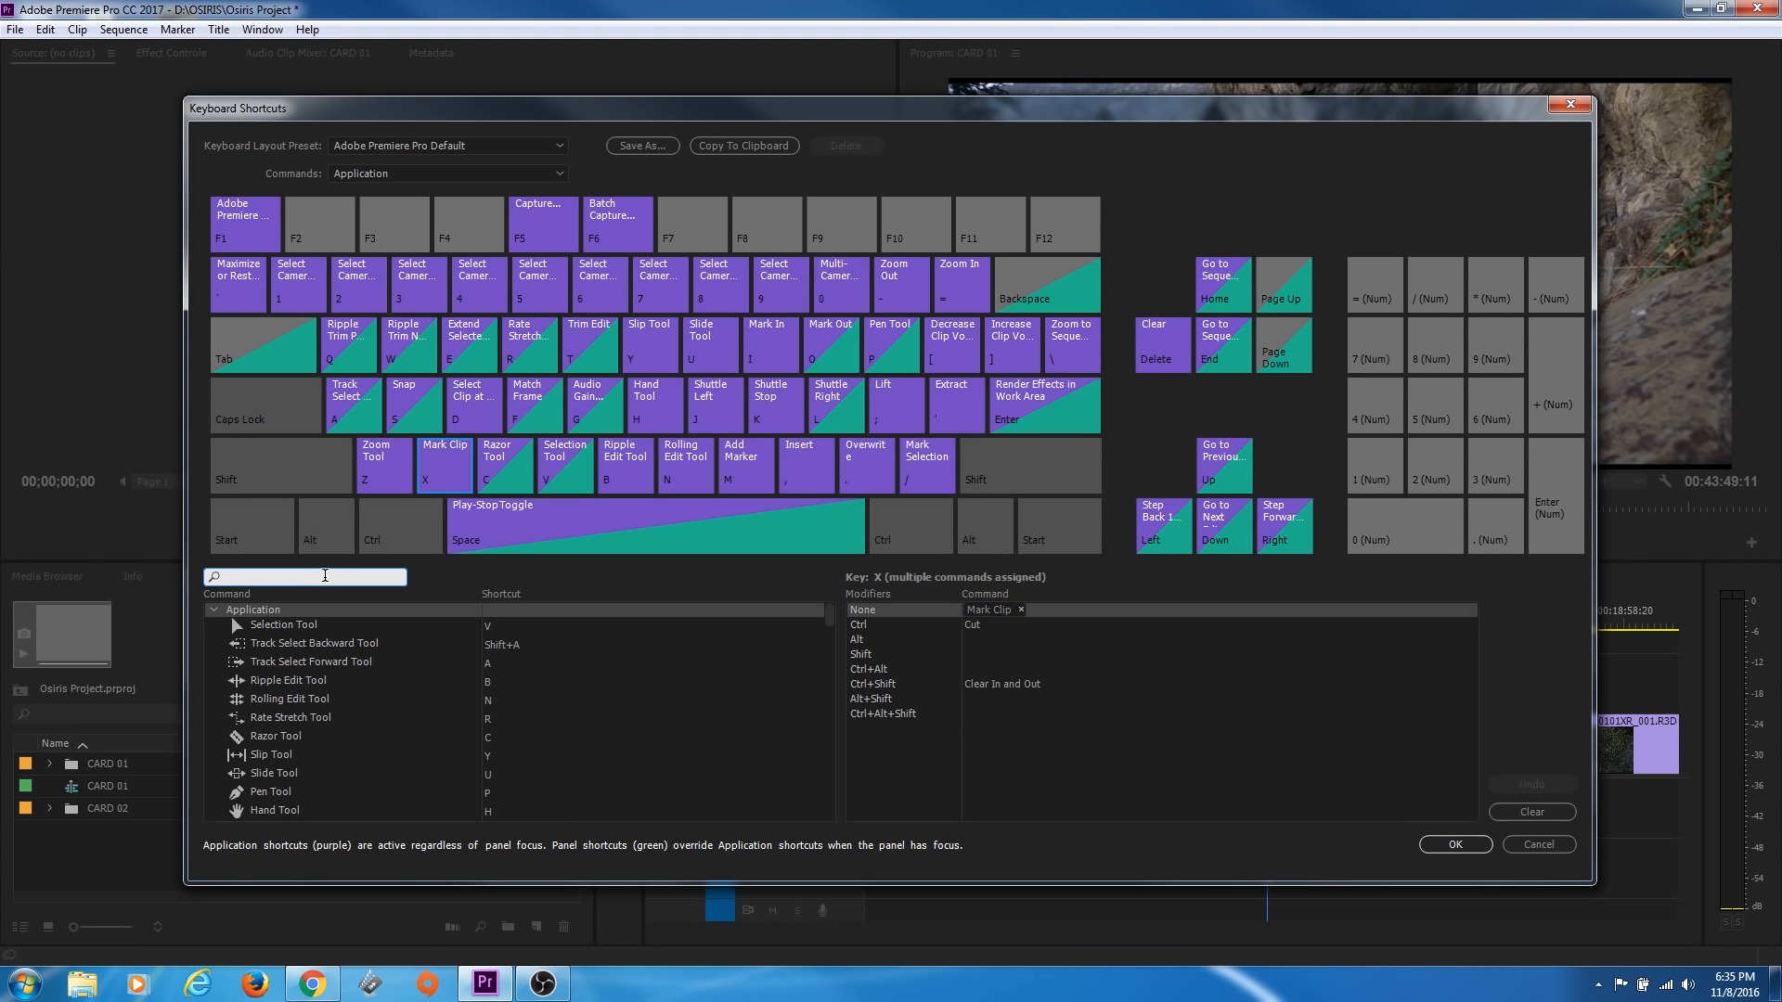
Filter the command list with the search term 'cut'
{"action": "type", "text": "cut"}
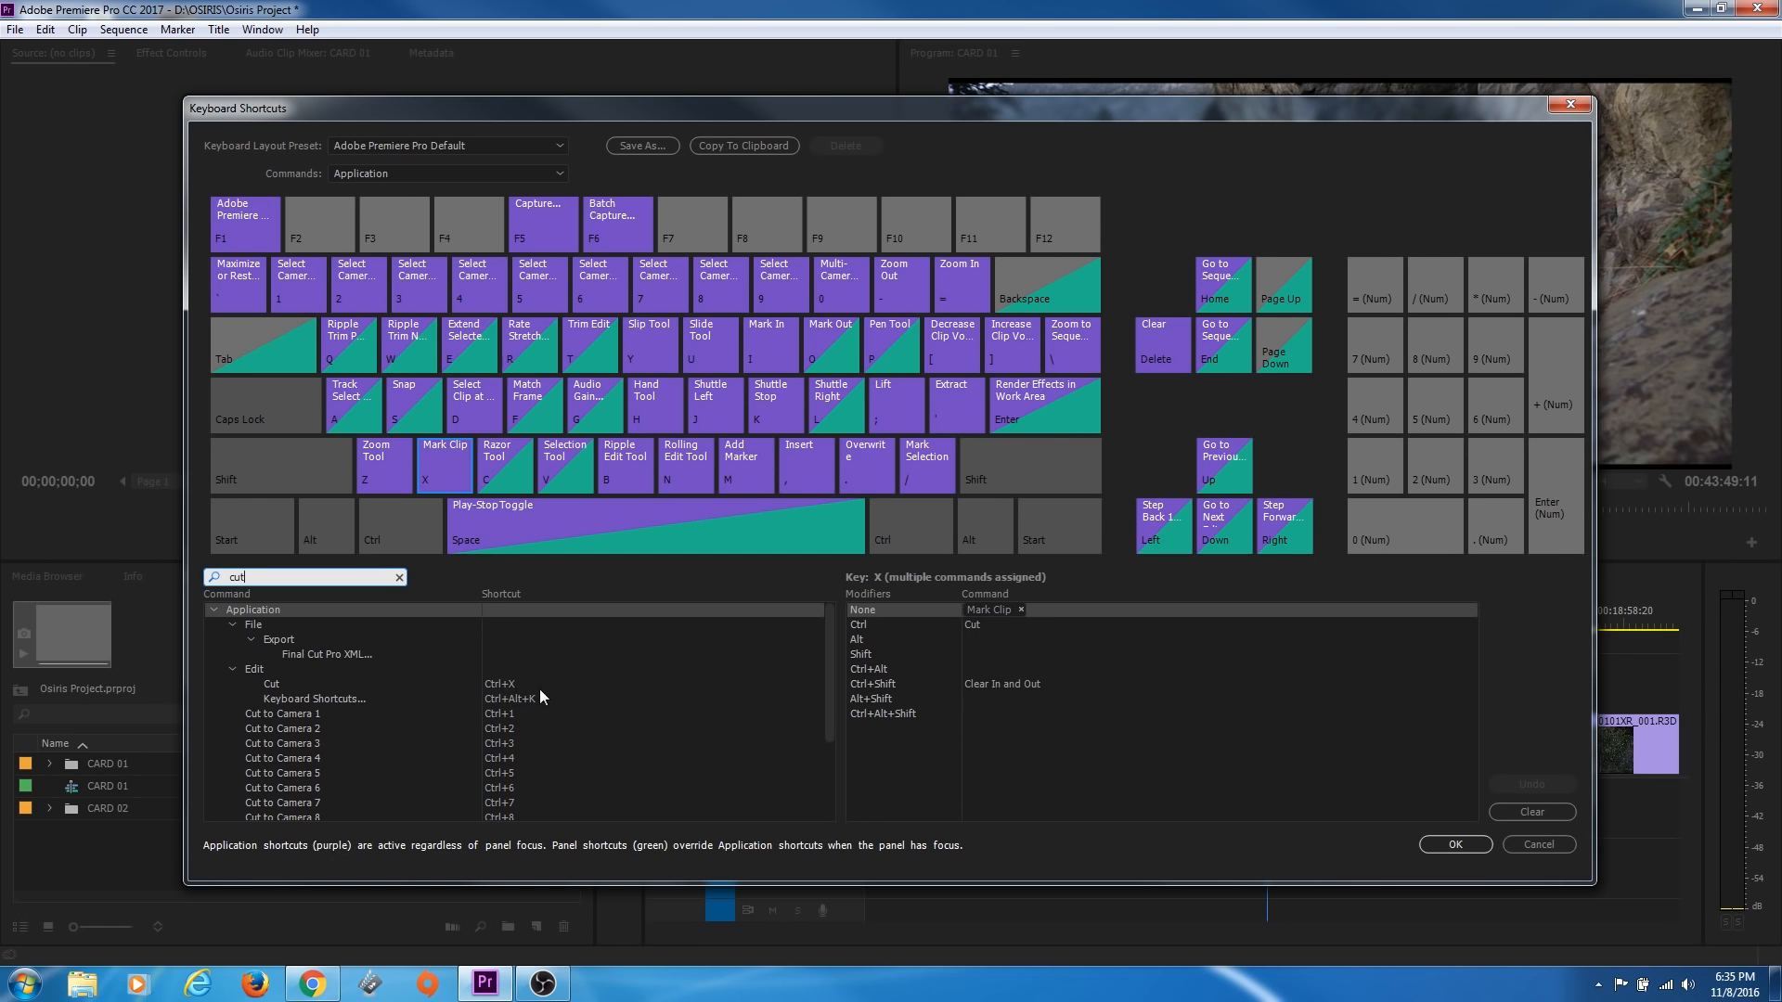
{"action": "mouse_move", "coordinate": [454, 709]}
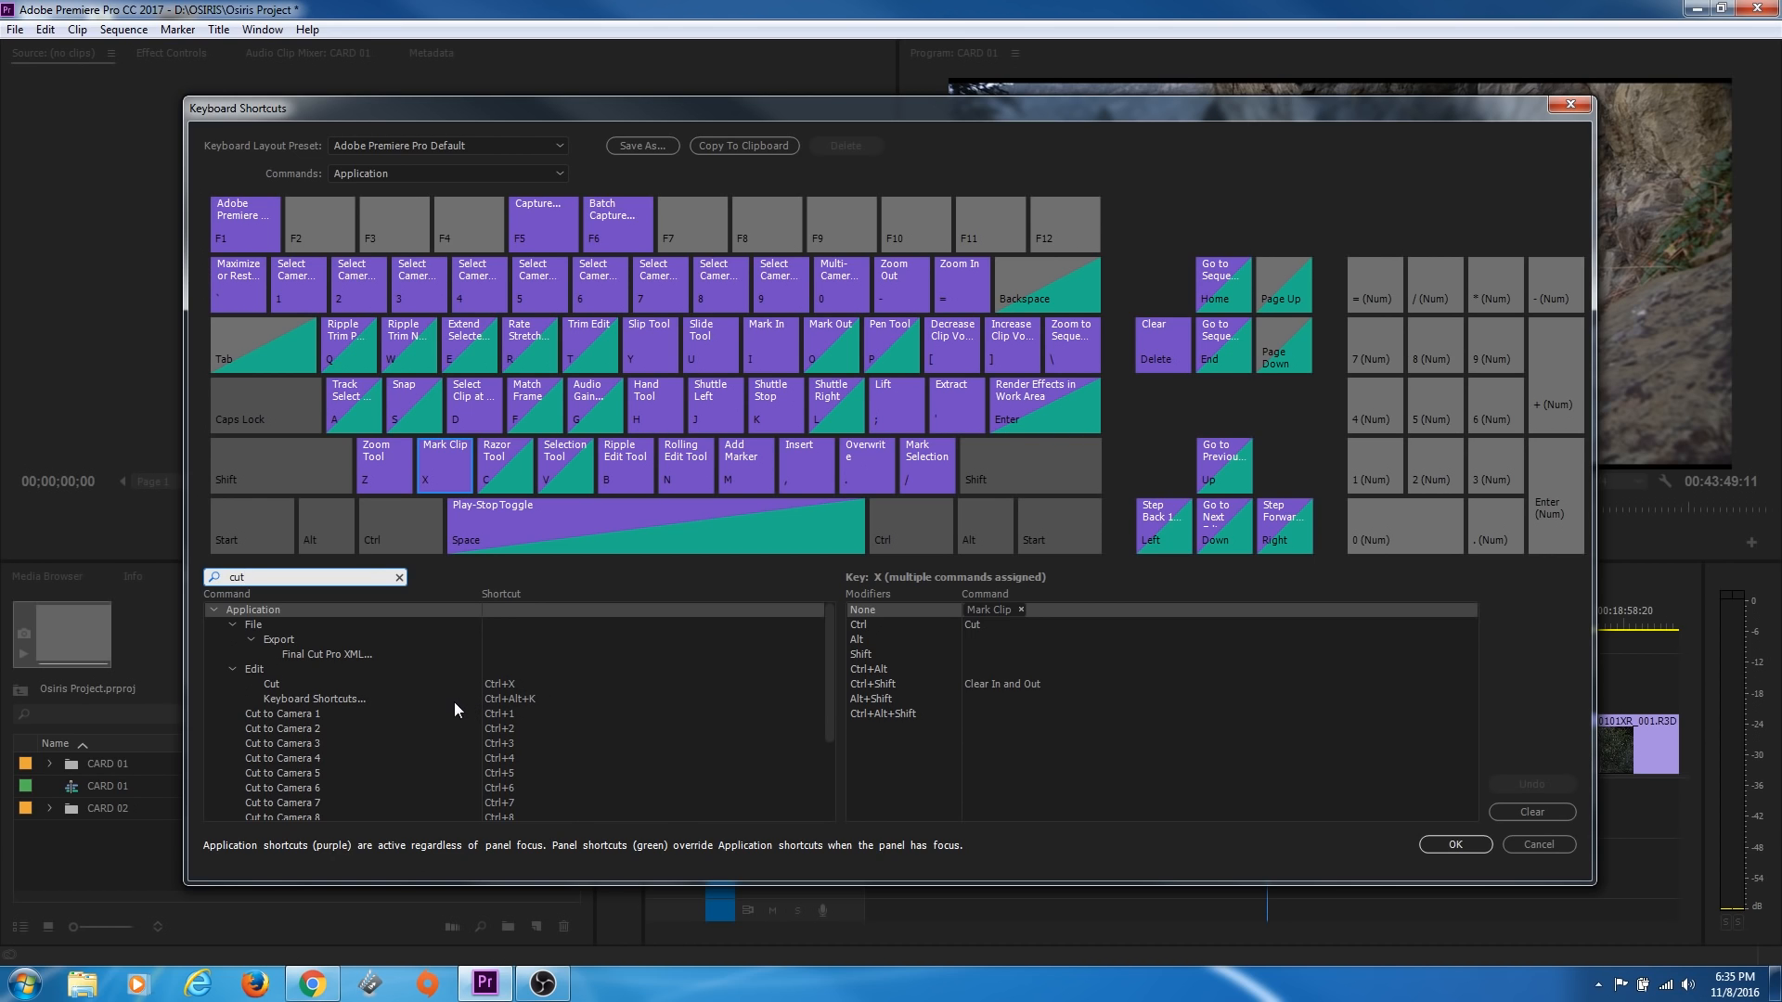
{"action": "mouse_move", "coordinate": [500, 709]}
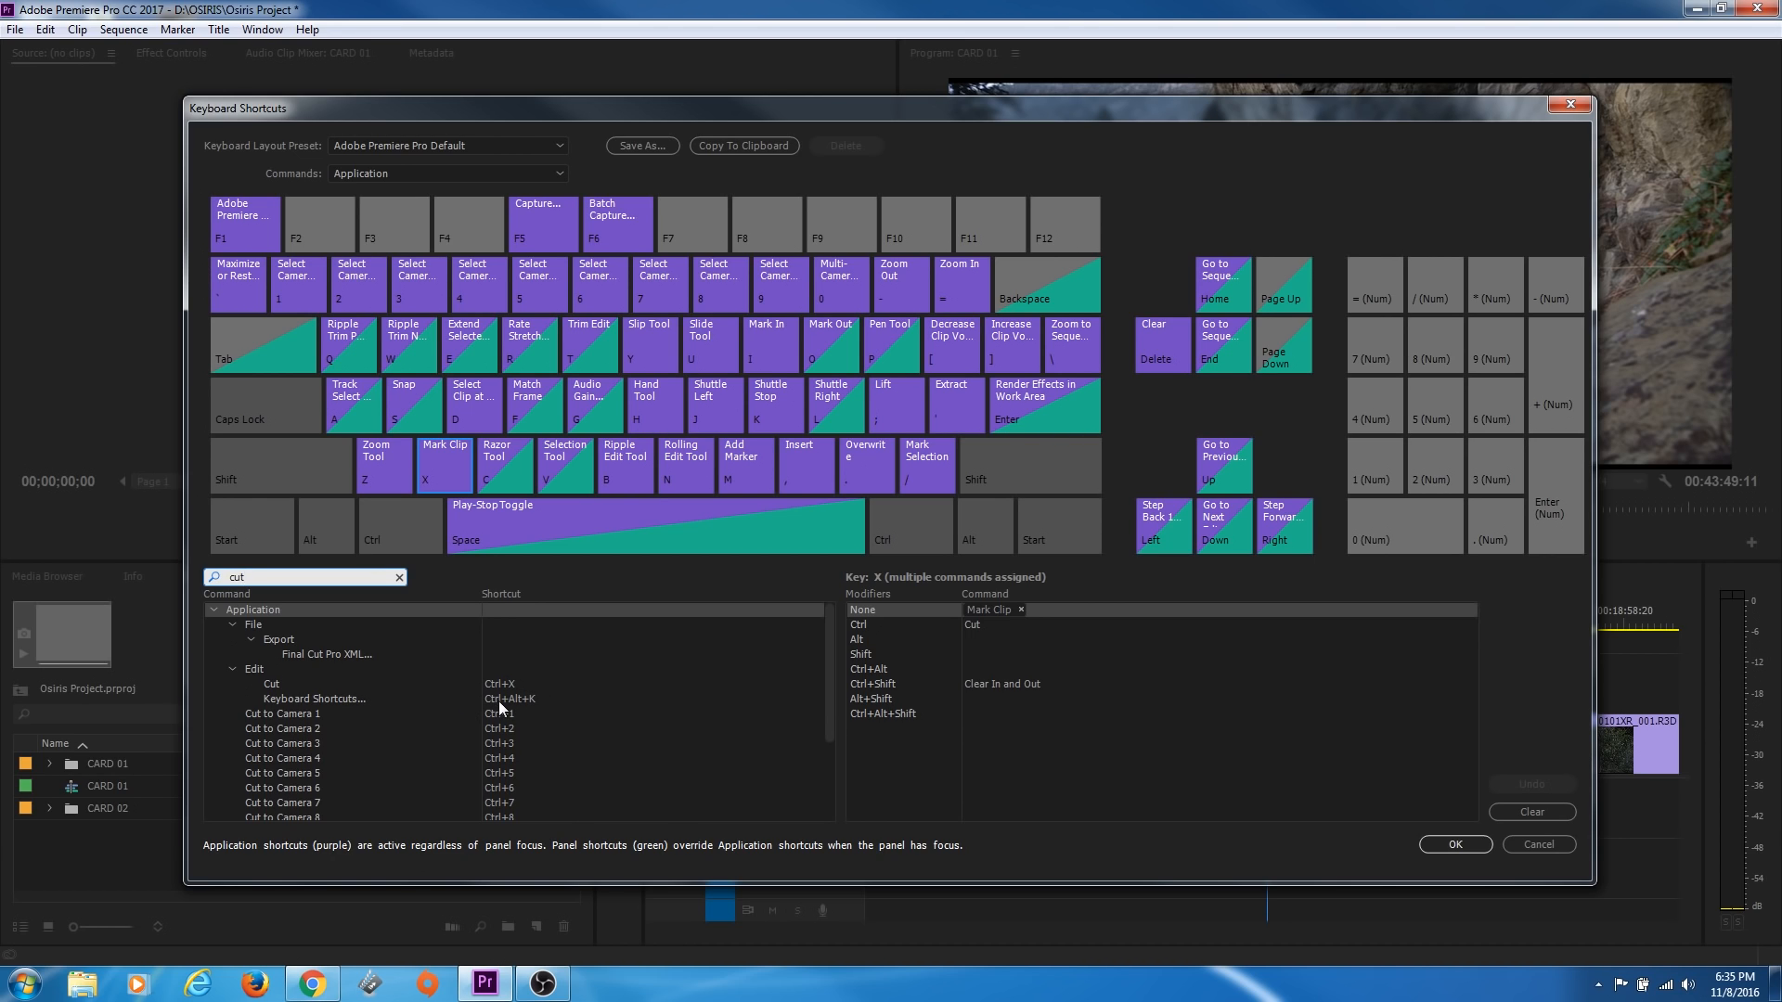
{"action": "mouse_move", "coordinate": [346, 697]}
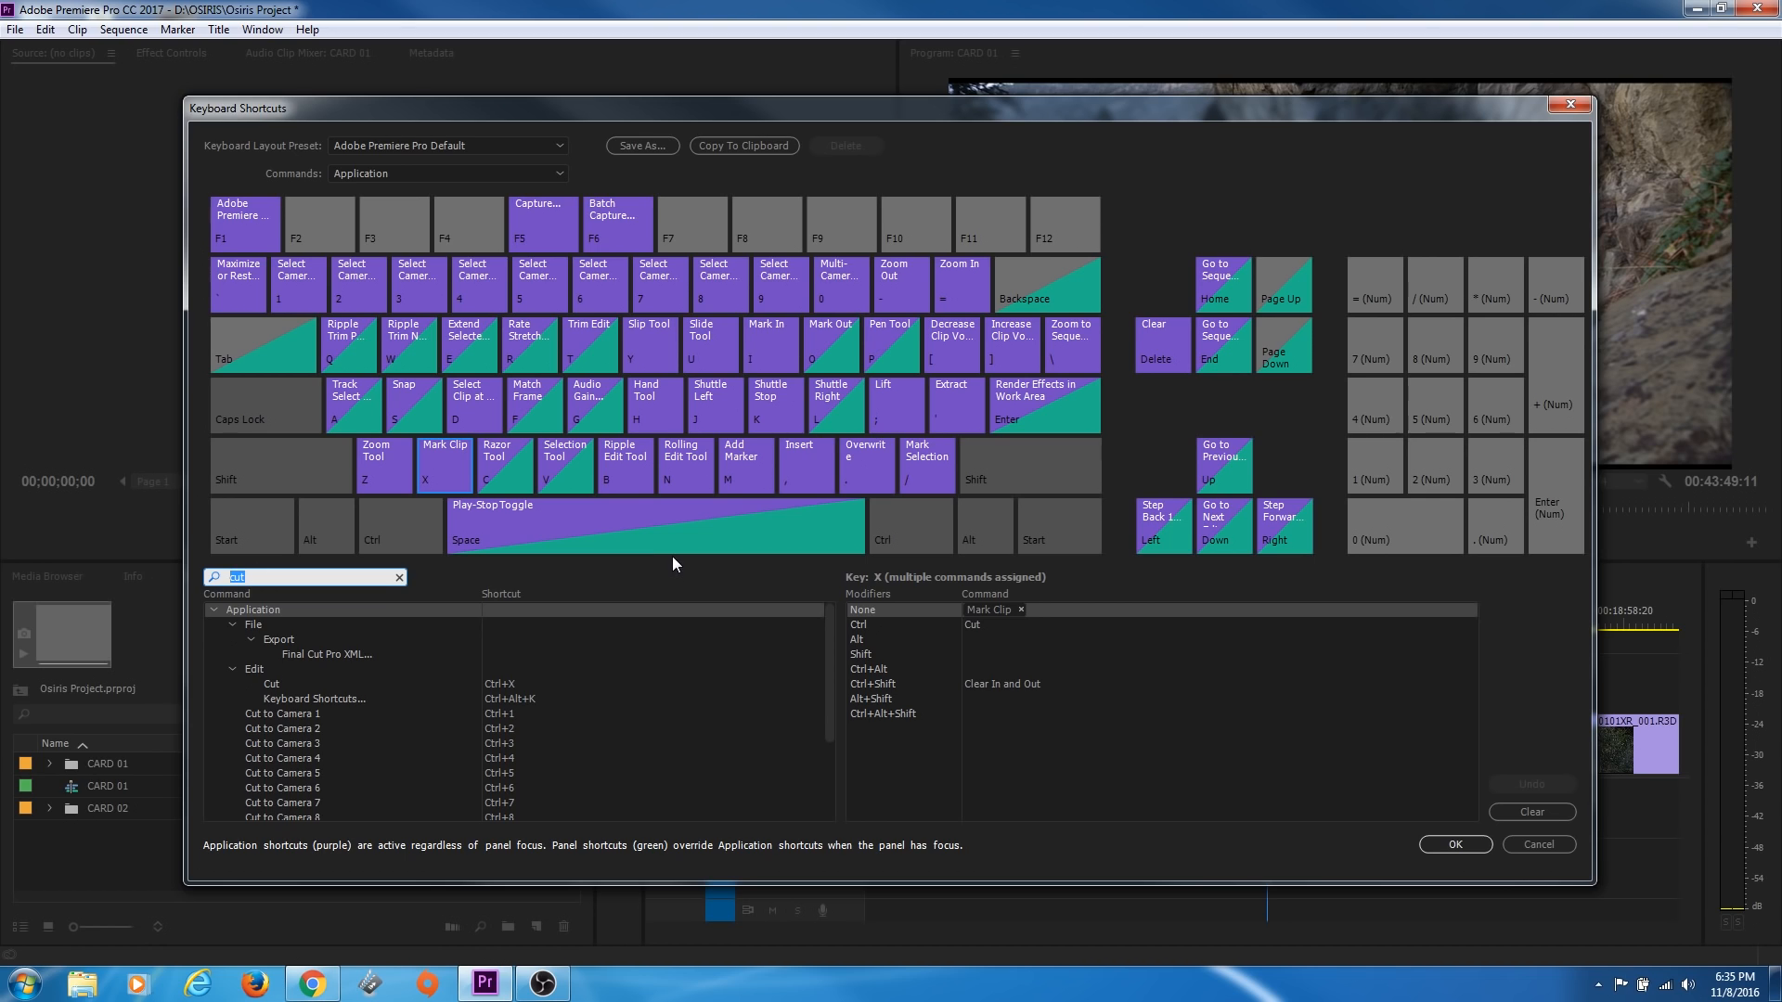
{"action": "mouse_move", "coordinate": [519, 719]}
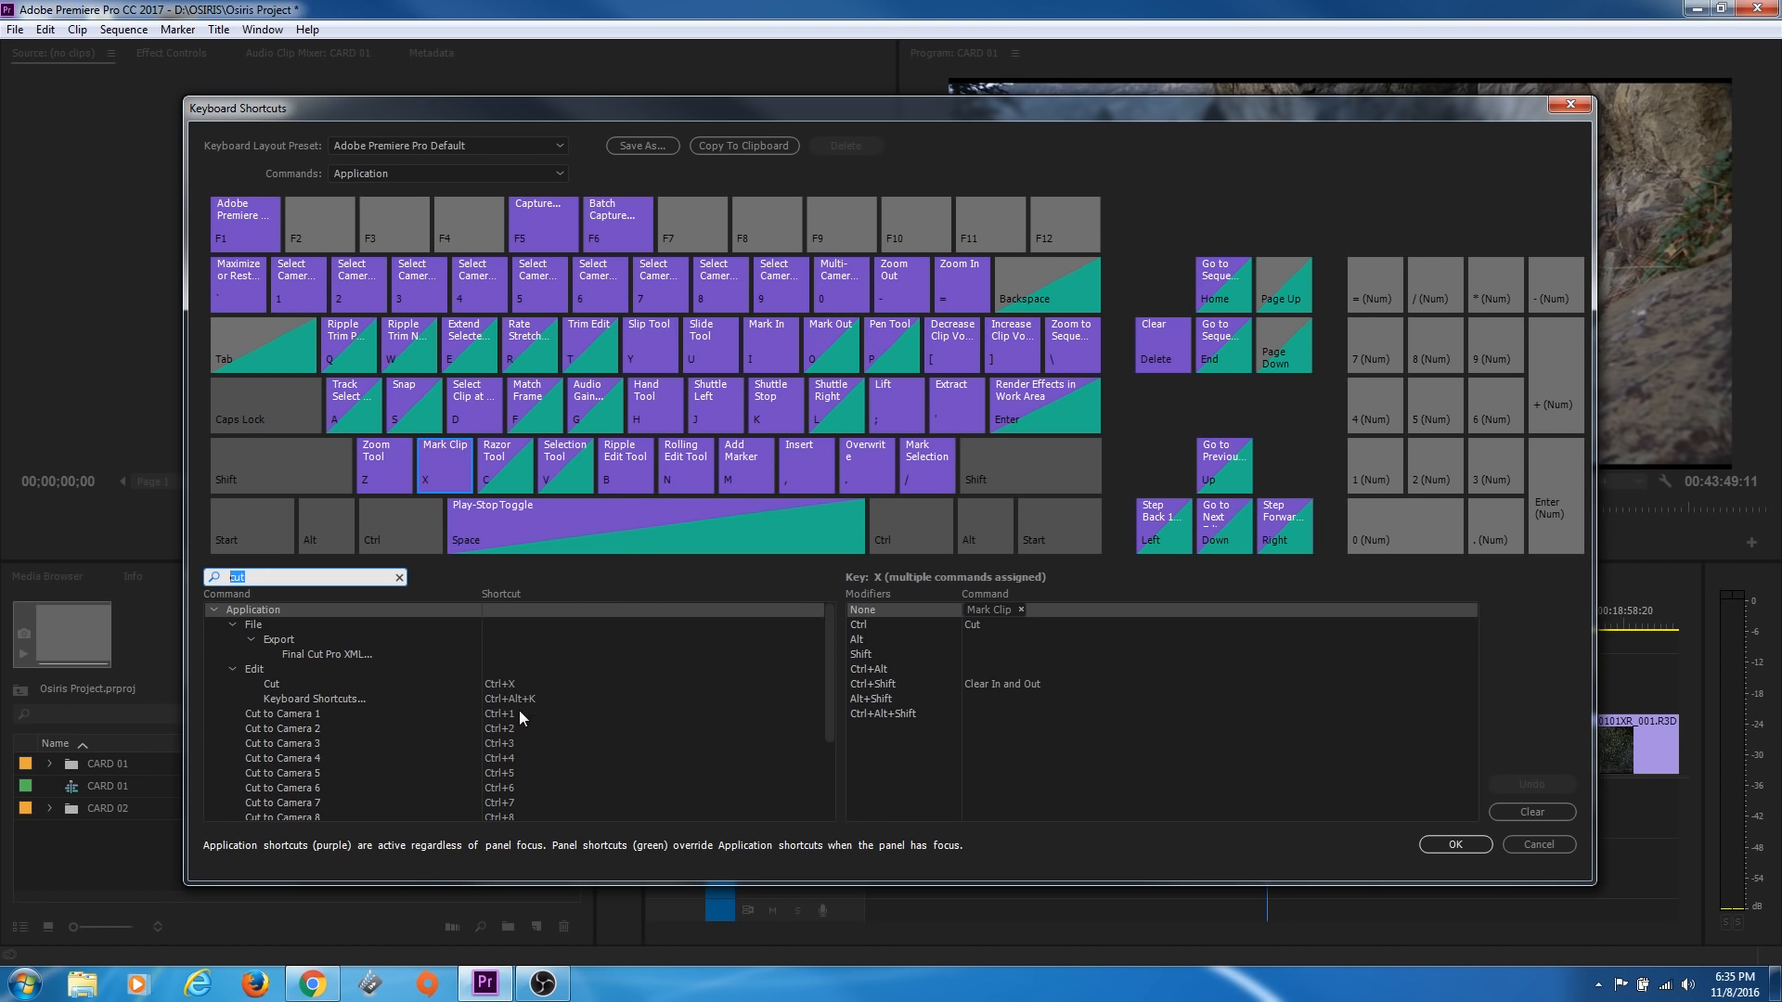
{"action": "mouse_move", "coordinate": [509, 716]}
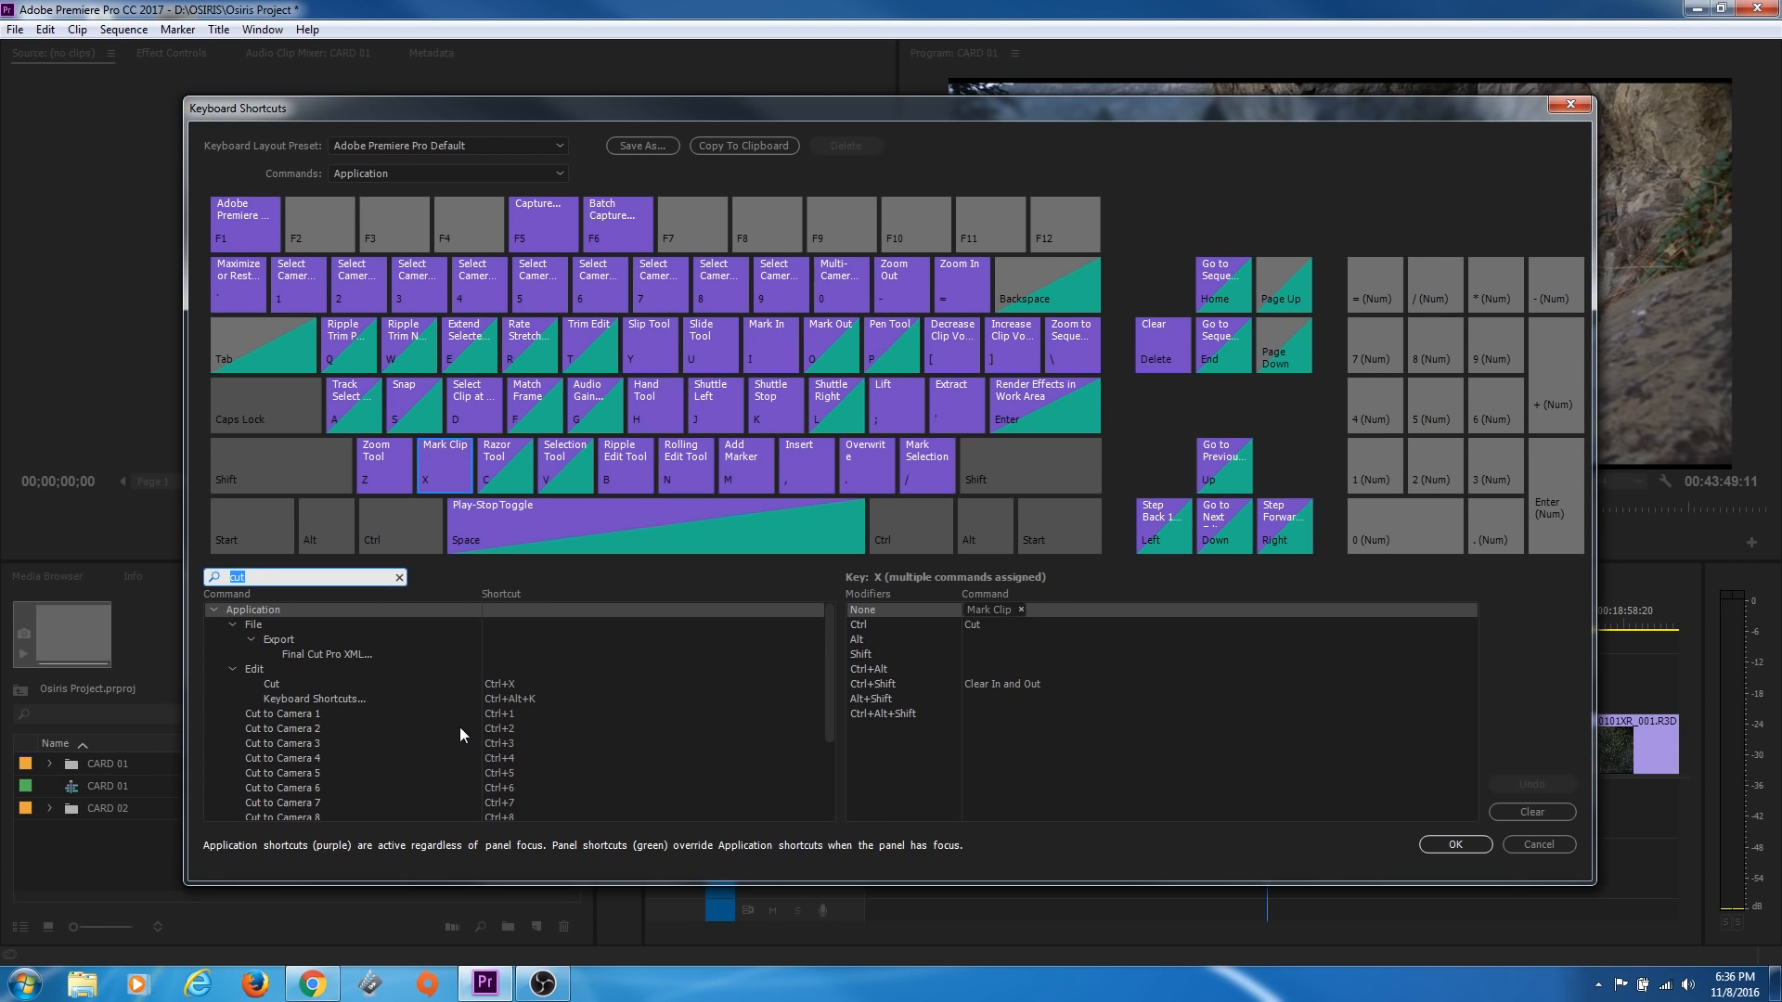
{"action": "mouse_move", "coordinate": [330, 725]}
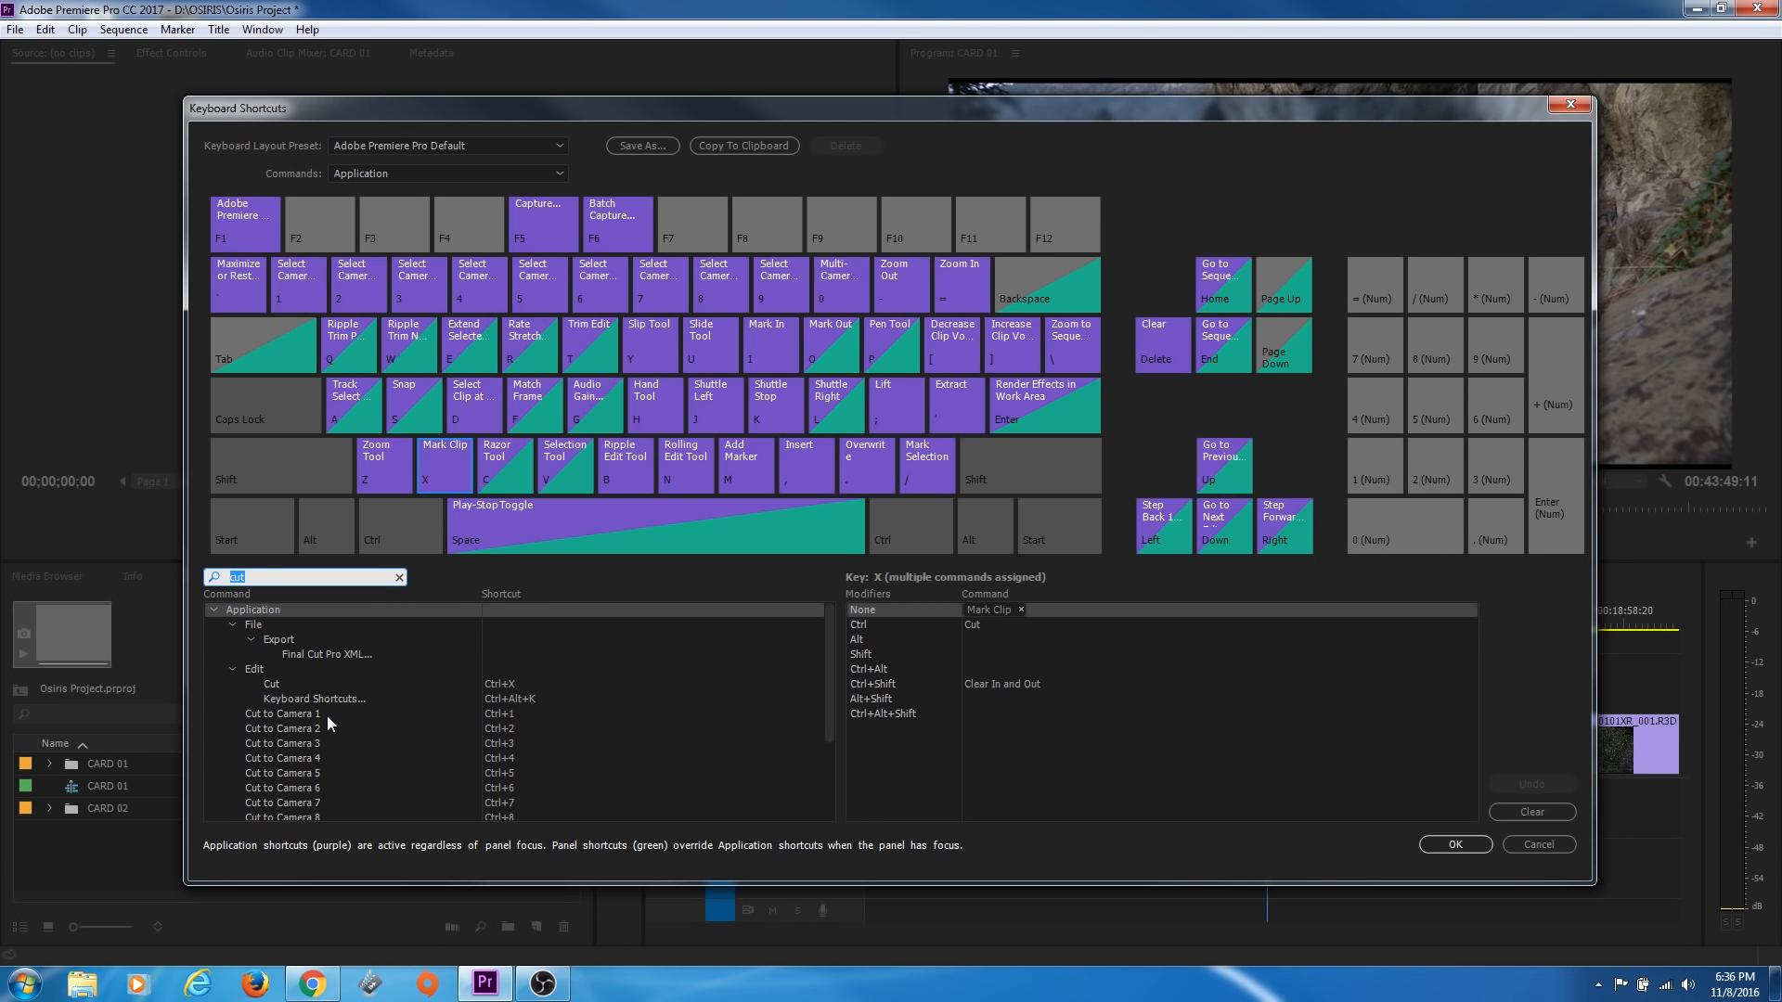
{"action": "mouse_move", "coordinate": [356, 659]}
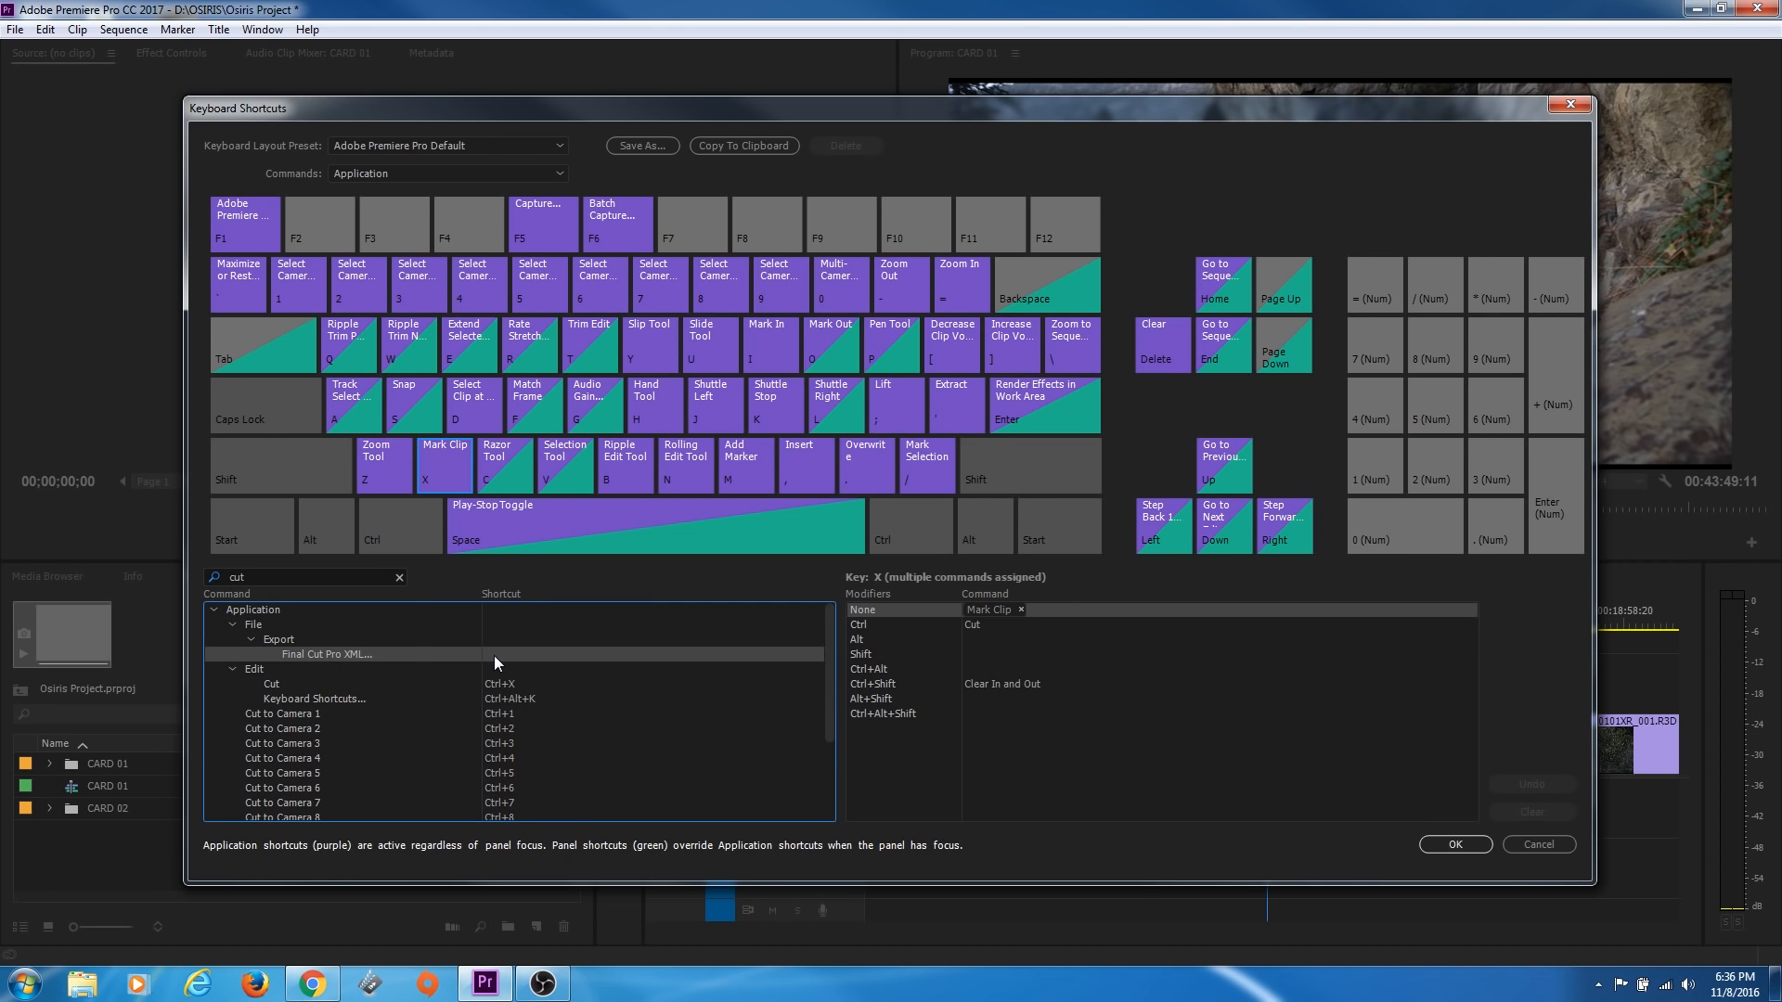
Assign Ctrl+Alt+K to the Final Cut Pro XML export command
{"action": "left_click", "coordinate": [500, 654]}
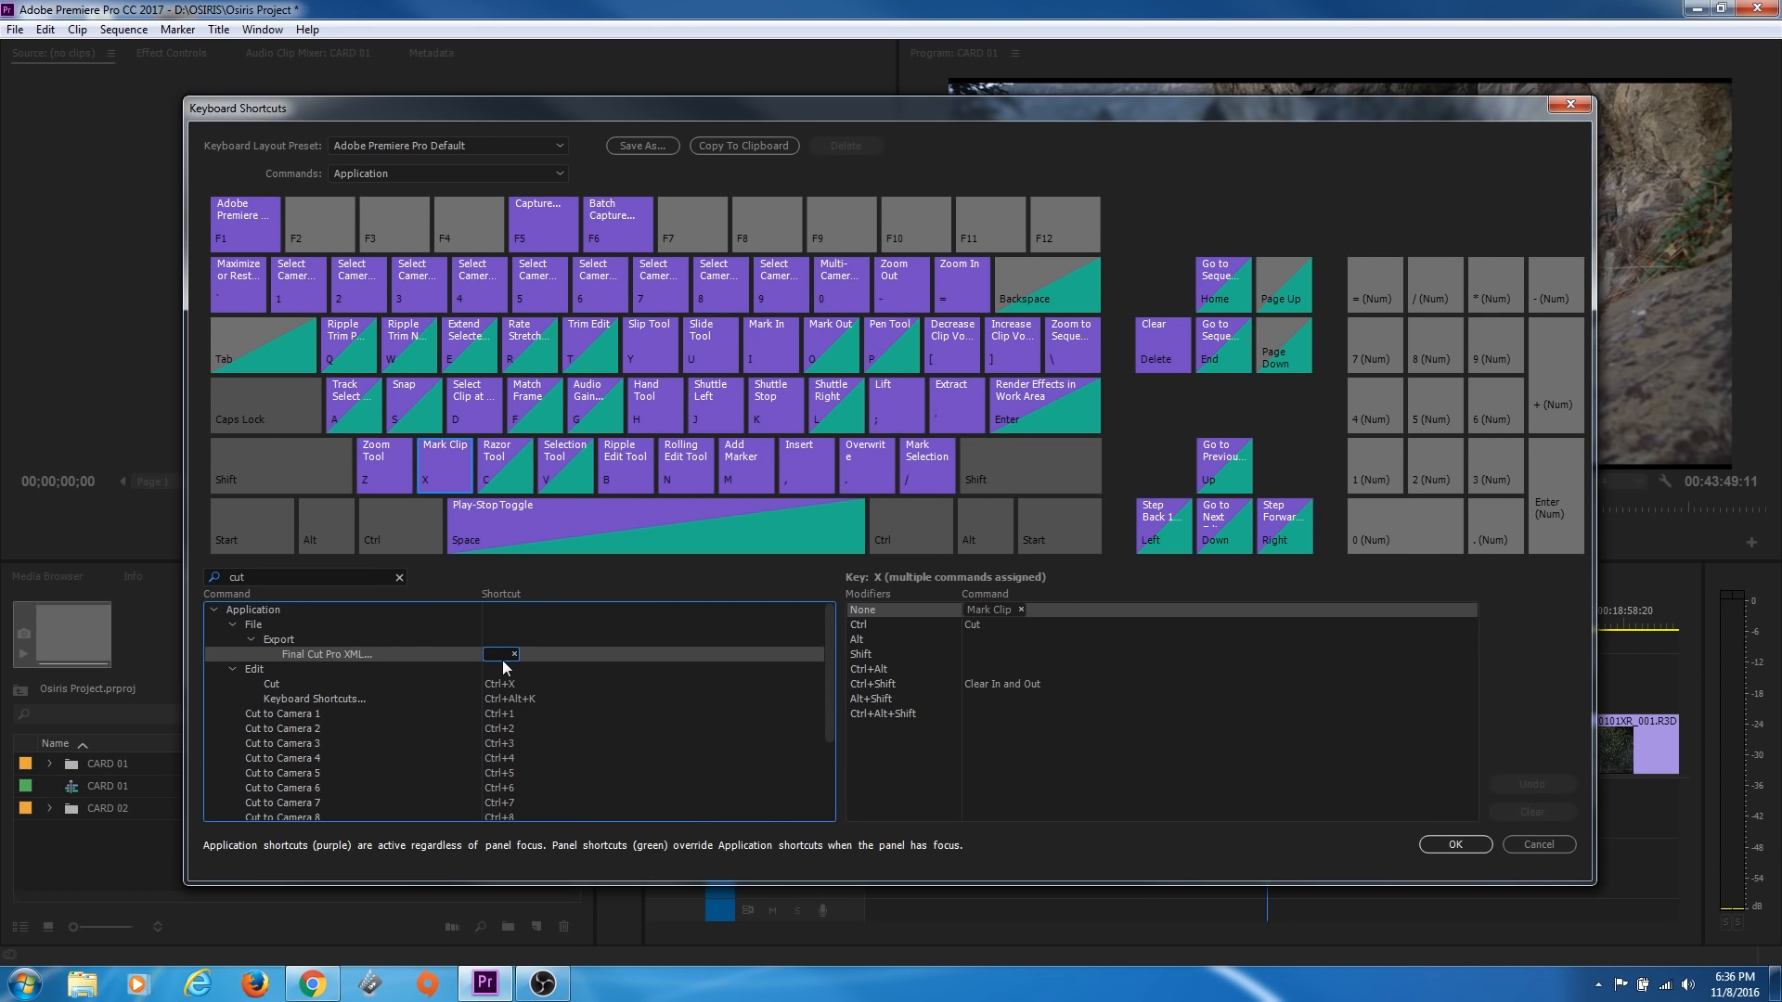
{"action": "mouse_move", "coordinate": [523, 722]}
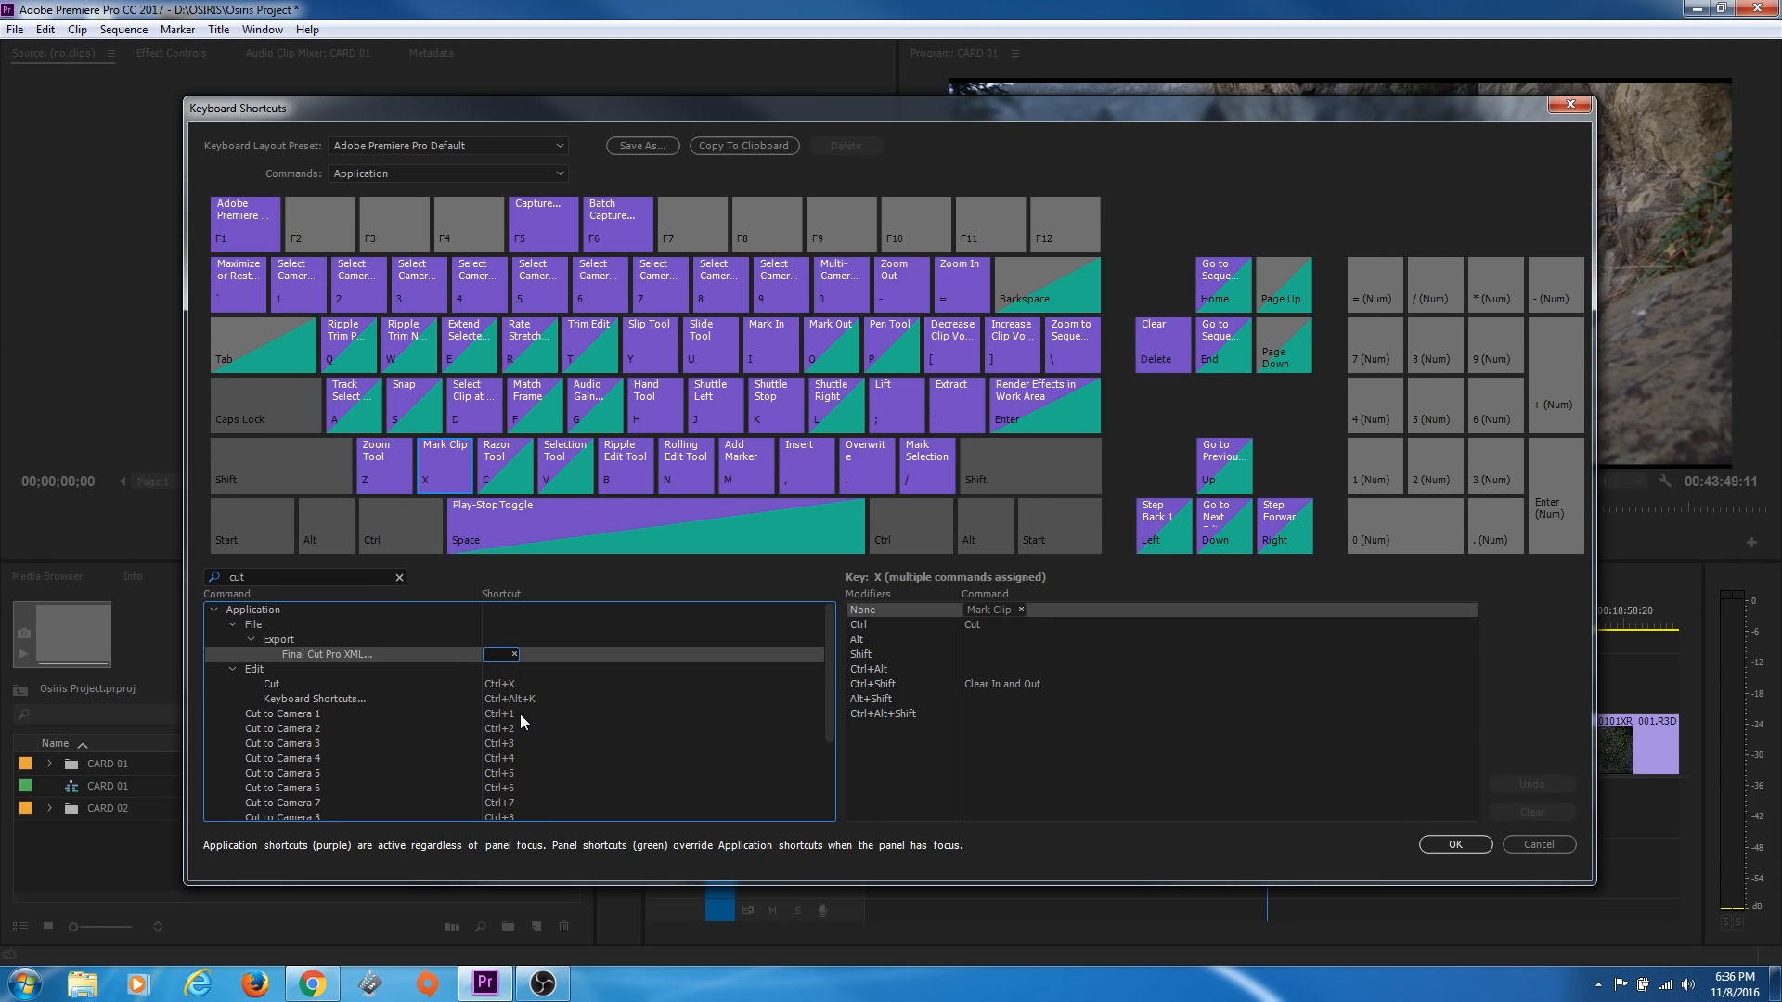
{"action": "mouse_move", "coordinate": [507, 700]}
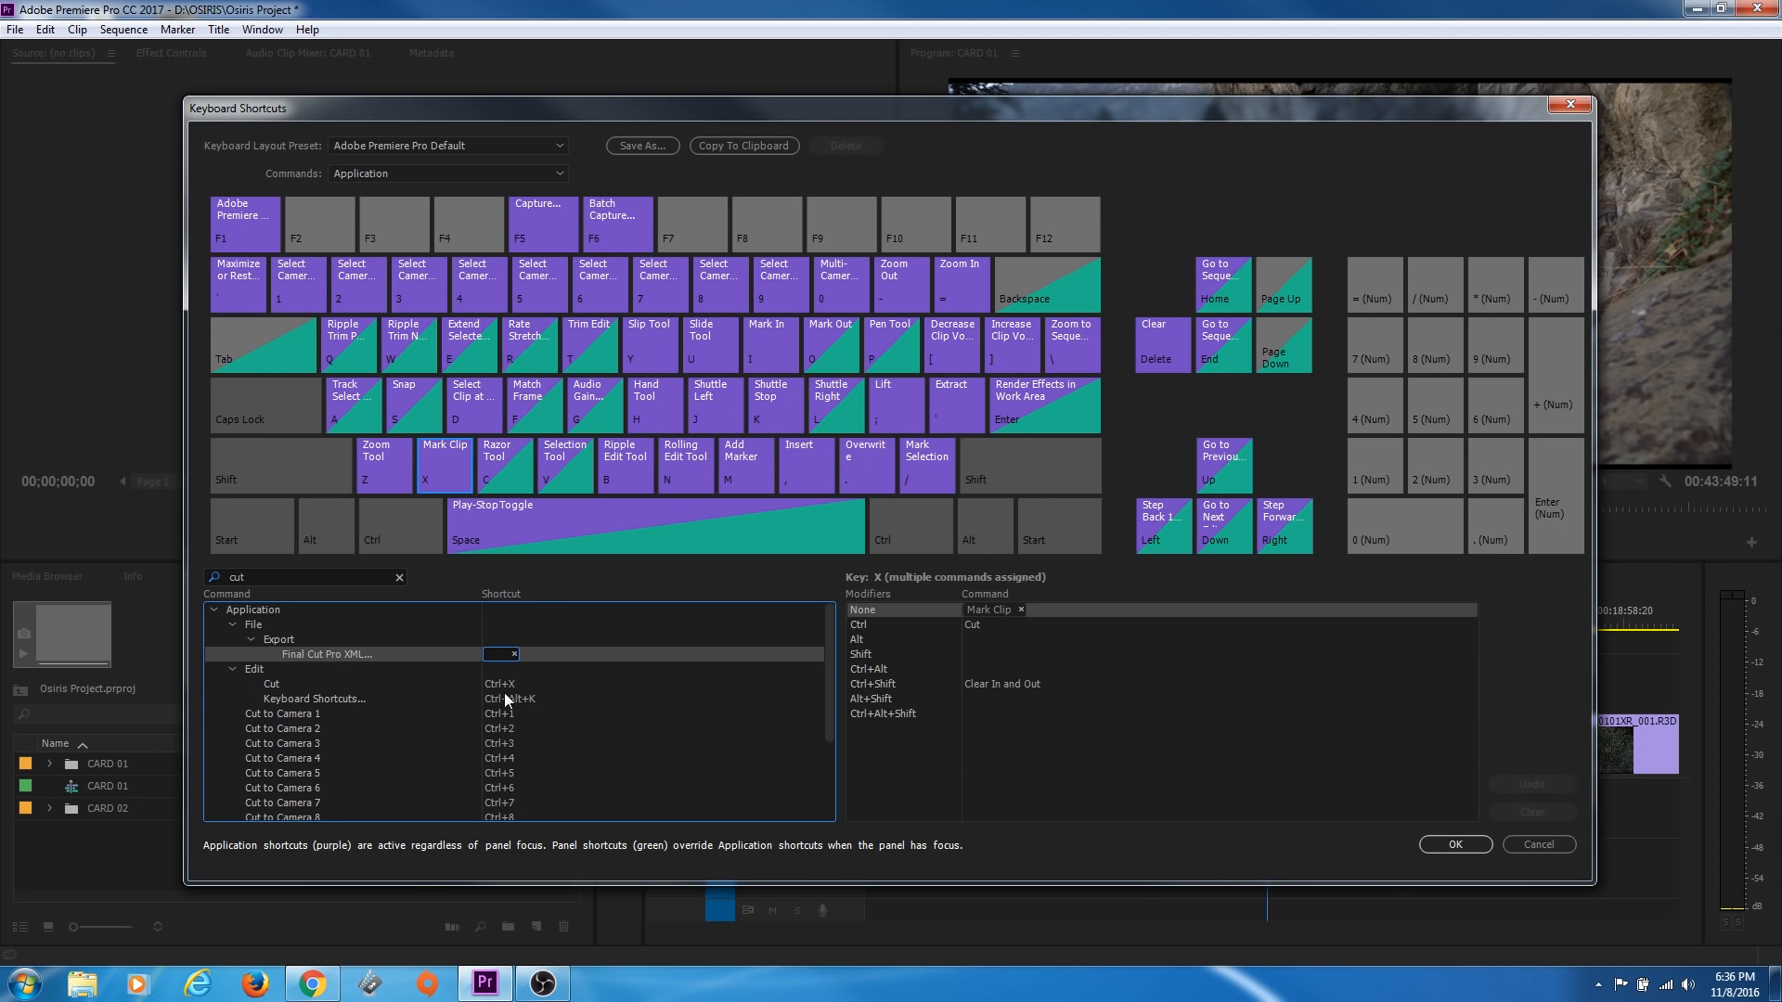
{"action": "left_click", "coordinate": [512, 653]}
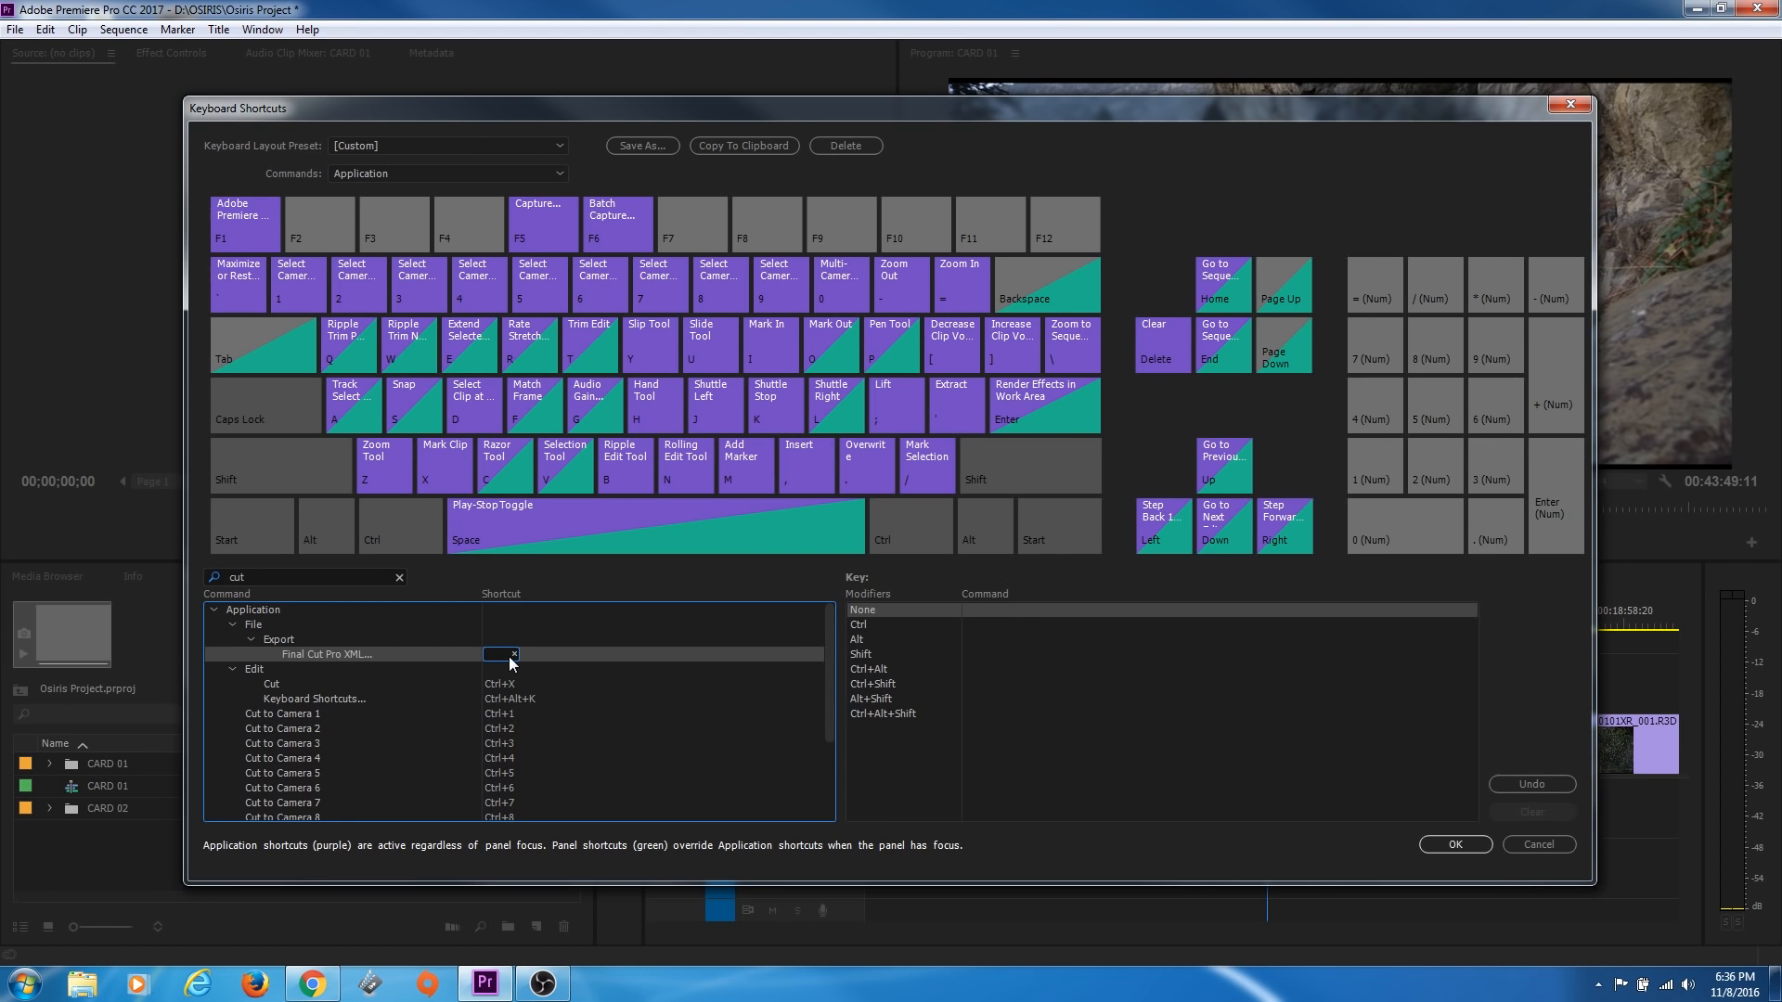
{"action": "type", "text": "Ctrl+Alt+K"}
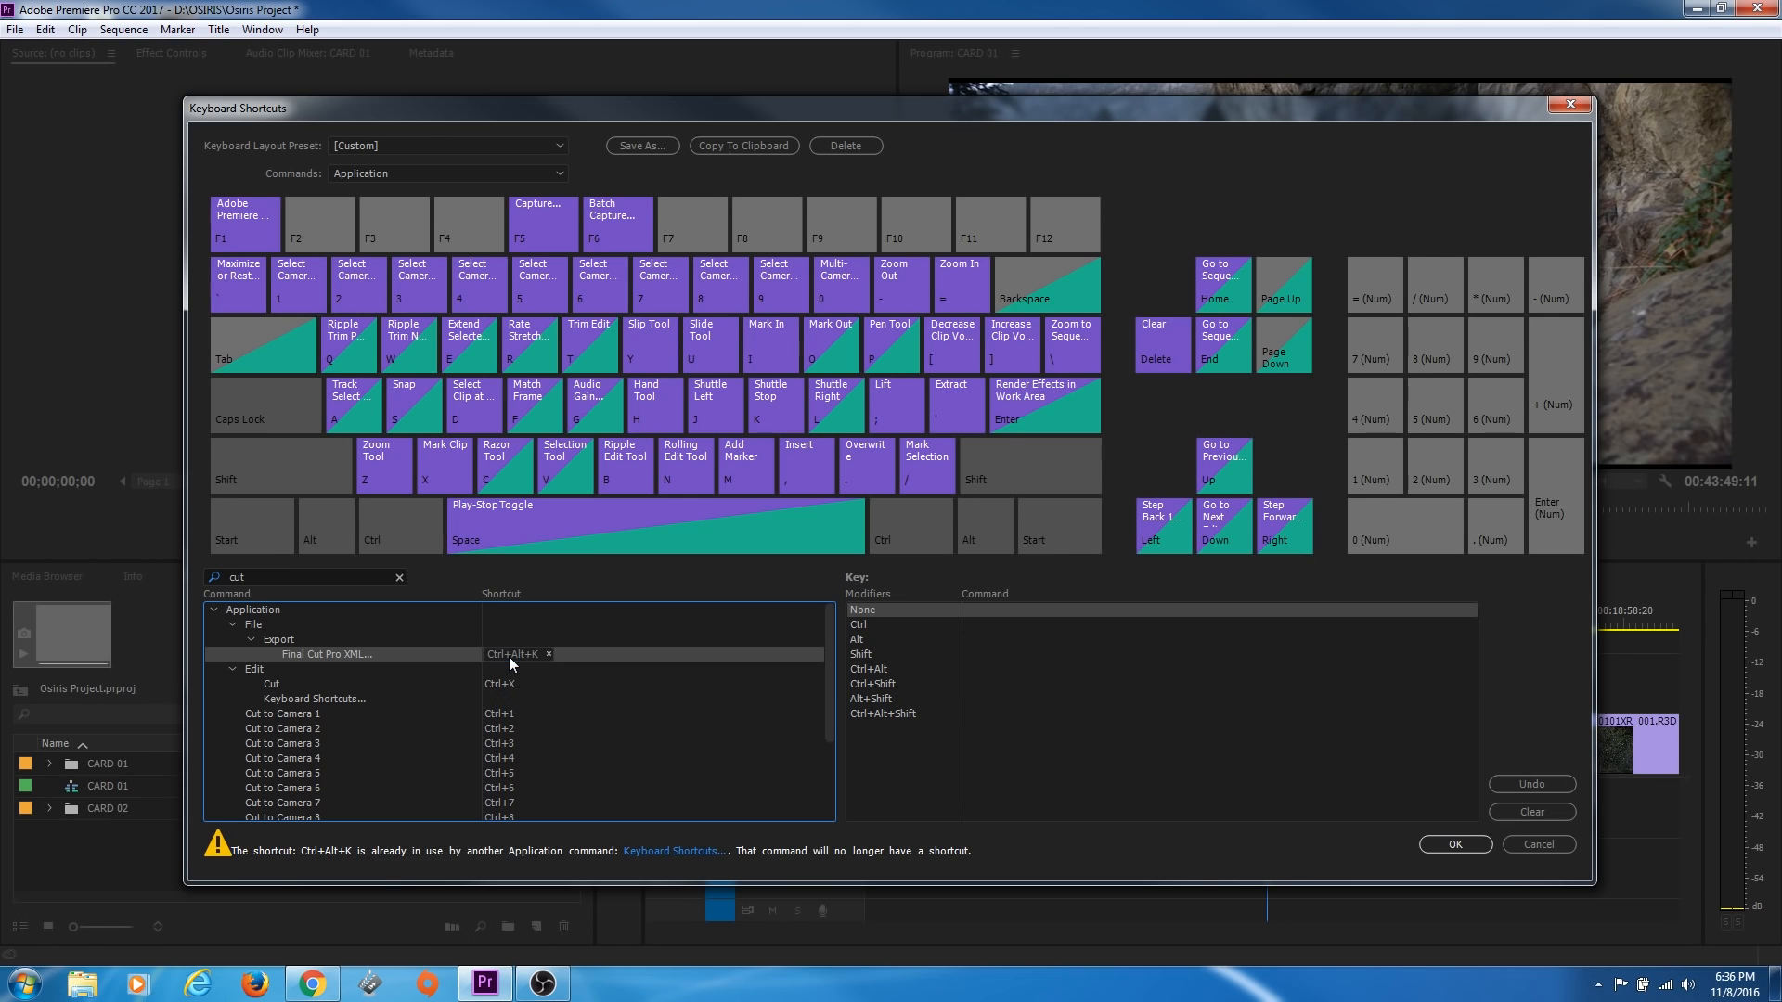
{"action": "mouse_move", "coordinate": [439, 884]}
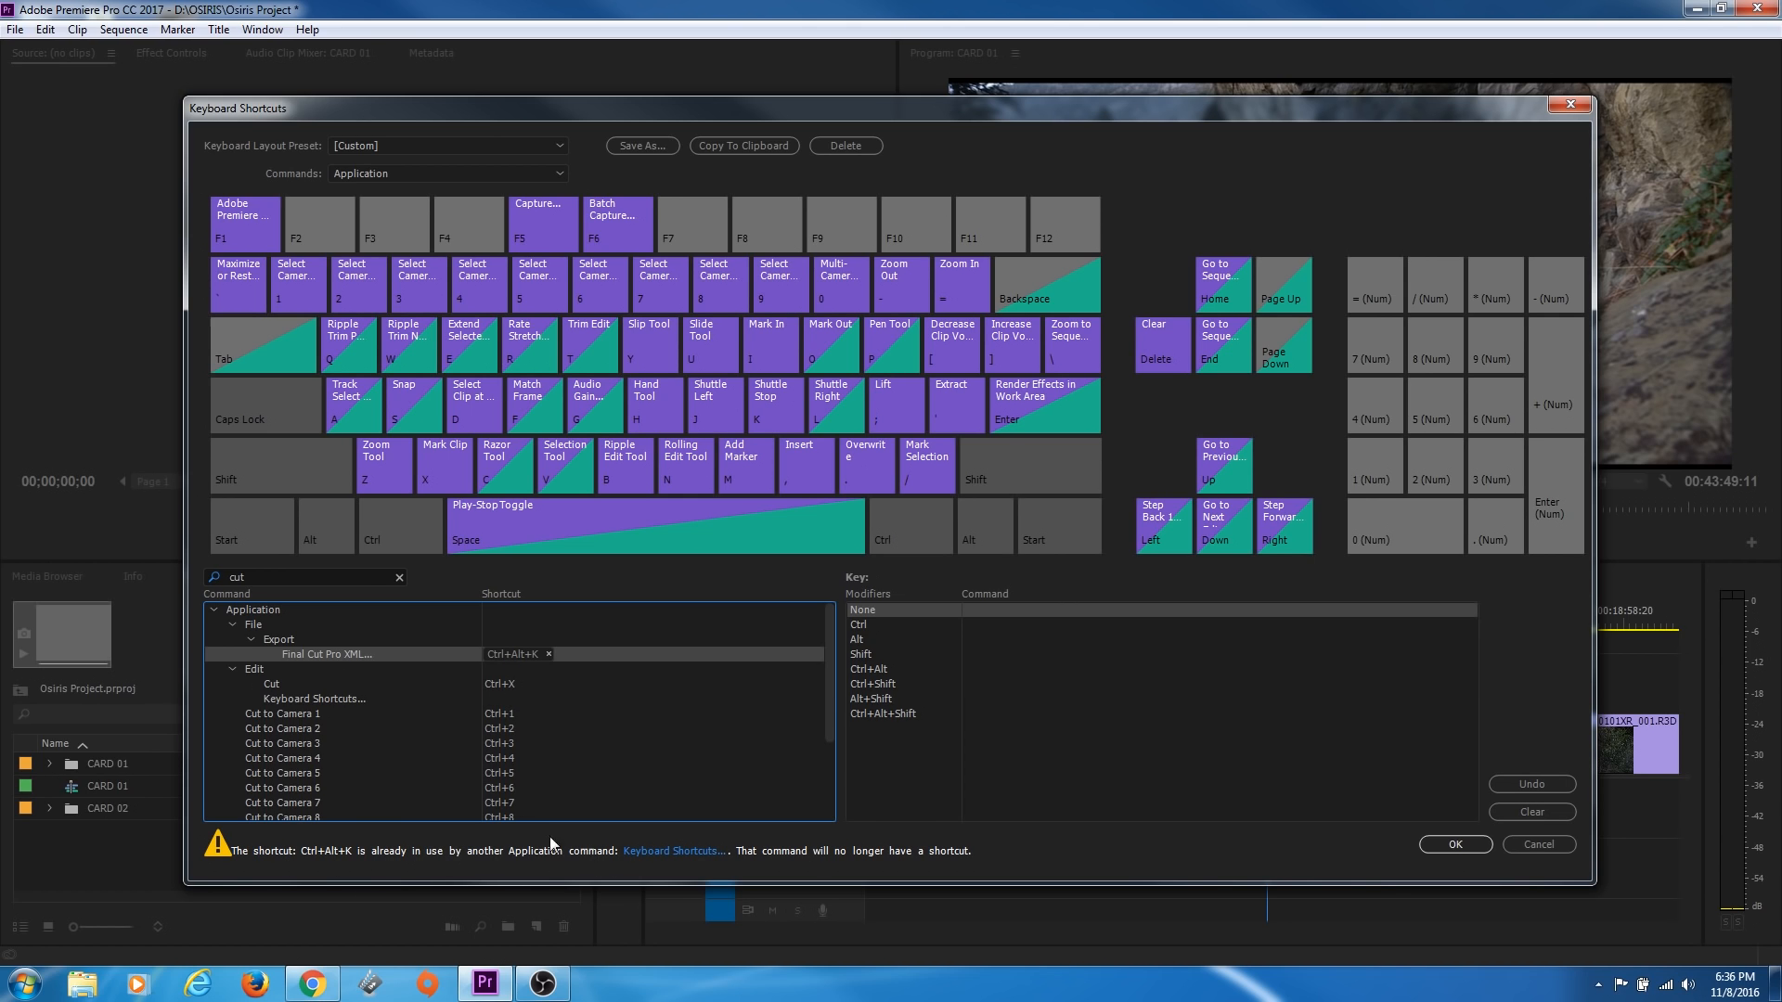
{"action": "mouse_move", "coordinate": [503, 702]}
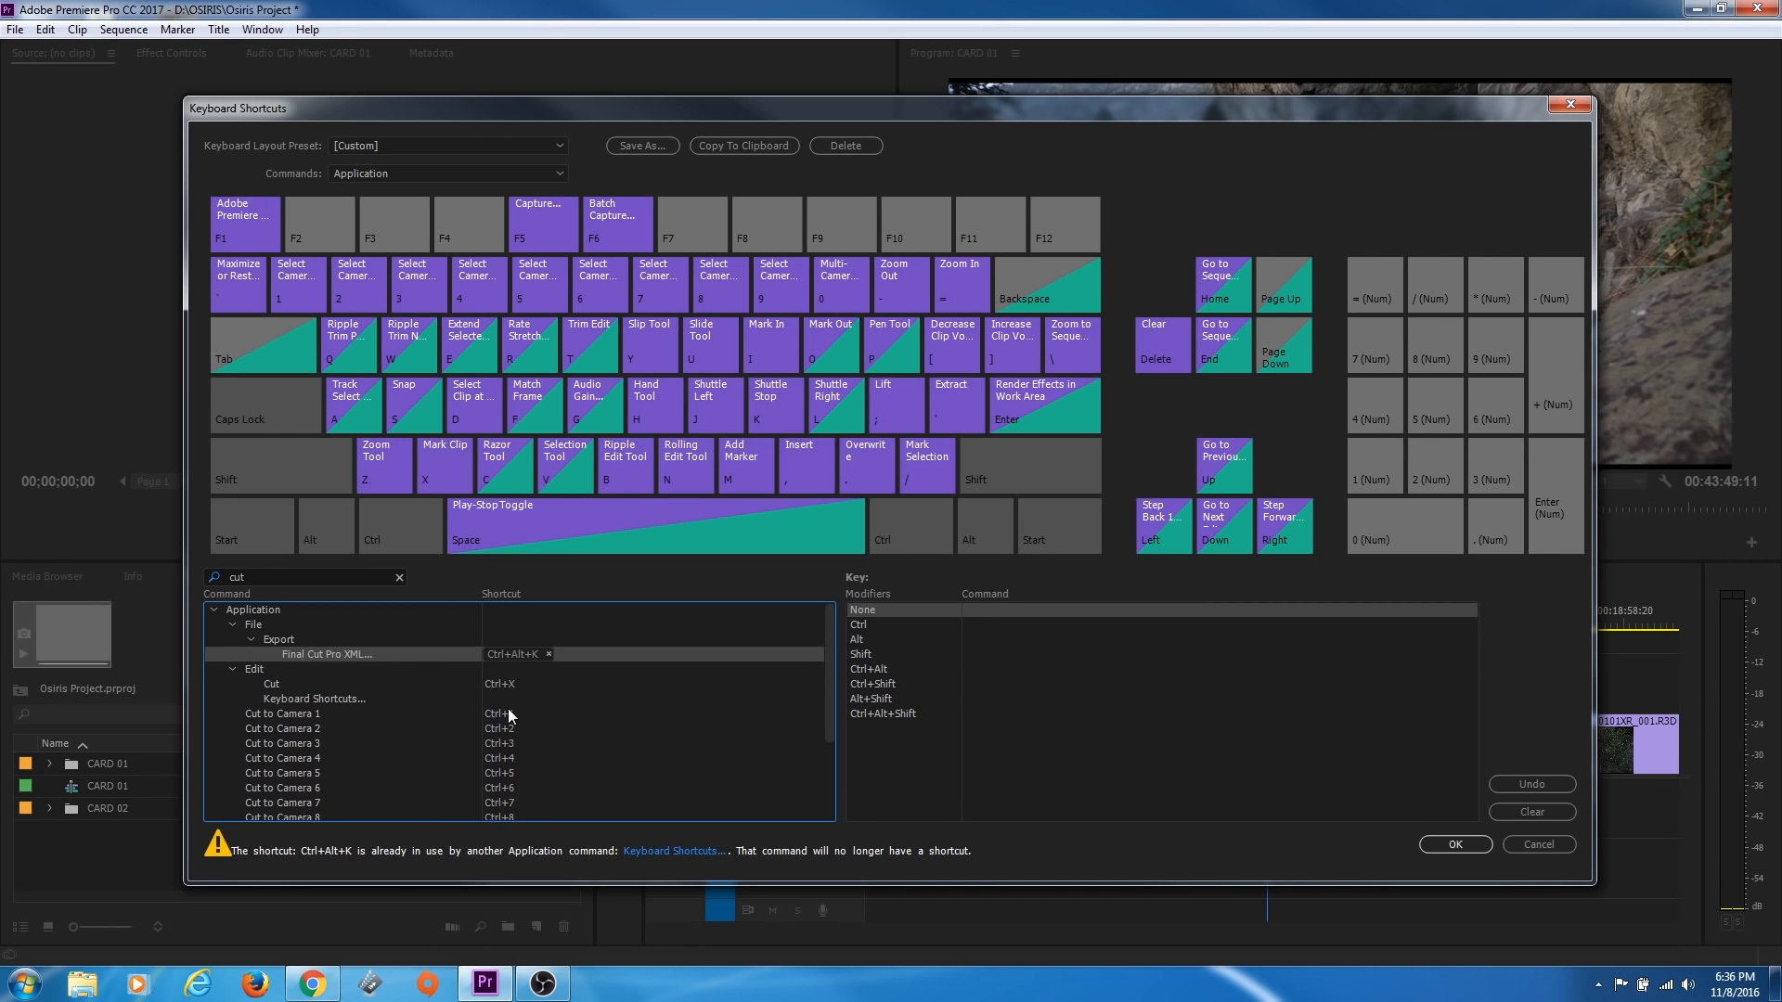
{"action": "mouse_move", "coordinate": [671, 865]}
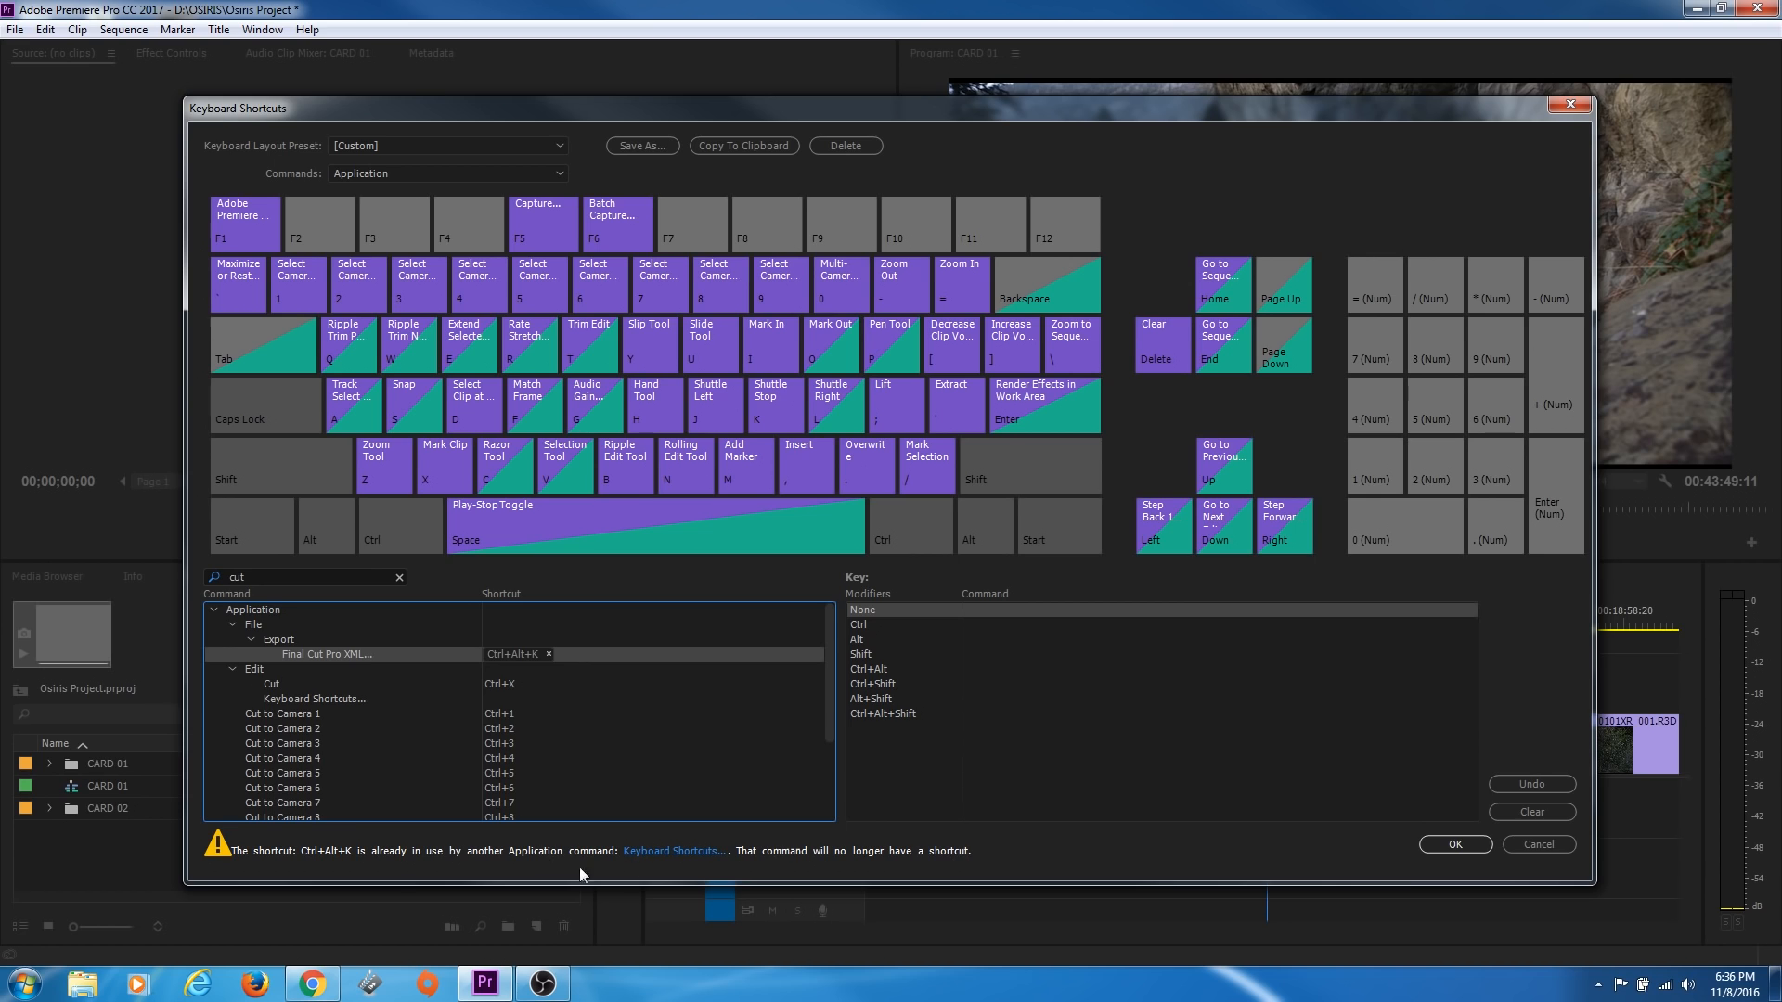
{"action": "mouse_move", "coordinate": [1394, 828]}
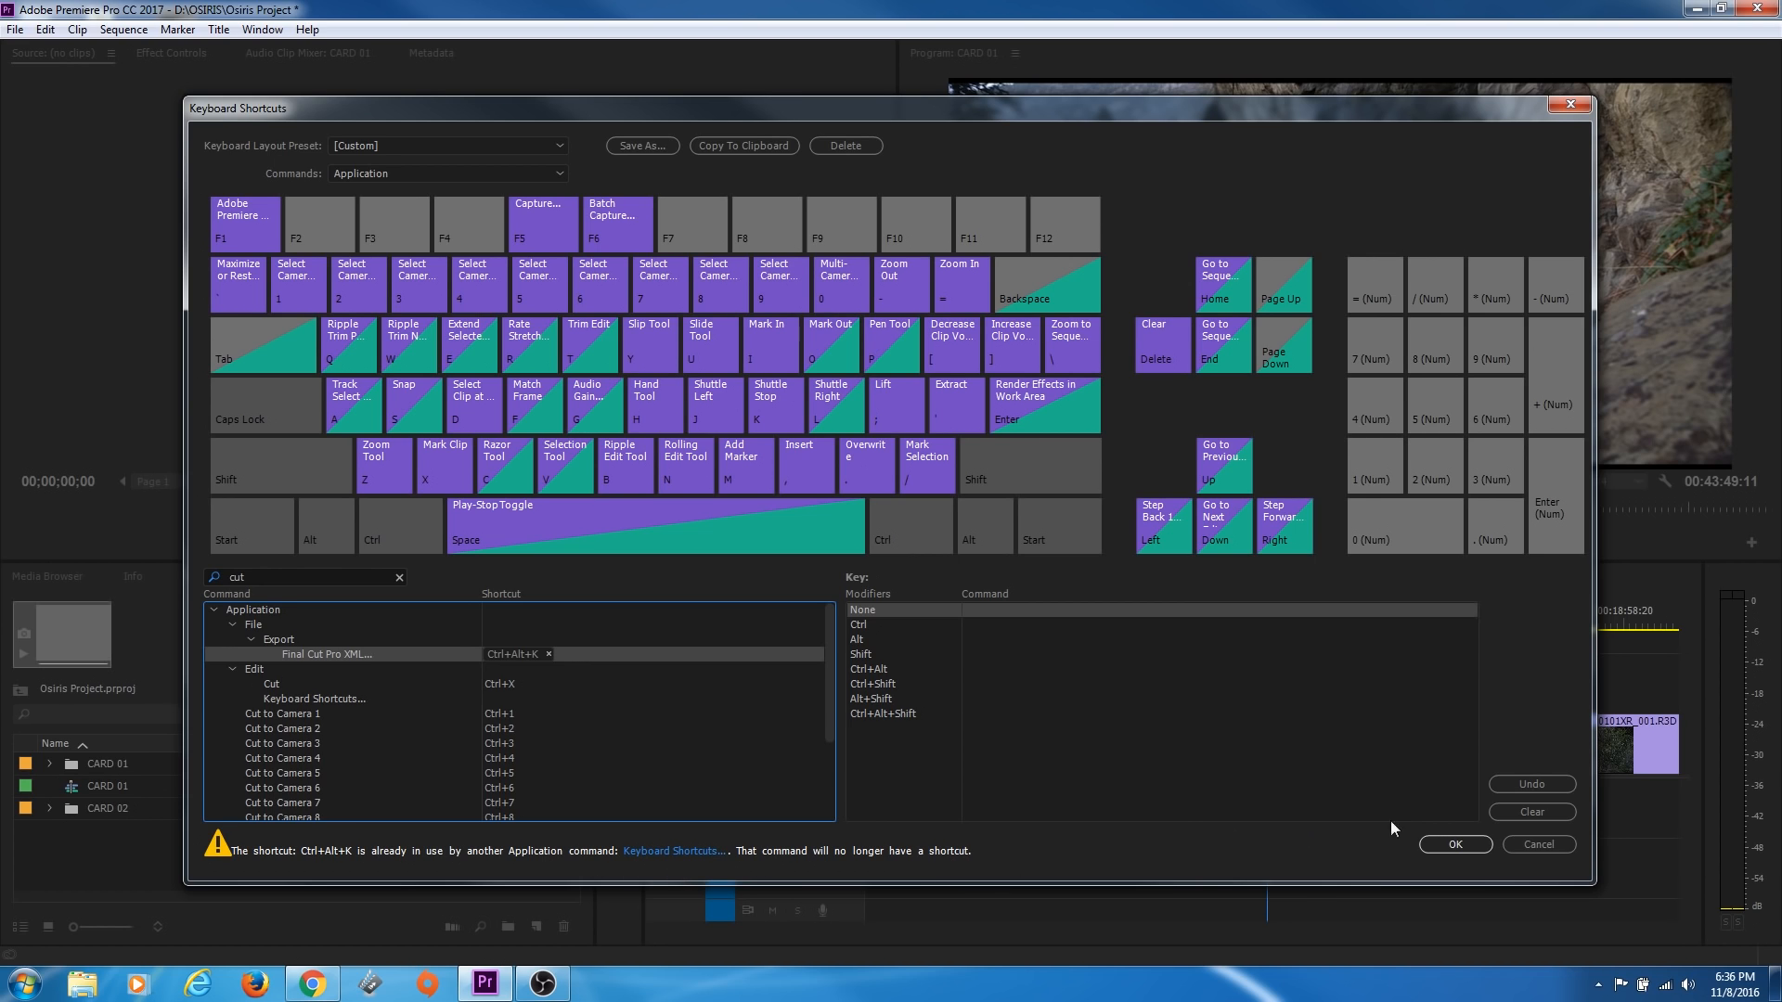
{"action": "mouse_move", "coordinate": [1441, 816]}
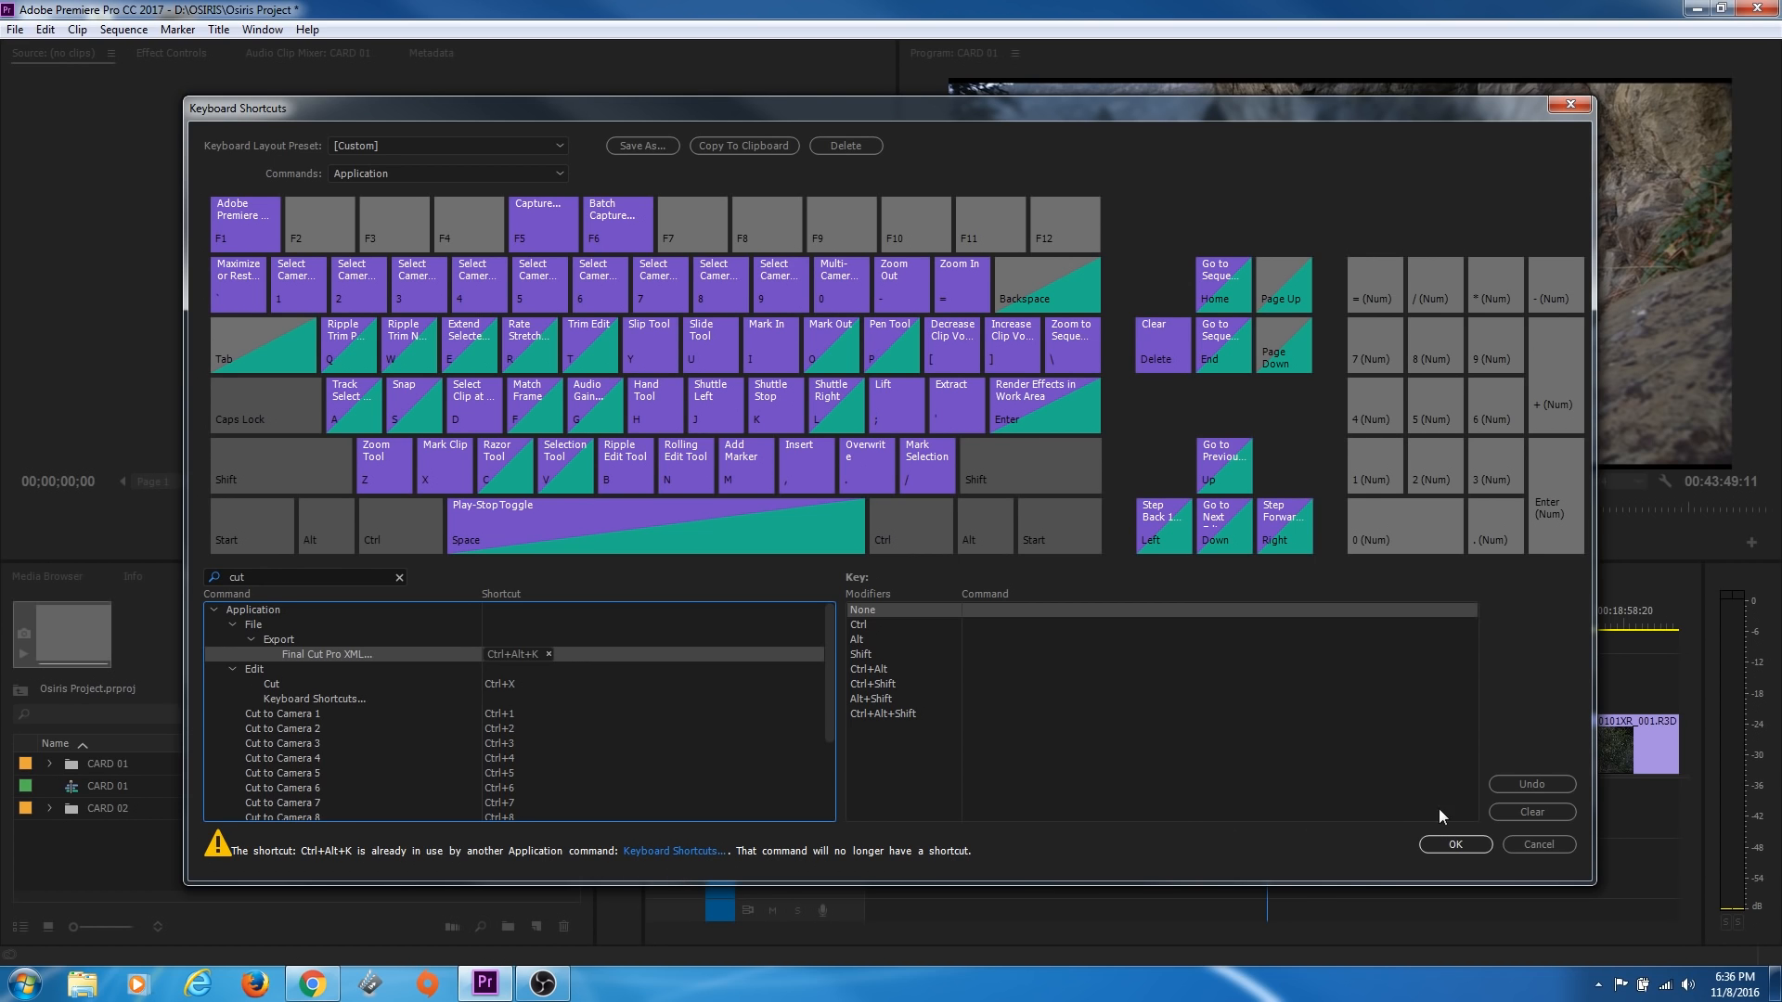
Undo the conflicting assignment, search 'me', and give Merge Clips Ctrl+Alt+G
{"action": "left_click", "coordinate": [313, 697]}
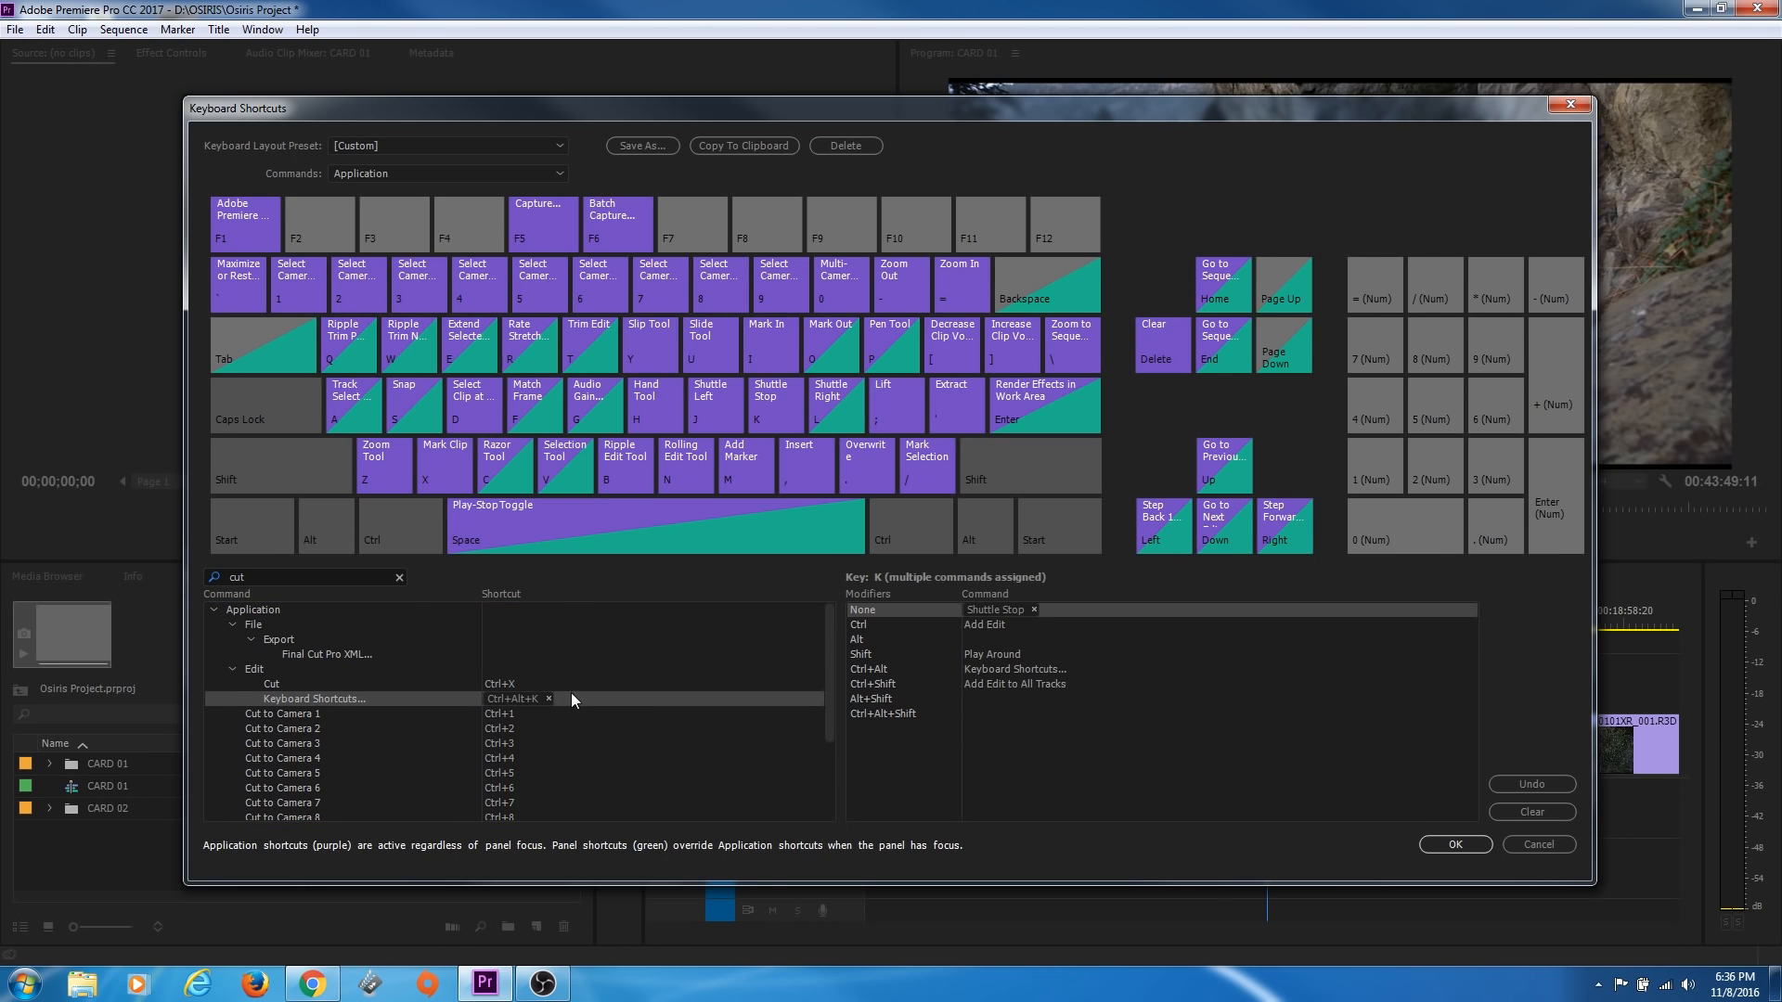
{"action": "left_click", "coordinate": [399, 577]}
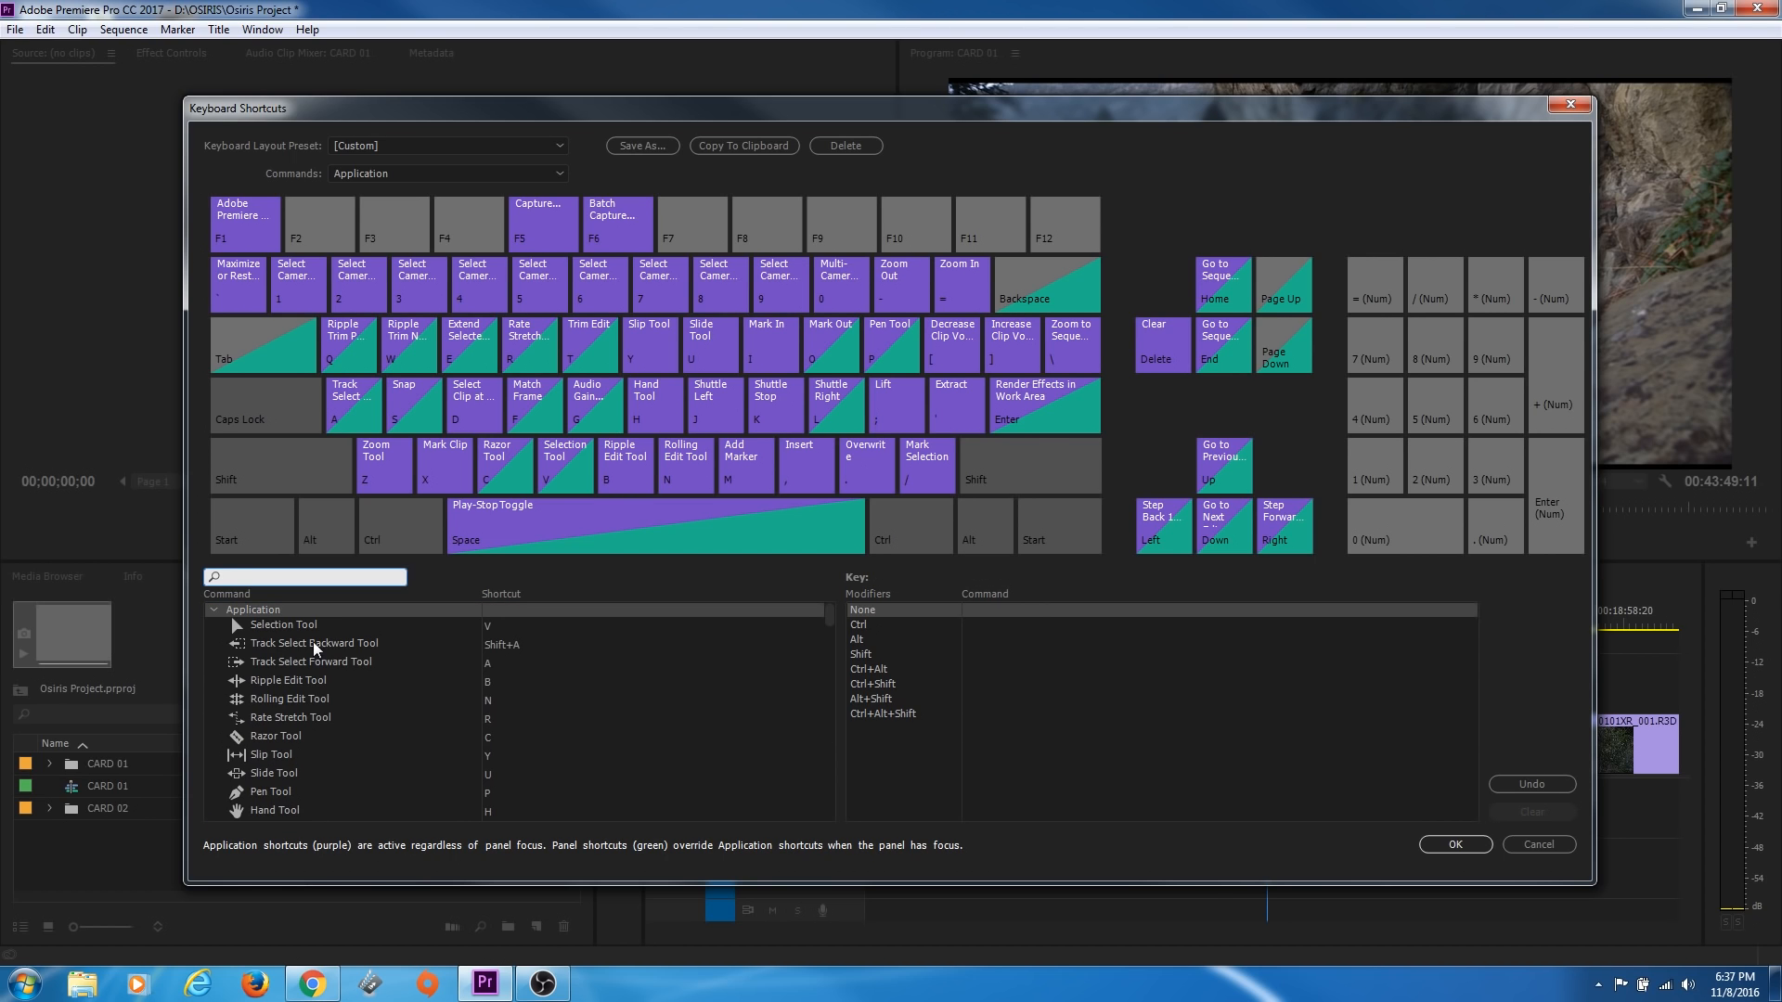
{"action": "type", "text": "merge"}
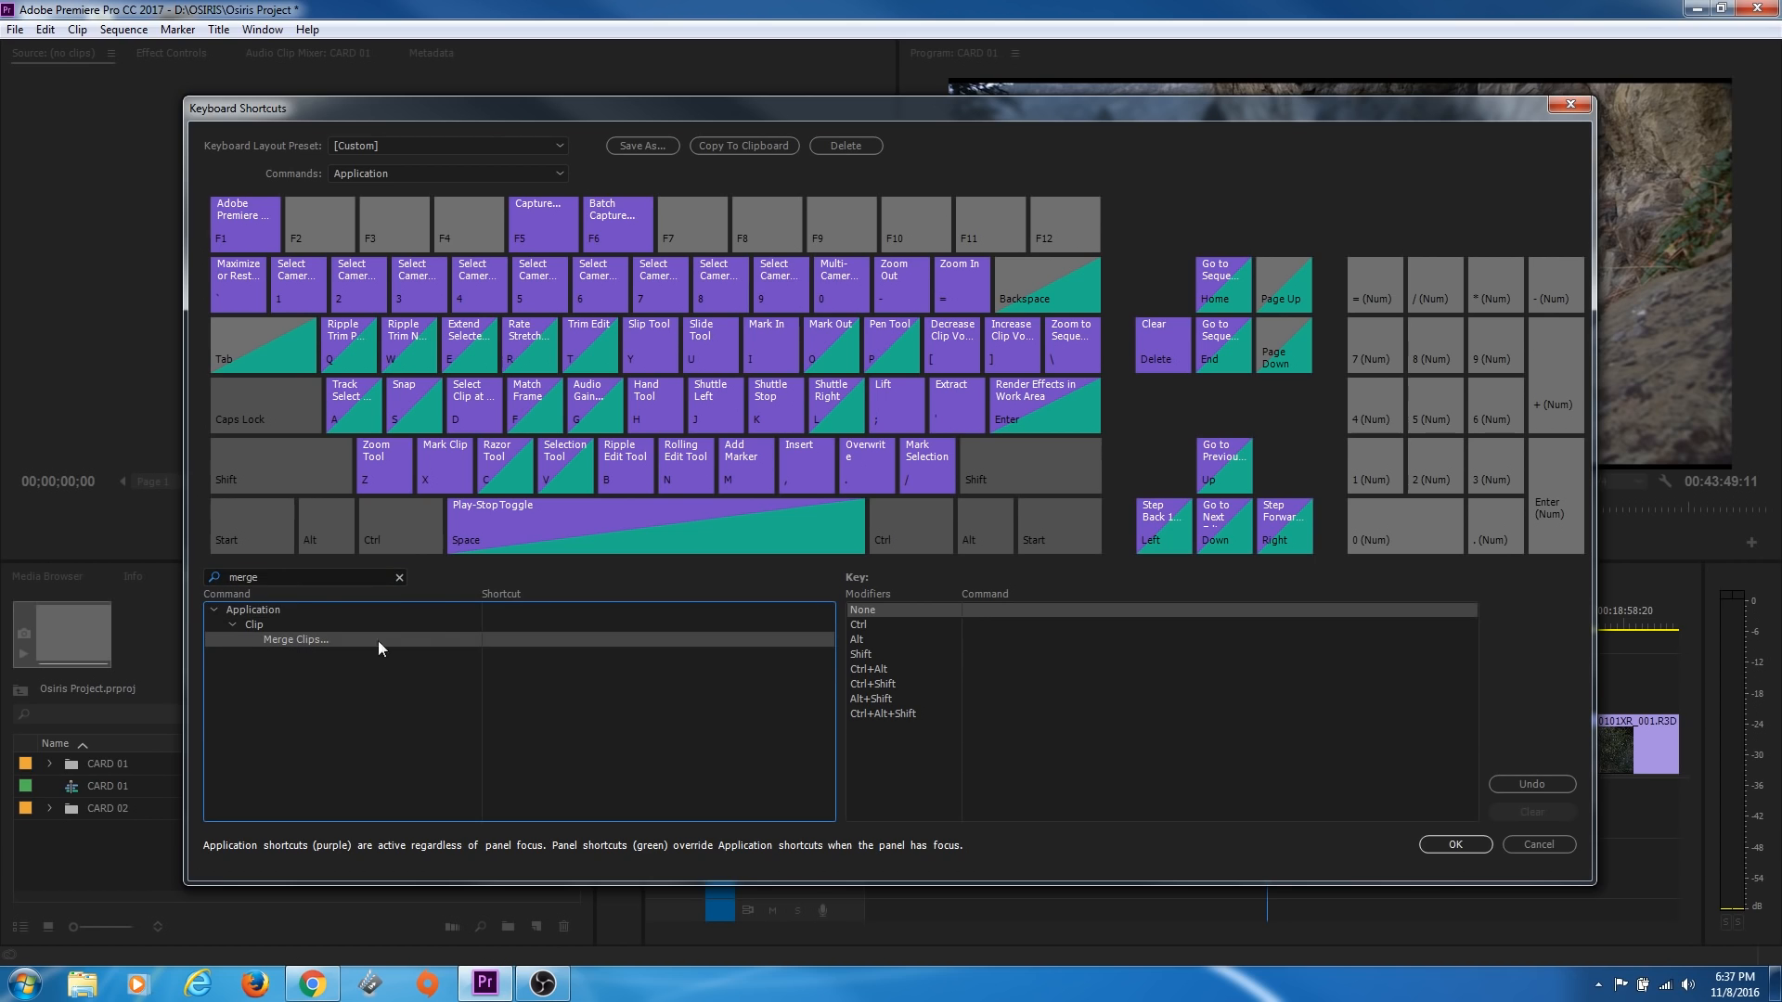
{"action": "mouse_move", "coordinate": [295, 653]}
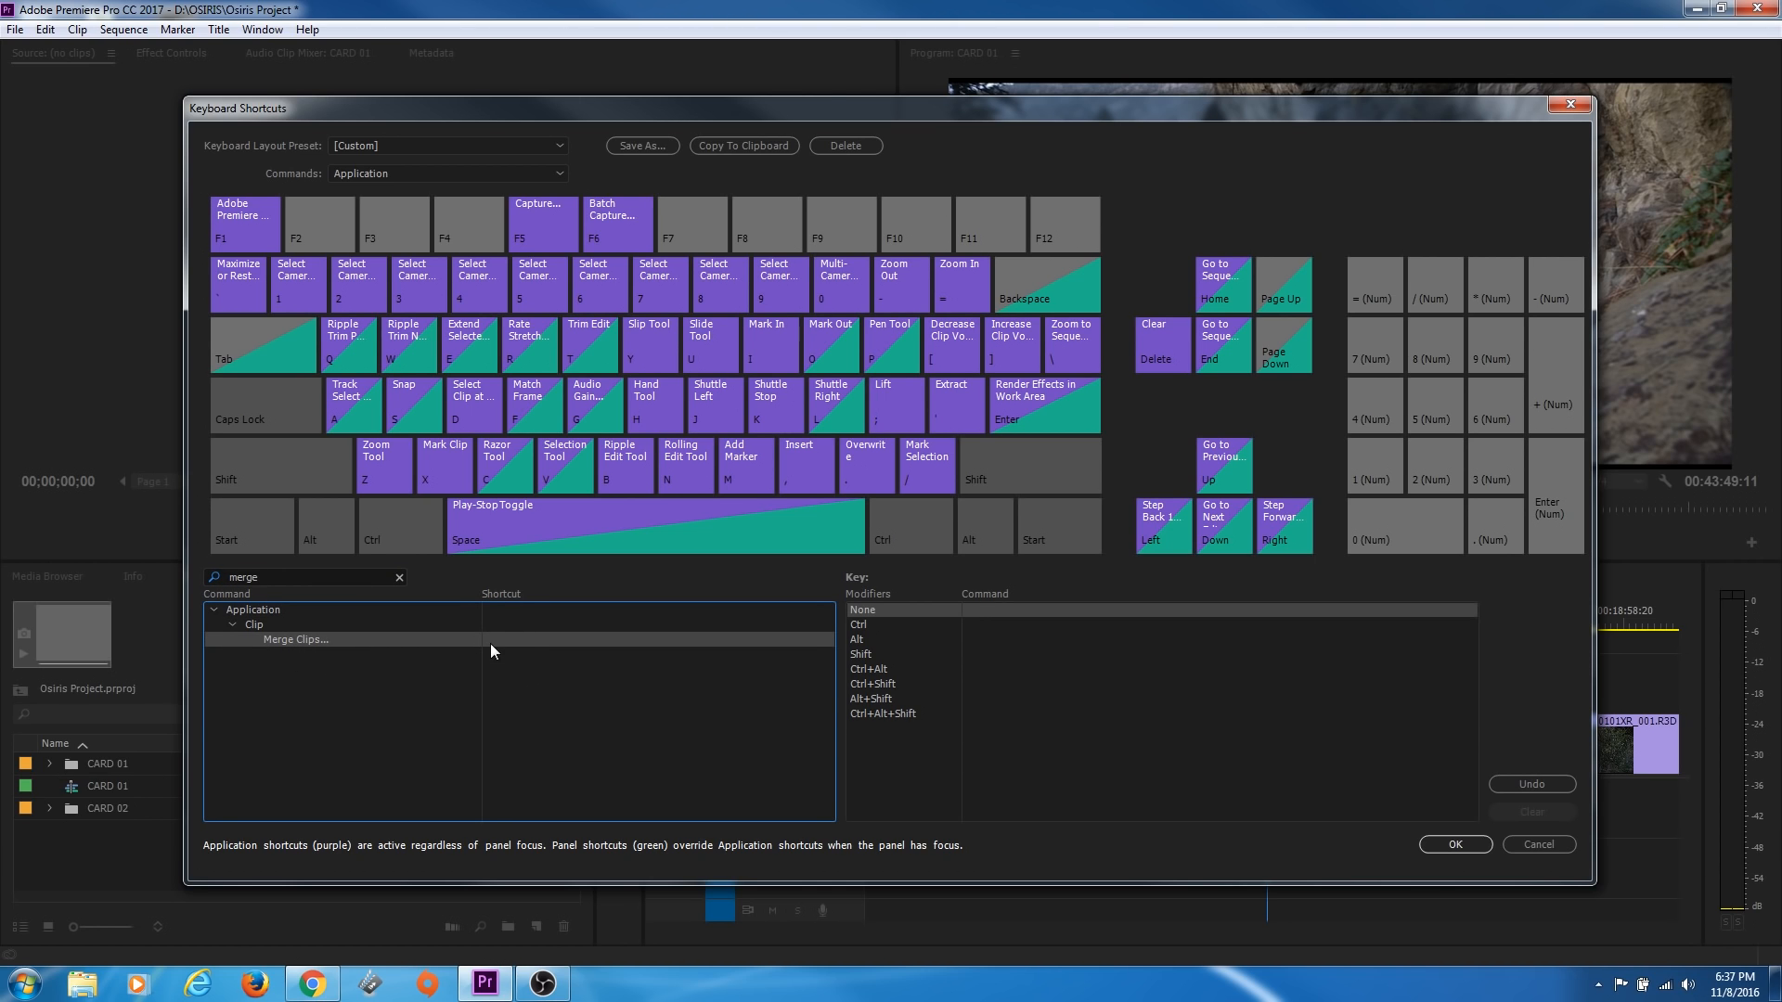
{"action": "mouse_move", "coordinate": [496, 647]}
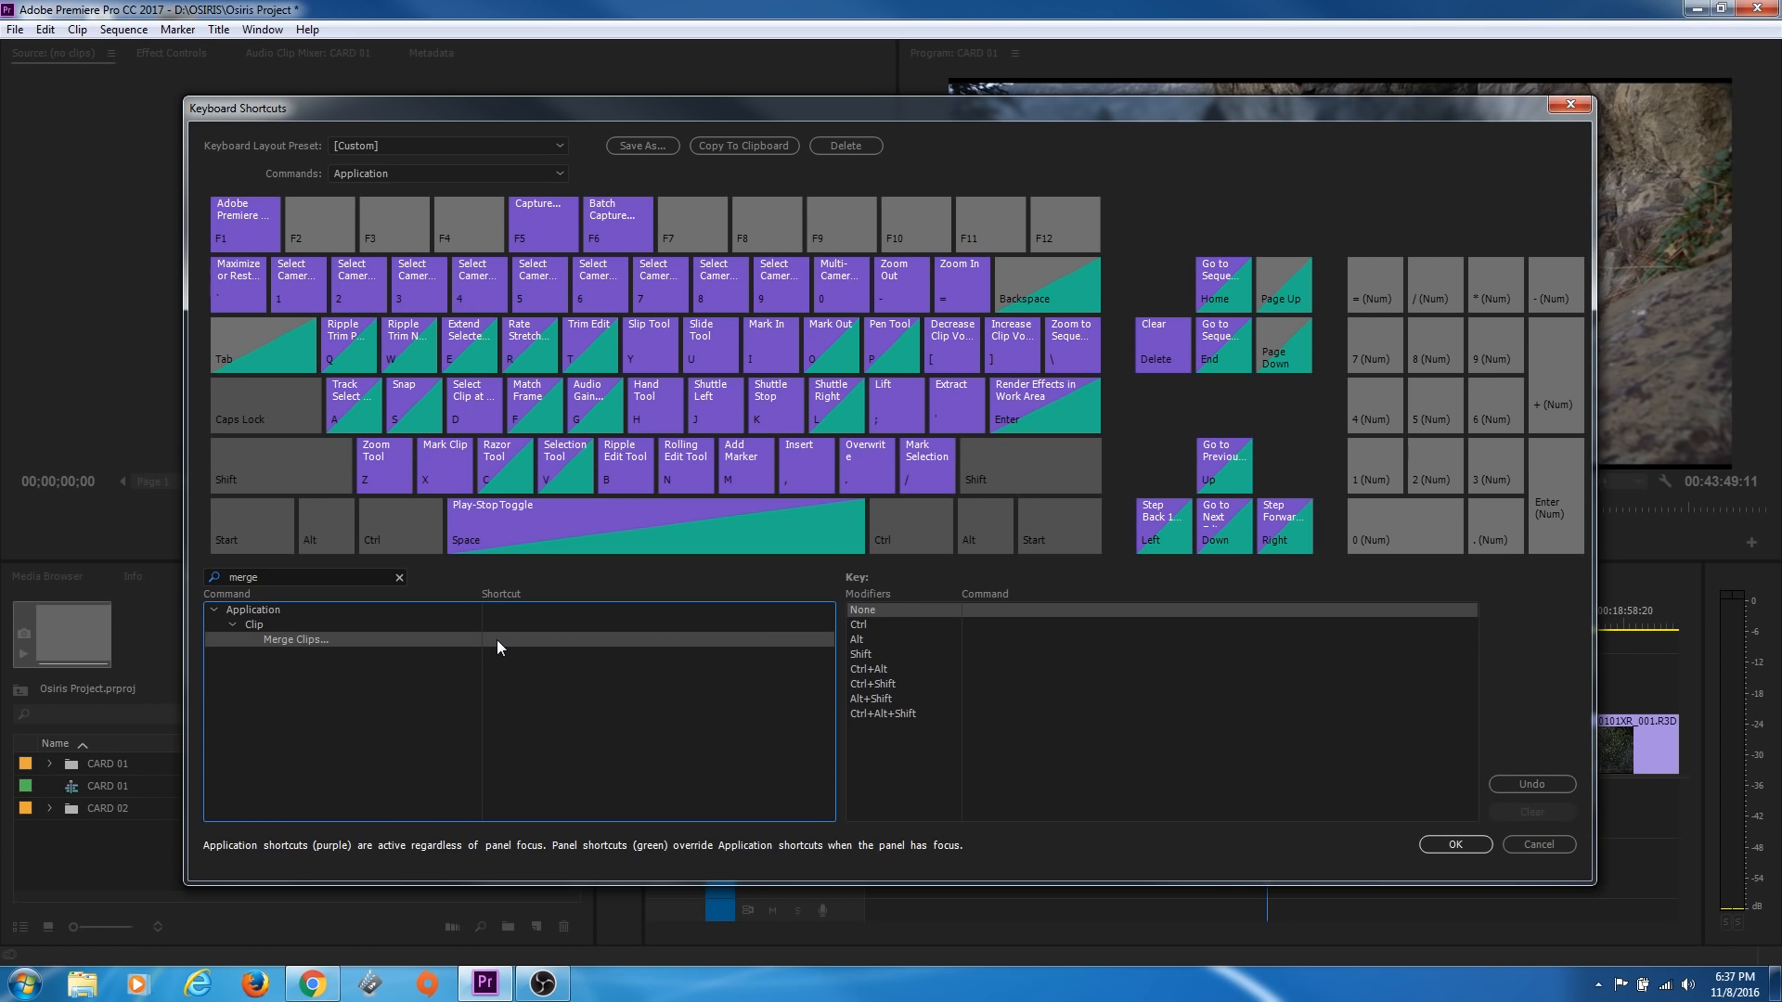
{"action": "left_click", "coordinate": [501, 639]}
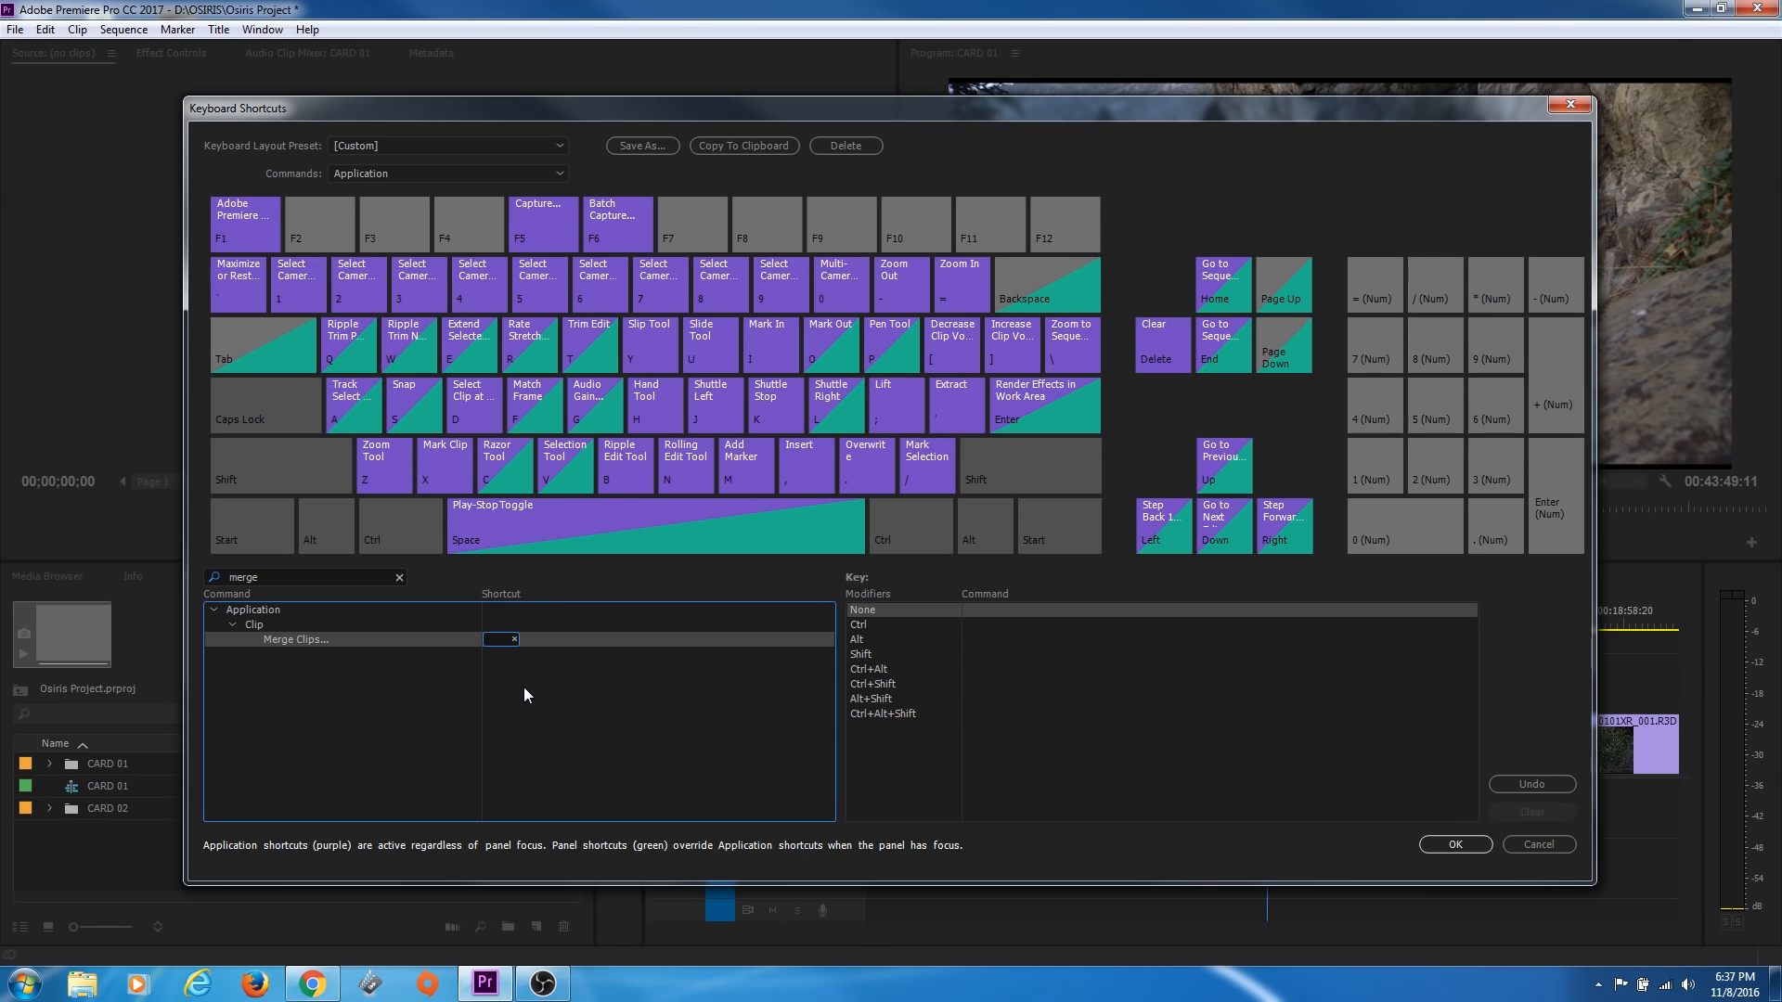
{"action": "key", "text": "ctrl+alt+g"}
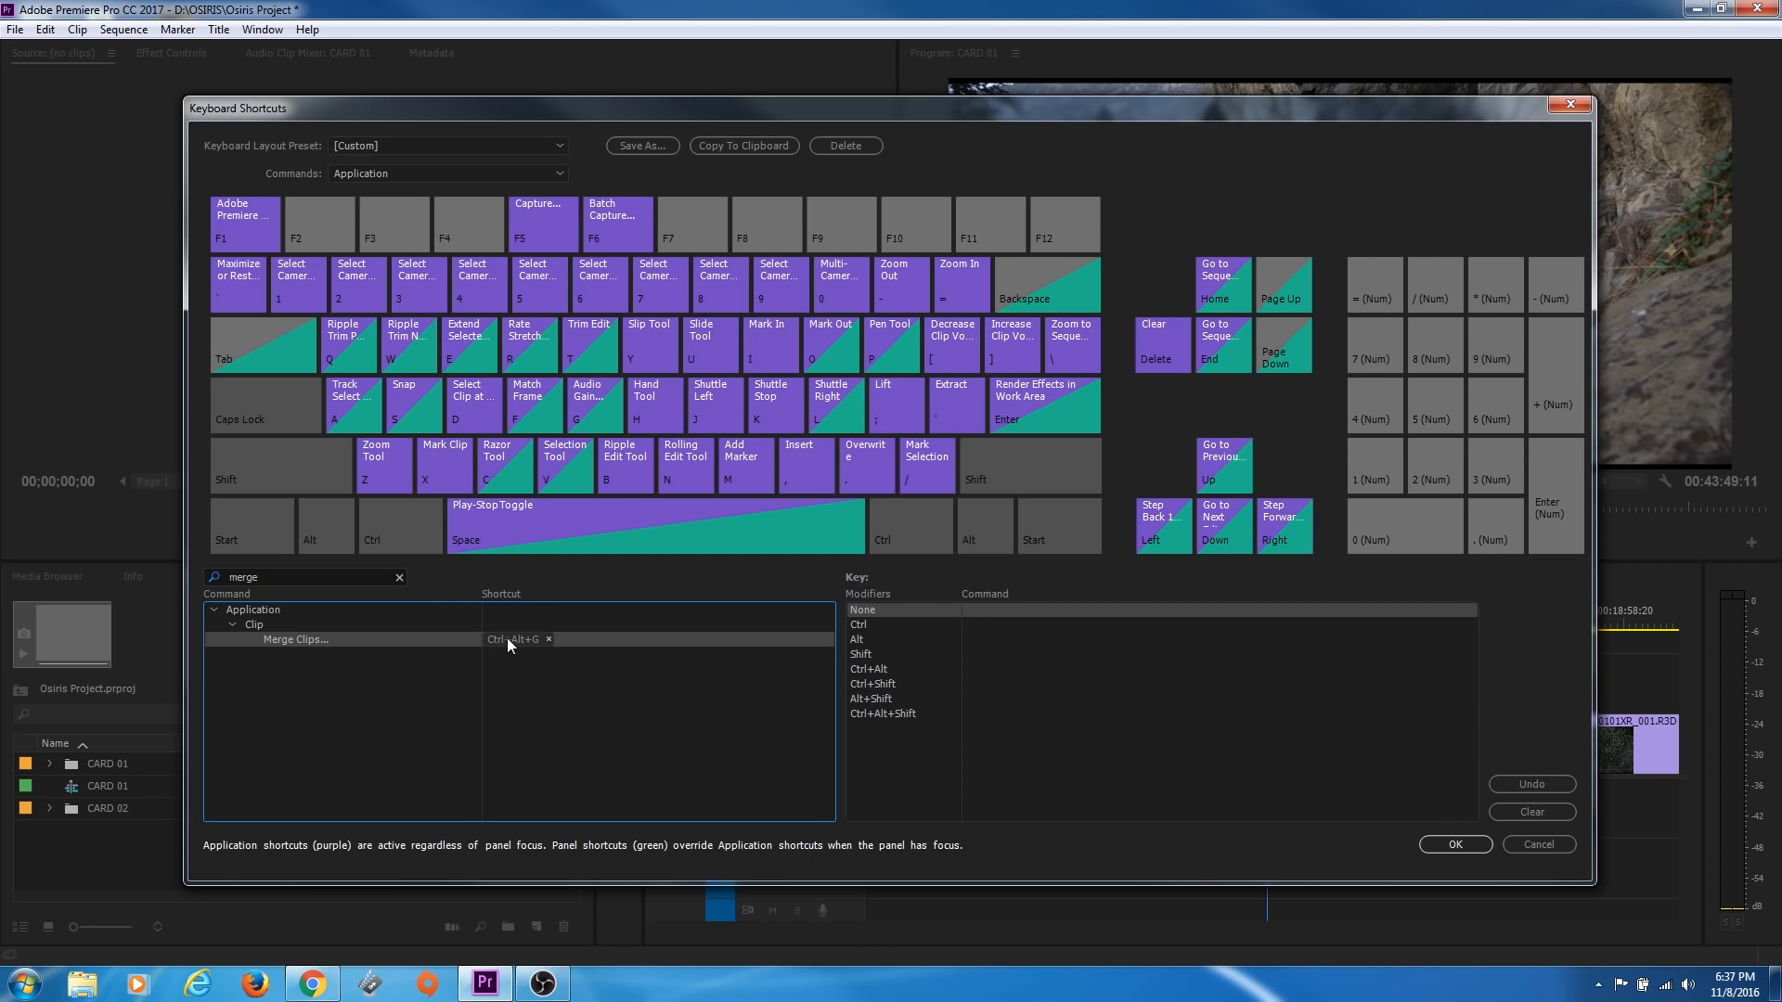
{"action": "mouse_move", "coordinate": [523, 669]}
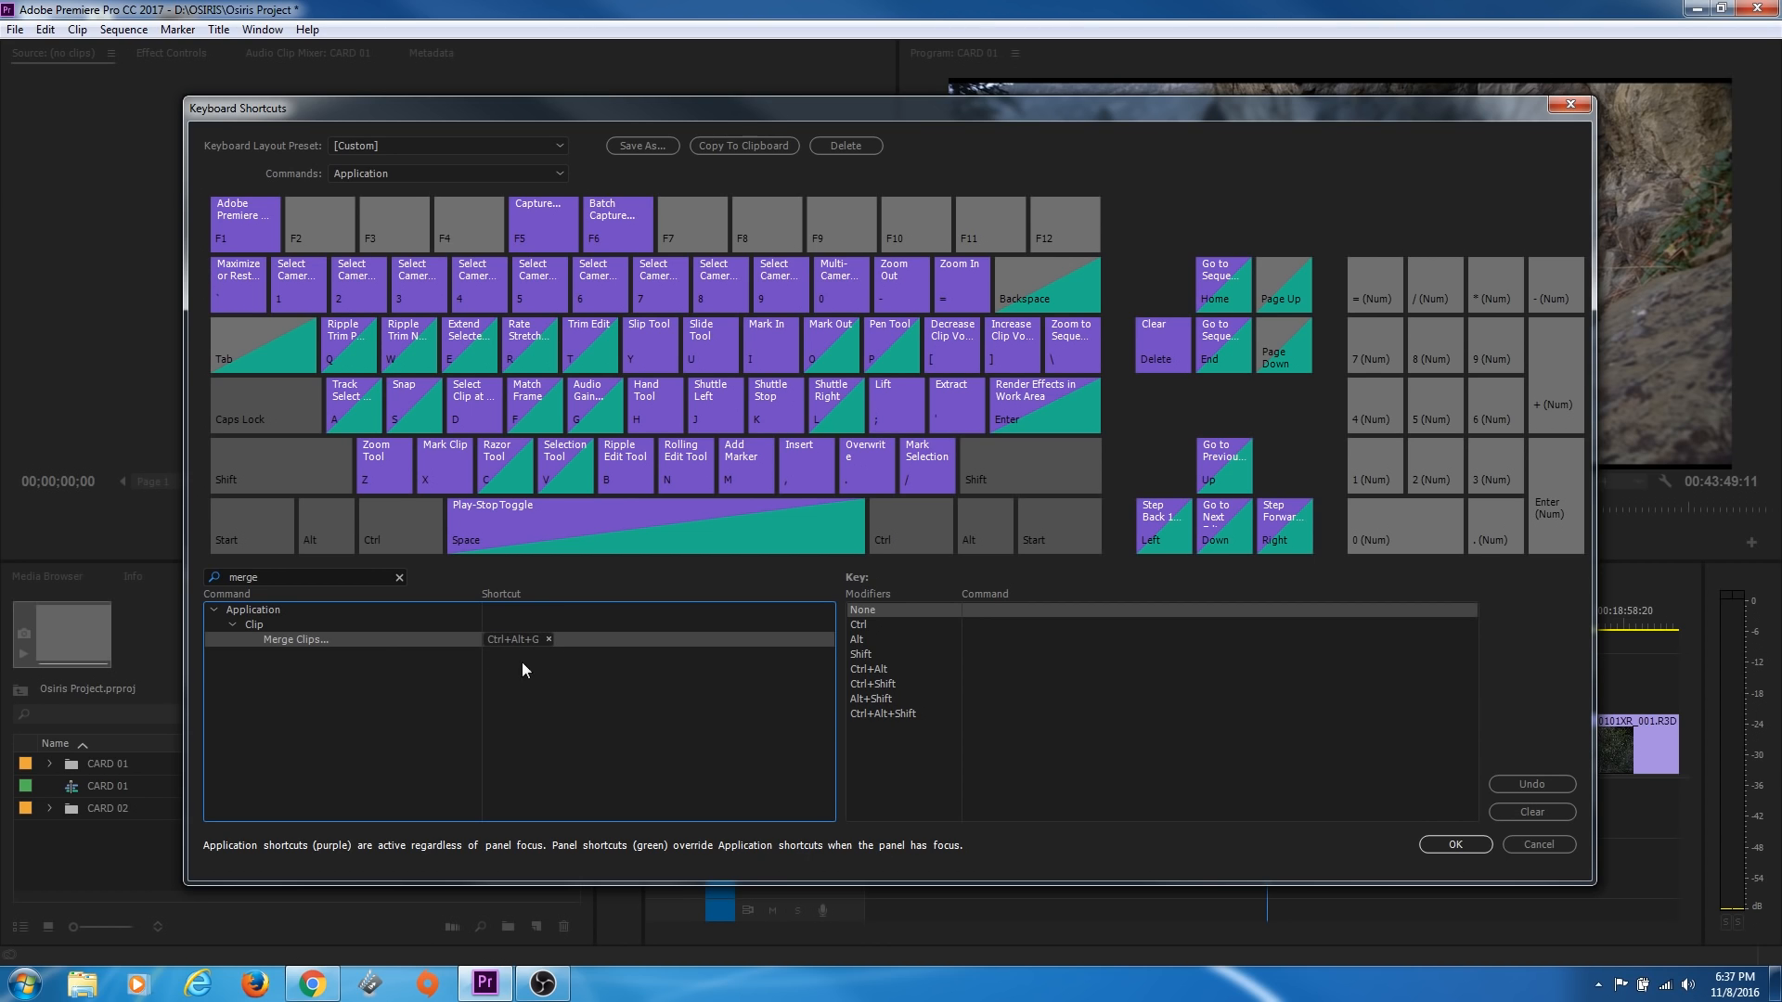
{"action": "mouse_move", "coordinate": [920, 708]}
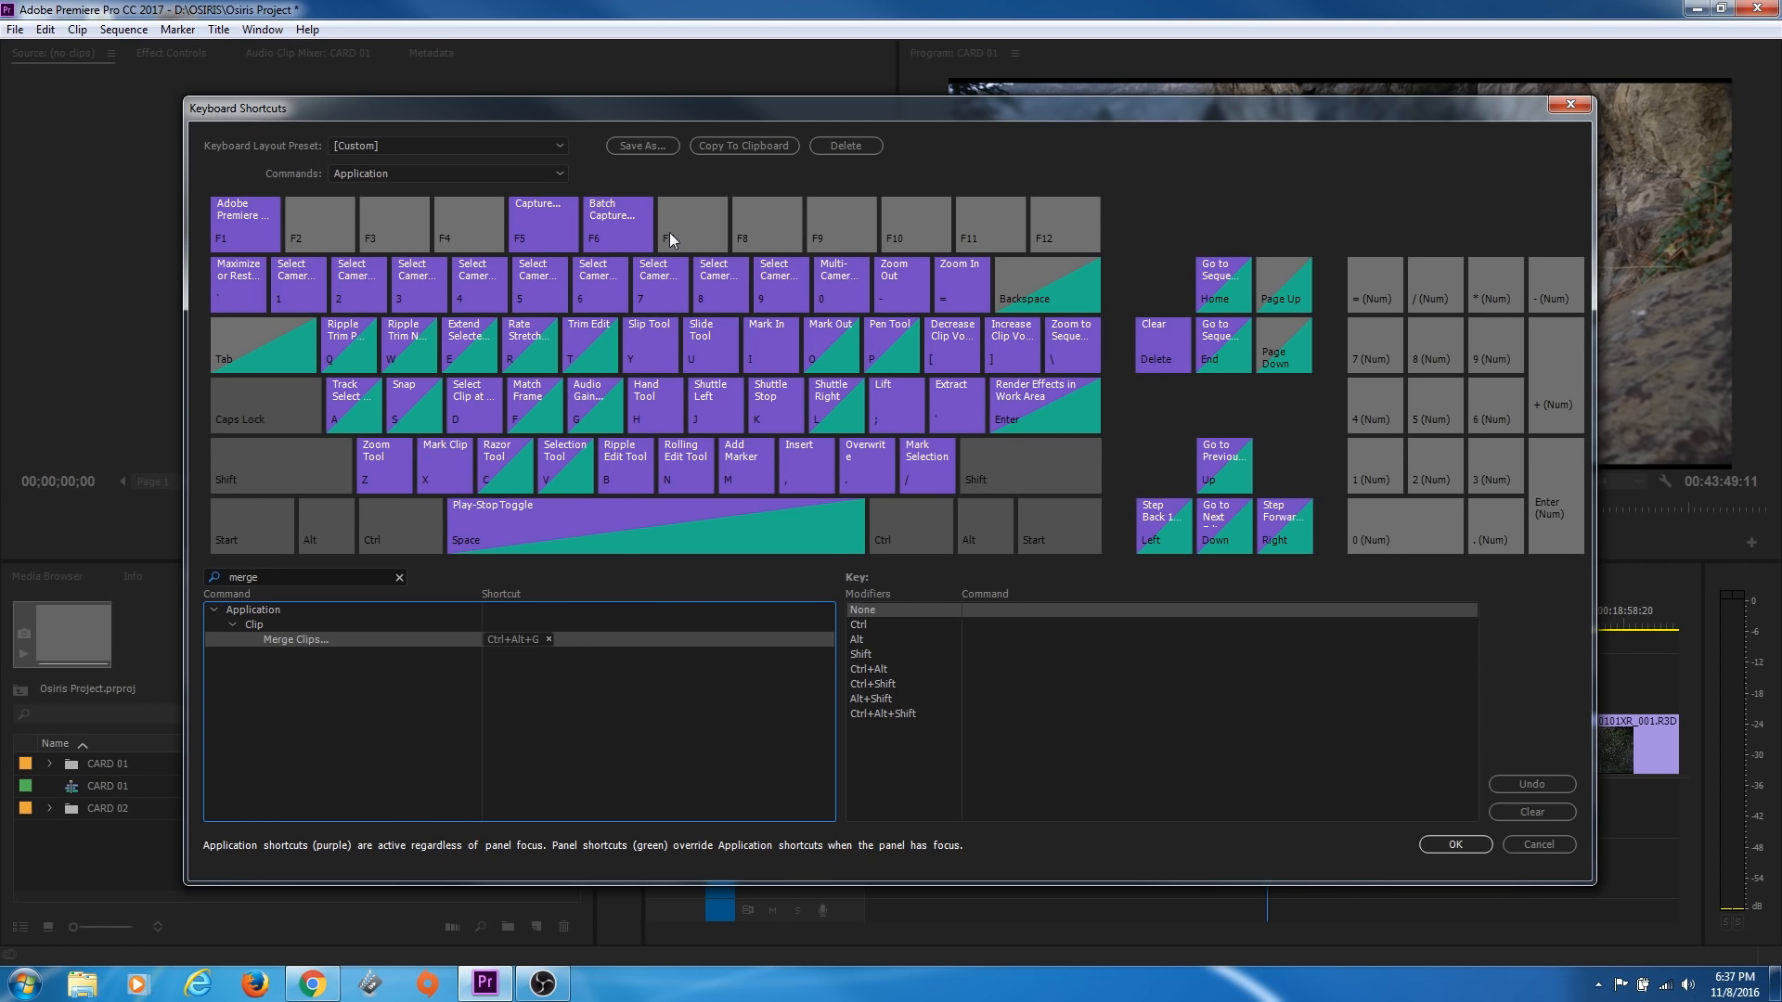
{"action": "mouse_move", "coordinate": [489, 183]}
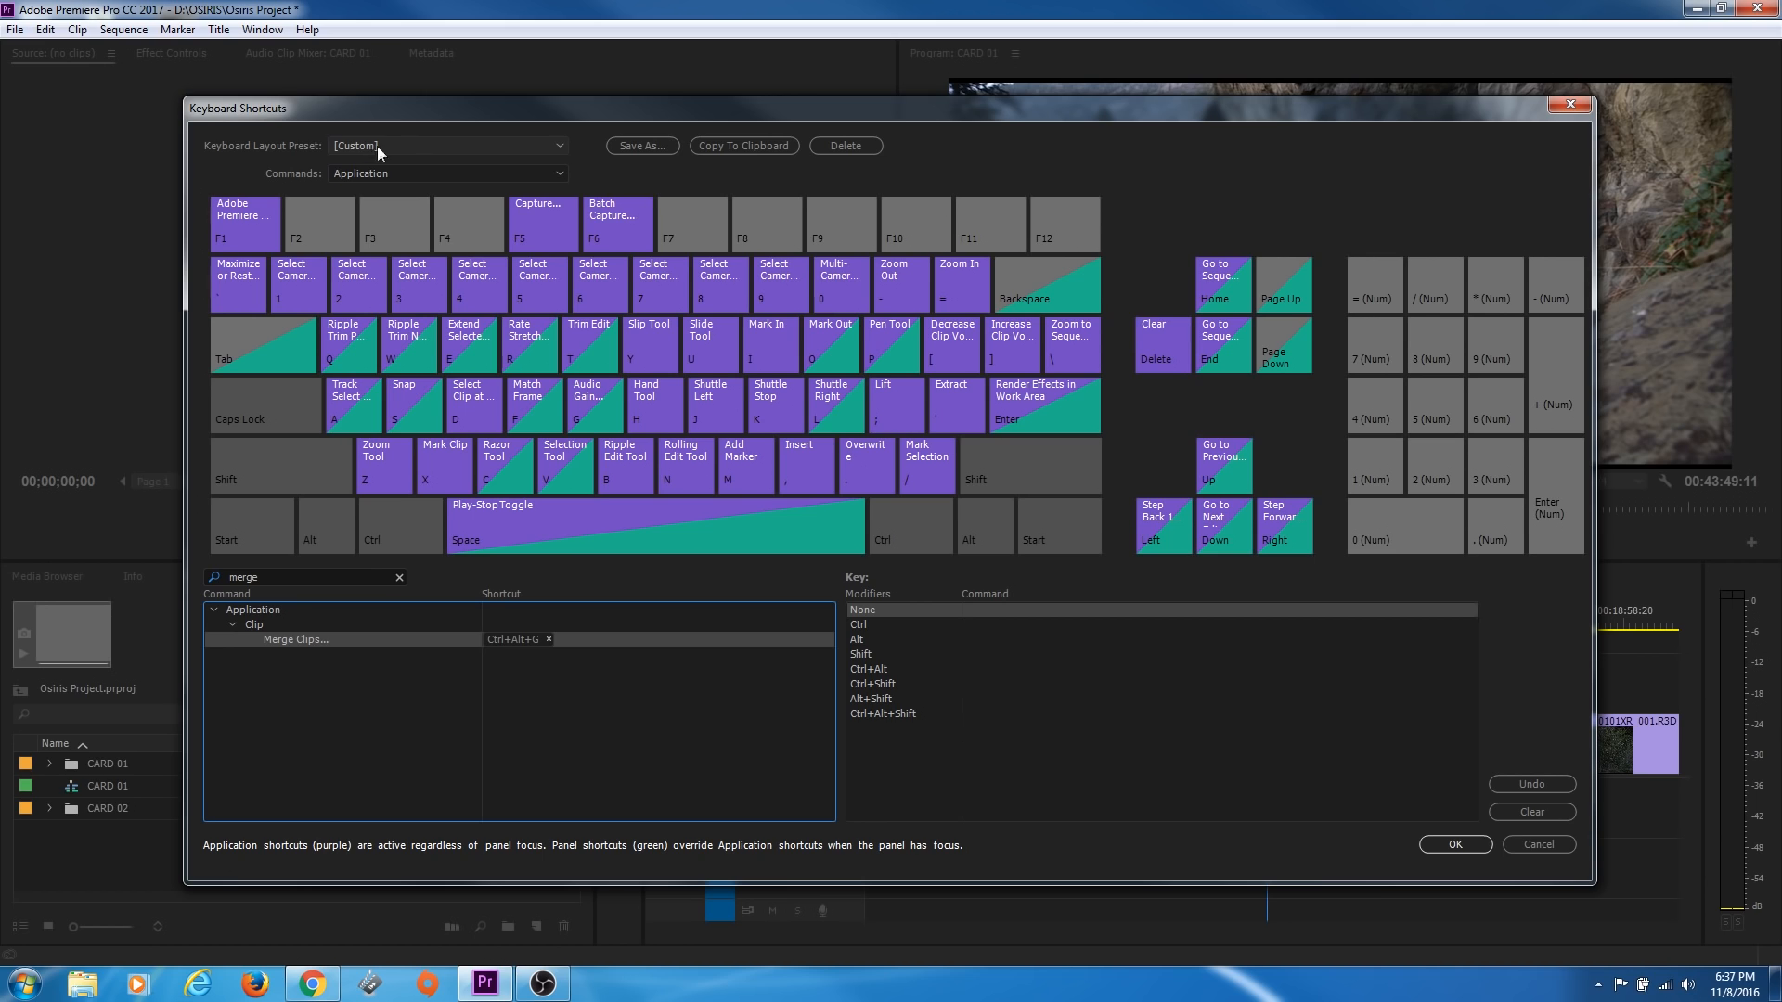
Save the current shortcuts as the preset 'Channing's Shortcuts'
{"action": "left_click", "coordinate": [446, 146]}
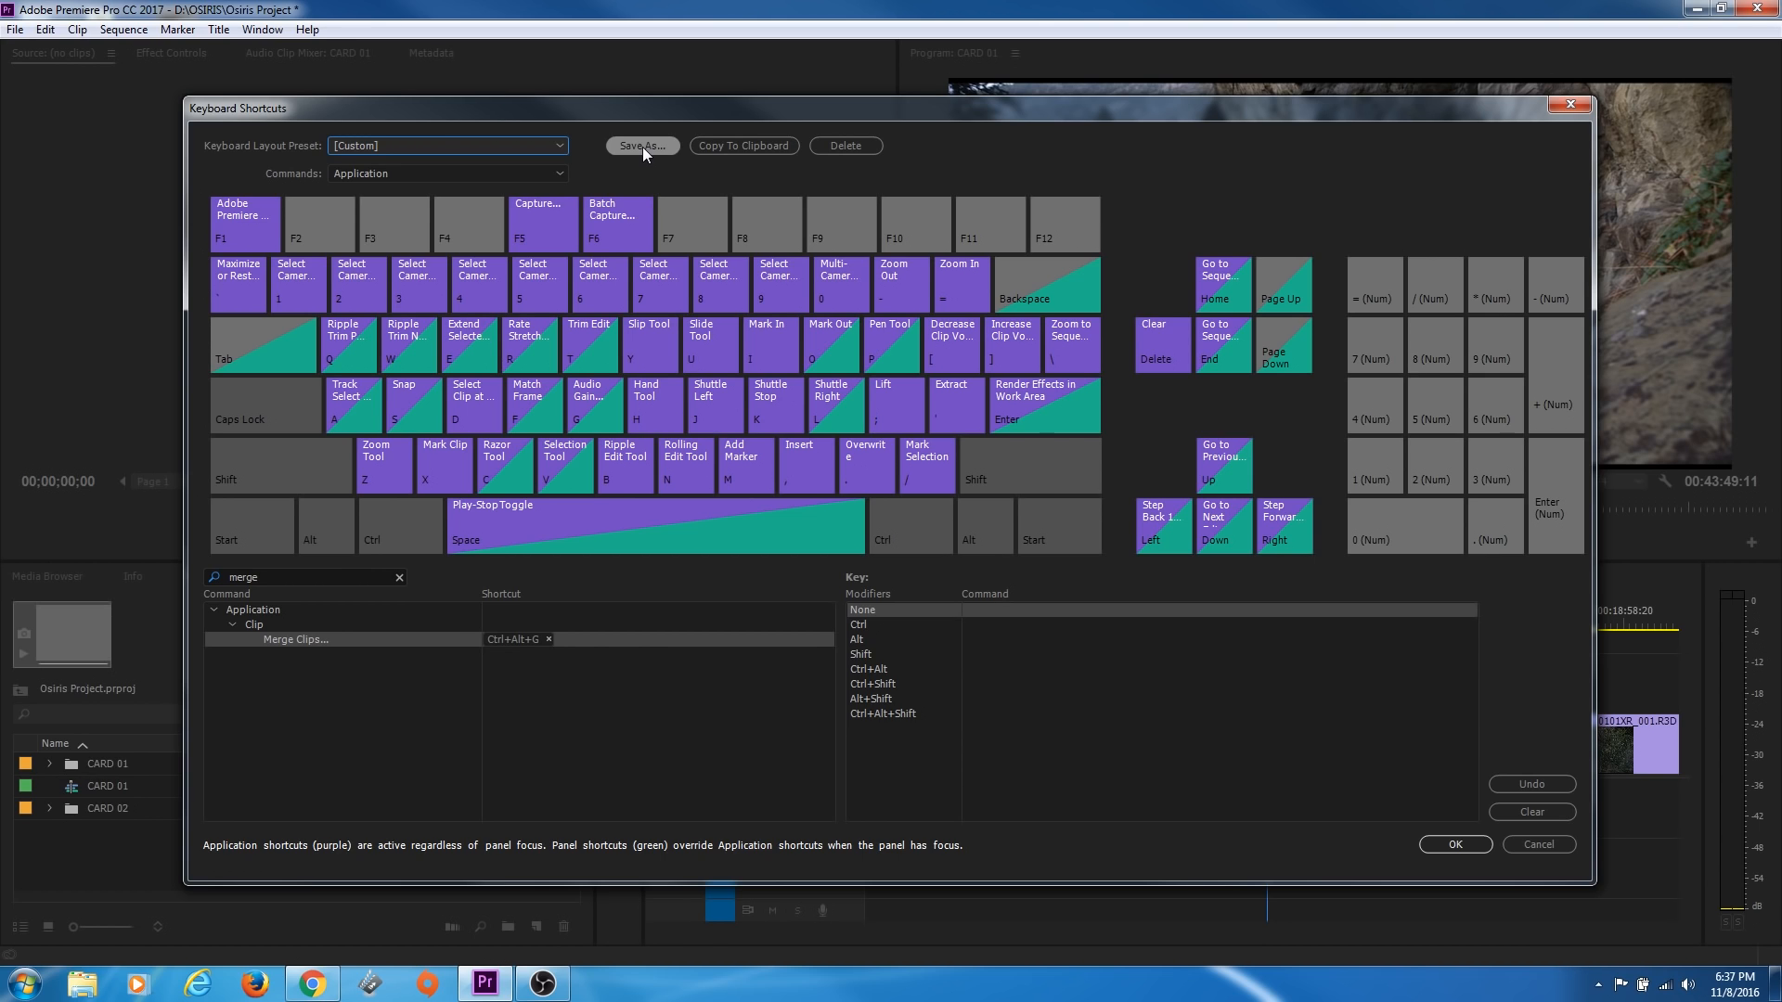
{"action": "mouse_move", "coordinate": [636, 423]}
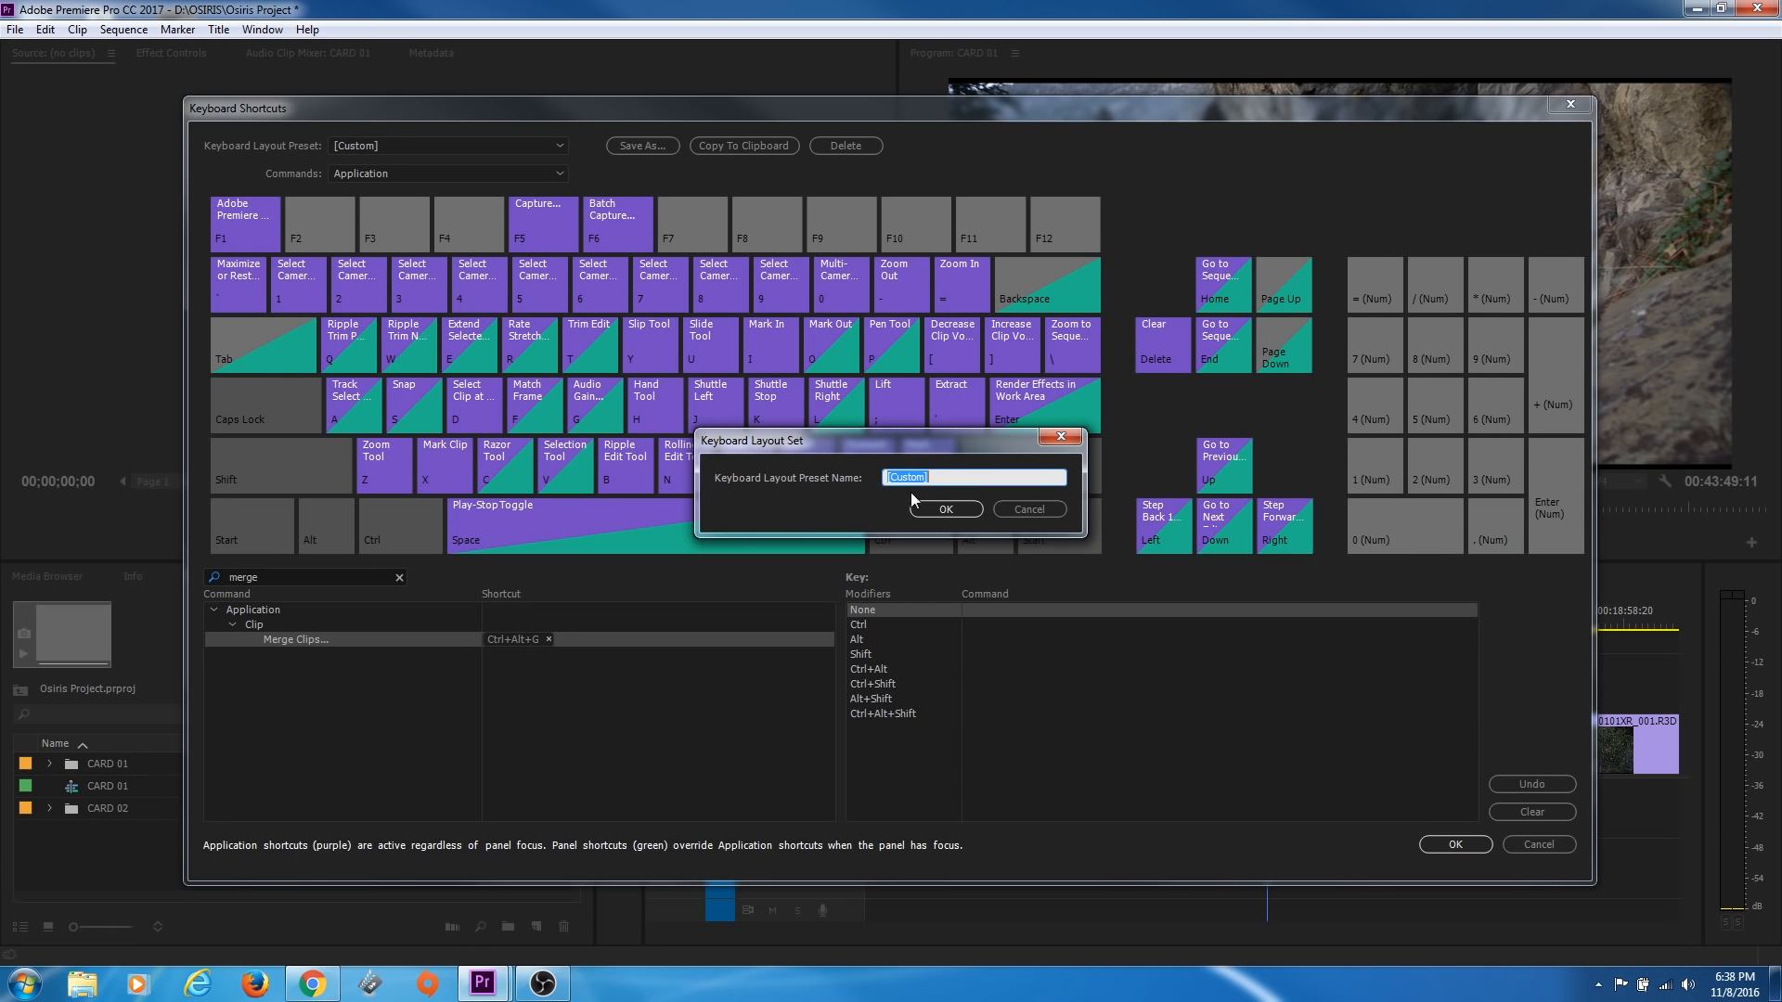
{"action": "type", "text": "Channing's Shortcuts"}
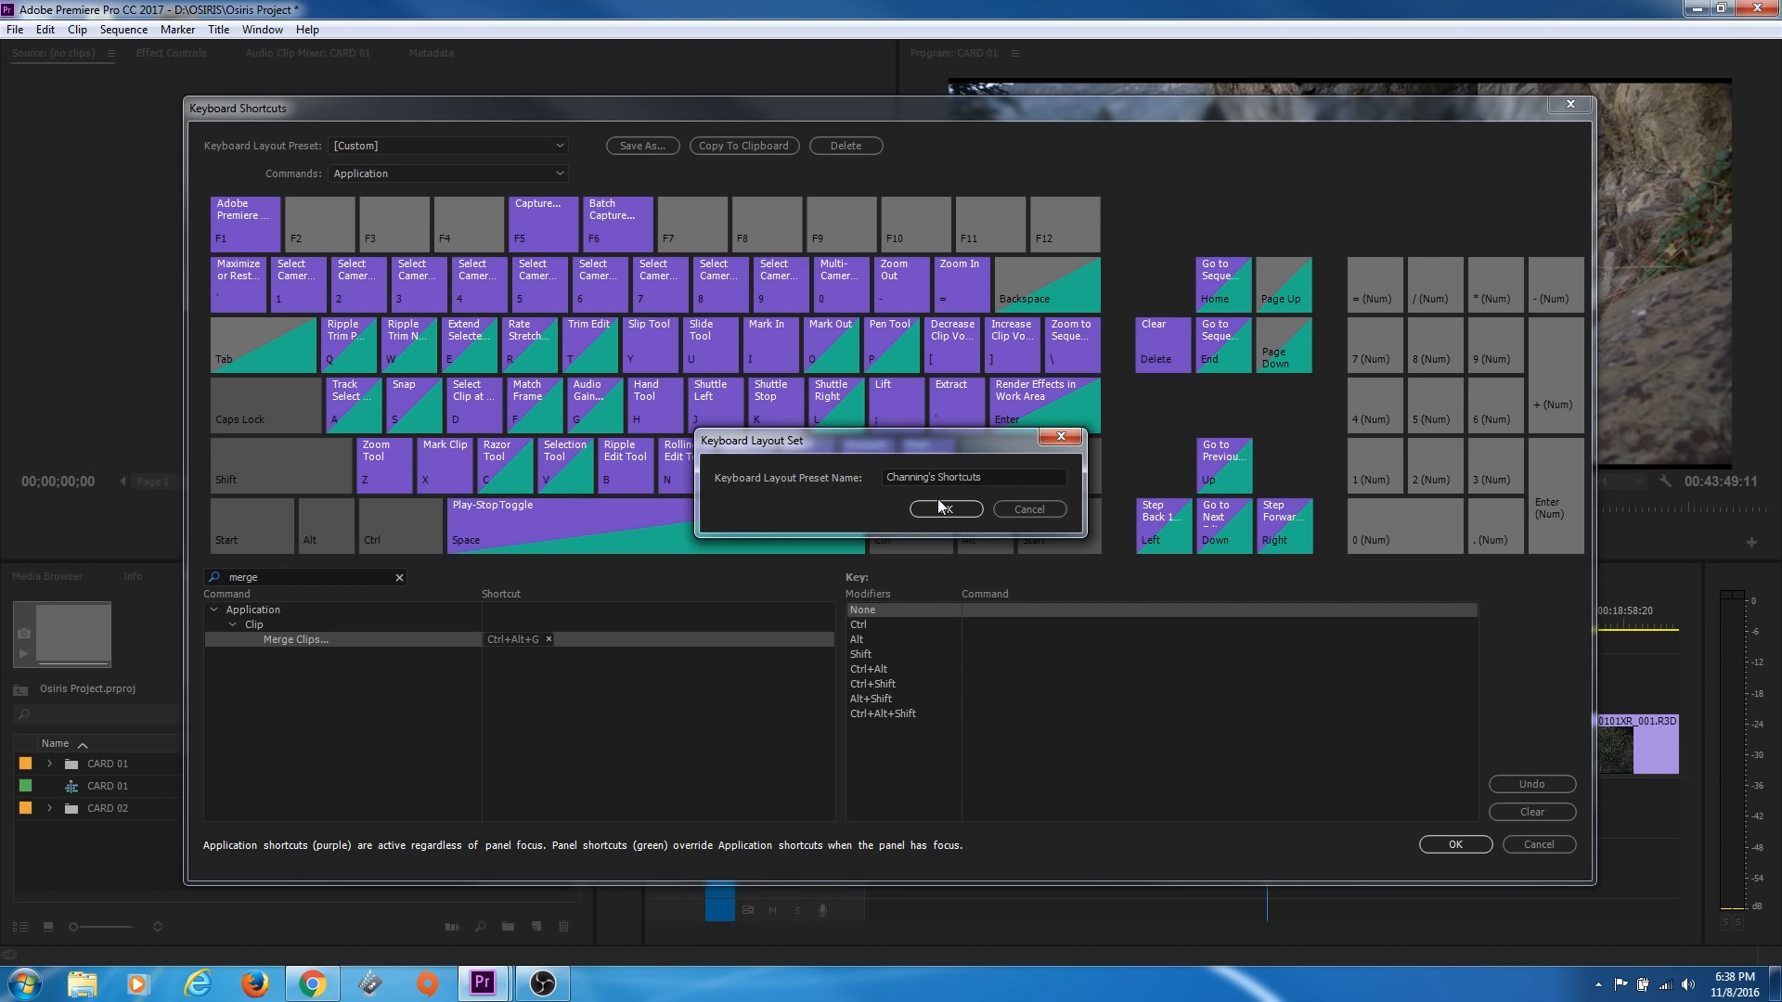
{"action": "left_click", "coordinate": [945, 509]}
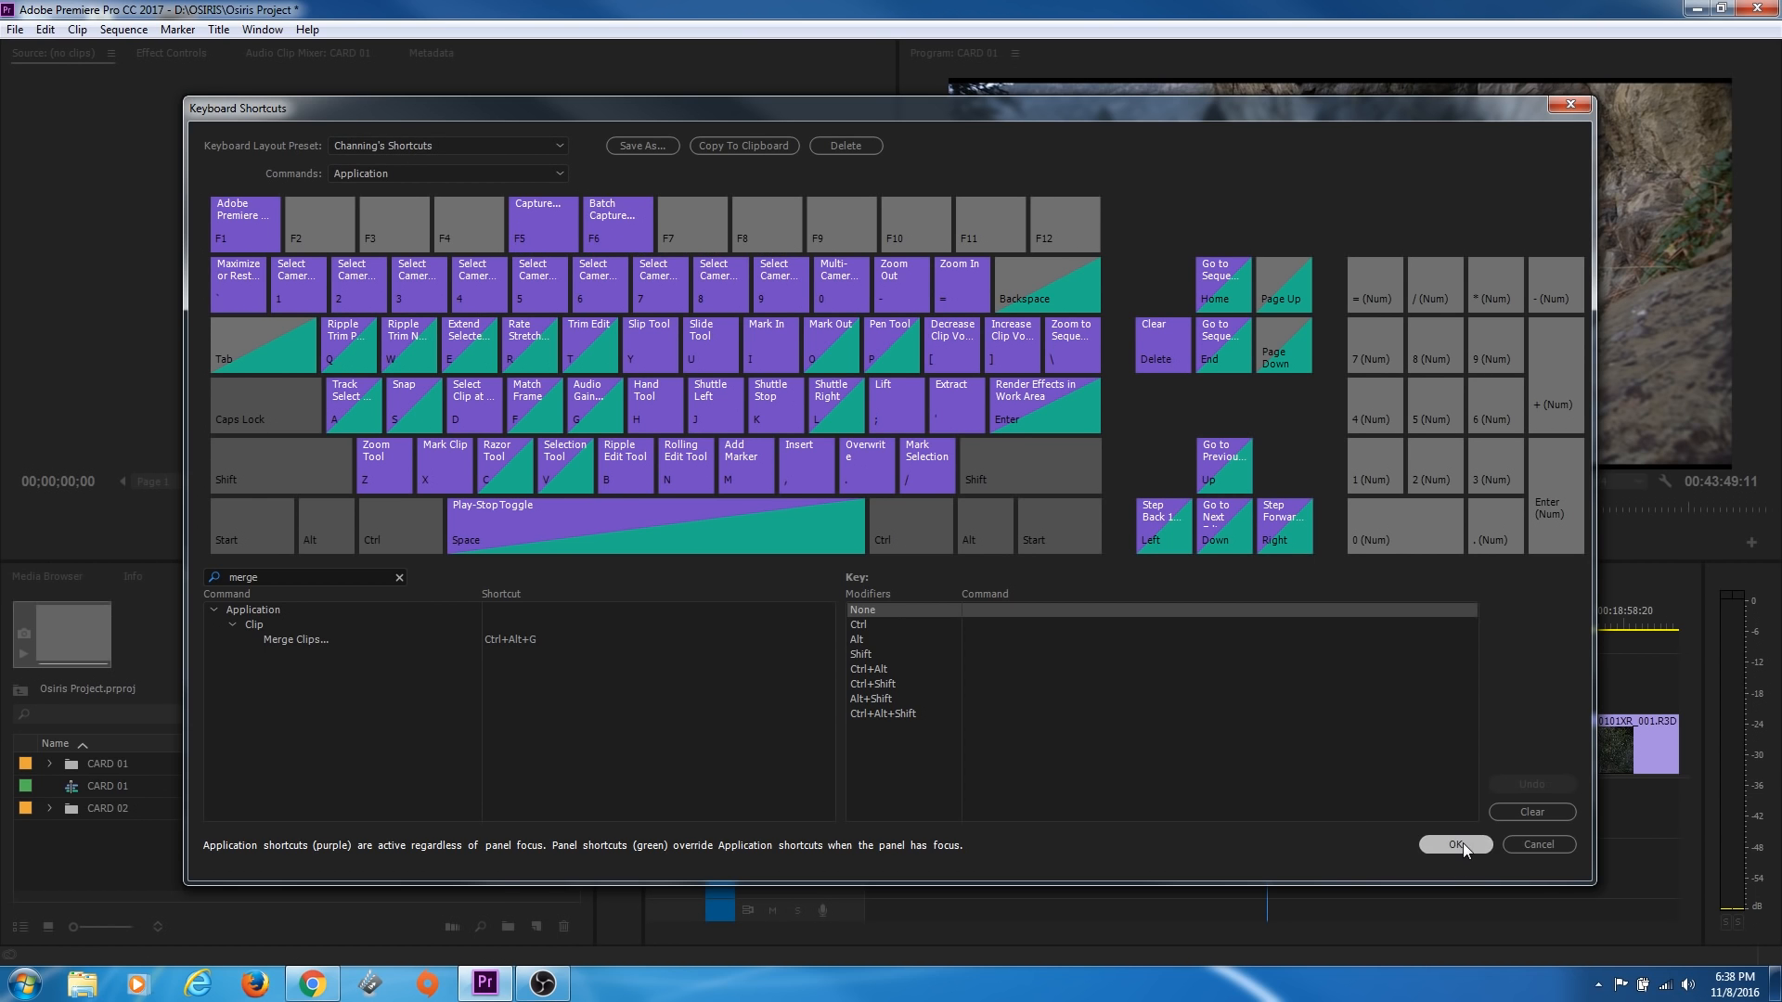
Apply the new shortcut layout and browse the Edit and File menus for sync options
{"action": "left_click", "coordinate": [1454, 845]}
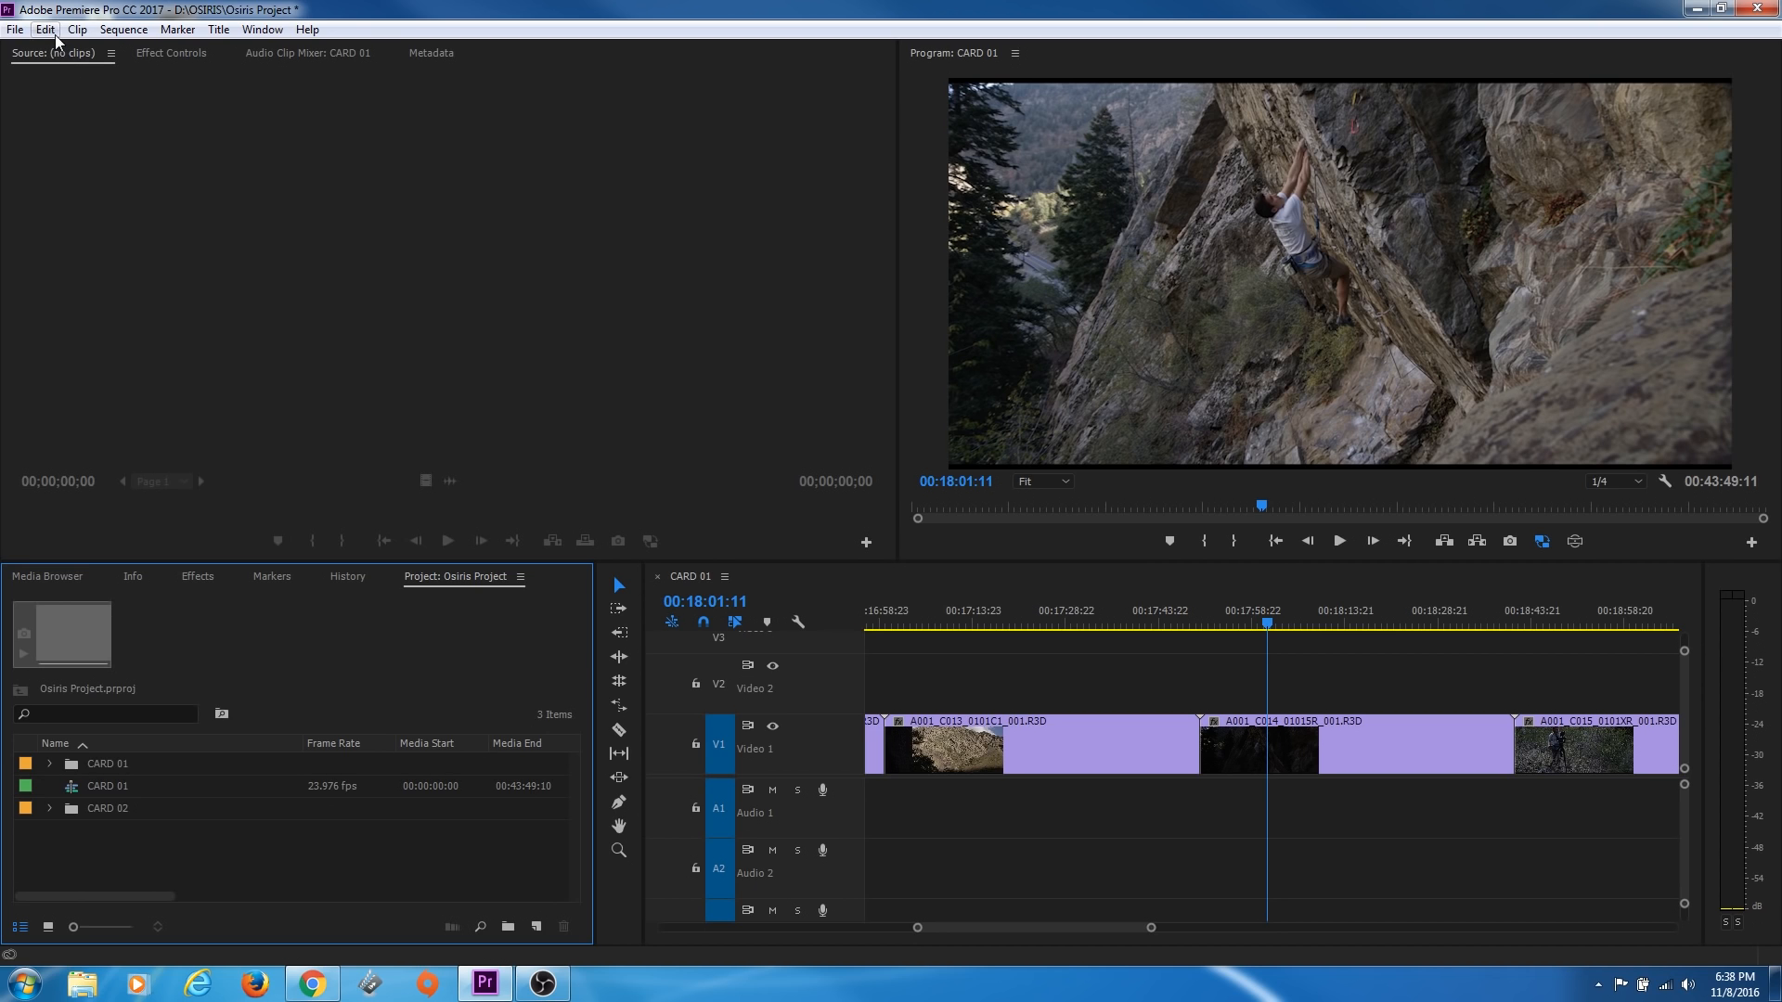
{"action": "mouse_move", "coordinate": [55, 41]}
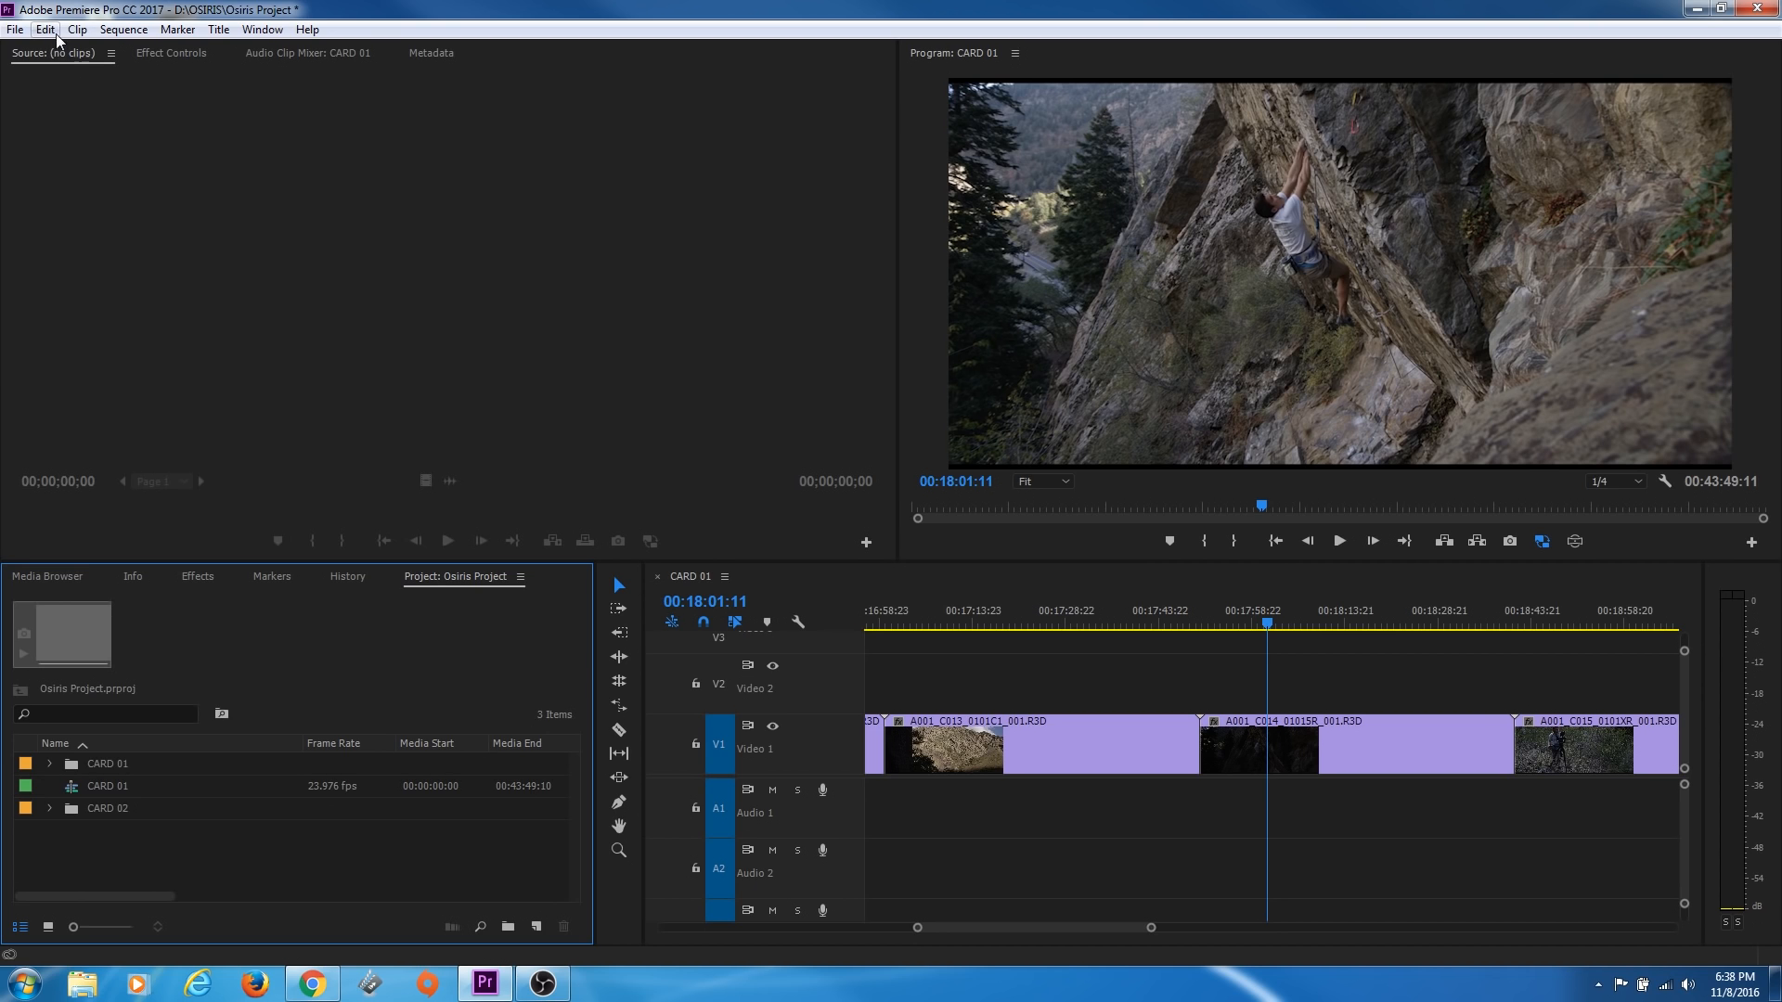
{"action": "left_click", "coordinate": [44, 29]}
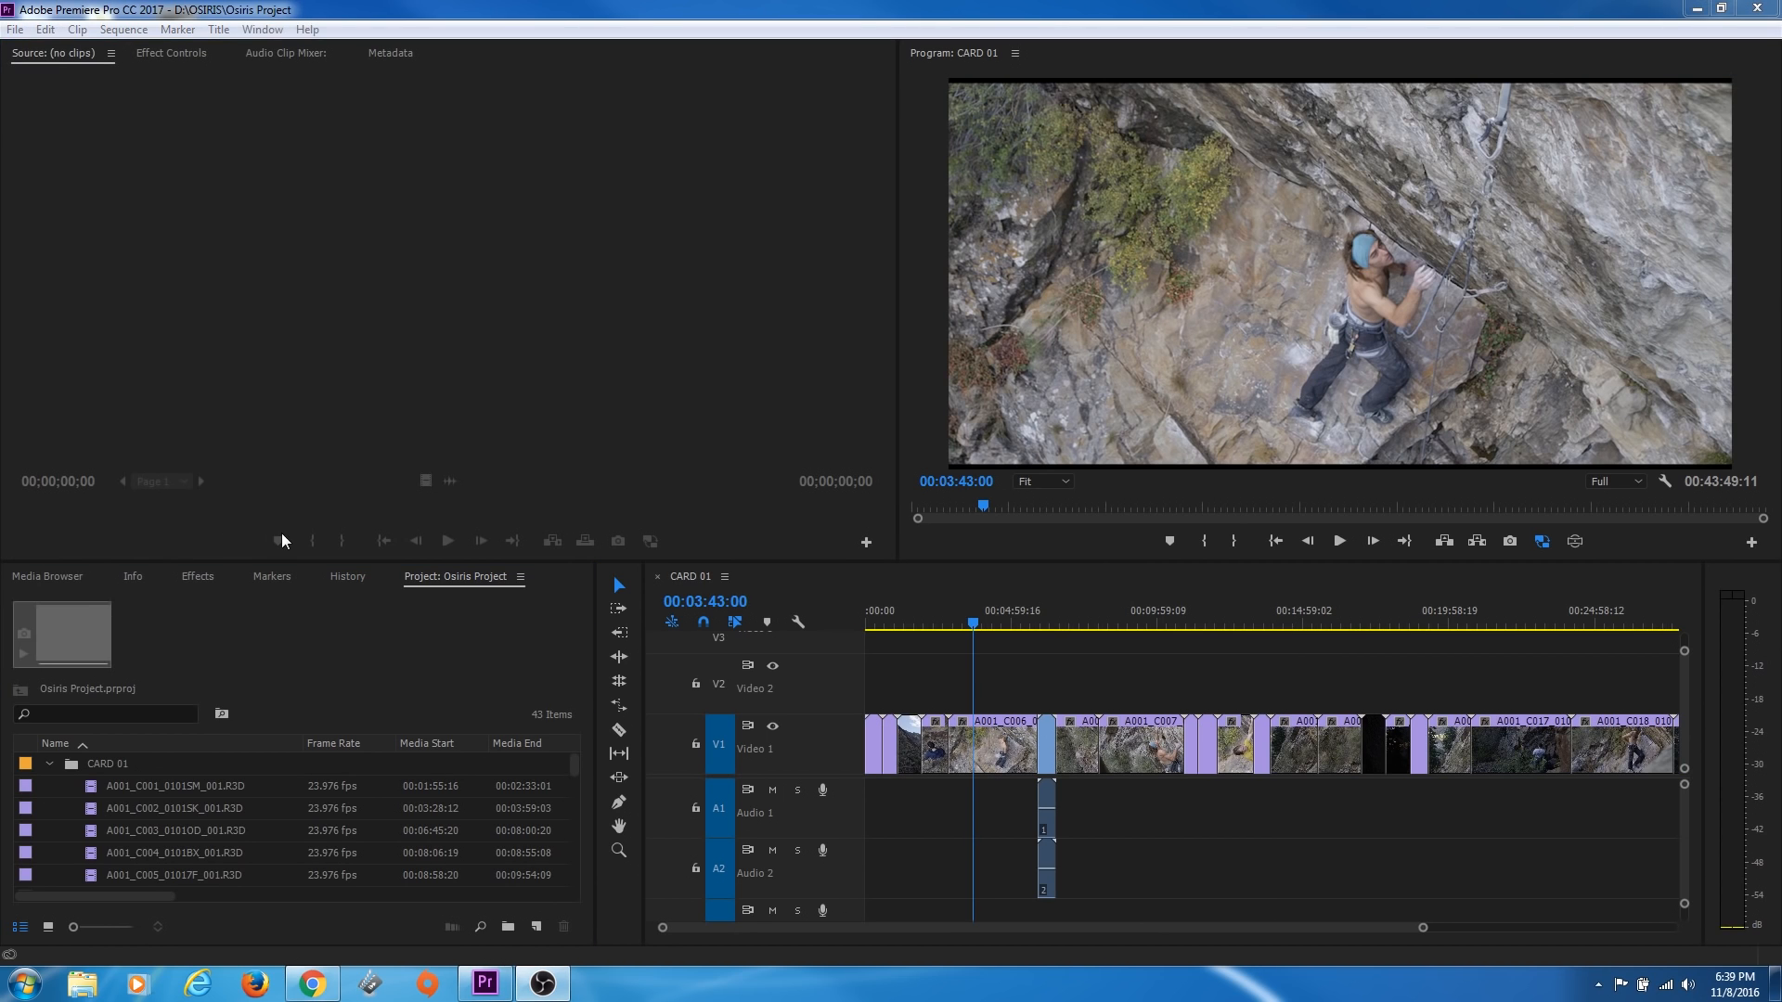
{"action": "mouse_move", "coordinate": [151, 148]}
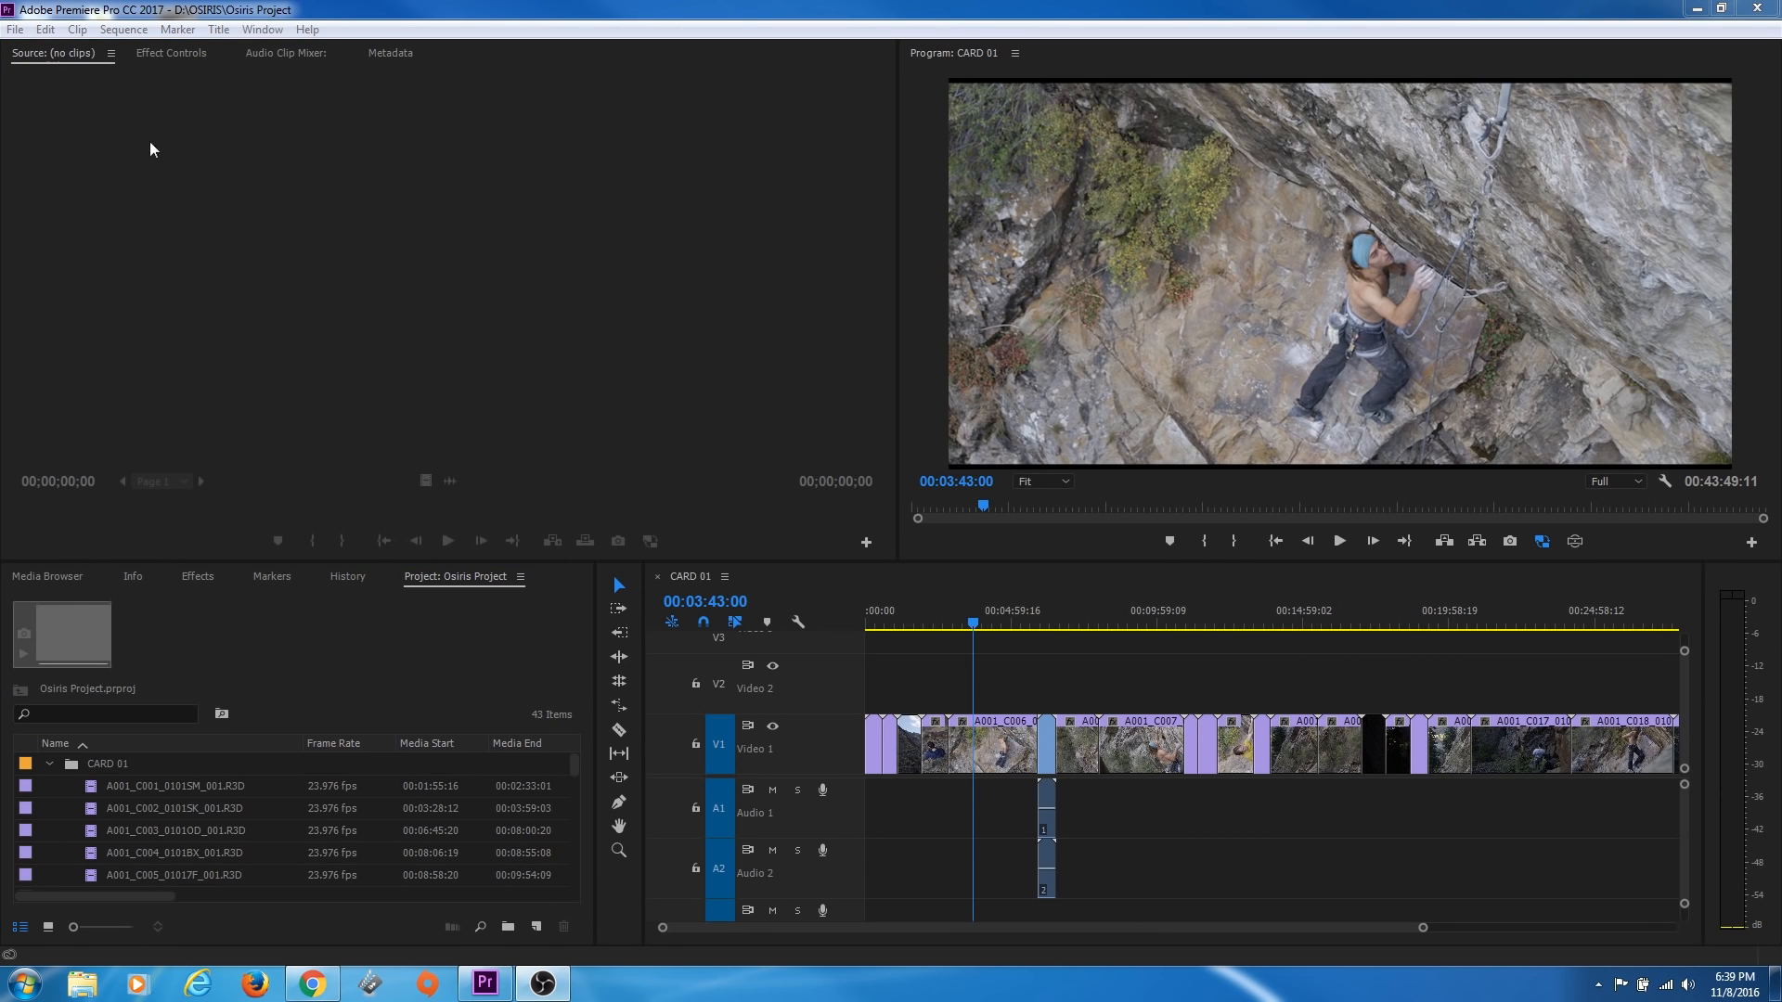
{"action": "left_click", "coordinate": [15, 29]}
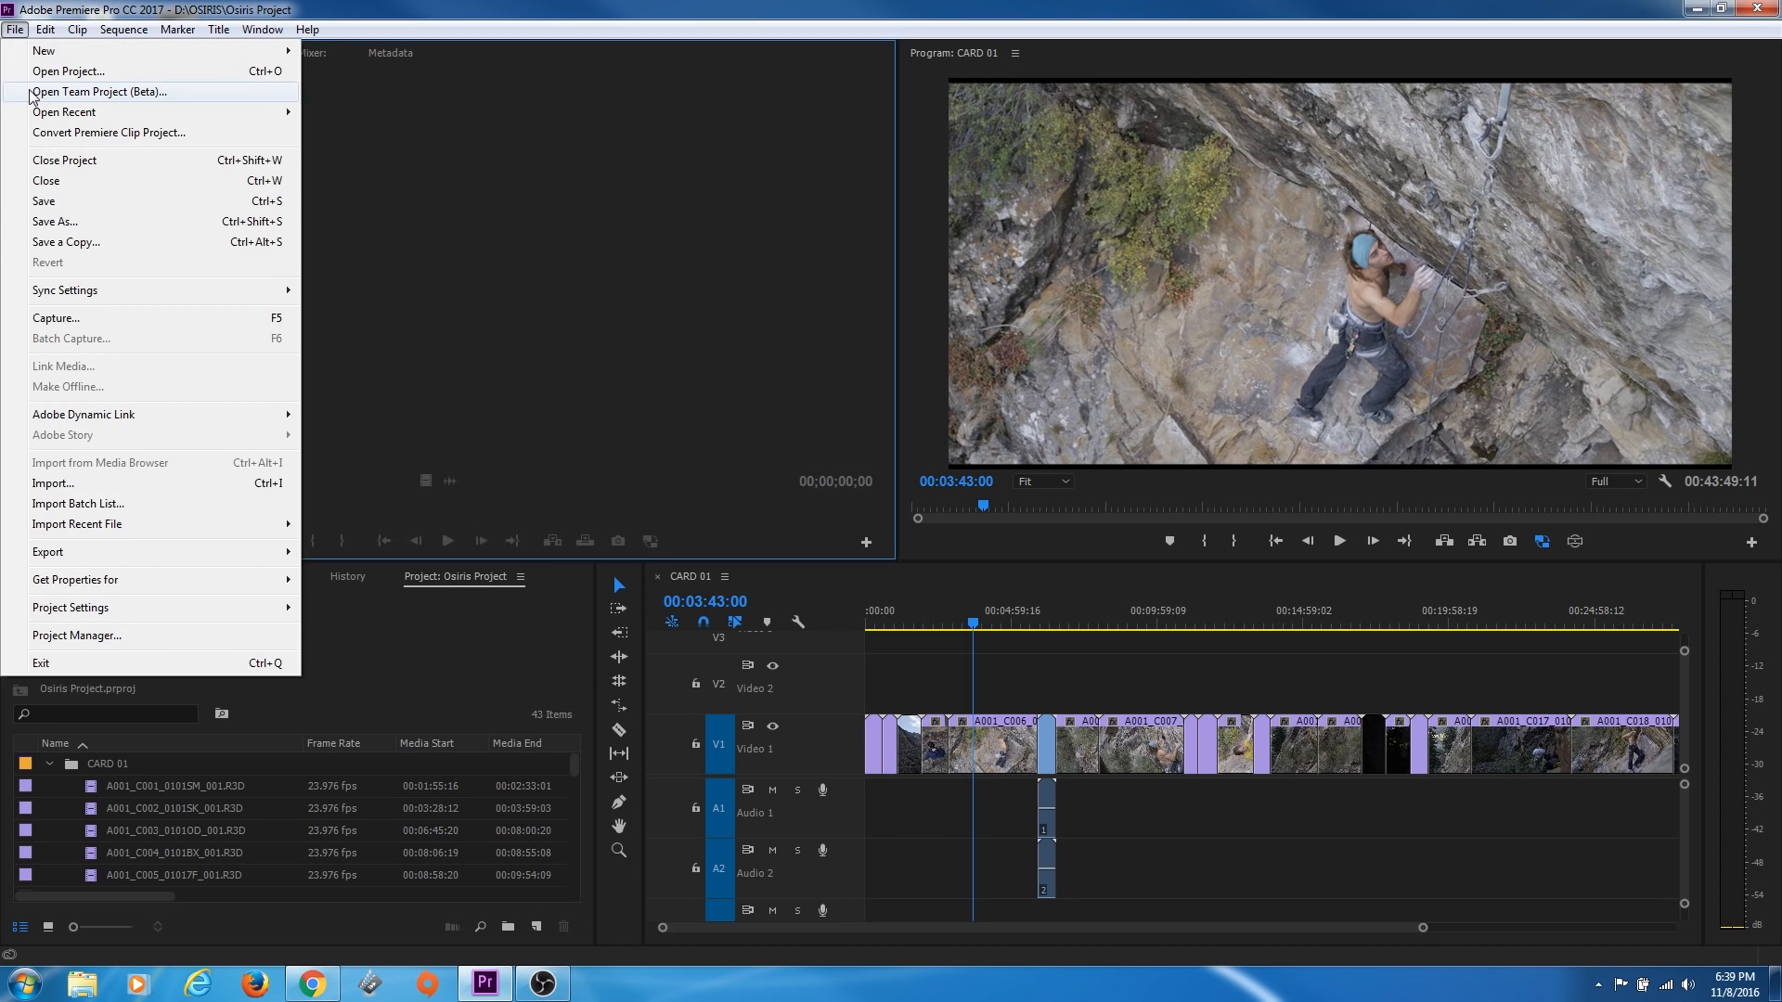
{"action": "mouse_move", "coordinate": [65, 290]}
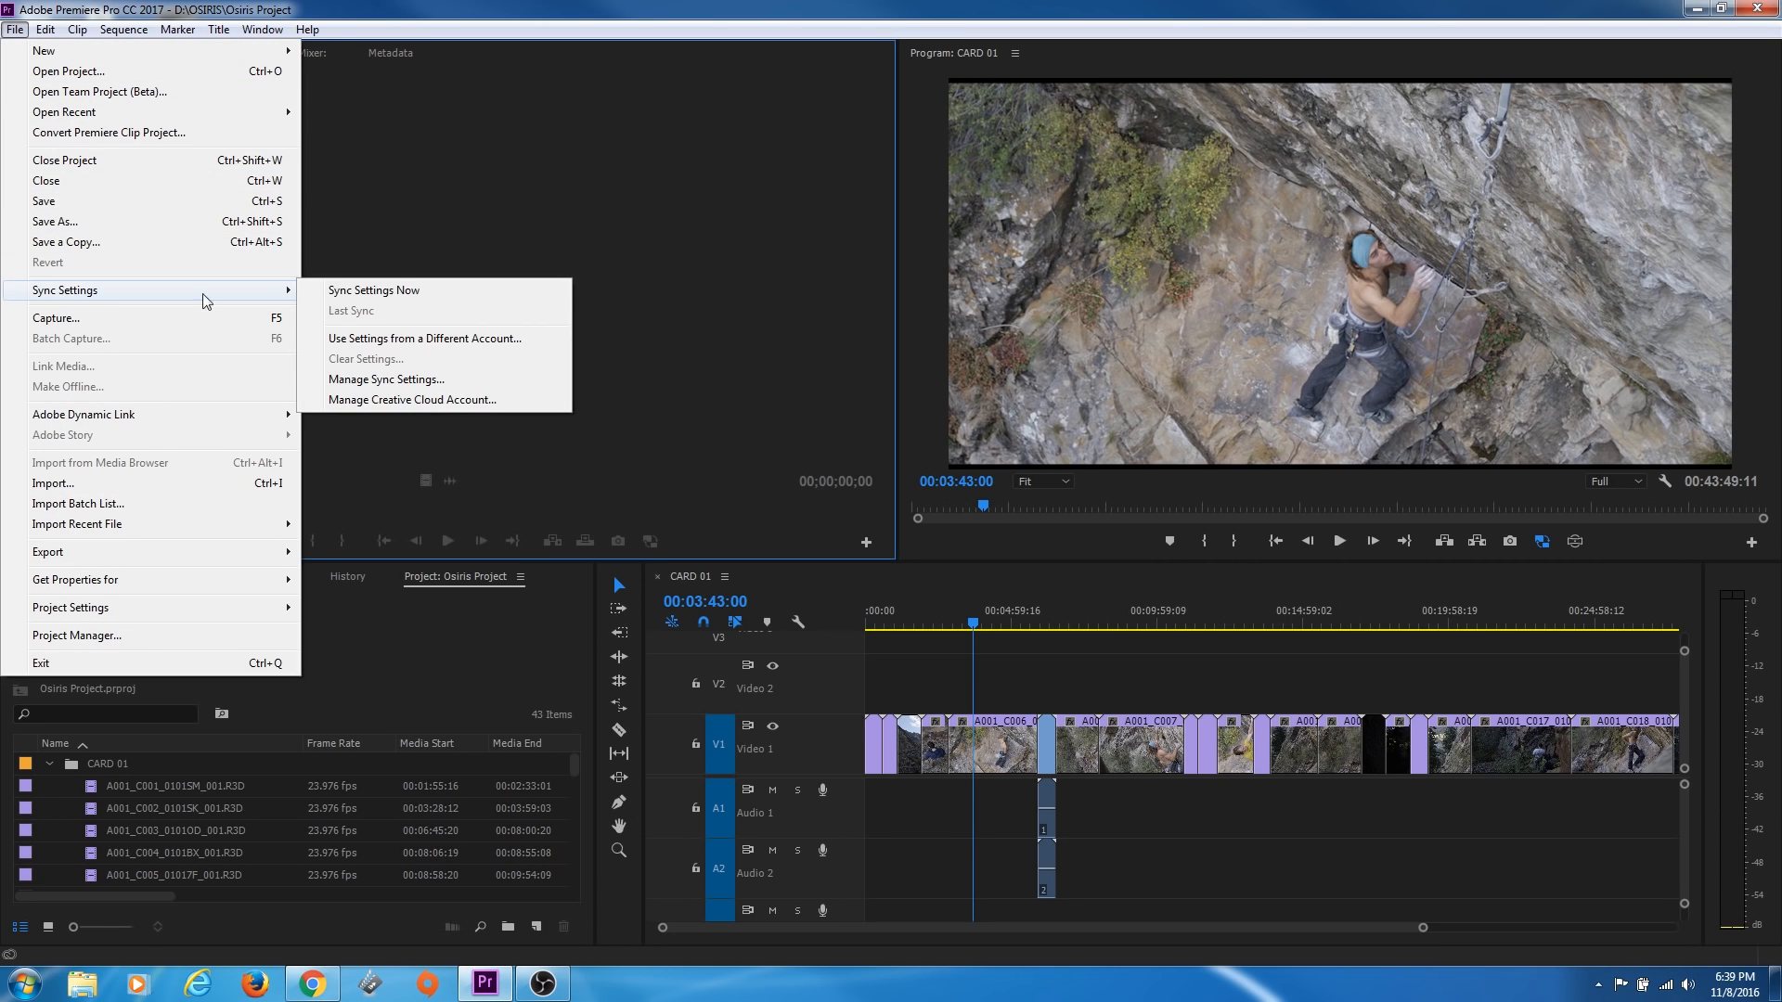
{"action": "mouse_move", "coordinate": [373, 289]}
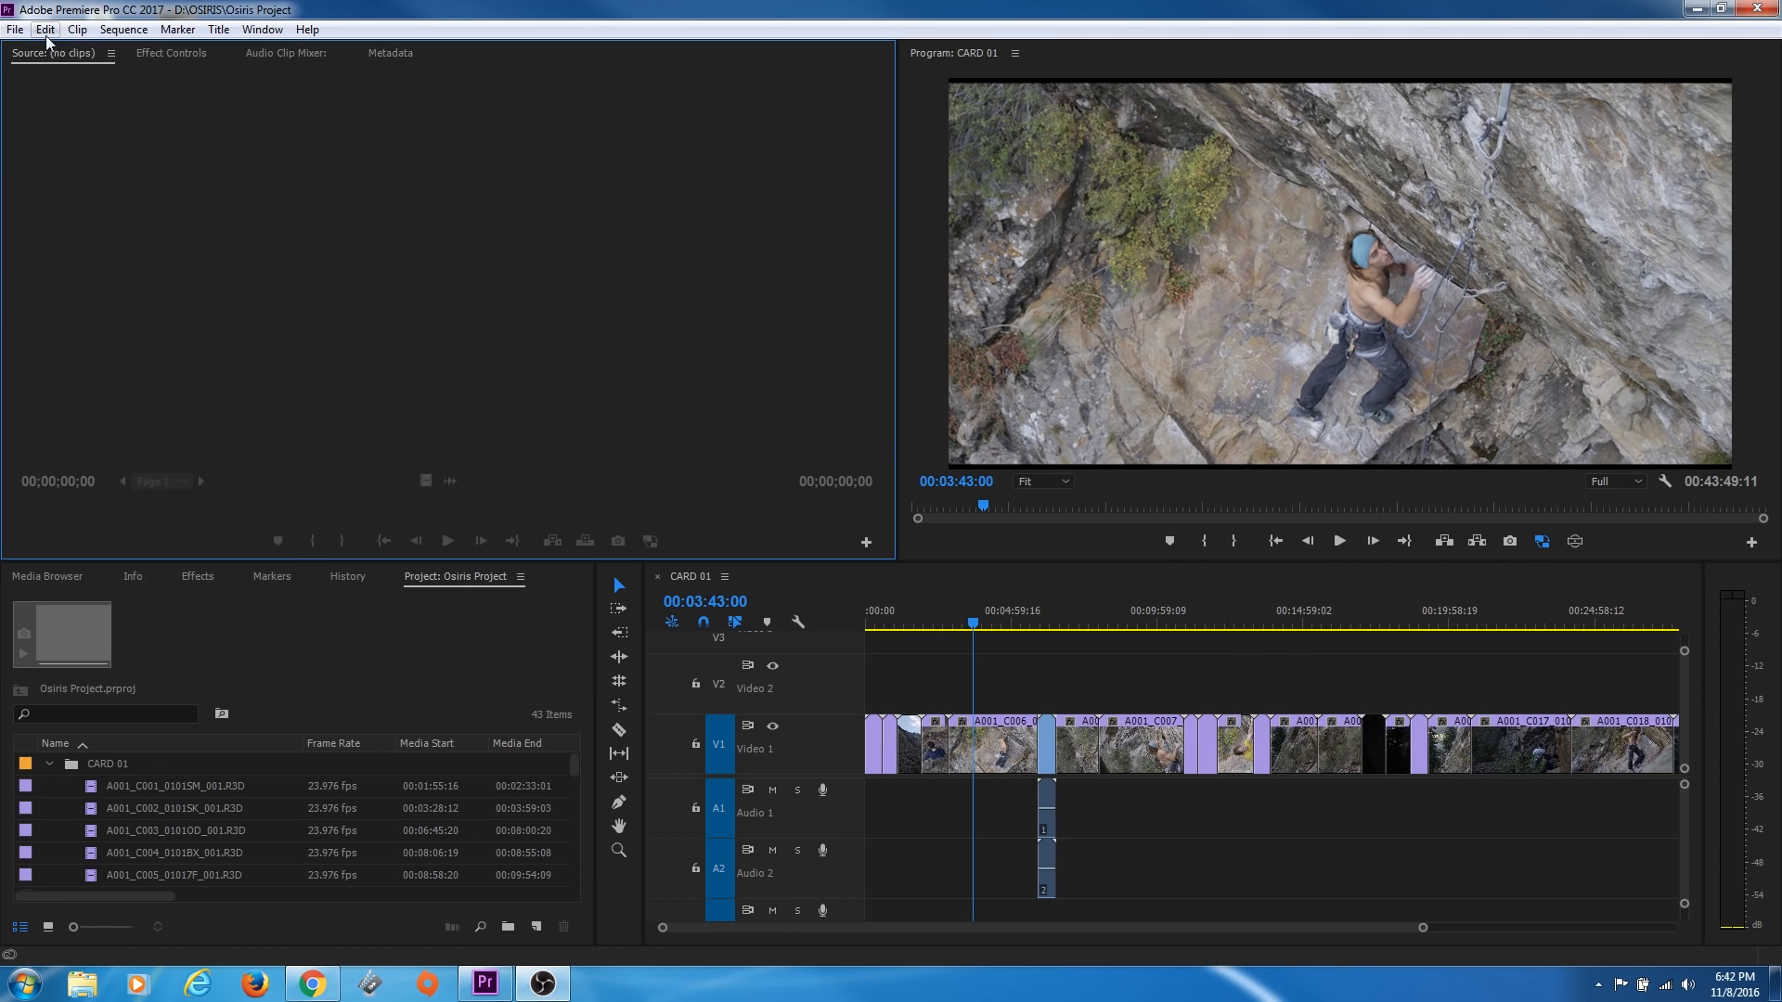
Sync only keyboard shortcuts, with When syncing set to Always Upload Settings
{"action": "left_click", "coordinate": [45, 29]}
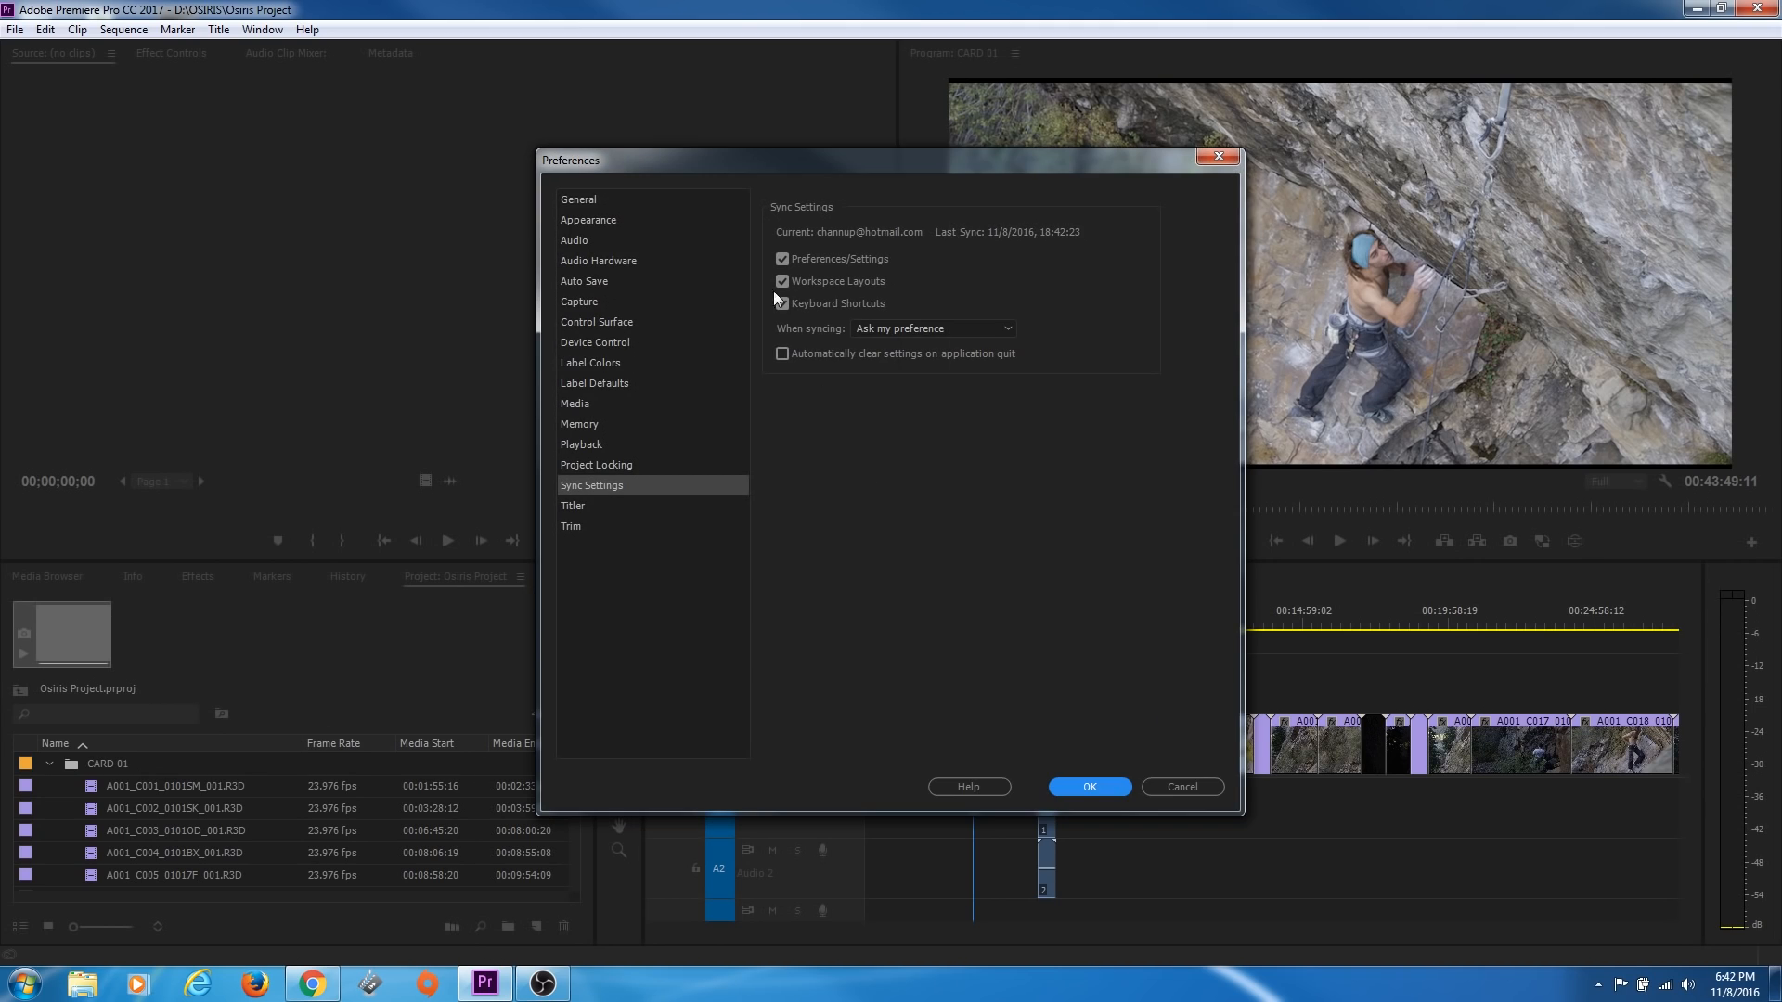
{"action": "left_click", "coordinate": [782, 304]}
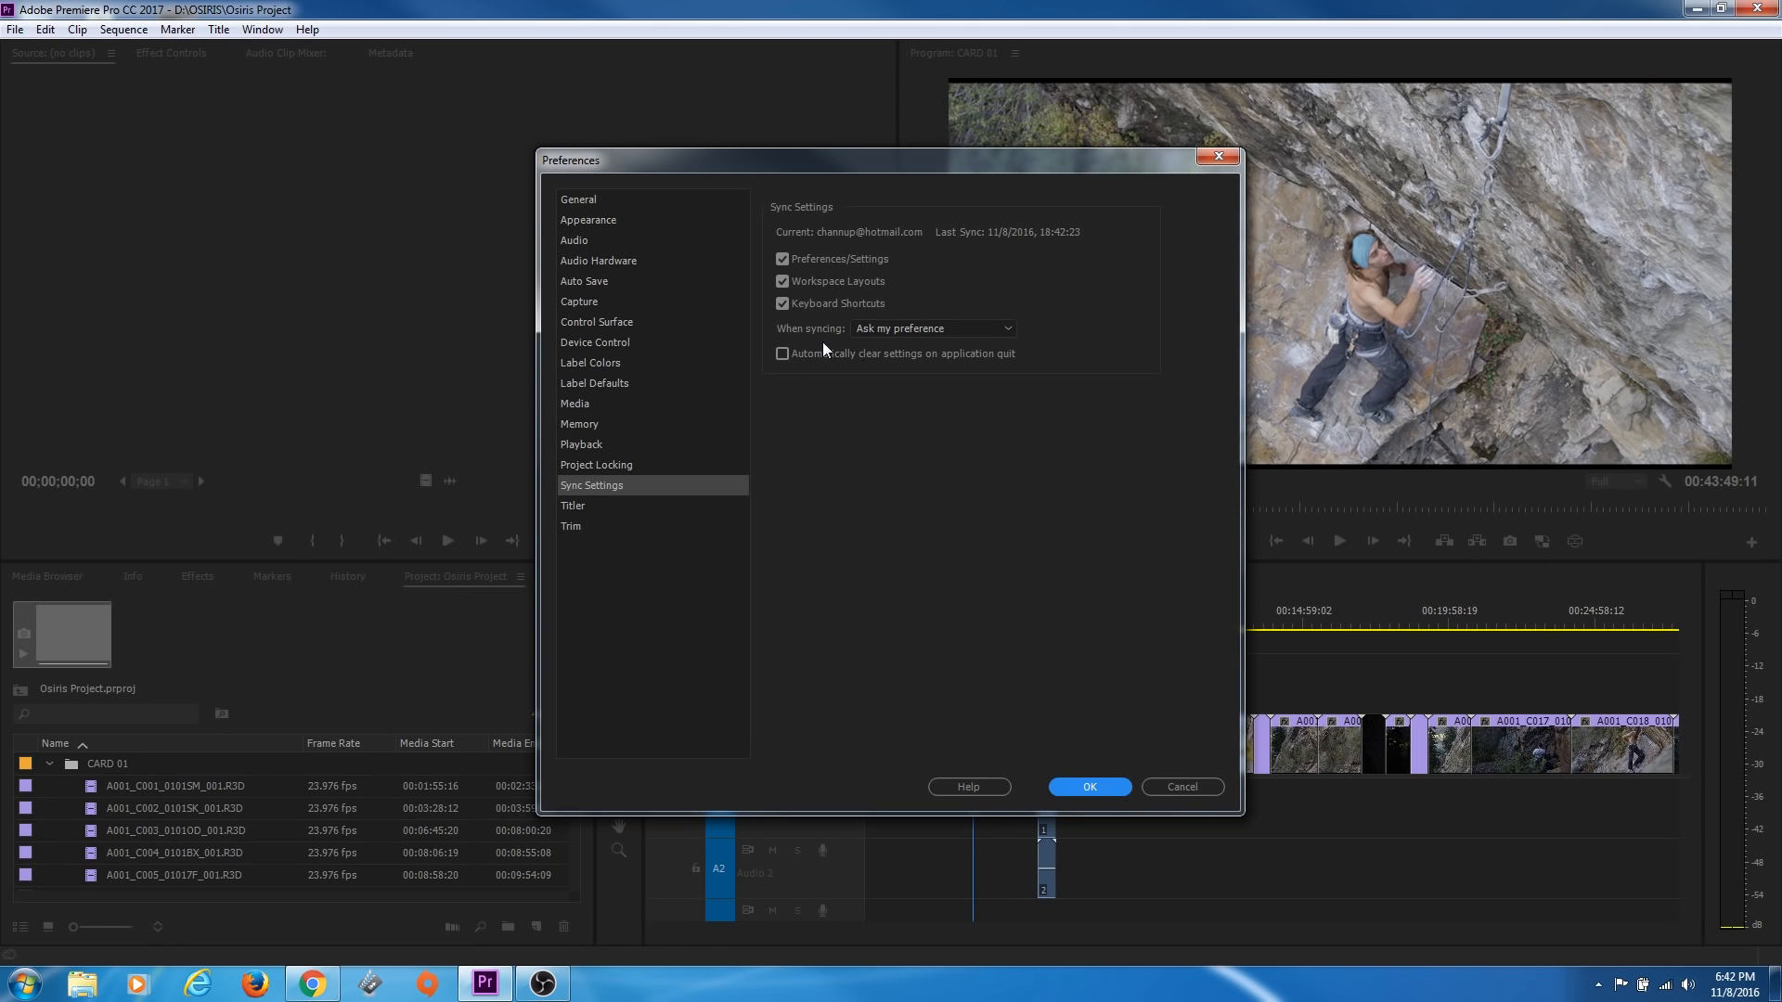
{"action": "mouse_move", "coordinate": [781, 258]}
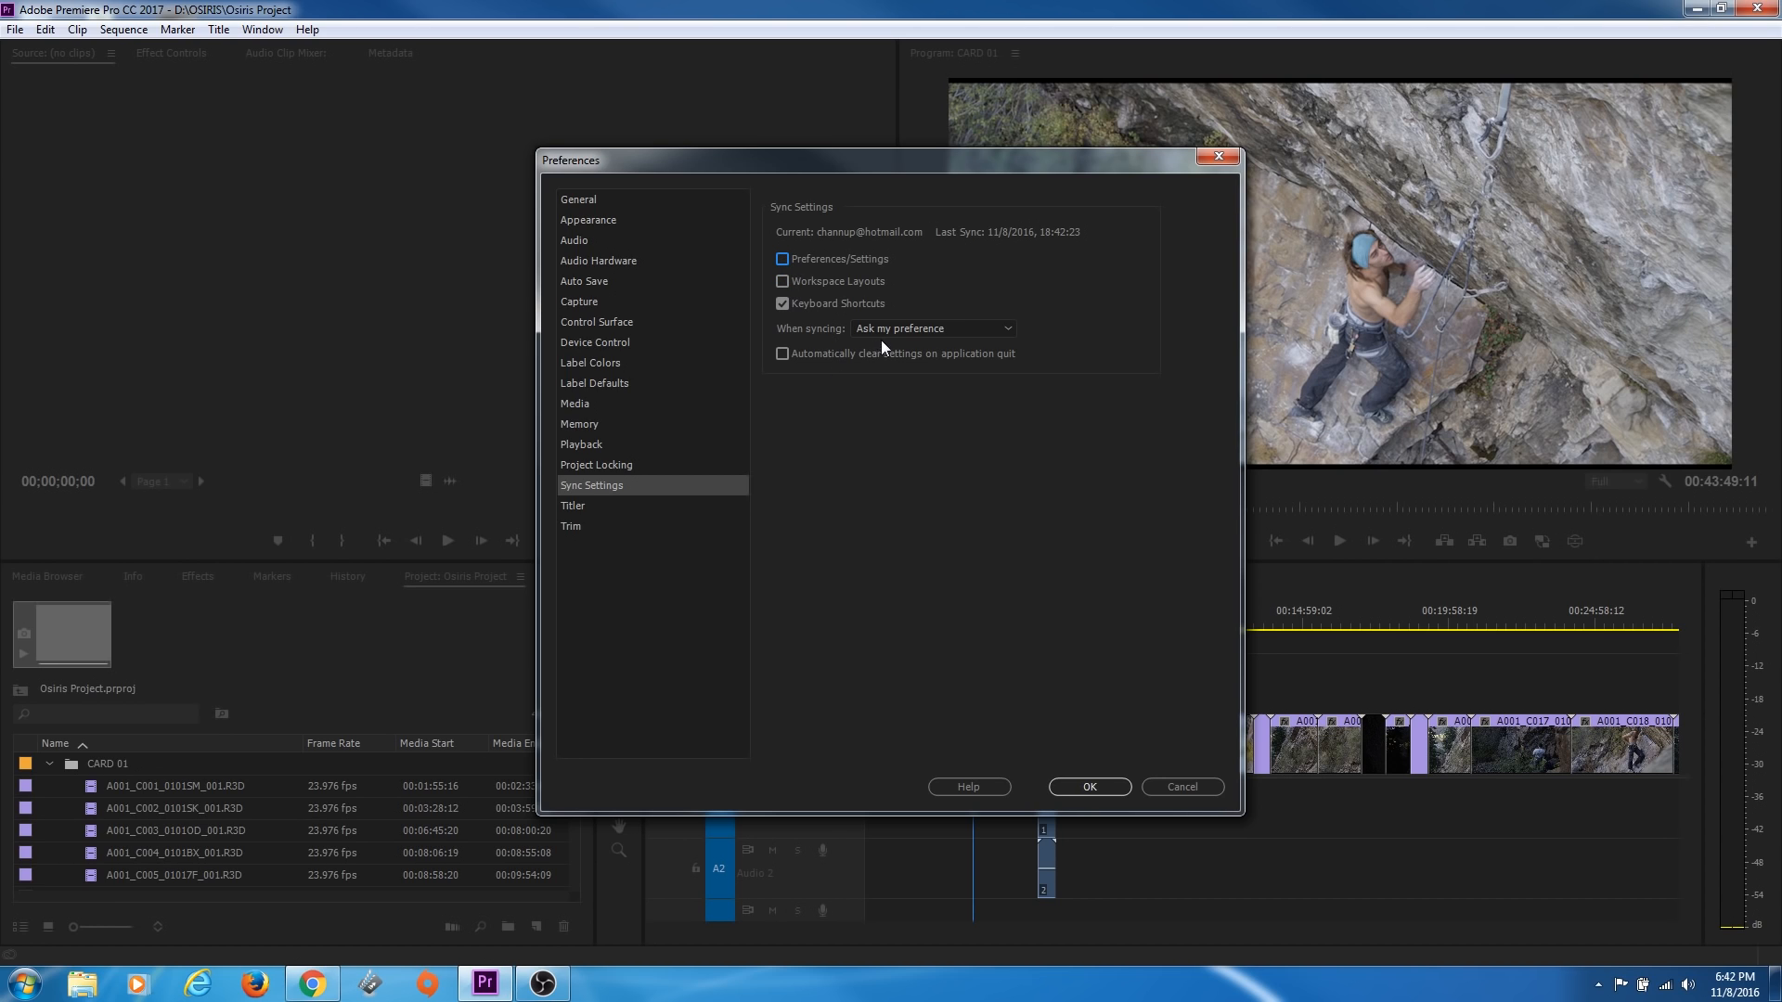
{"action": "left_click", "coordinate": [930, 329]}
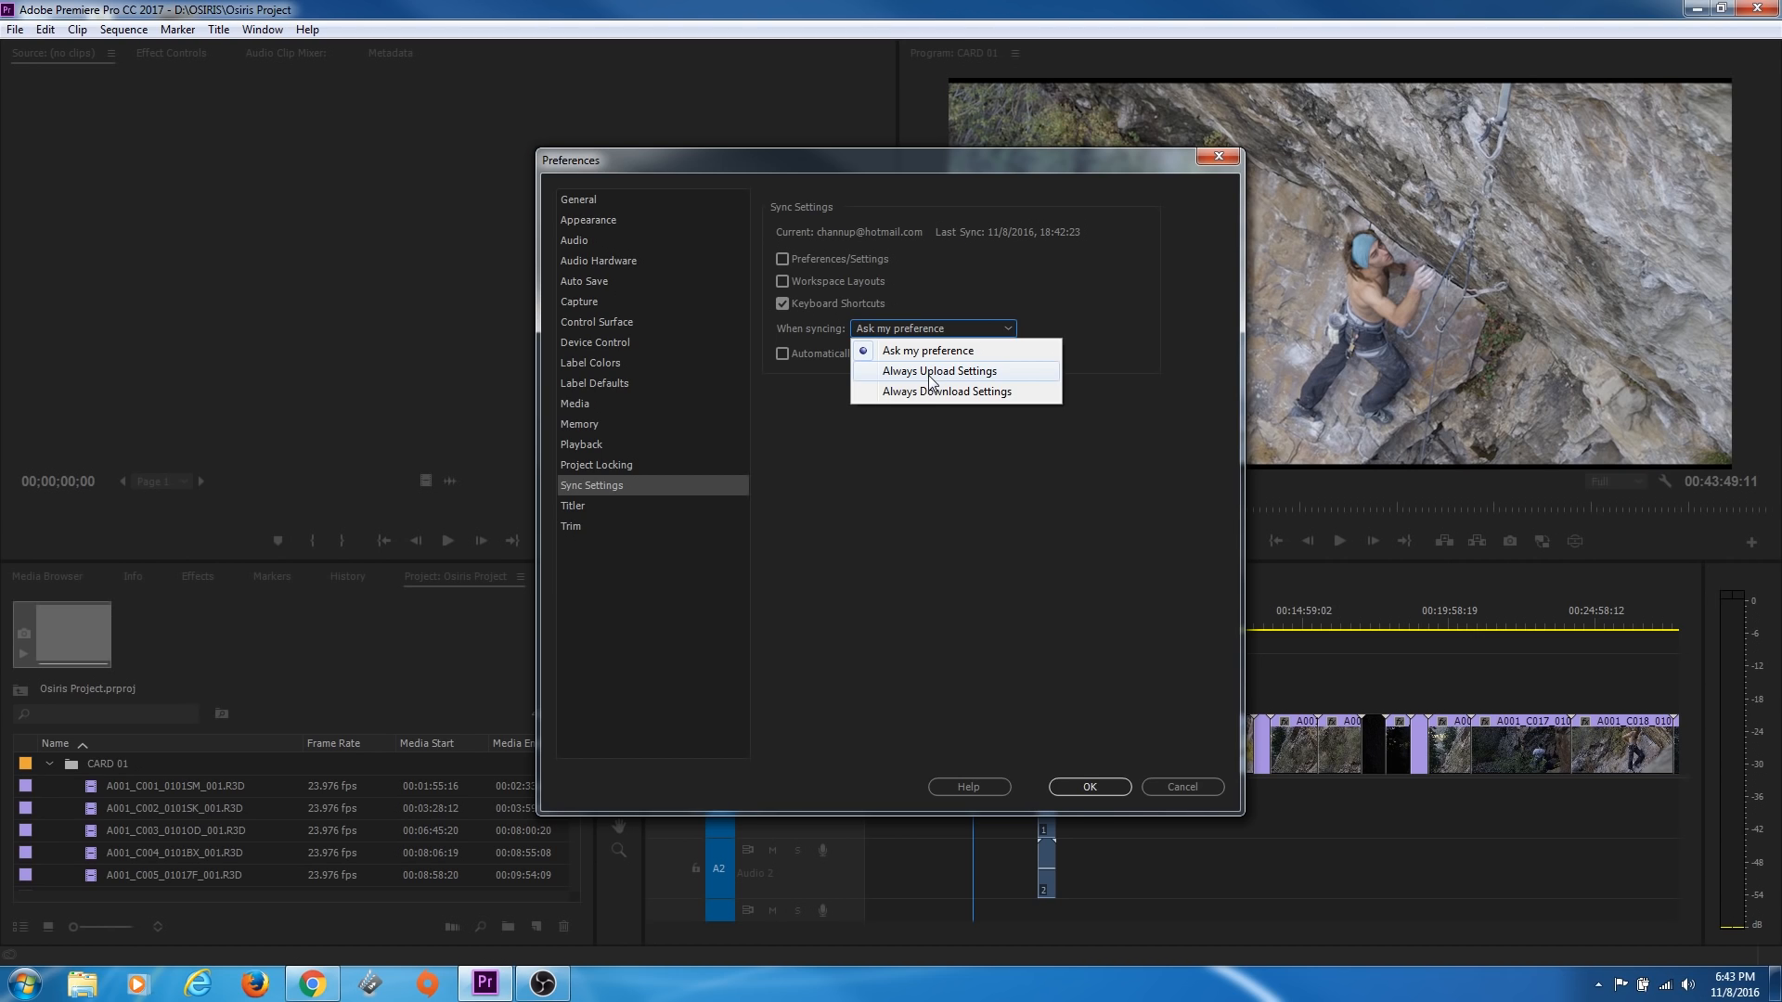
{"action": "left_click", "coordinate": [938, 370]}
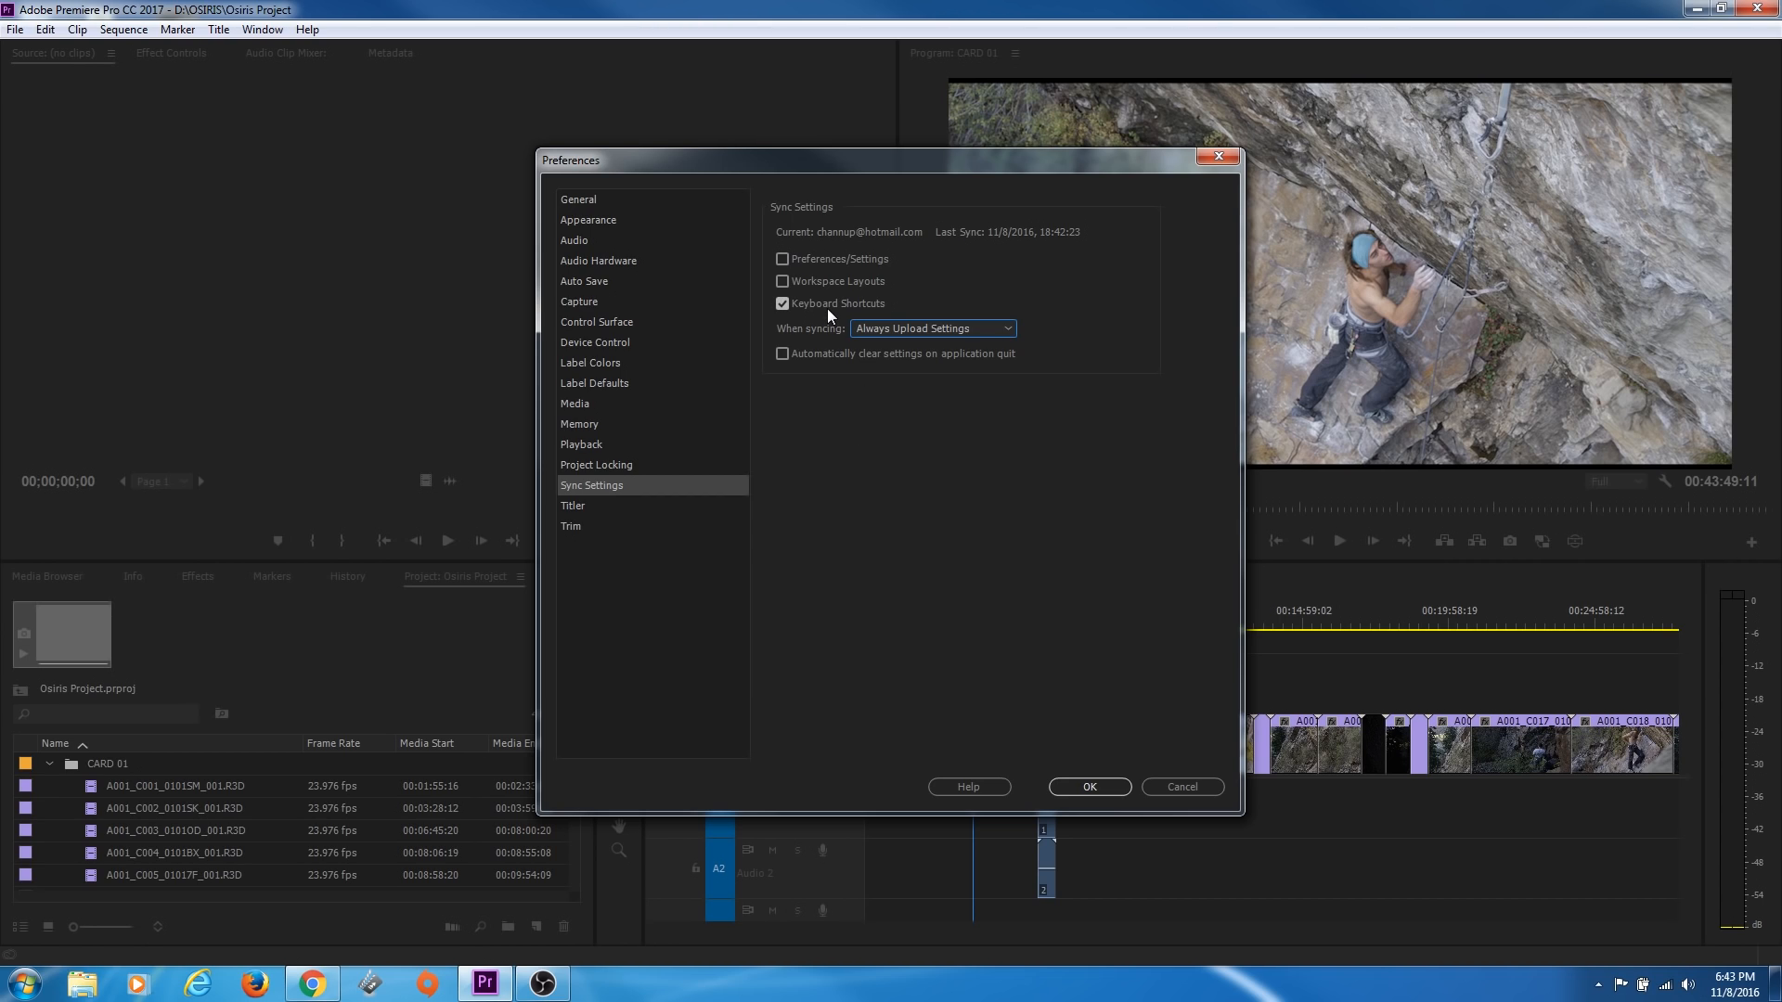
{"action": "mouse_move", "coordinate": [968, 523]}
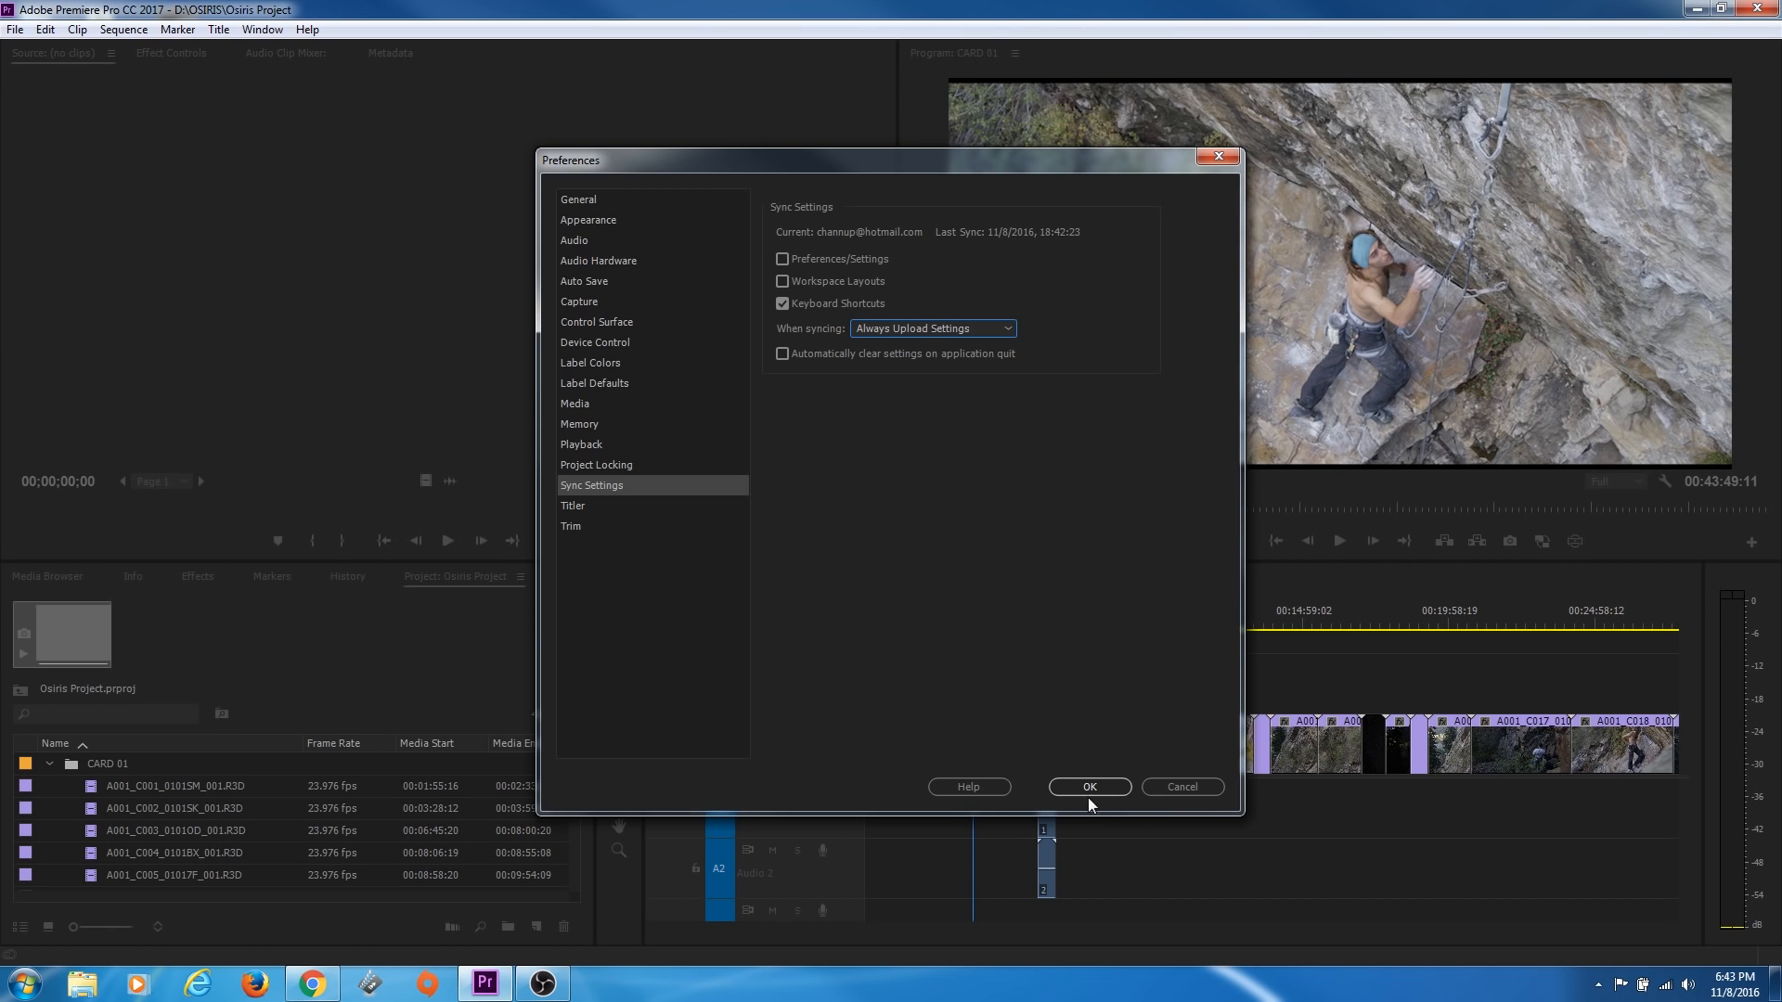
{"action": "left_click", "coordinate": [1088, 786]}
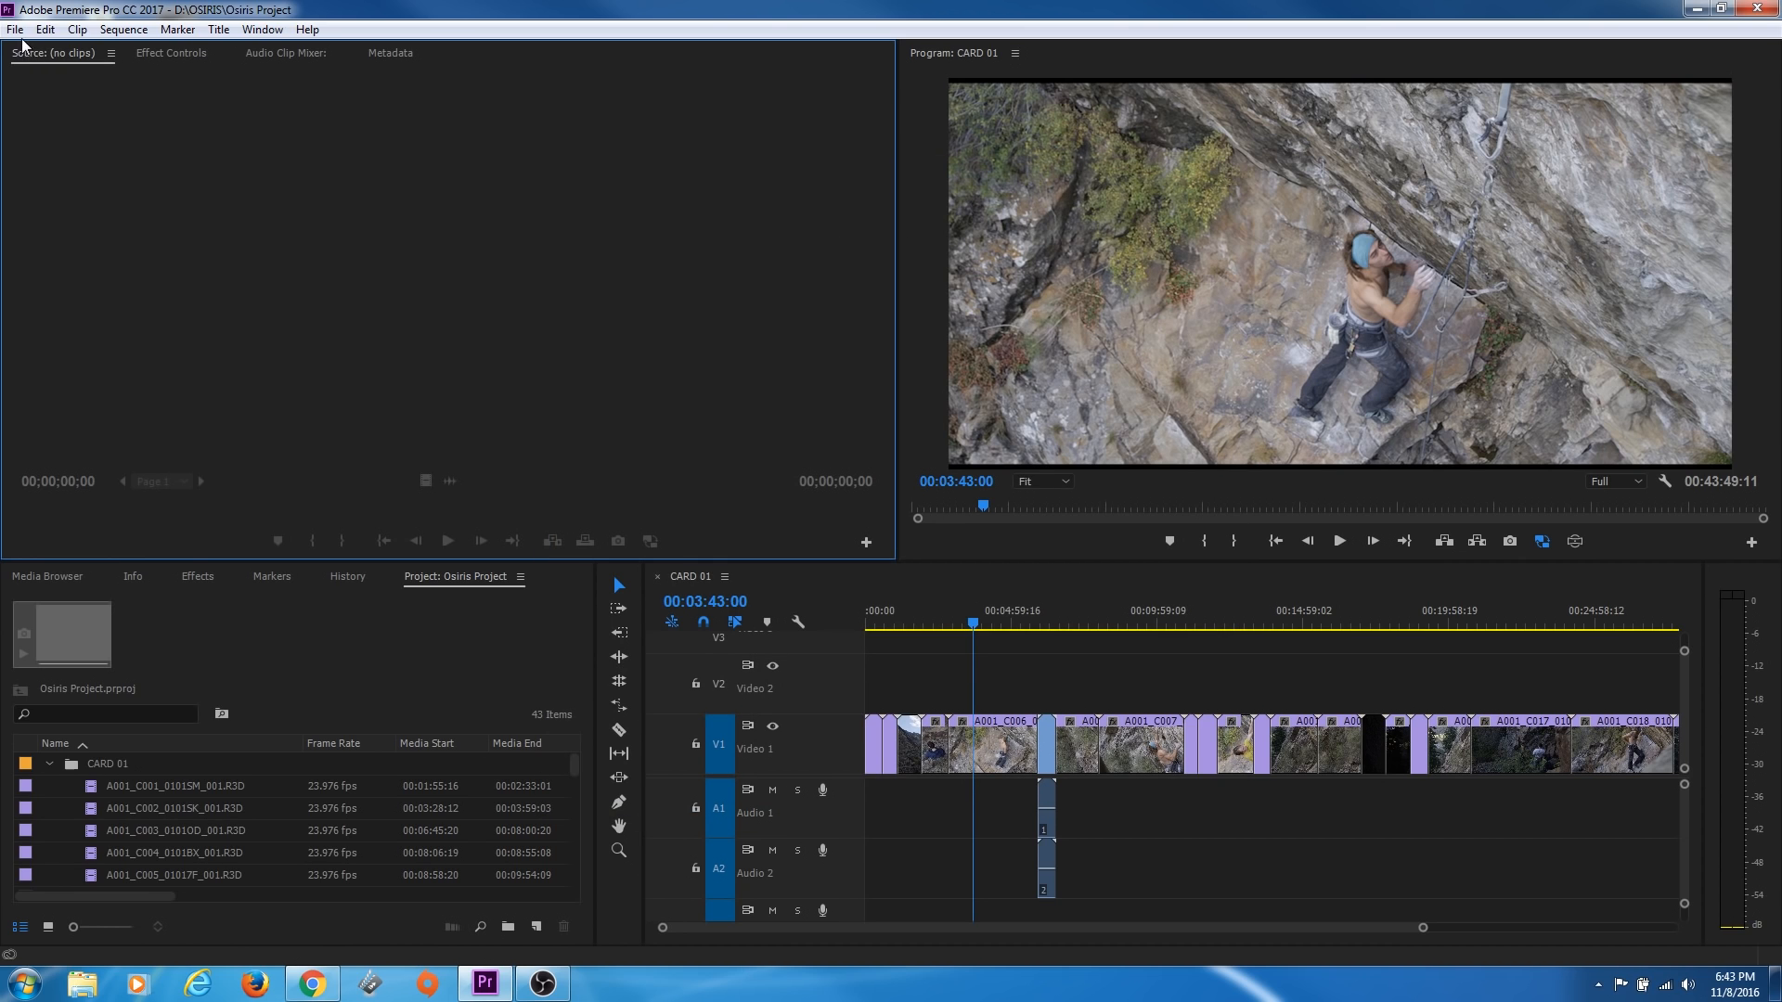
Sync settings to Creative Cloud now from the File menu
{"action": "left_click", "coordinate": [15, 28]}
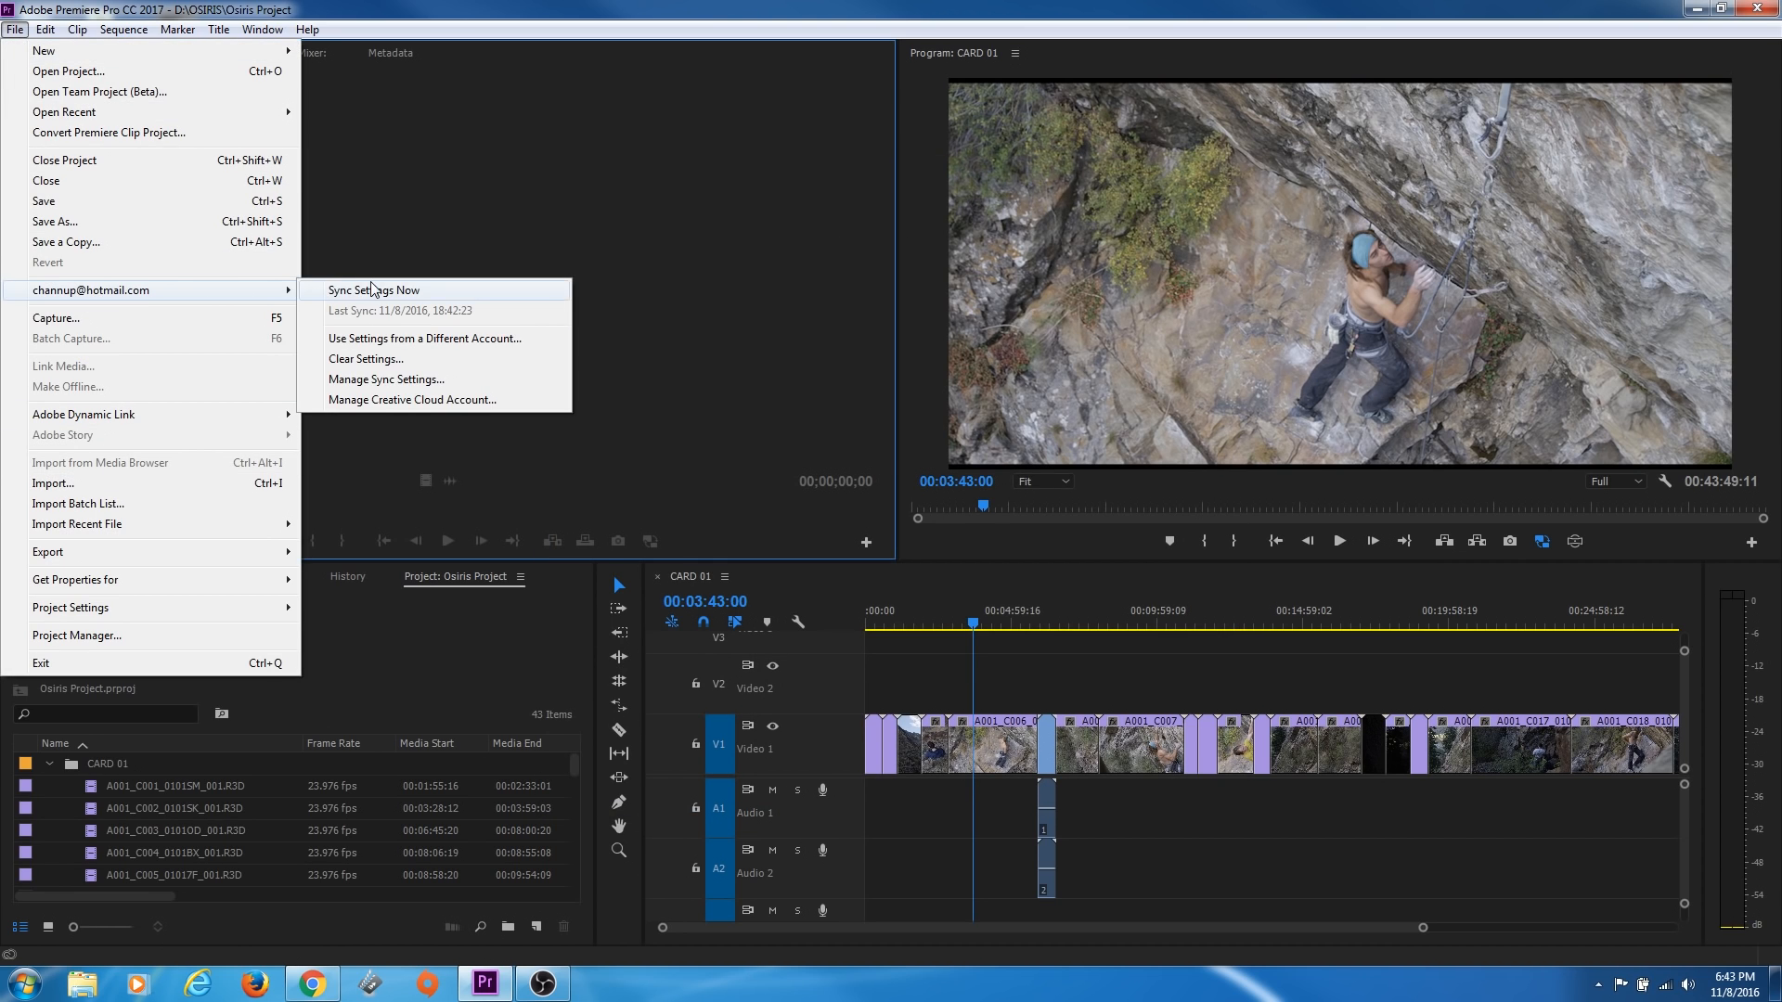
{"action": "left_click", "coordinate": [573, 431]}
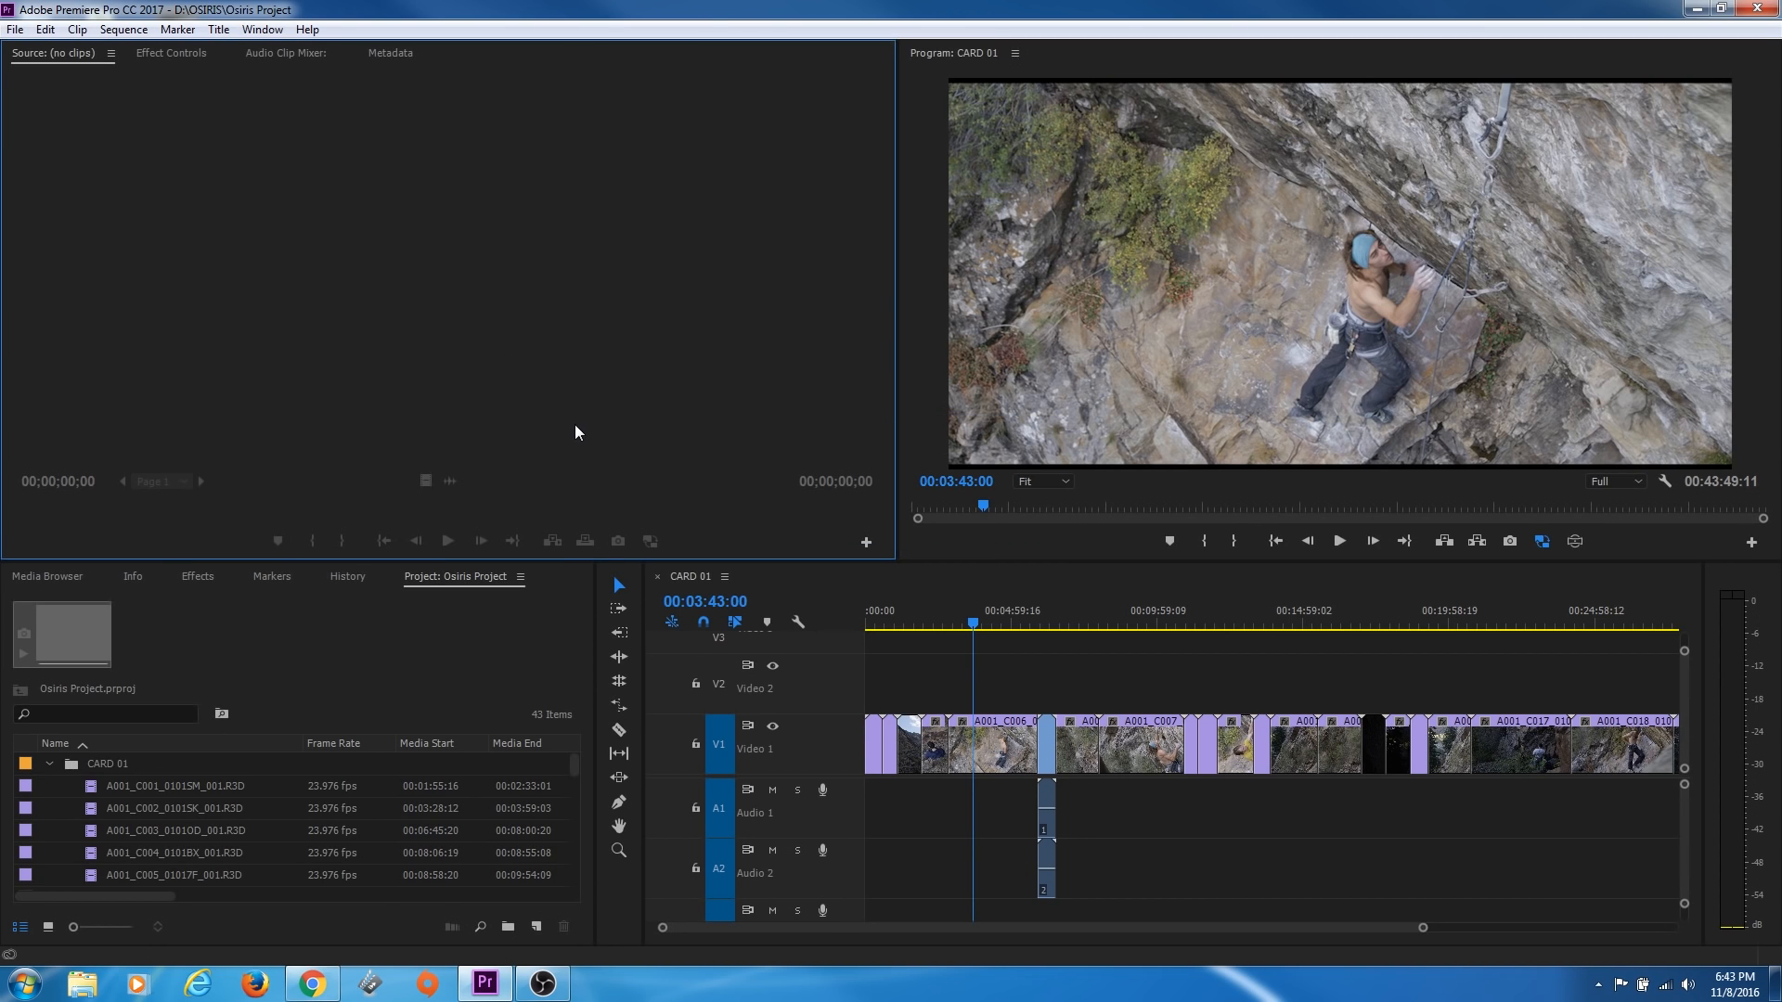
{"action": "mouse_move", "coordinate": [334, 745]}
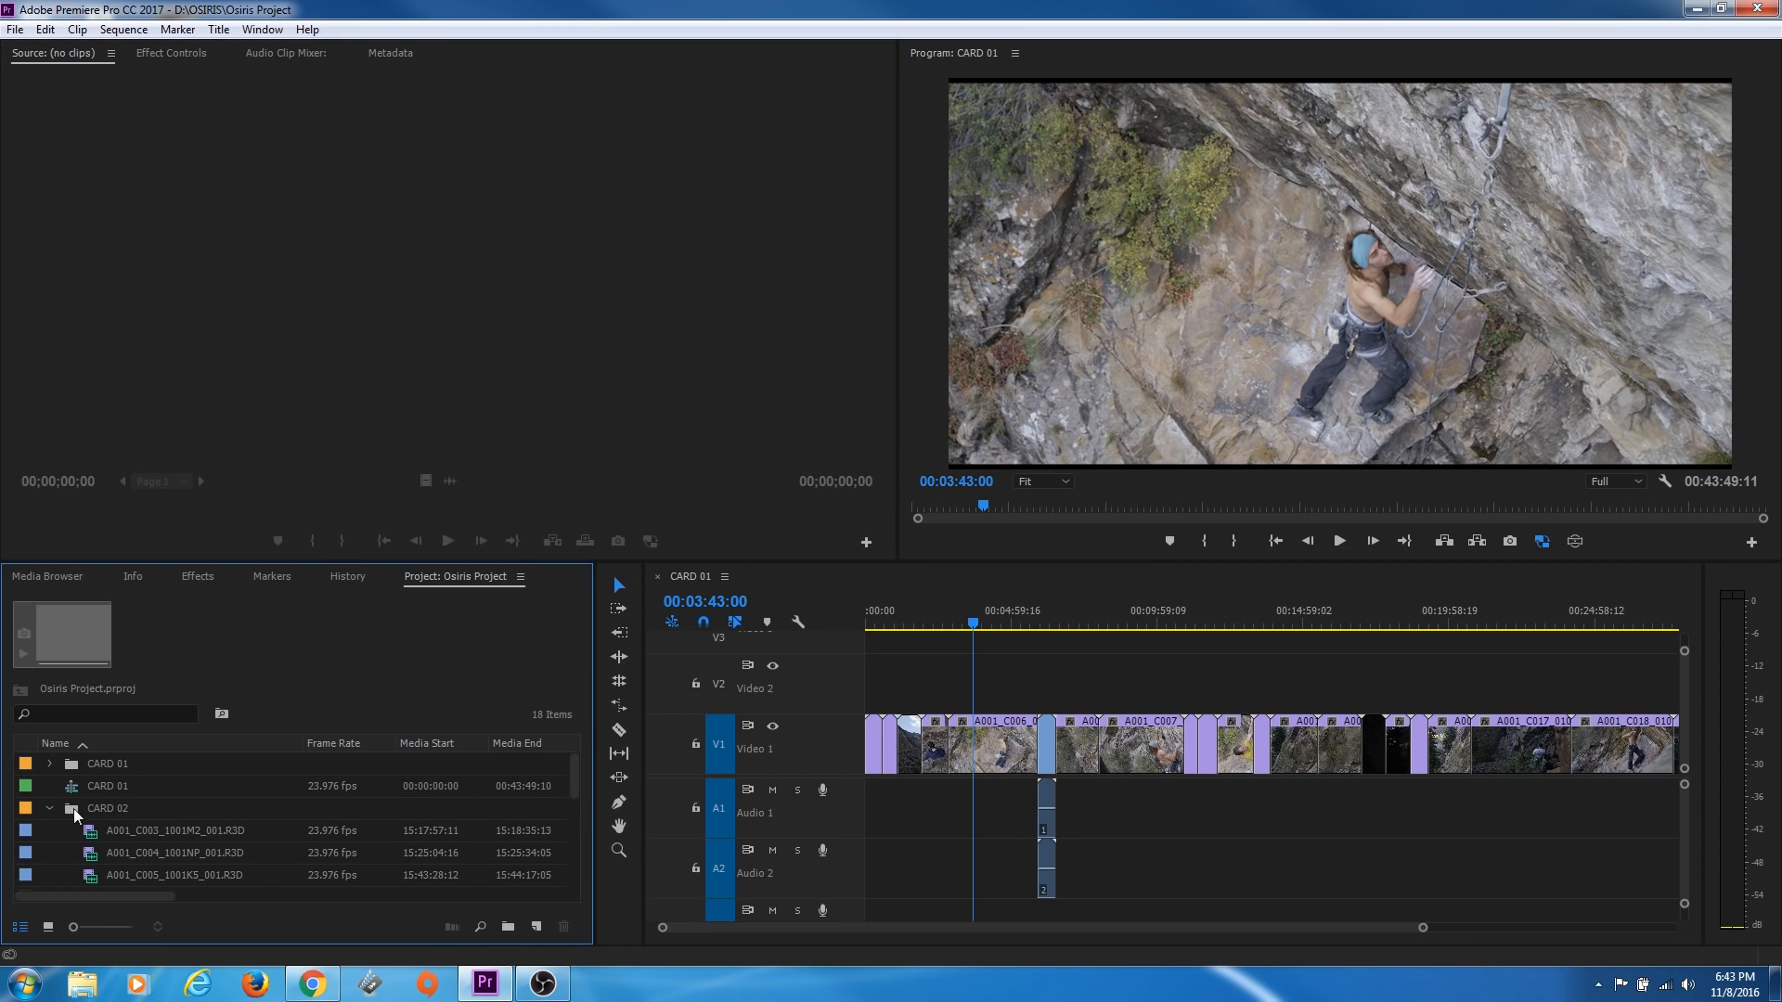
Collapse the CARD 02 bin in the Project panel
{"action": "left_click", "coordinate": [50, 808]}
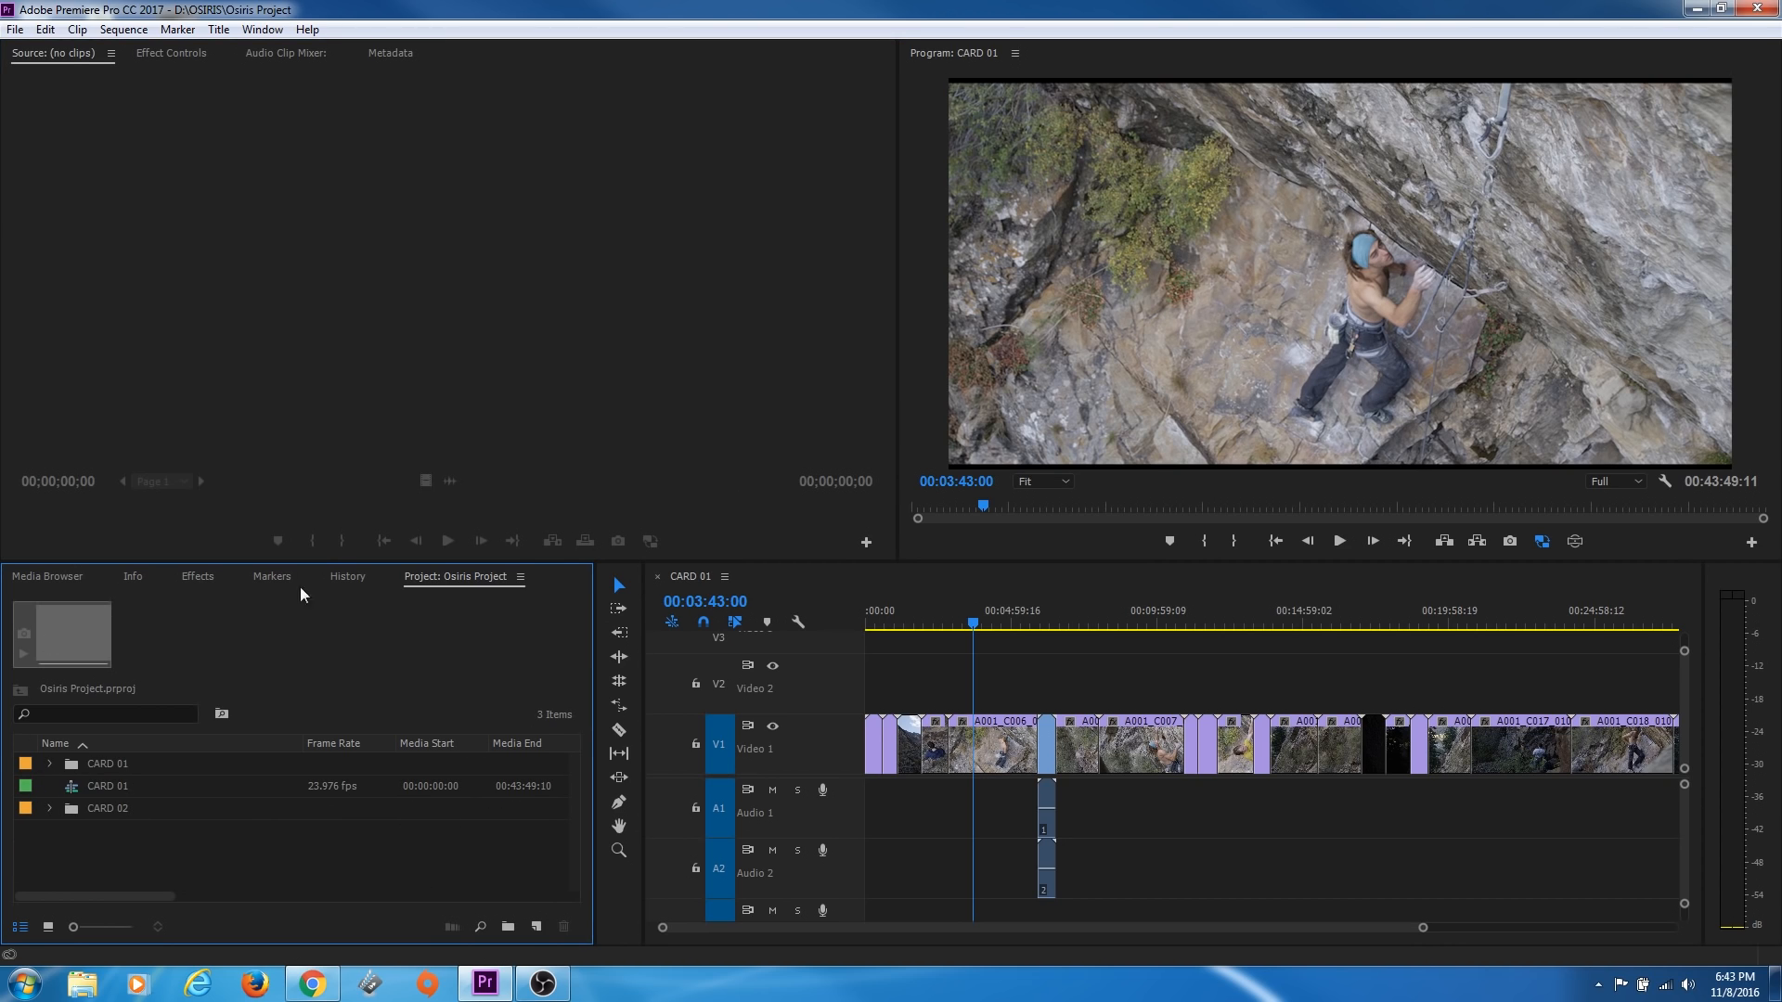
{"action": "mouse_move", "coordinate": [762, 414]}
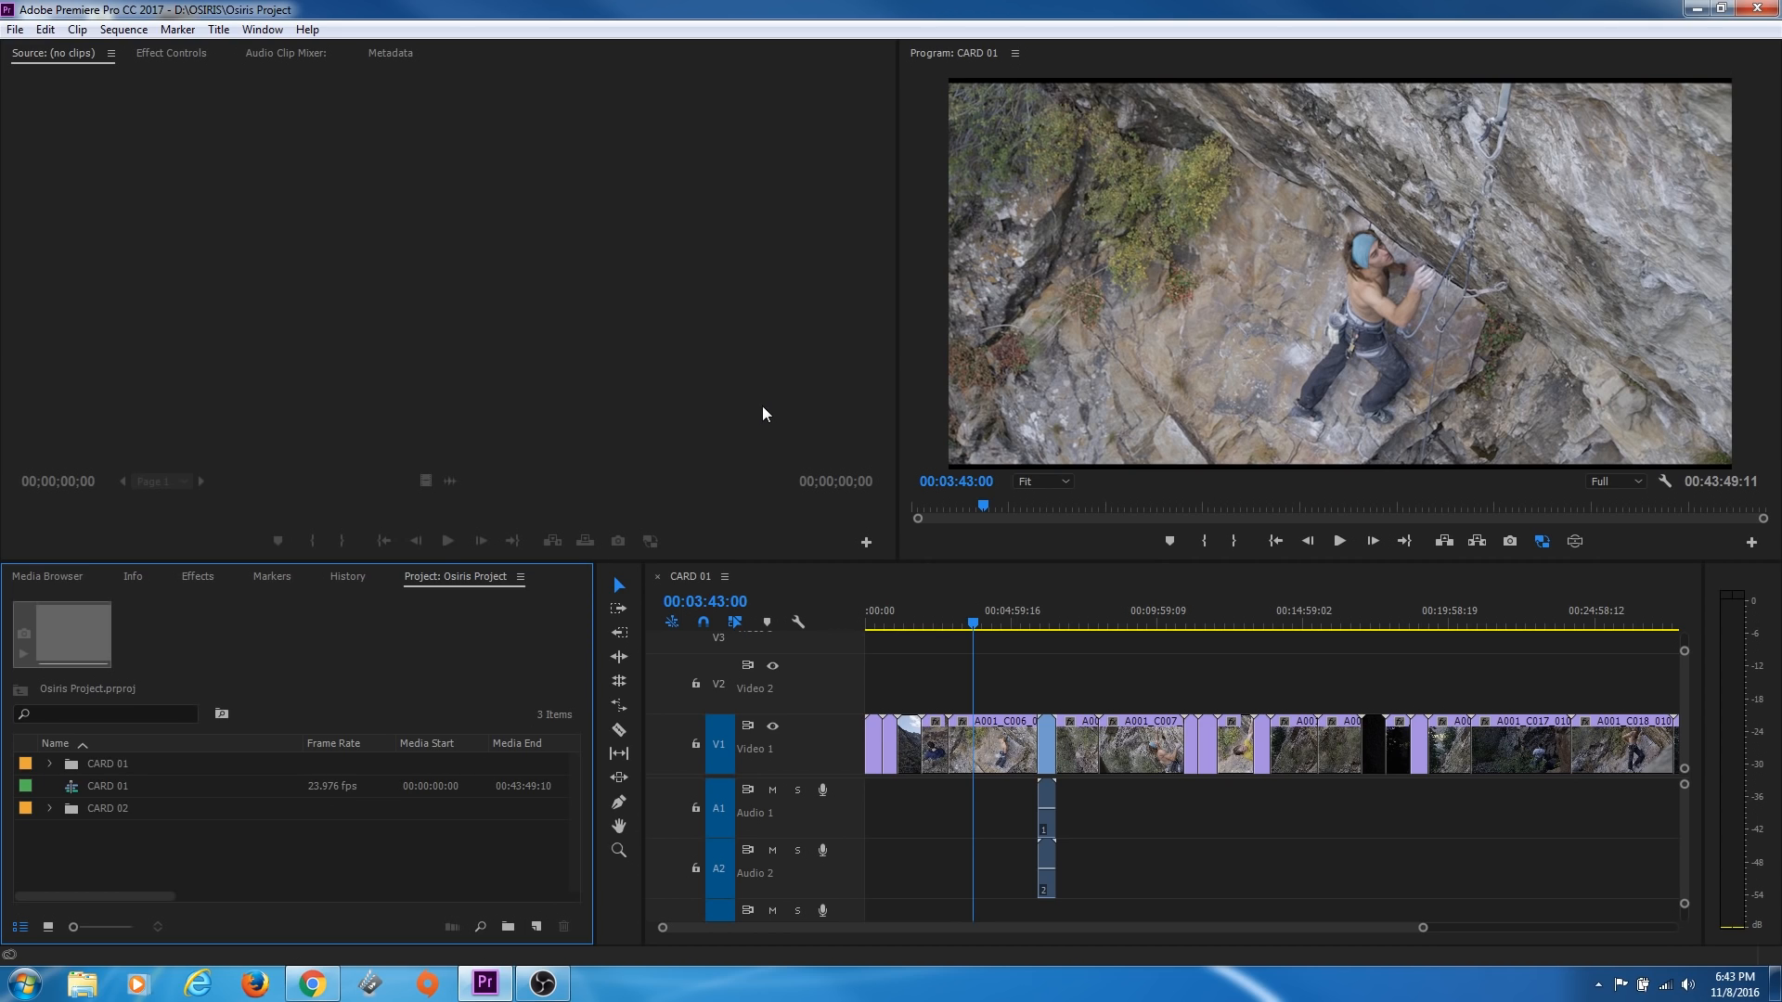
{"action": "mouse_move", "coordinate": [60, 77]}
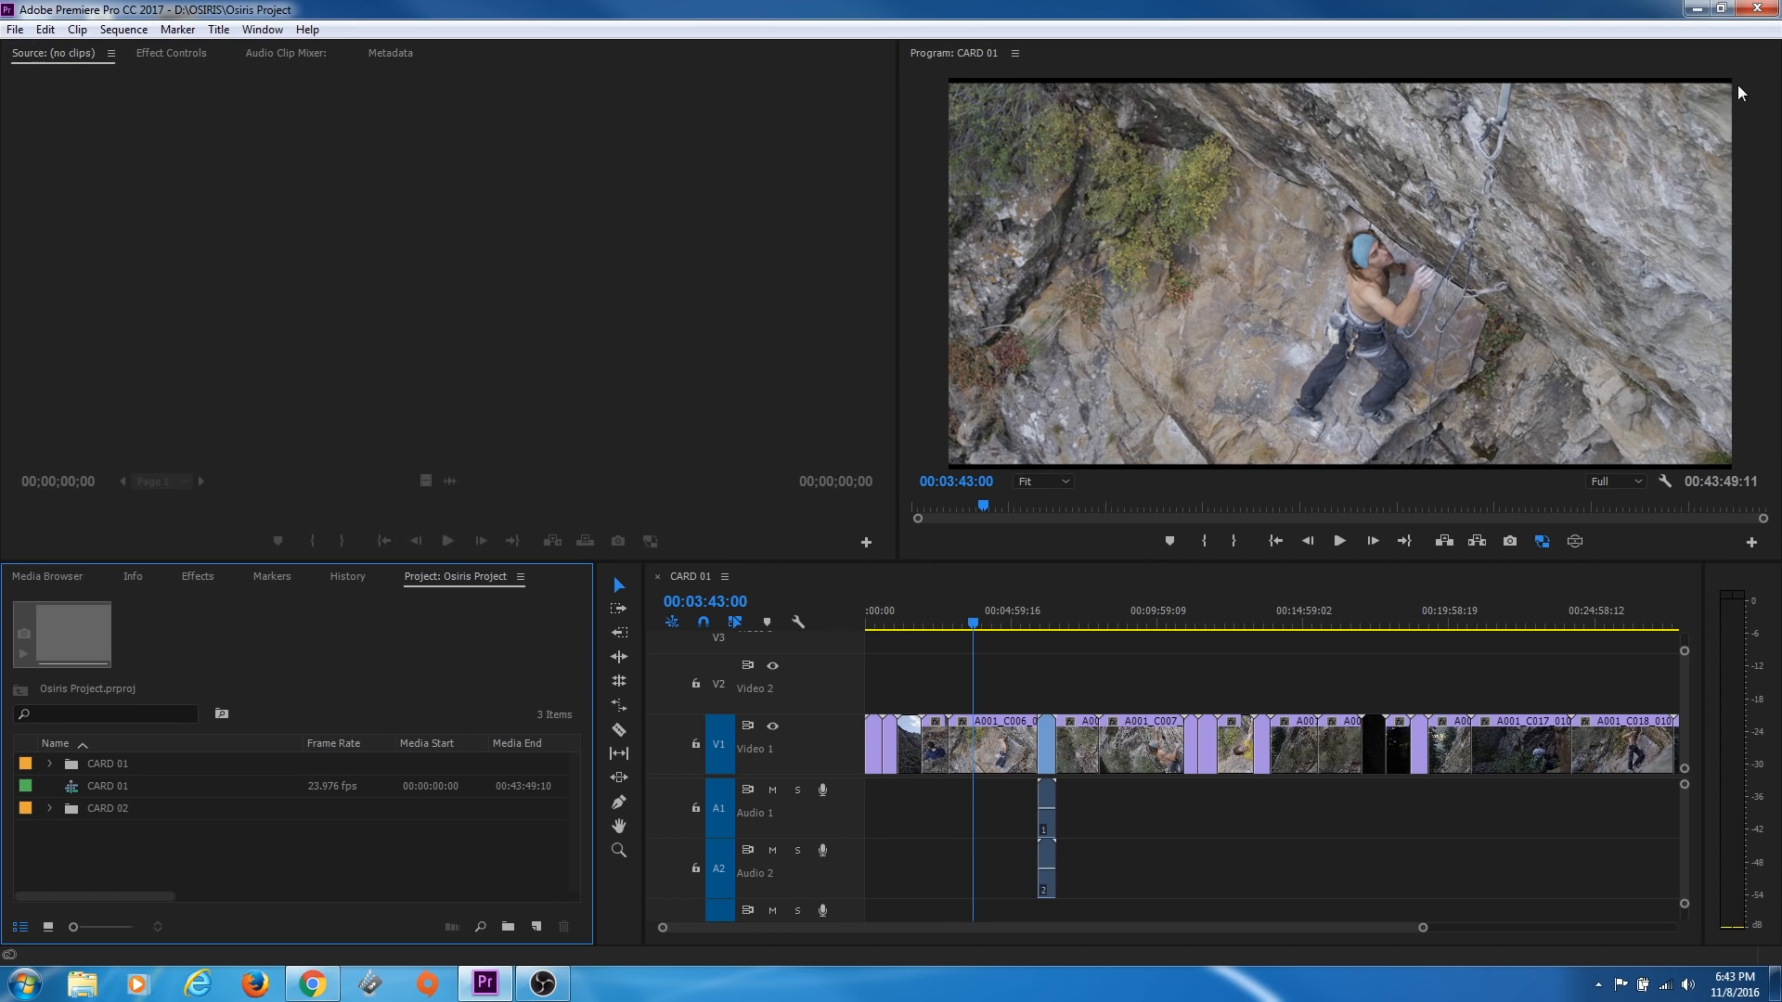
{"action": "mouse_move", "coordinate": [941, 437]}
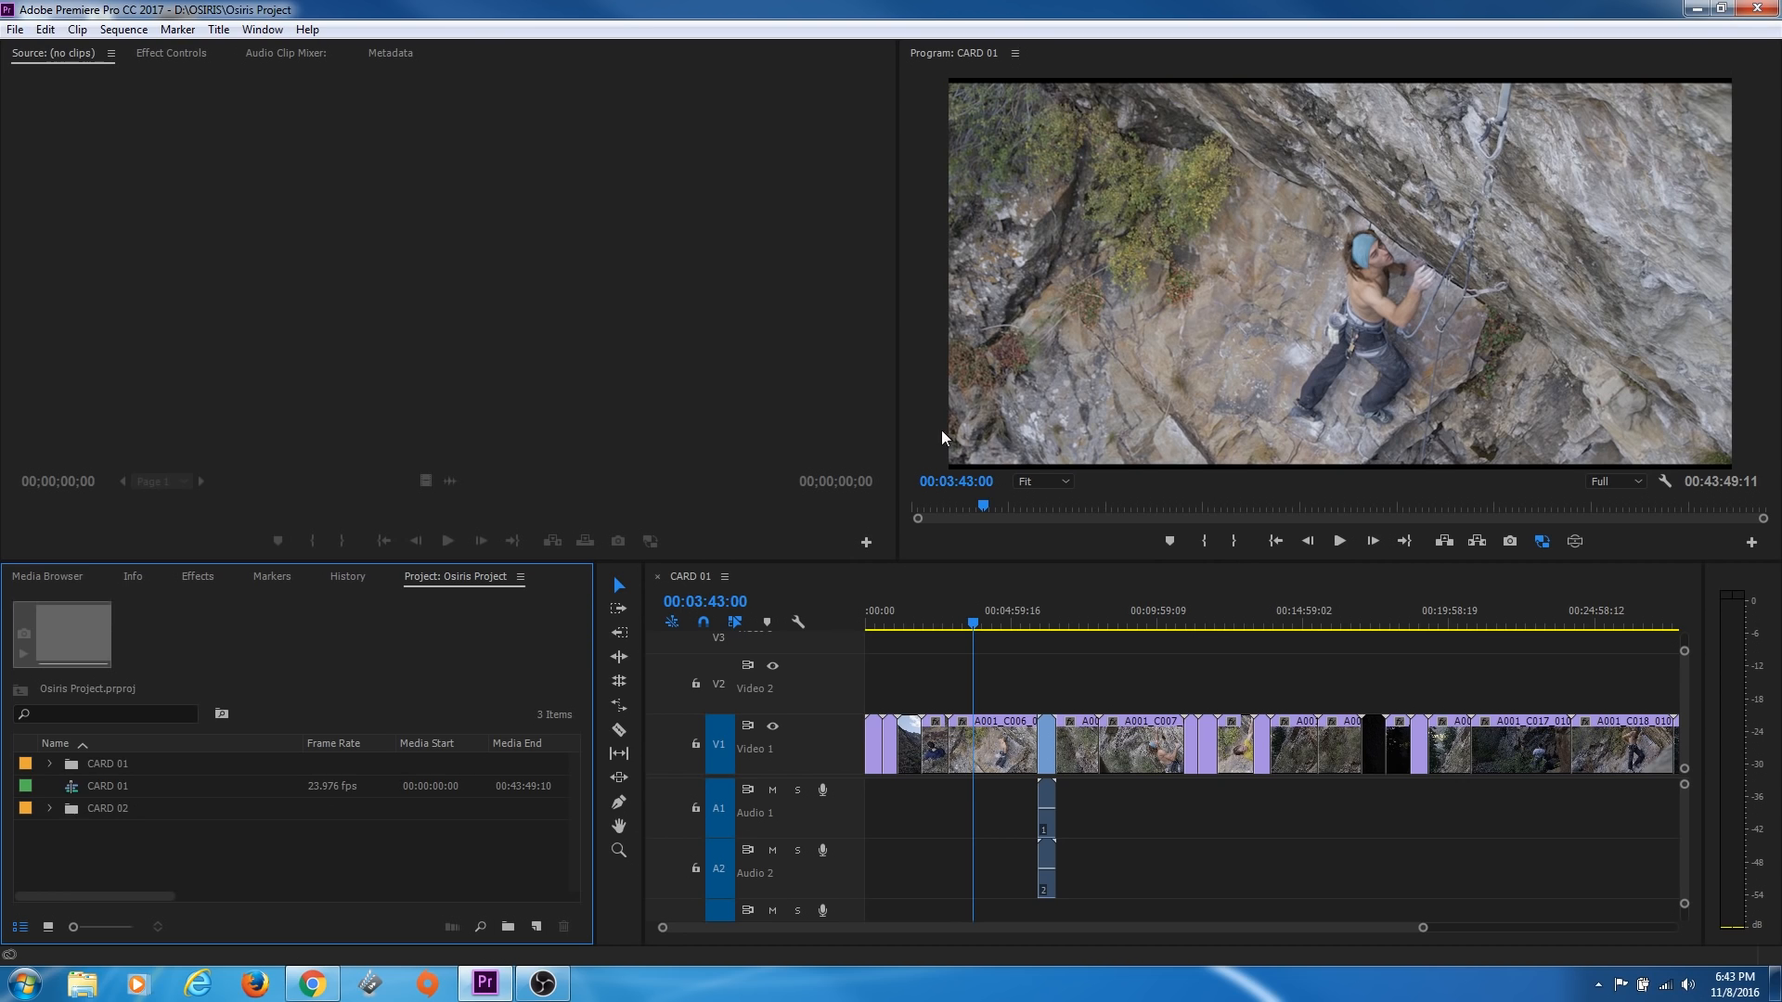
{"action": "mouse_move", "coordinate": [50, 182]}
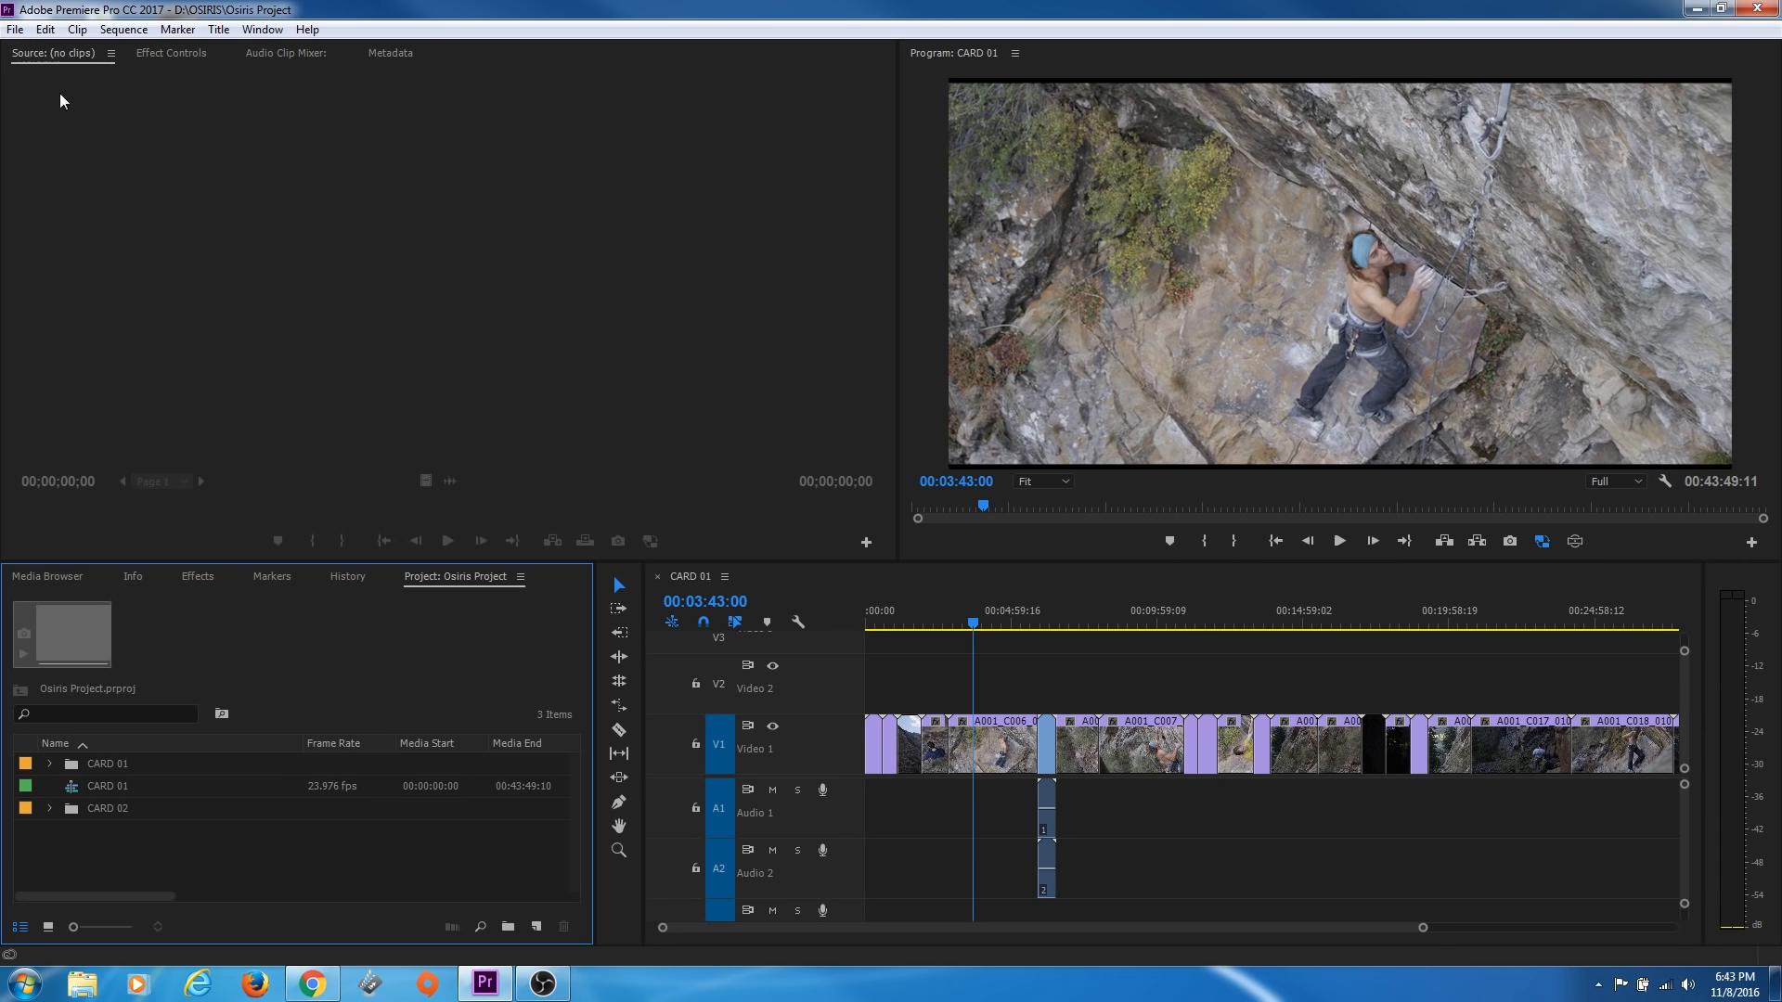
{"action": "mouse_move", "coordinate": [348, 324]}
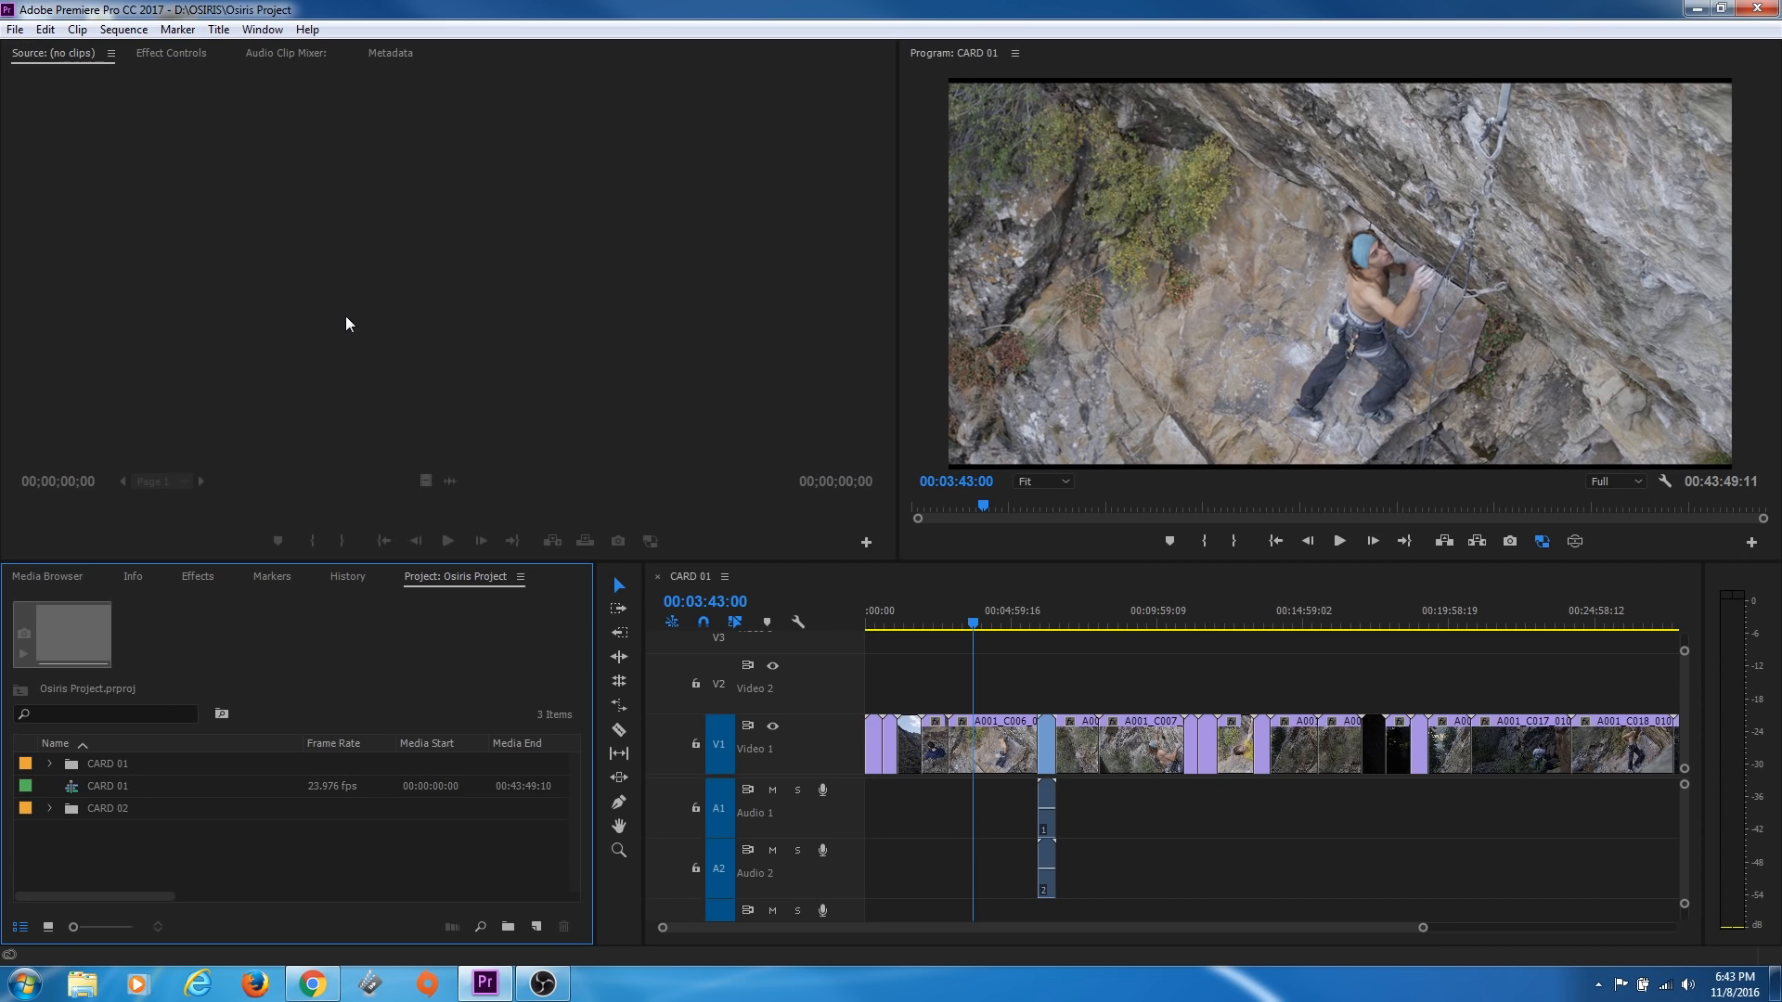